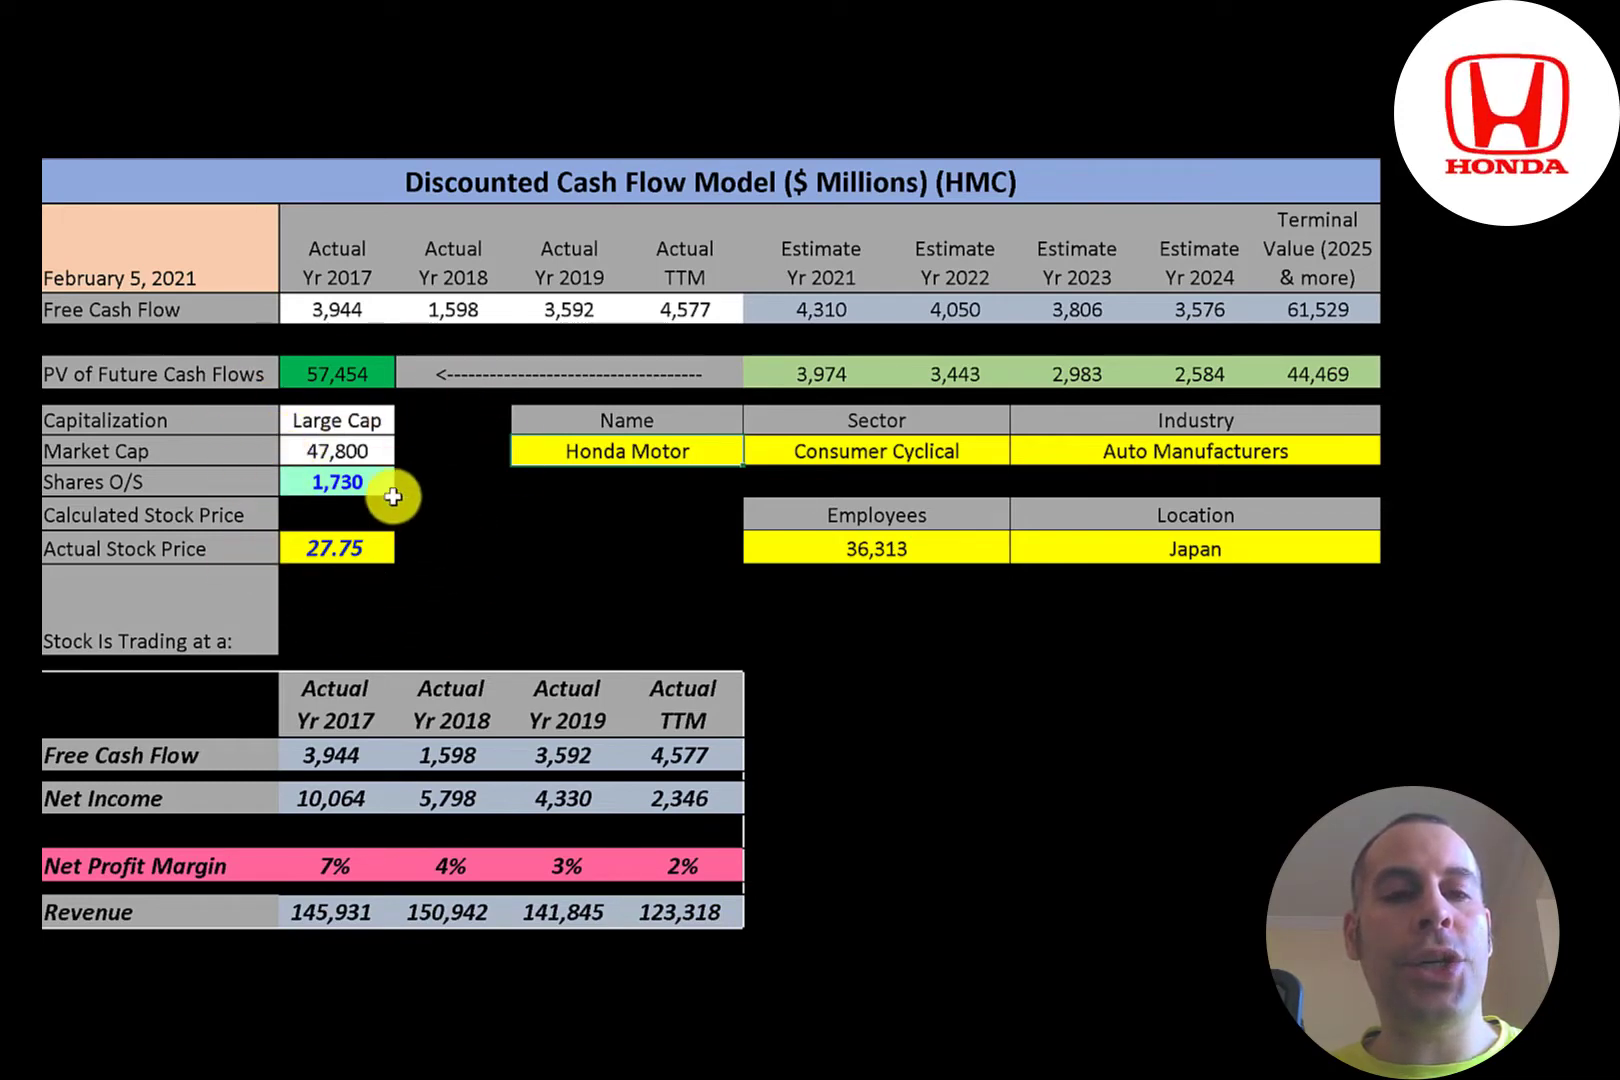
{"action": "mouse_move", "coordinate": [416, 557]}
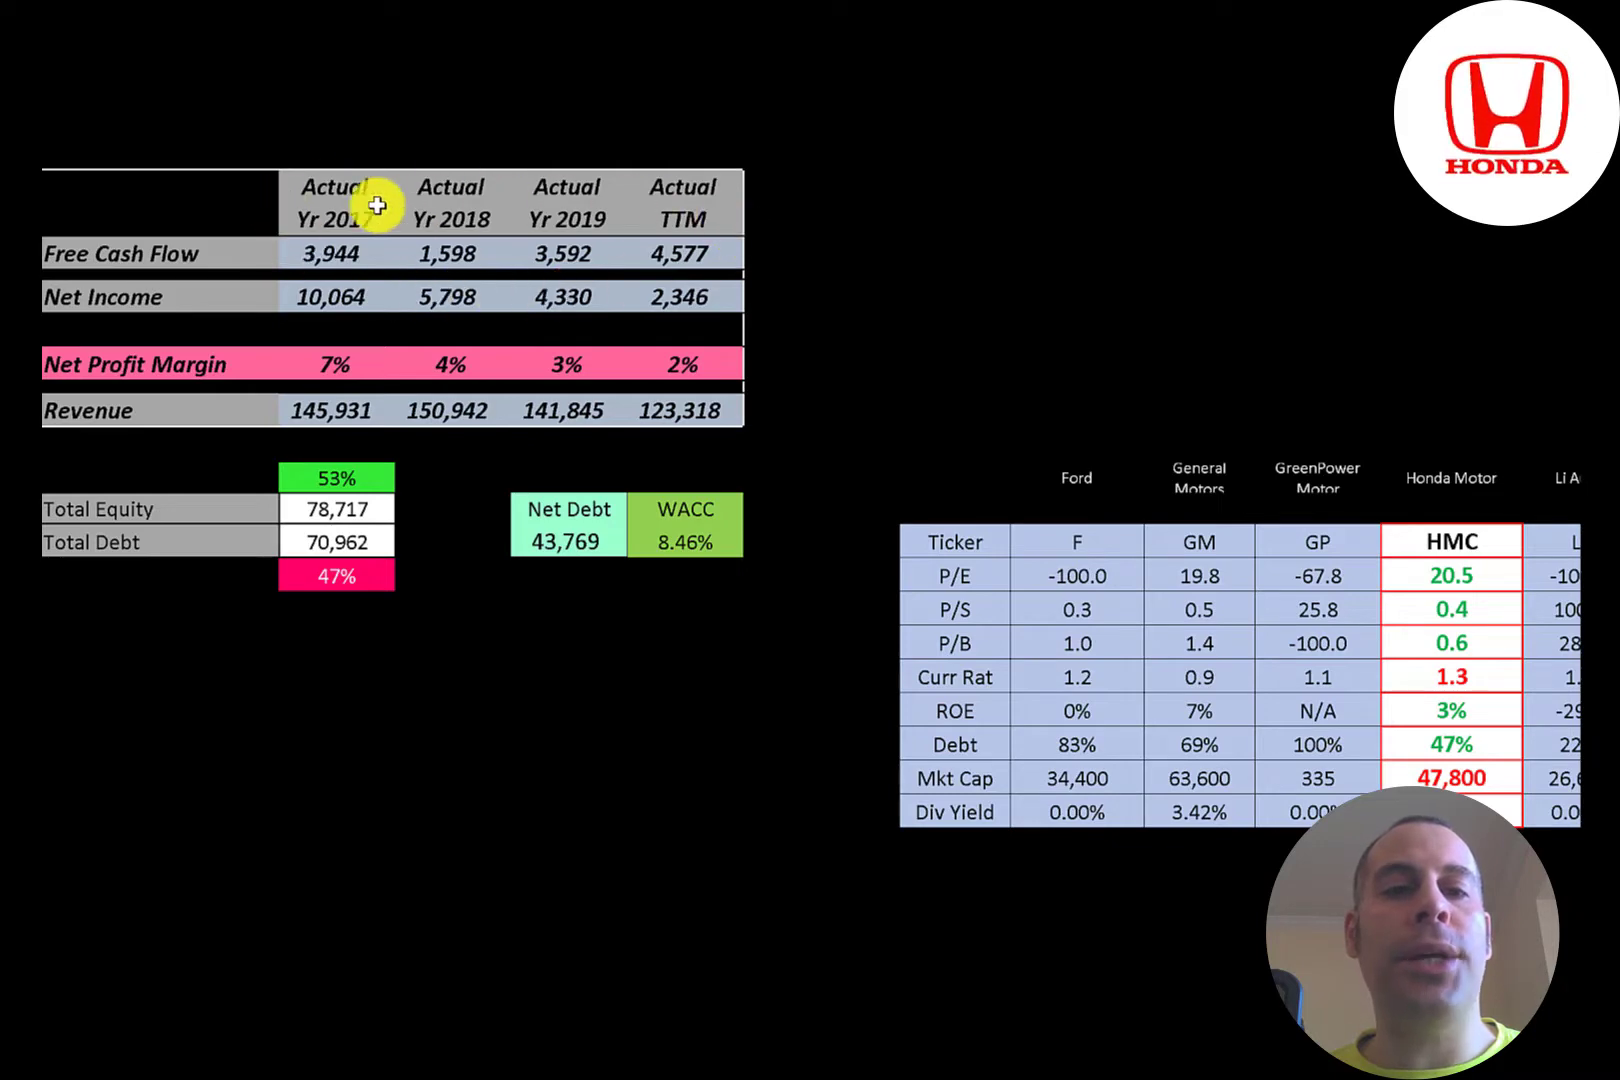
{"action": "mouse_move", "coordinate": [277, 205]}
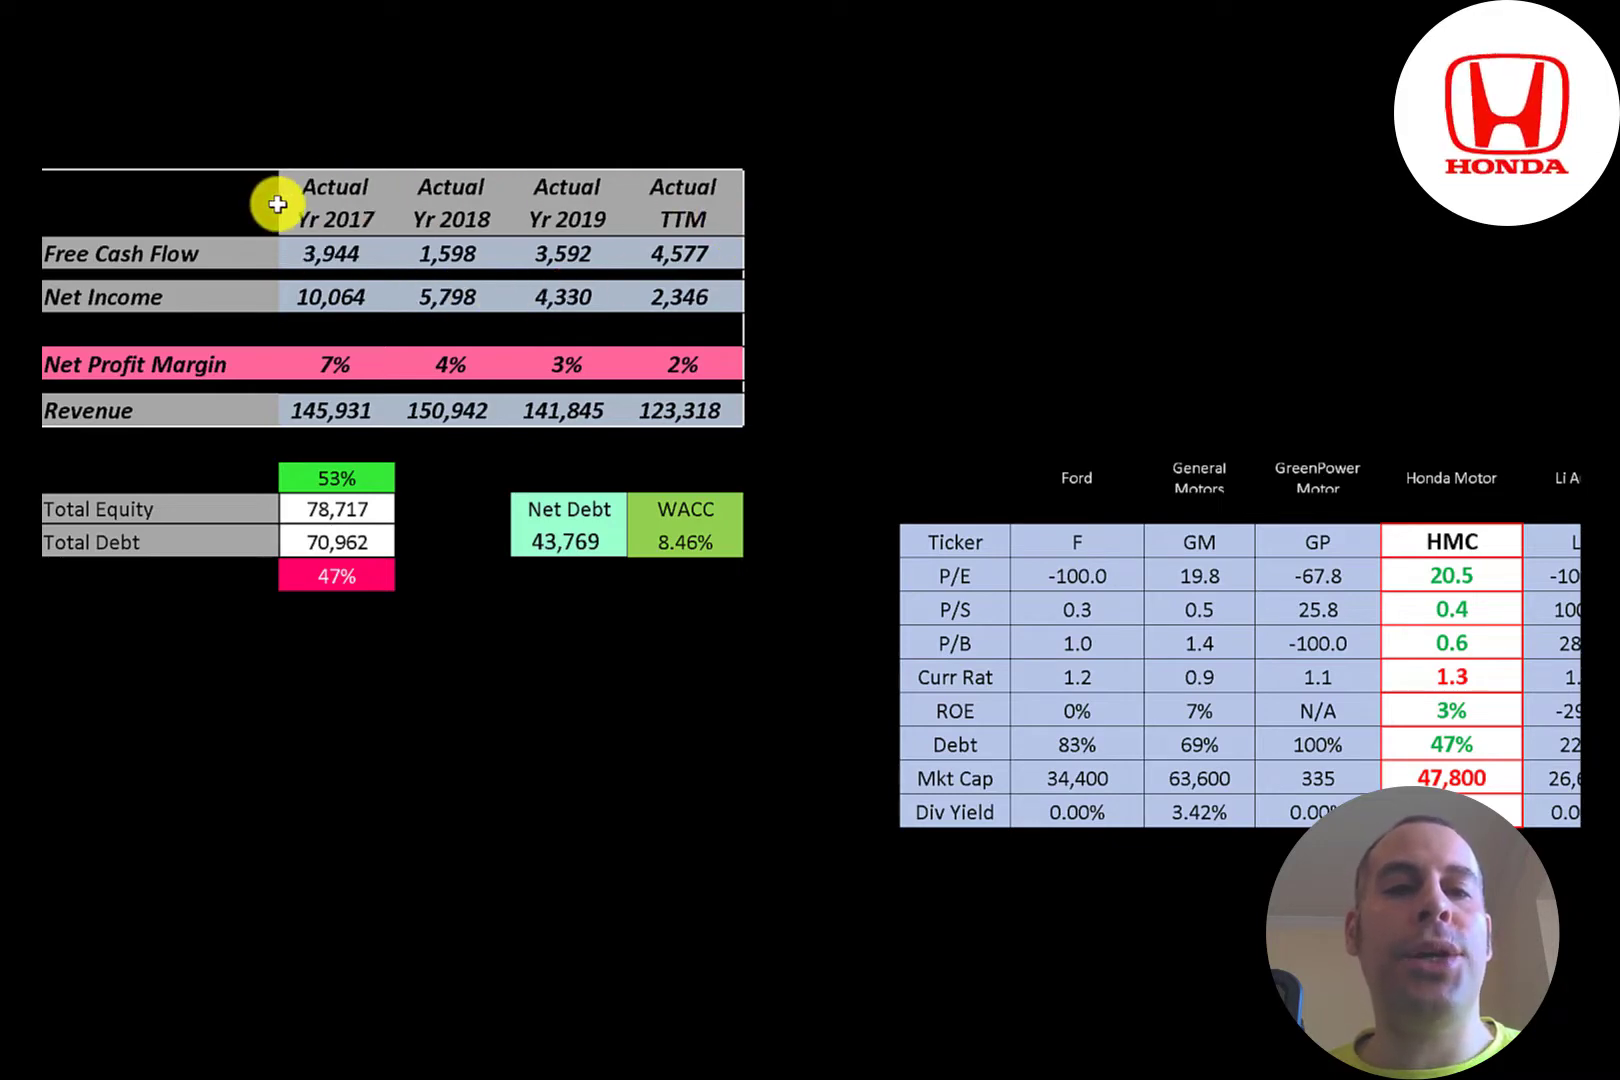
{"action": "mouse_move", "coordinate": [305, 219]}
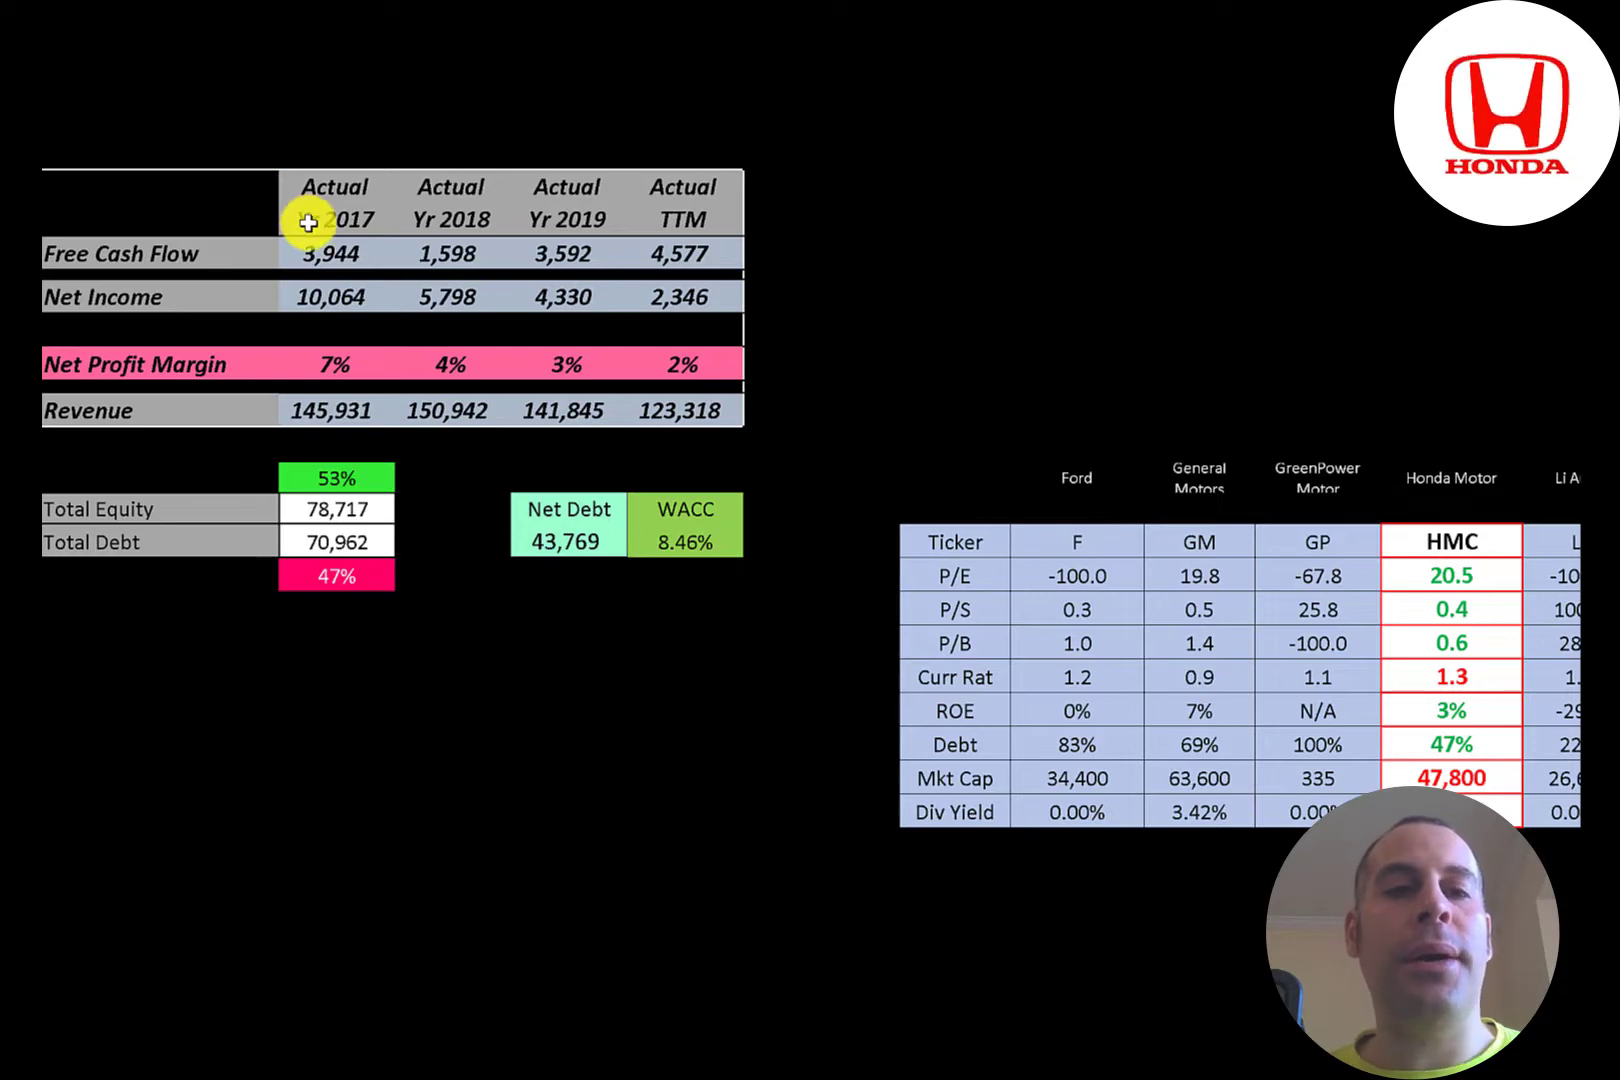
{"action": "mouse_move", "coordinate": [633, 240]}
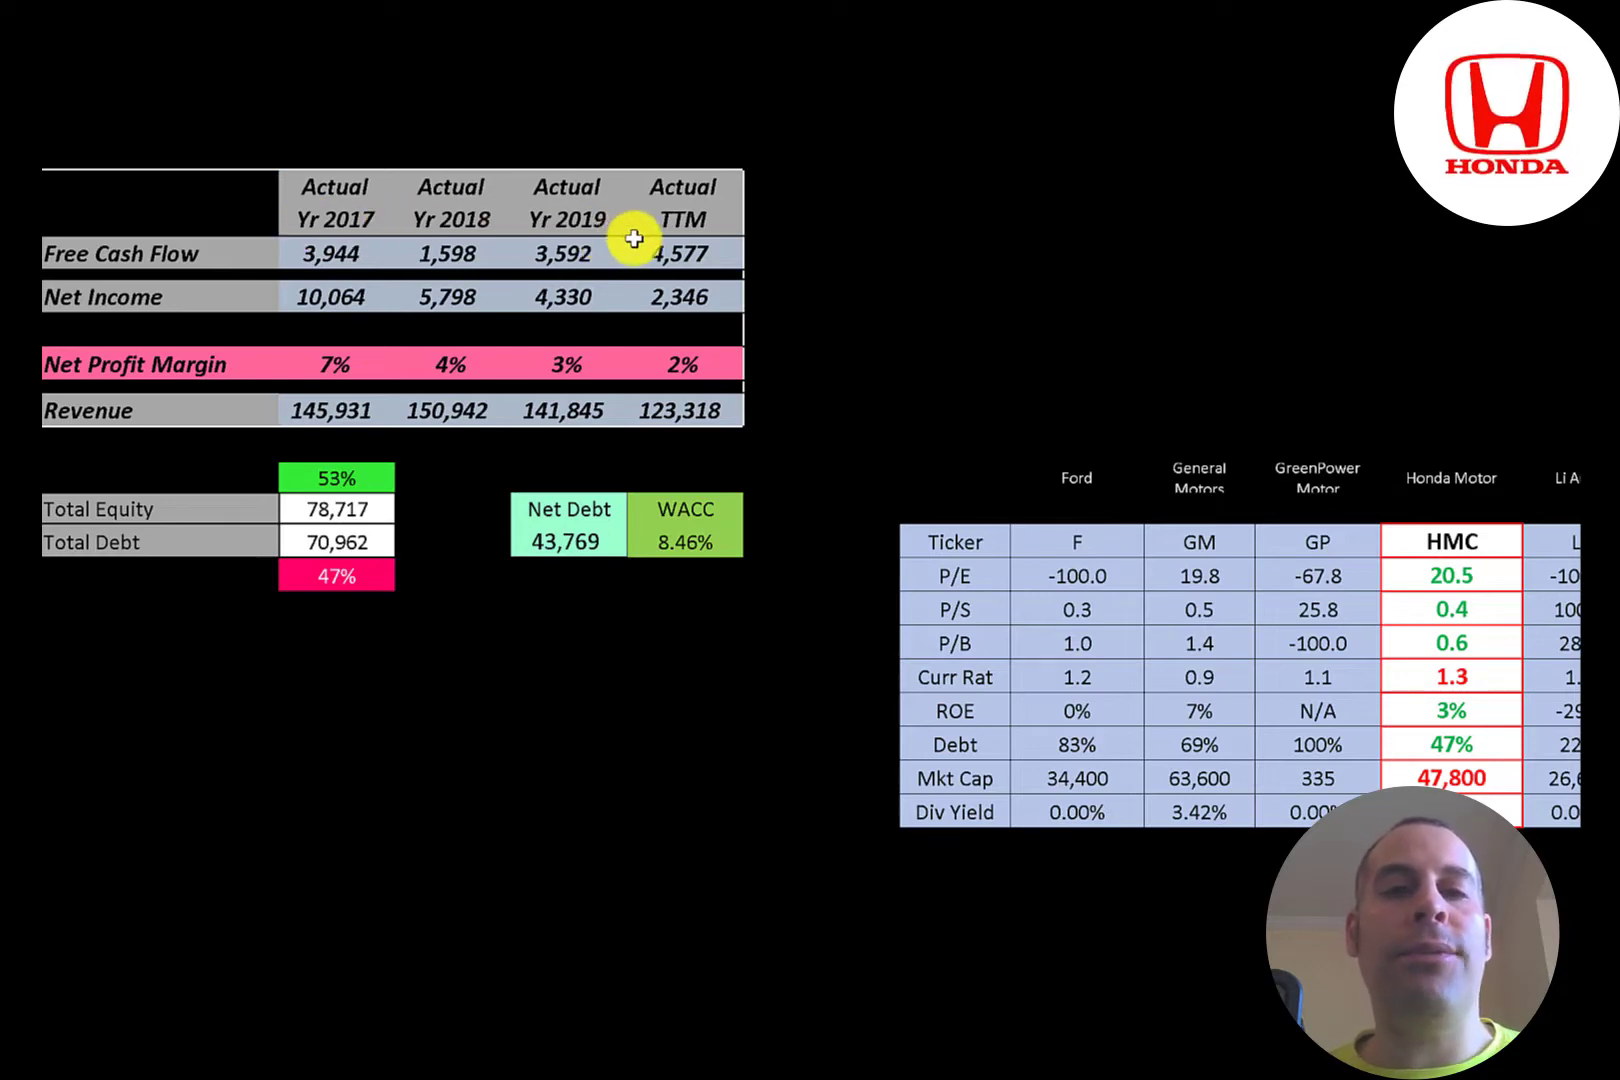
{"action": "mouse_move", "coordinate": [168, 269]}
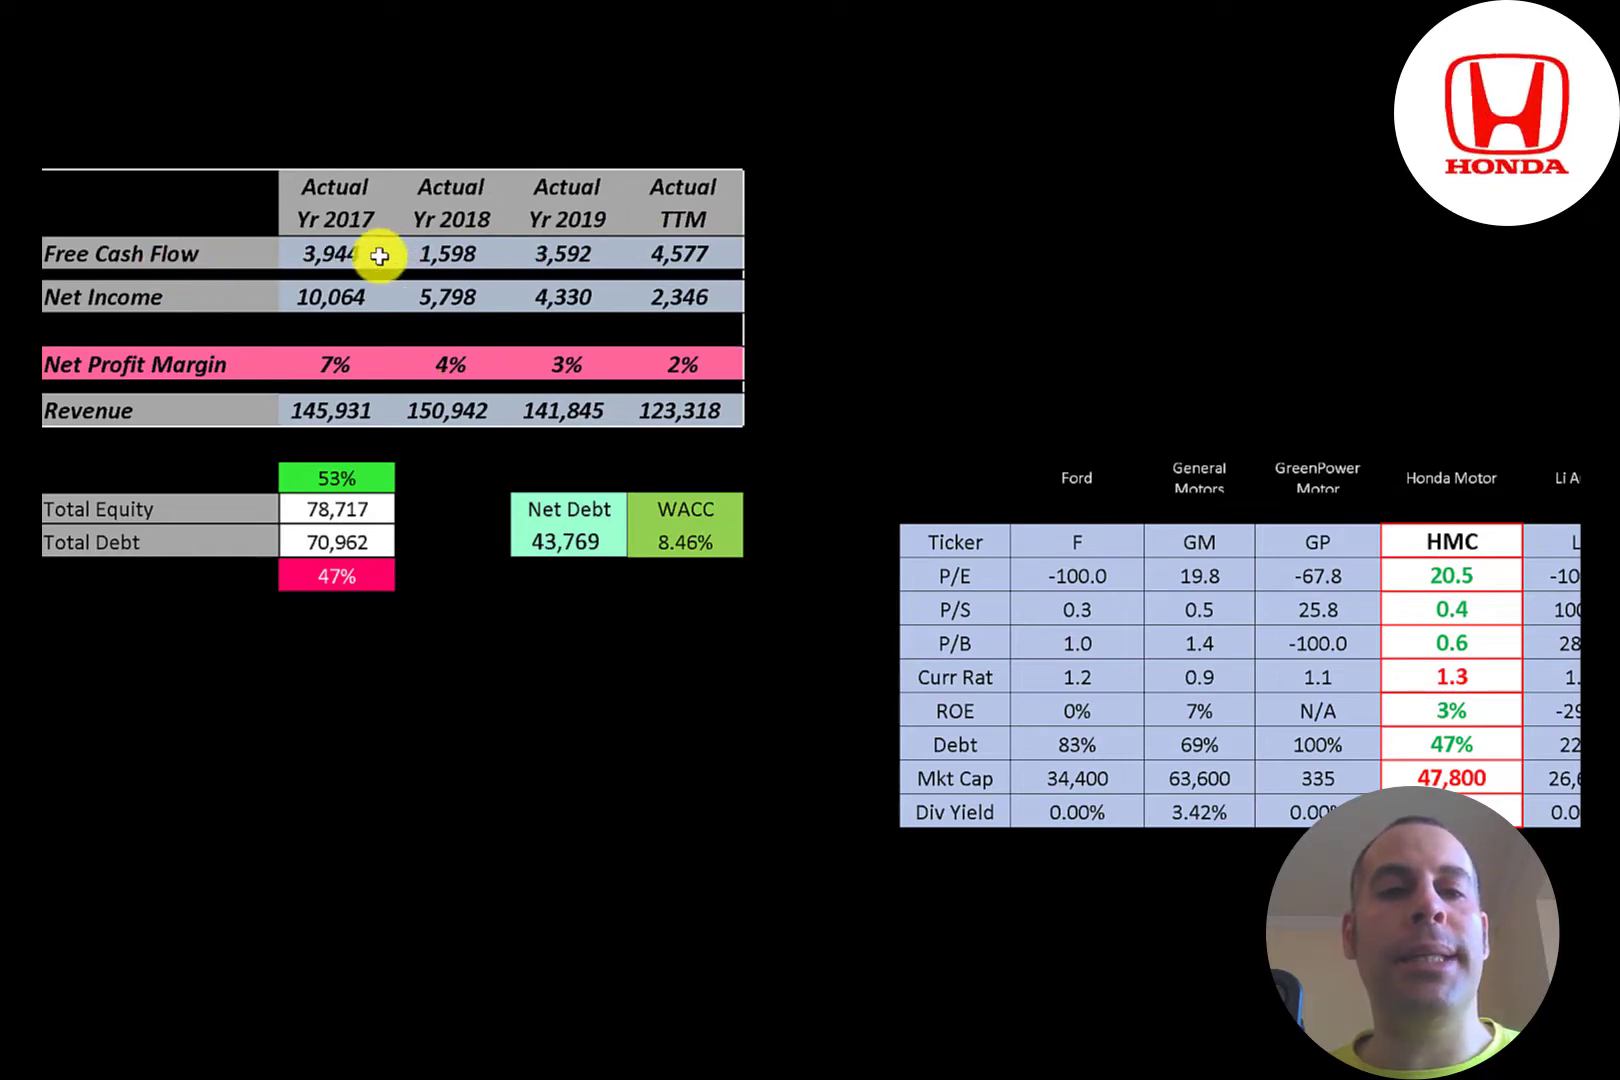
{"action": "mouse_move", "coordinate": [429, 305]}
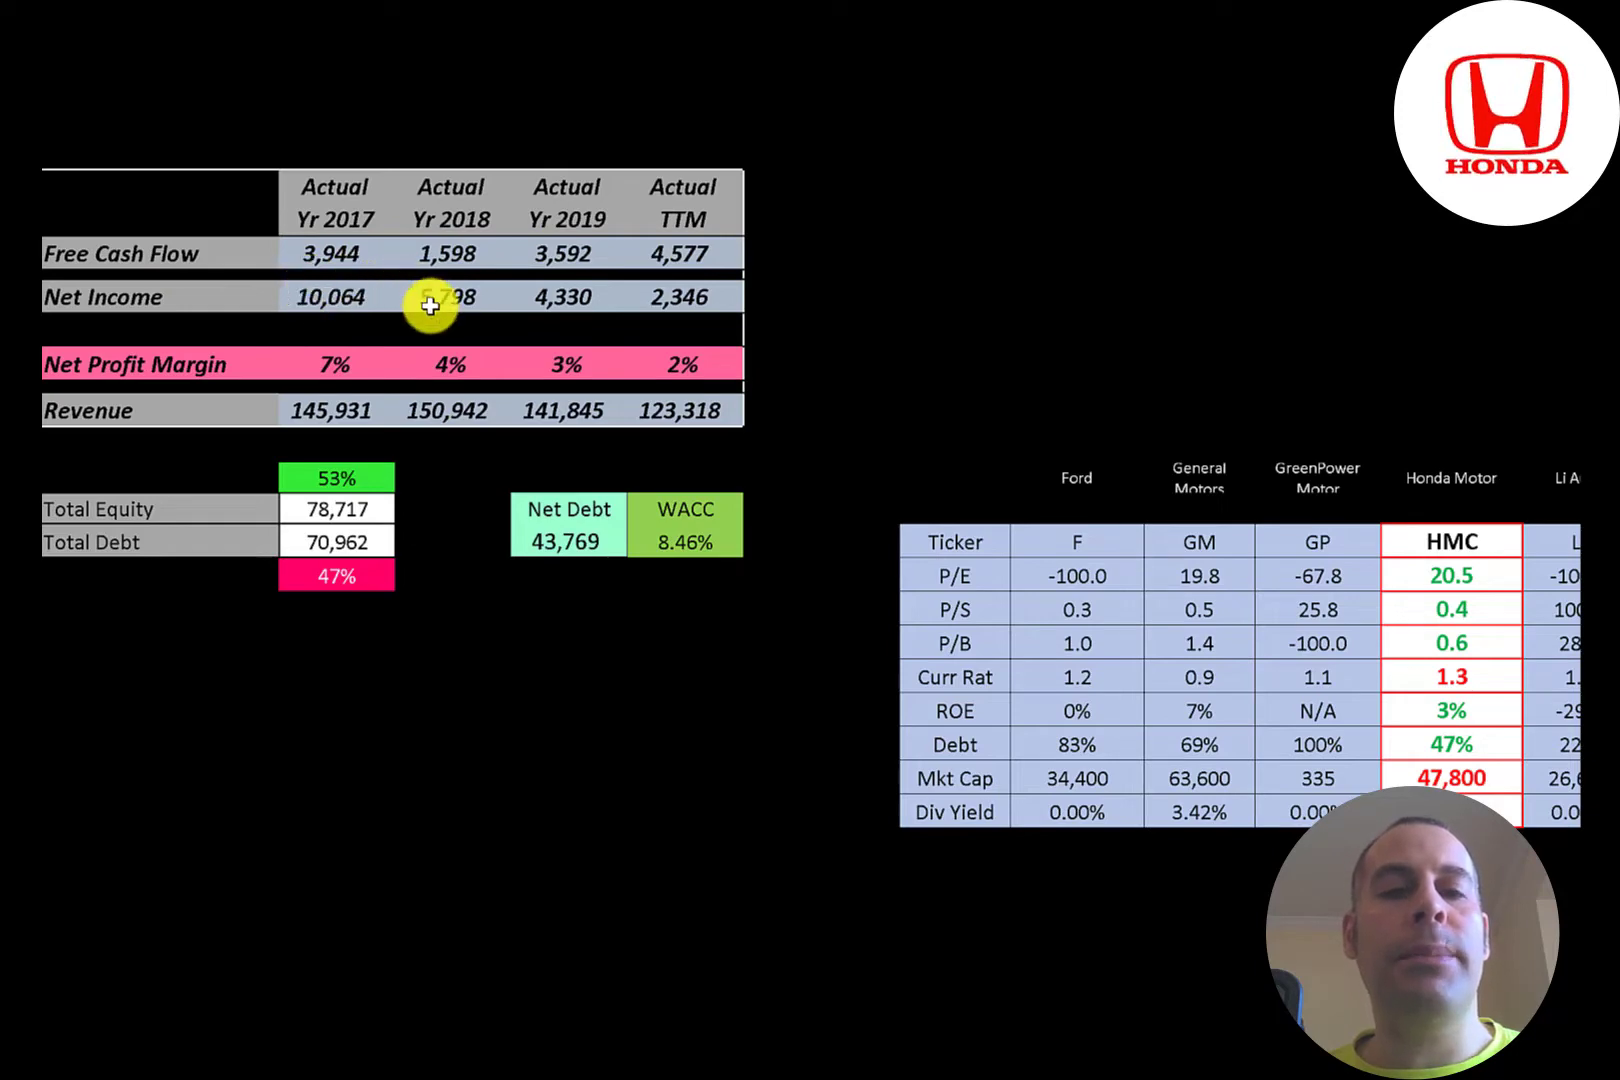
{"action": "mouse_move", "coordinate": [315, 295]}
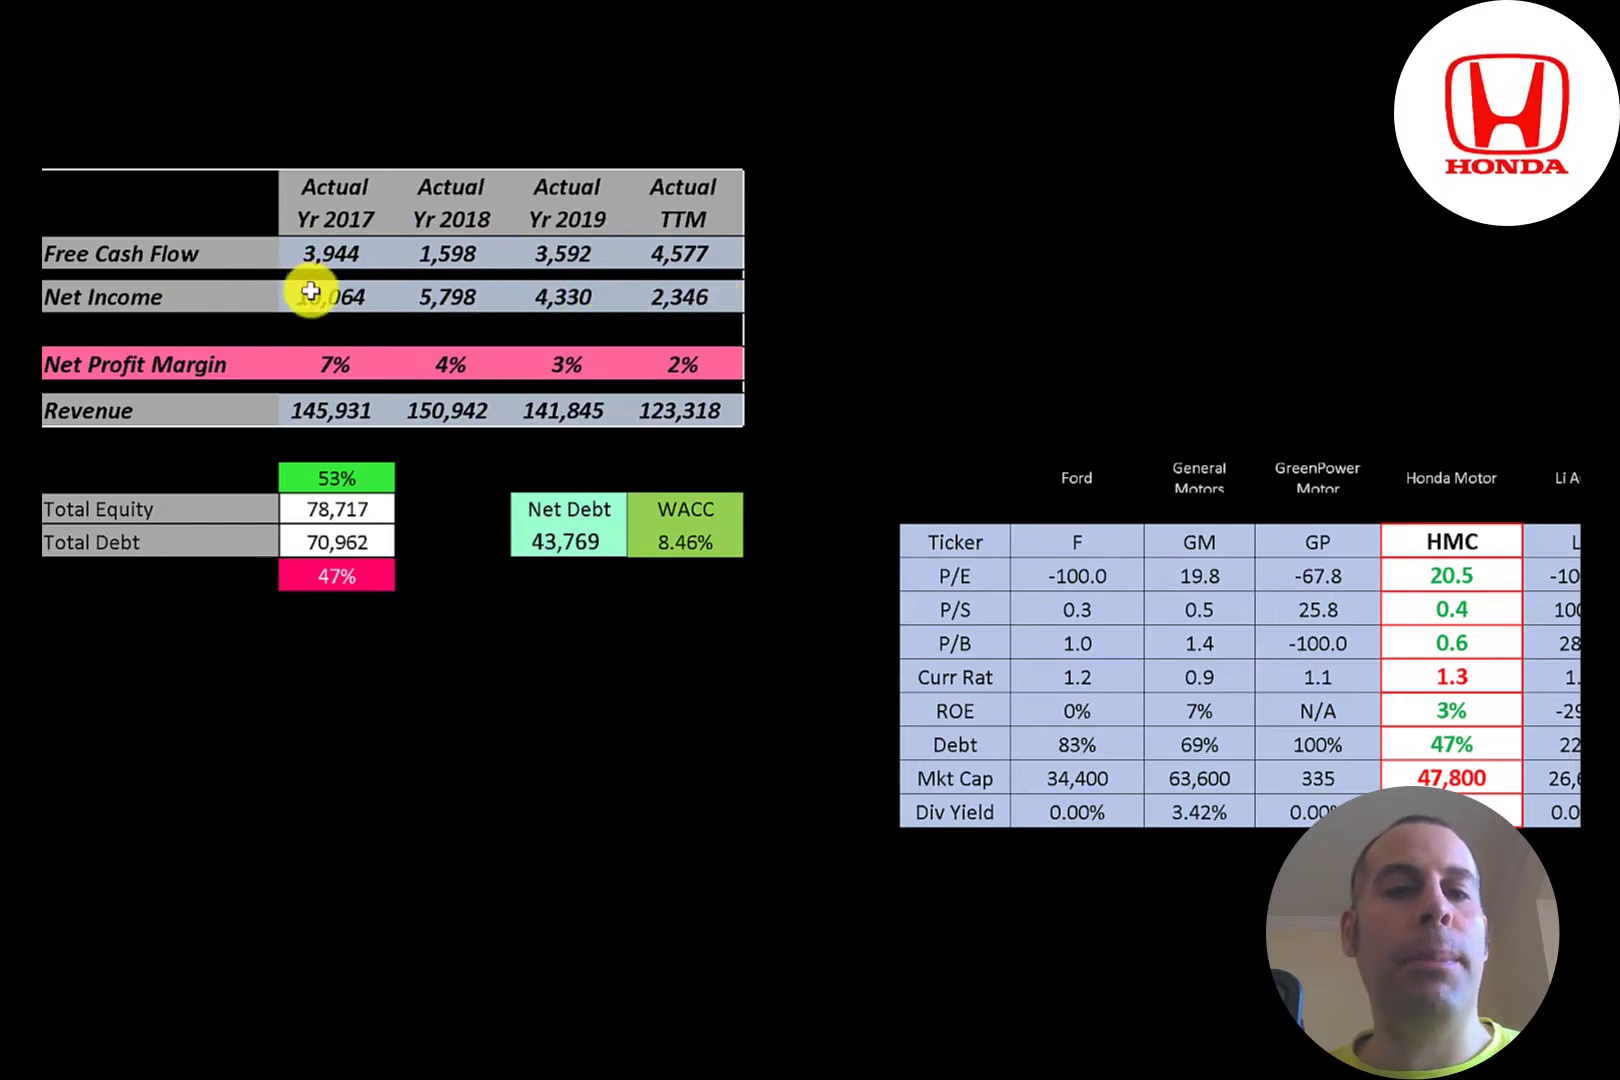
{"action": "mouse_move", "coordinate": [168, 377]}
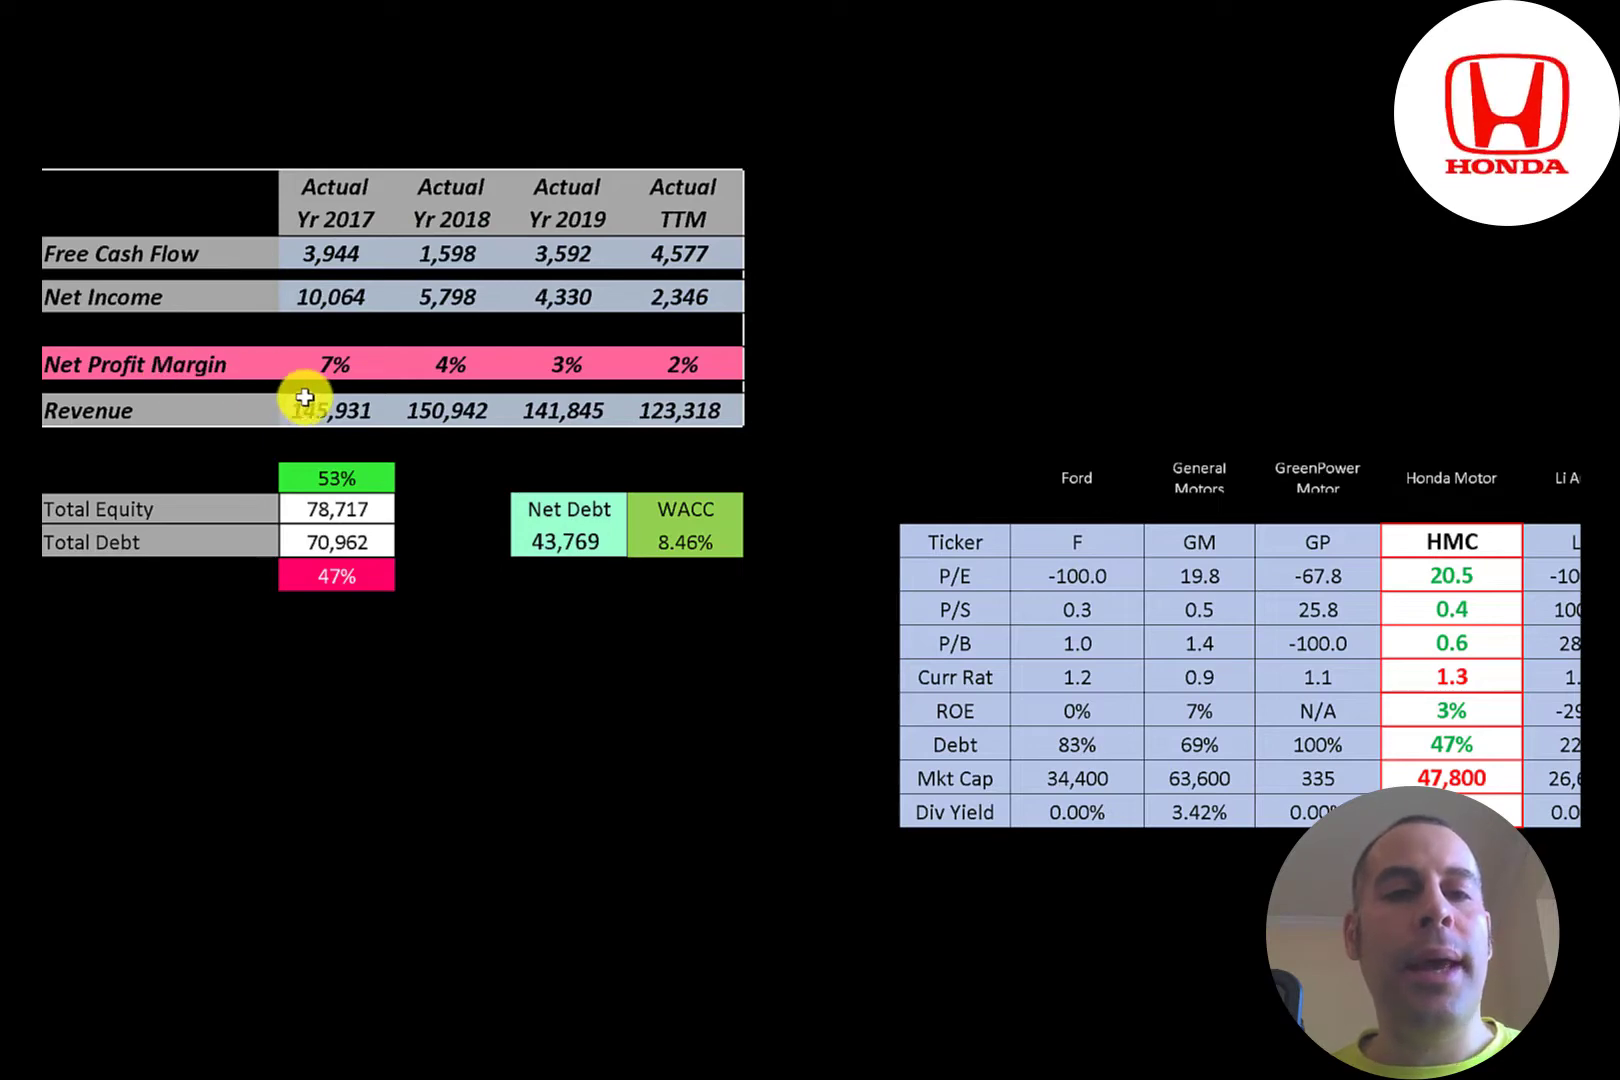
{"action": "mouse_move", "coordinate": [427, 394]}
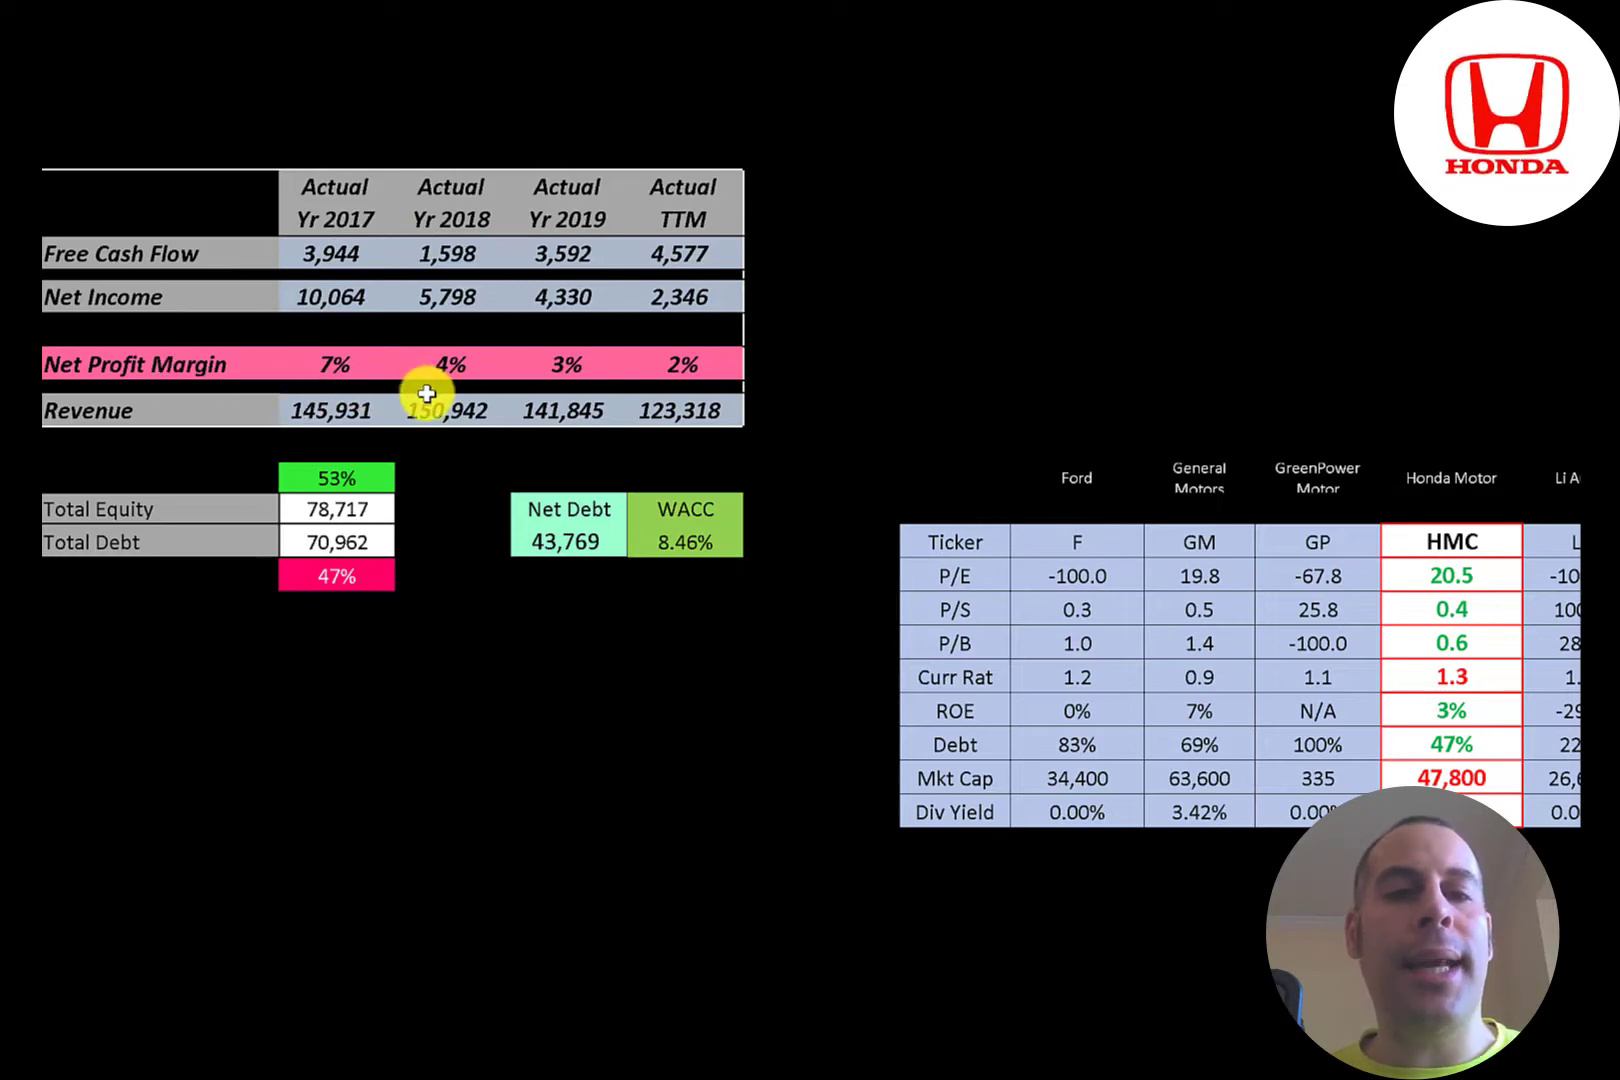
{"action": "mouse_move", "coordinate": [480, 374]}
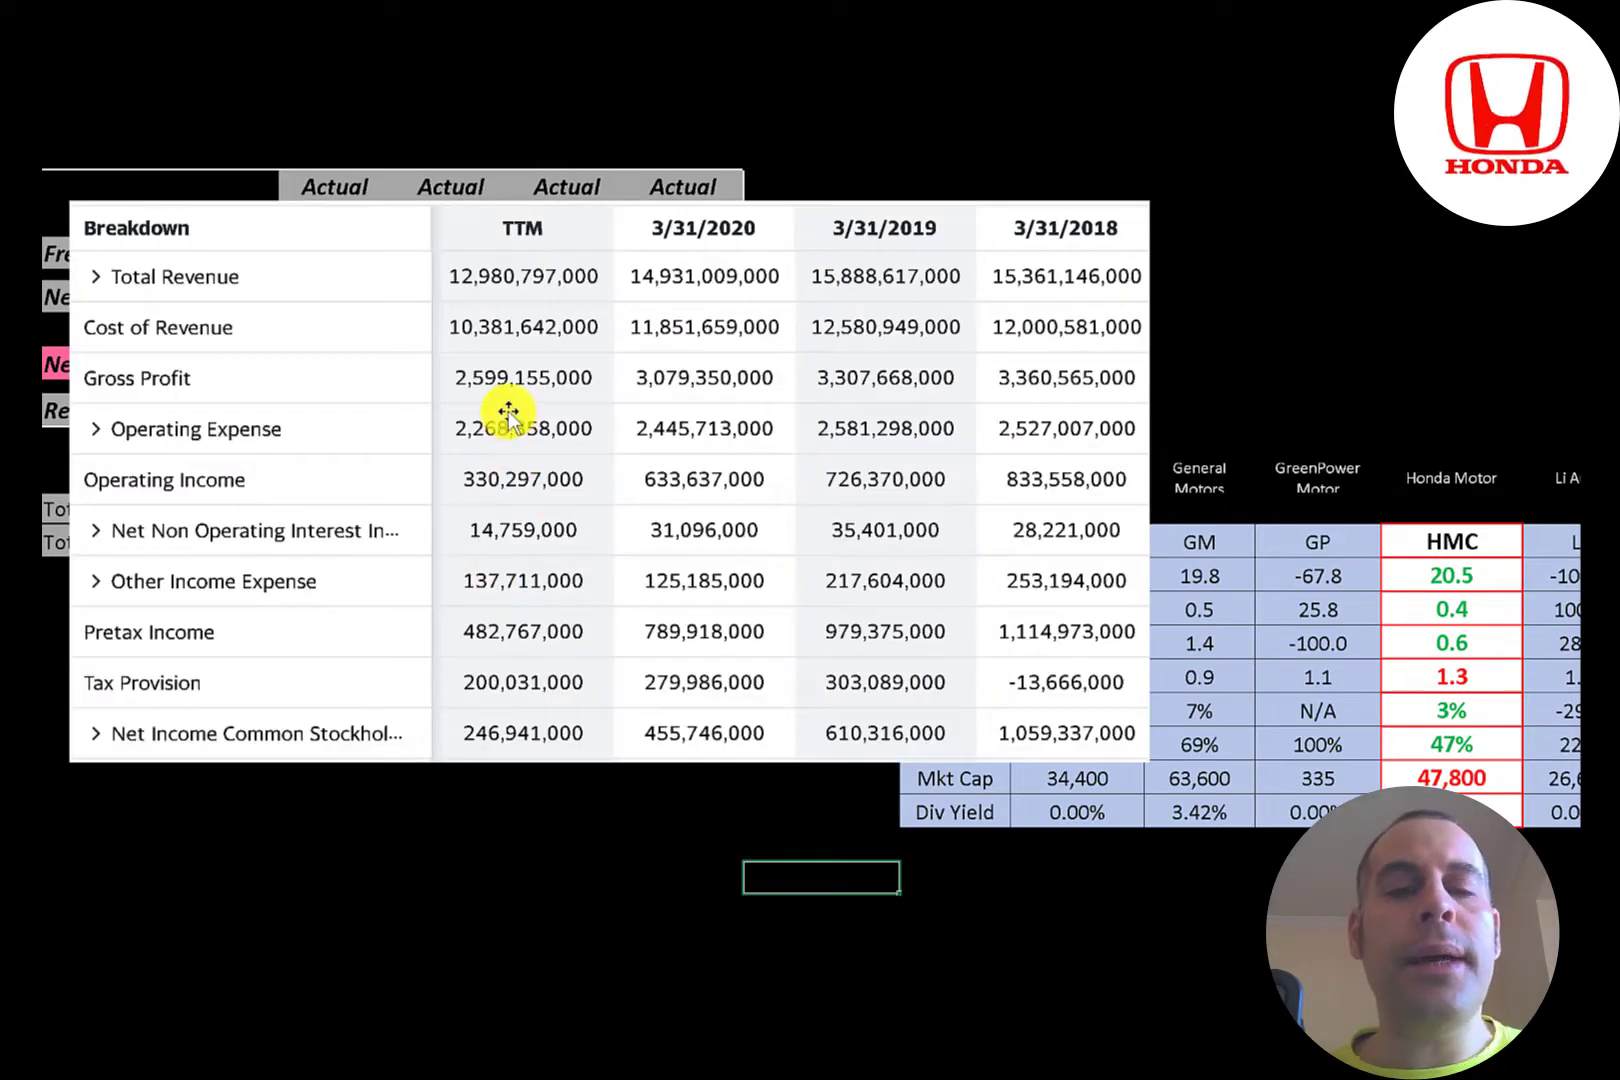
{"action": "mouse_move", "coordinate": [528, 388]}
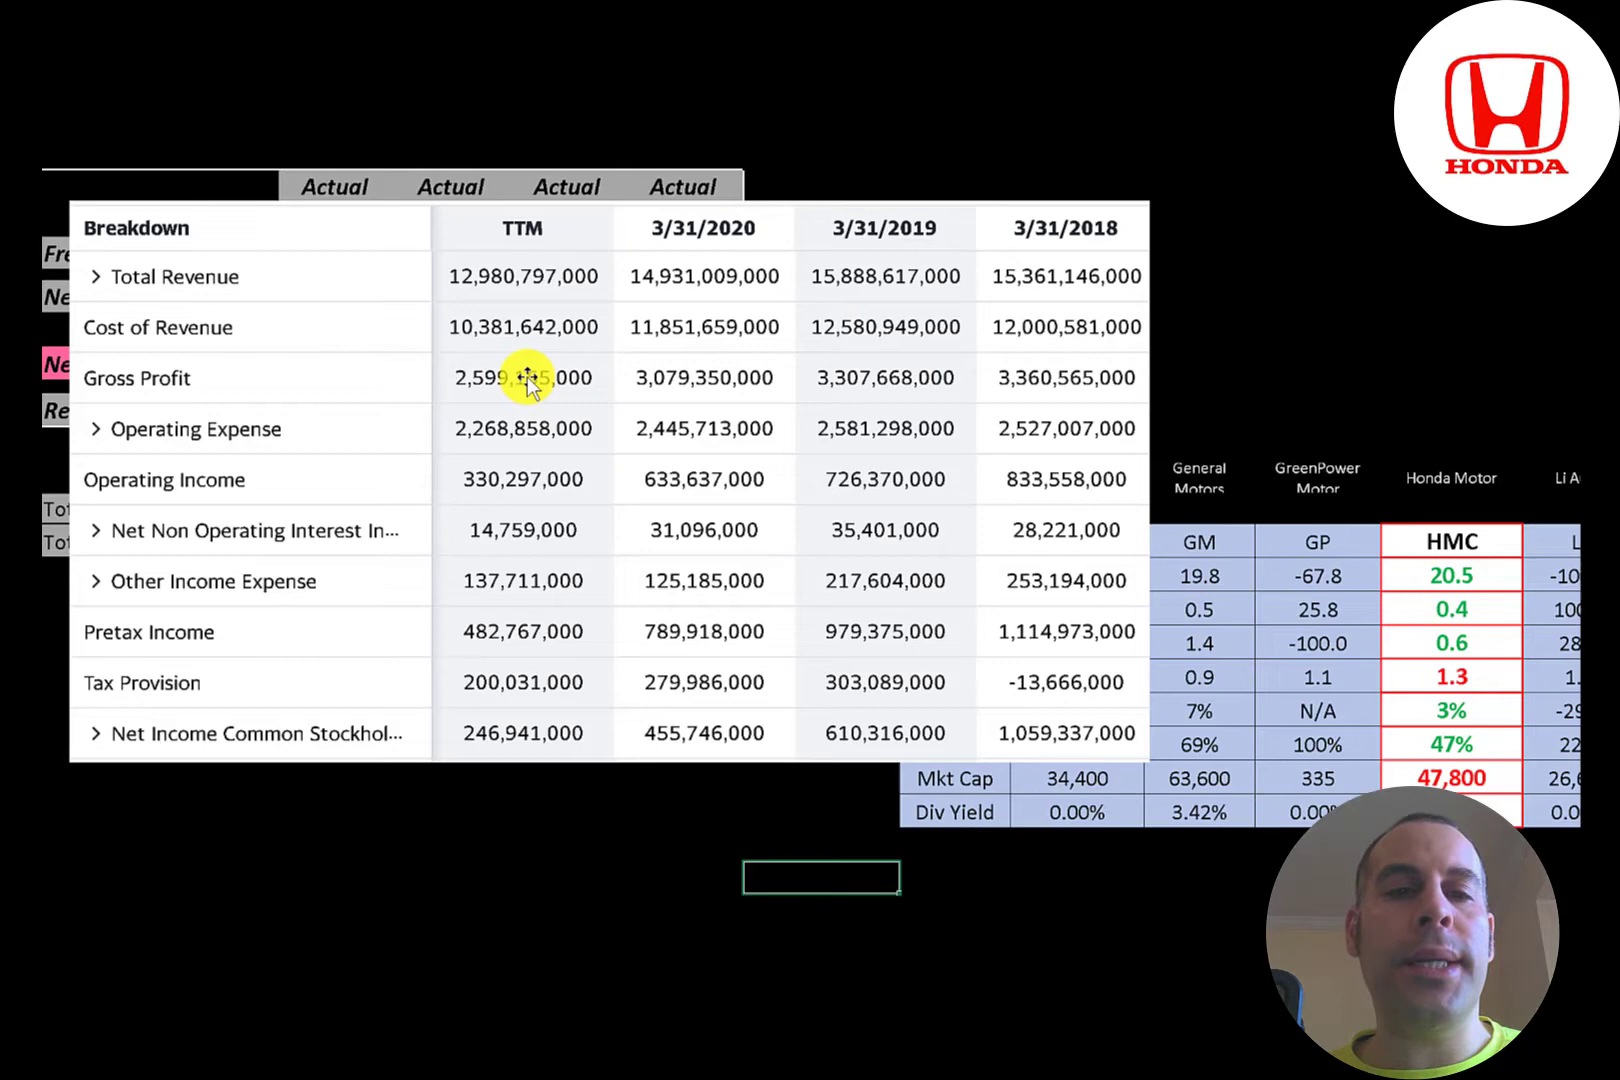
{"action": "mouse_move", "coordinate": [717, 227]}
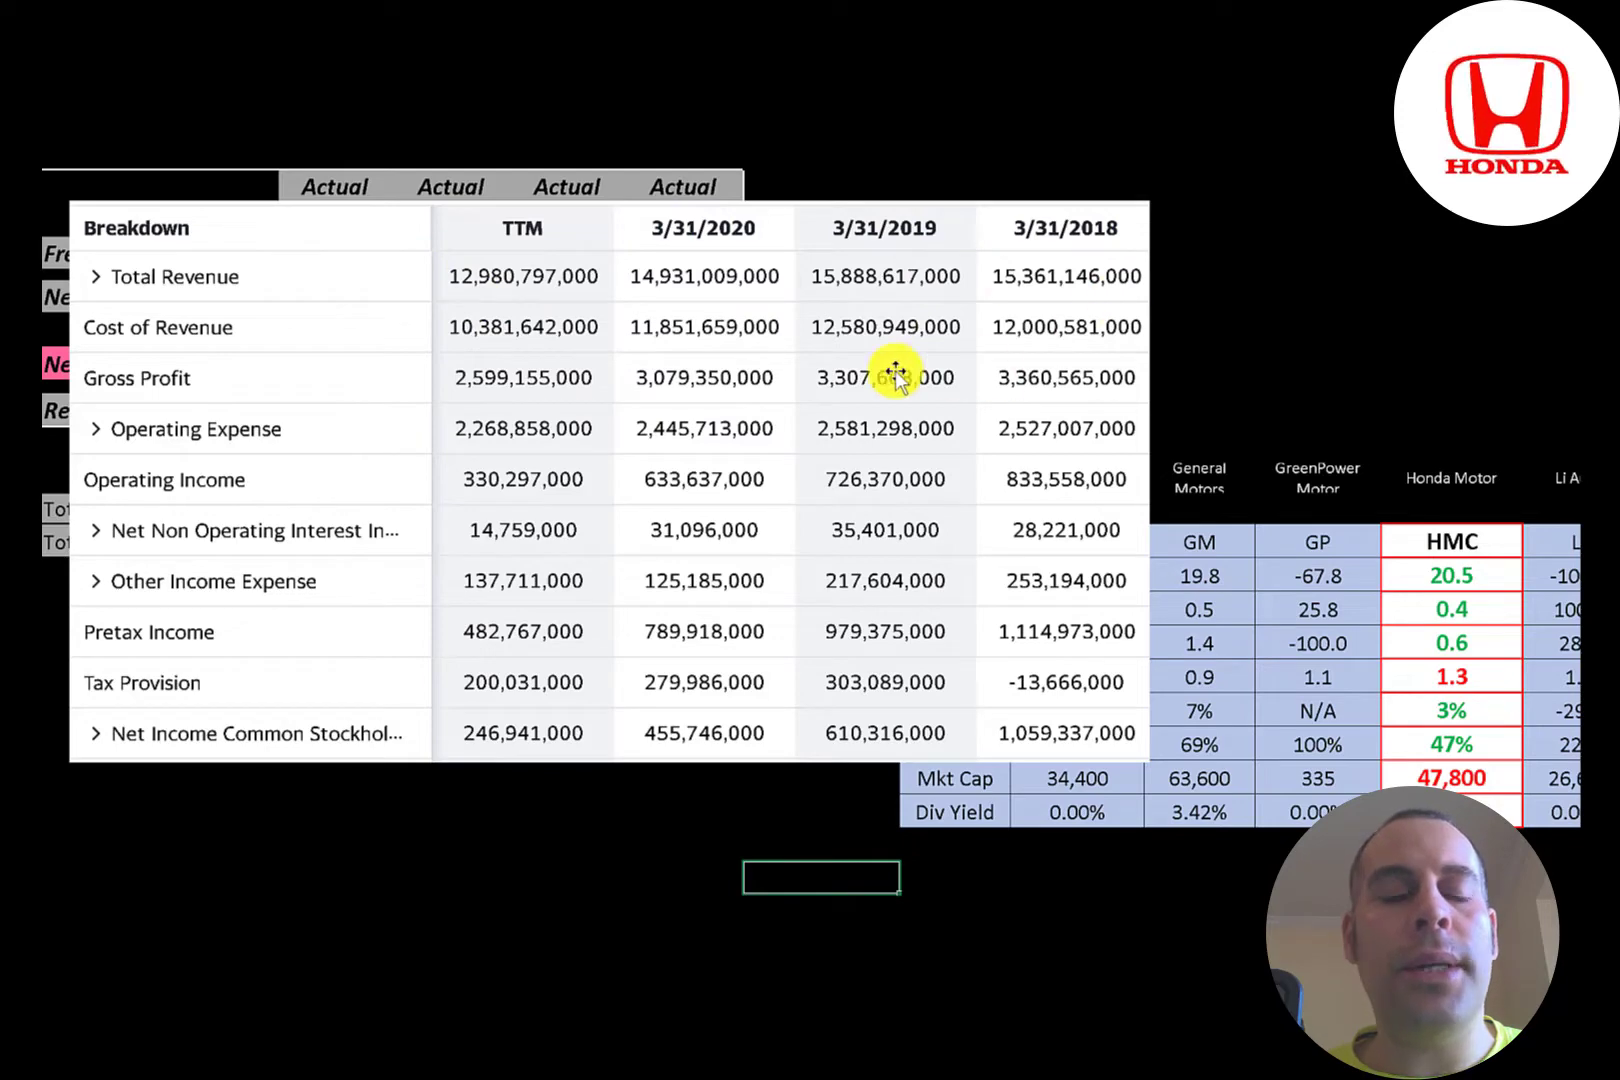
{"action": "mouse_move", "coordinate": [453, 356]}
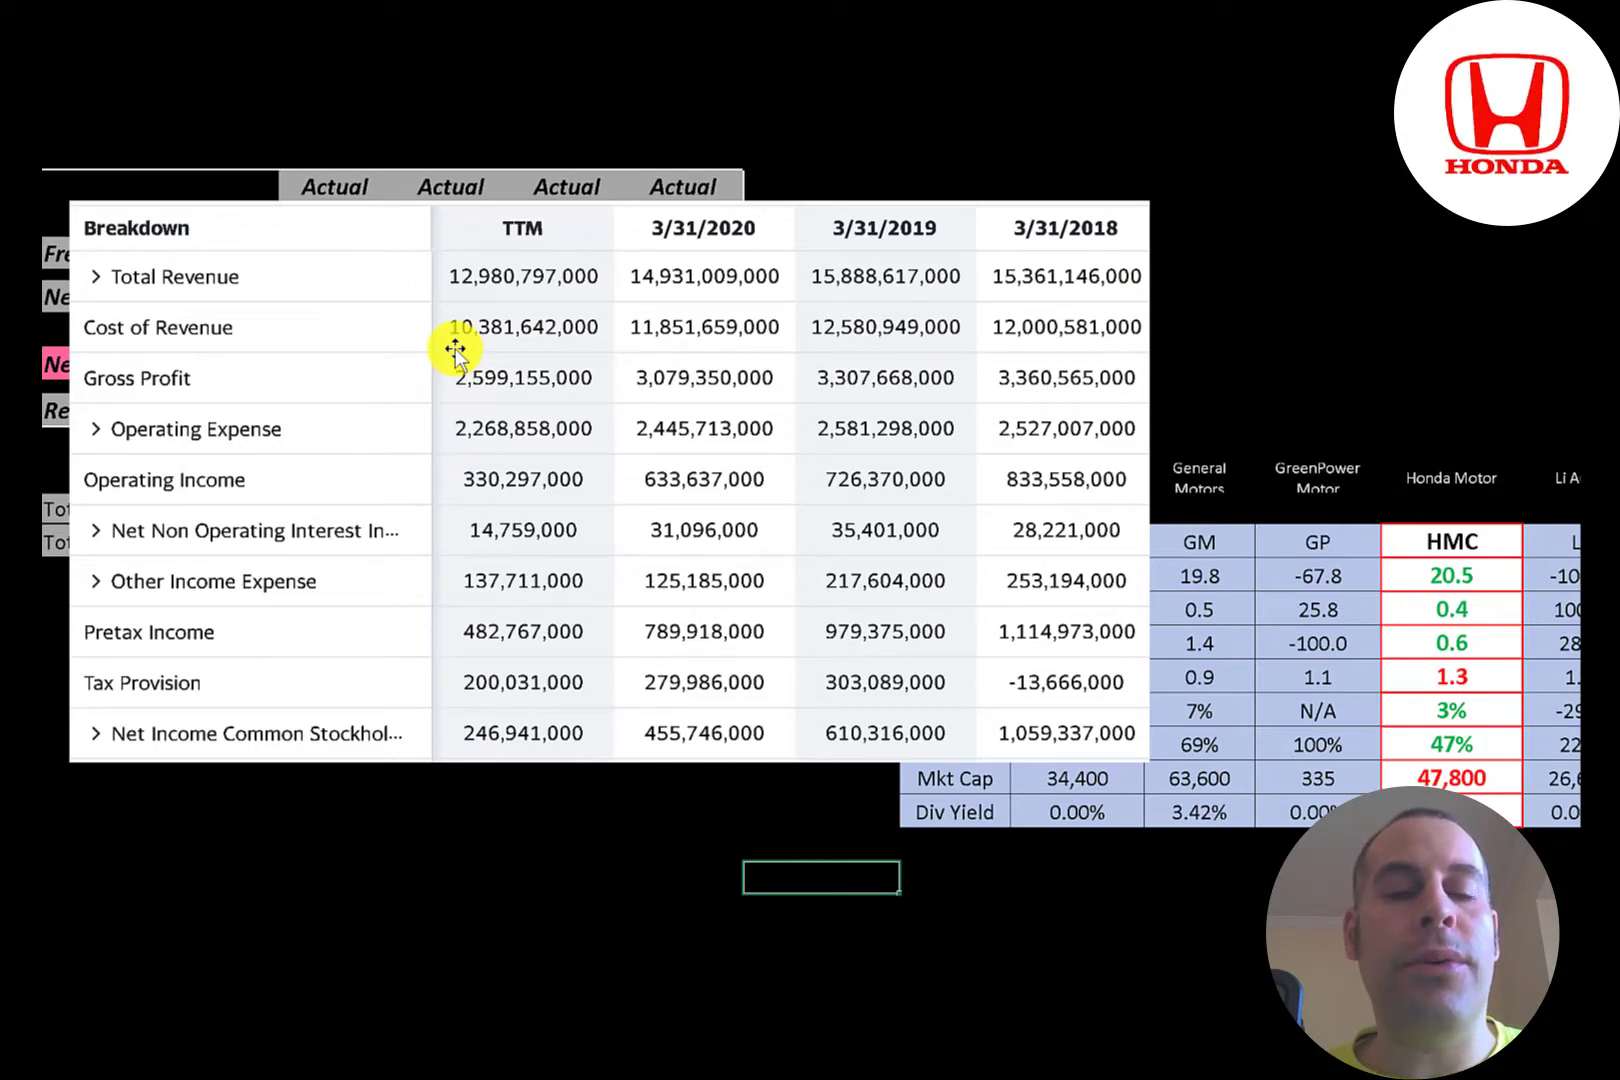
{"action": "mouse_move", "coordinate": [444, 284]}
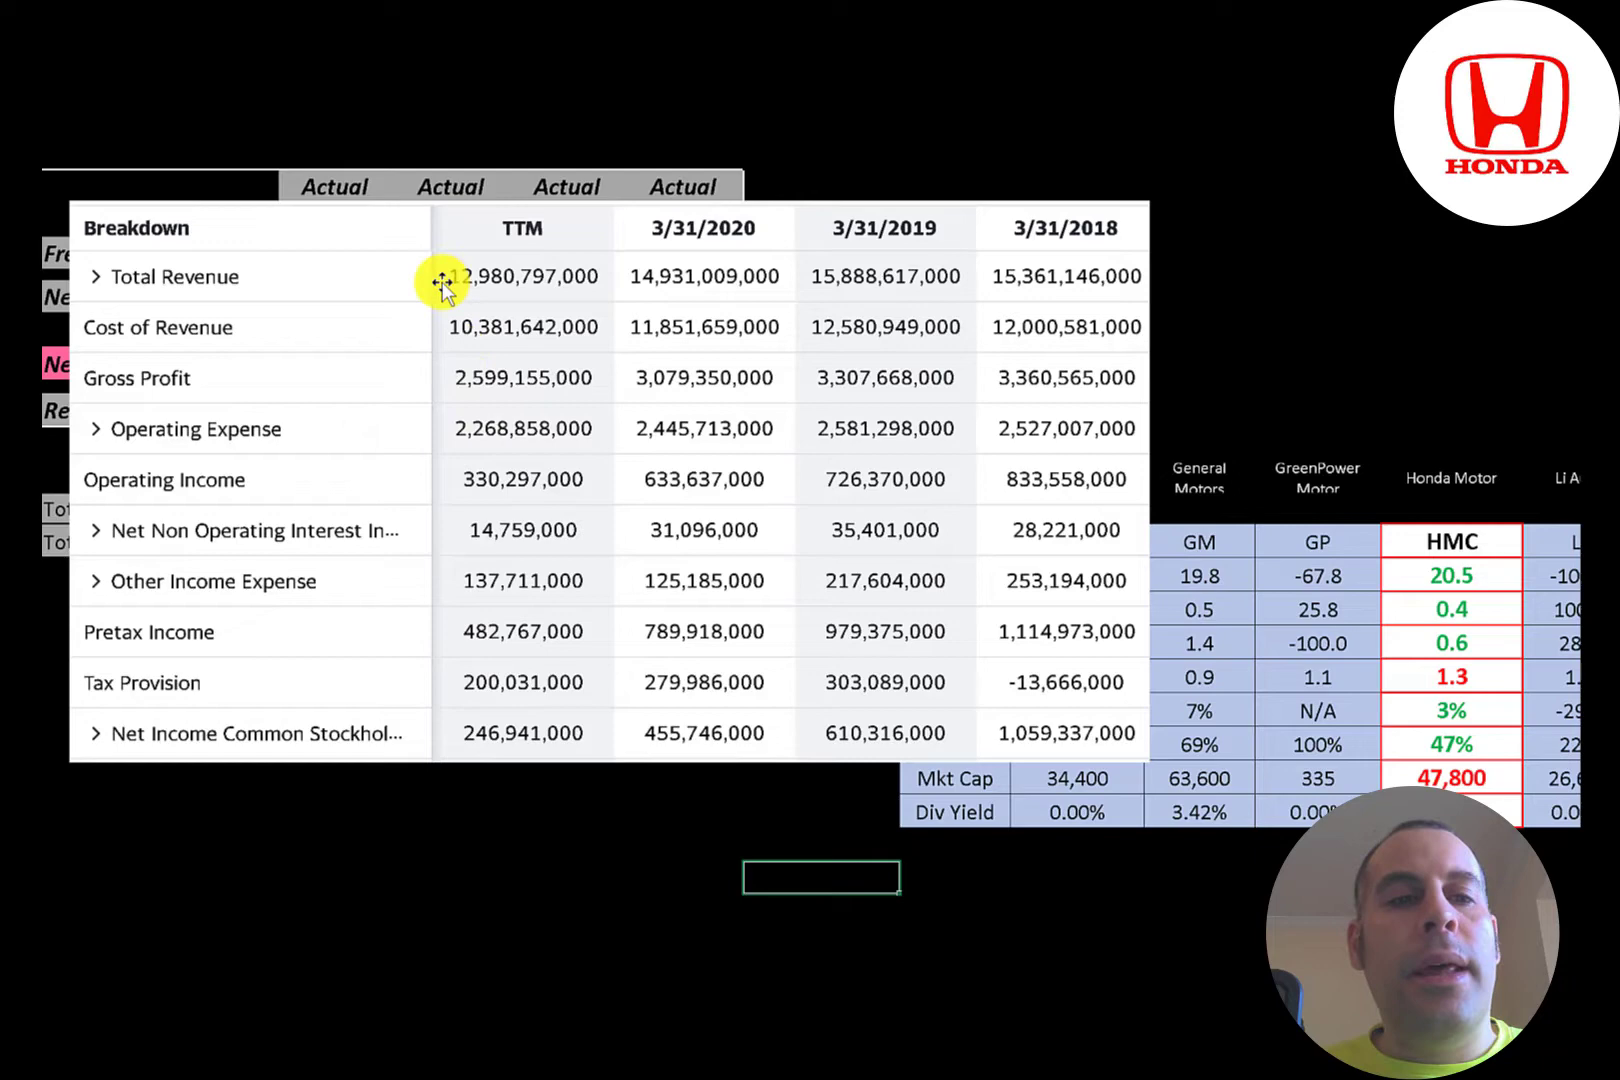
{"action": "mouse_move", "coordinate": [677, 329]}
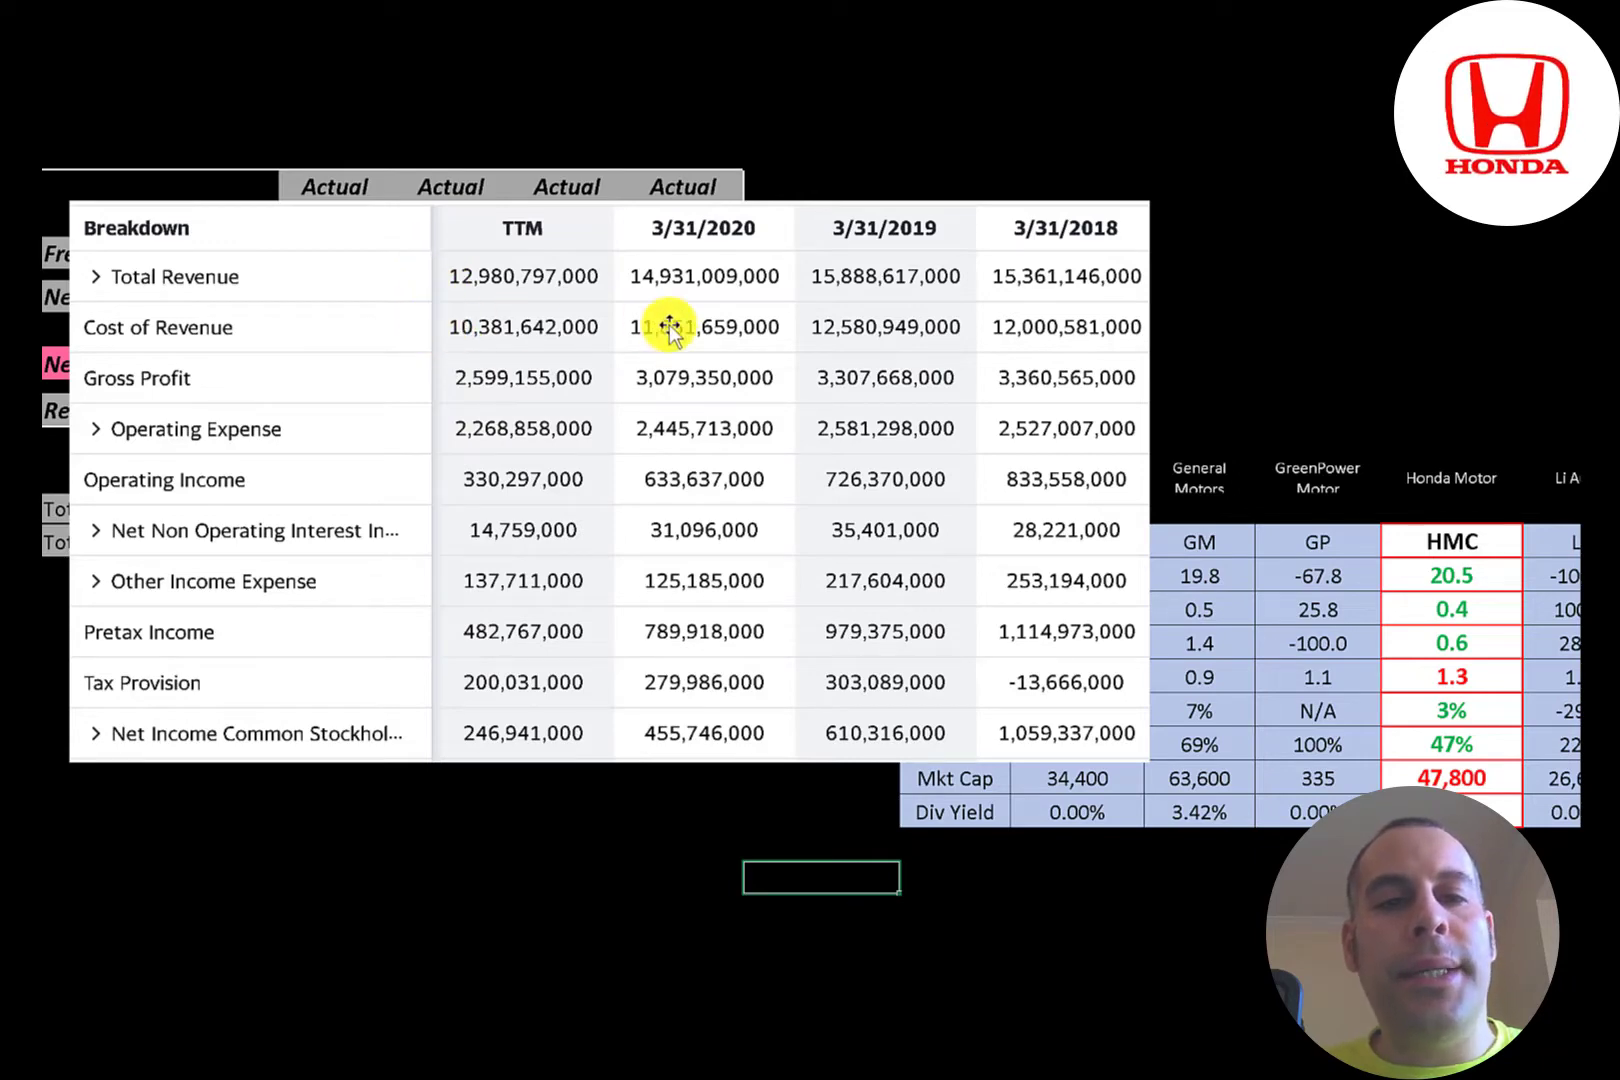
{"action": "mouse_move", "coordinate": [427, 360]}
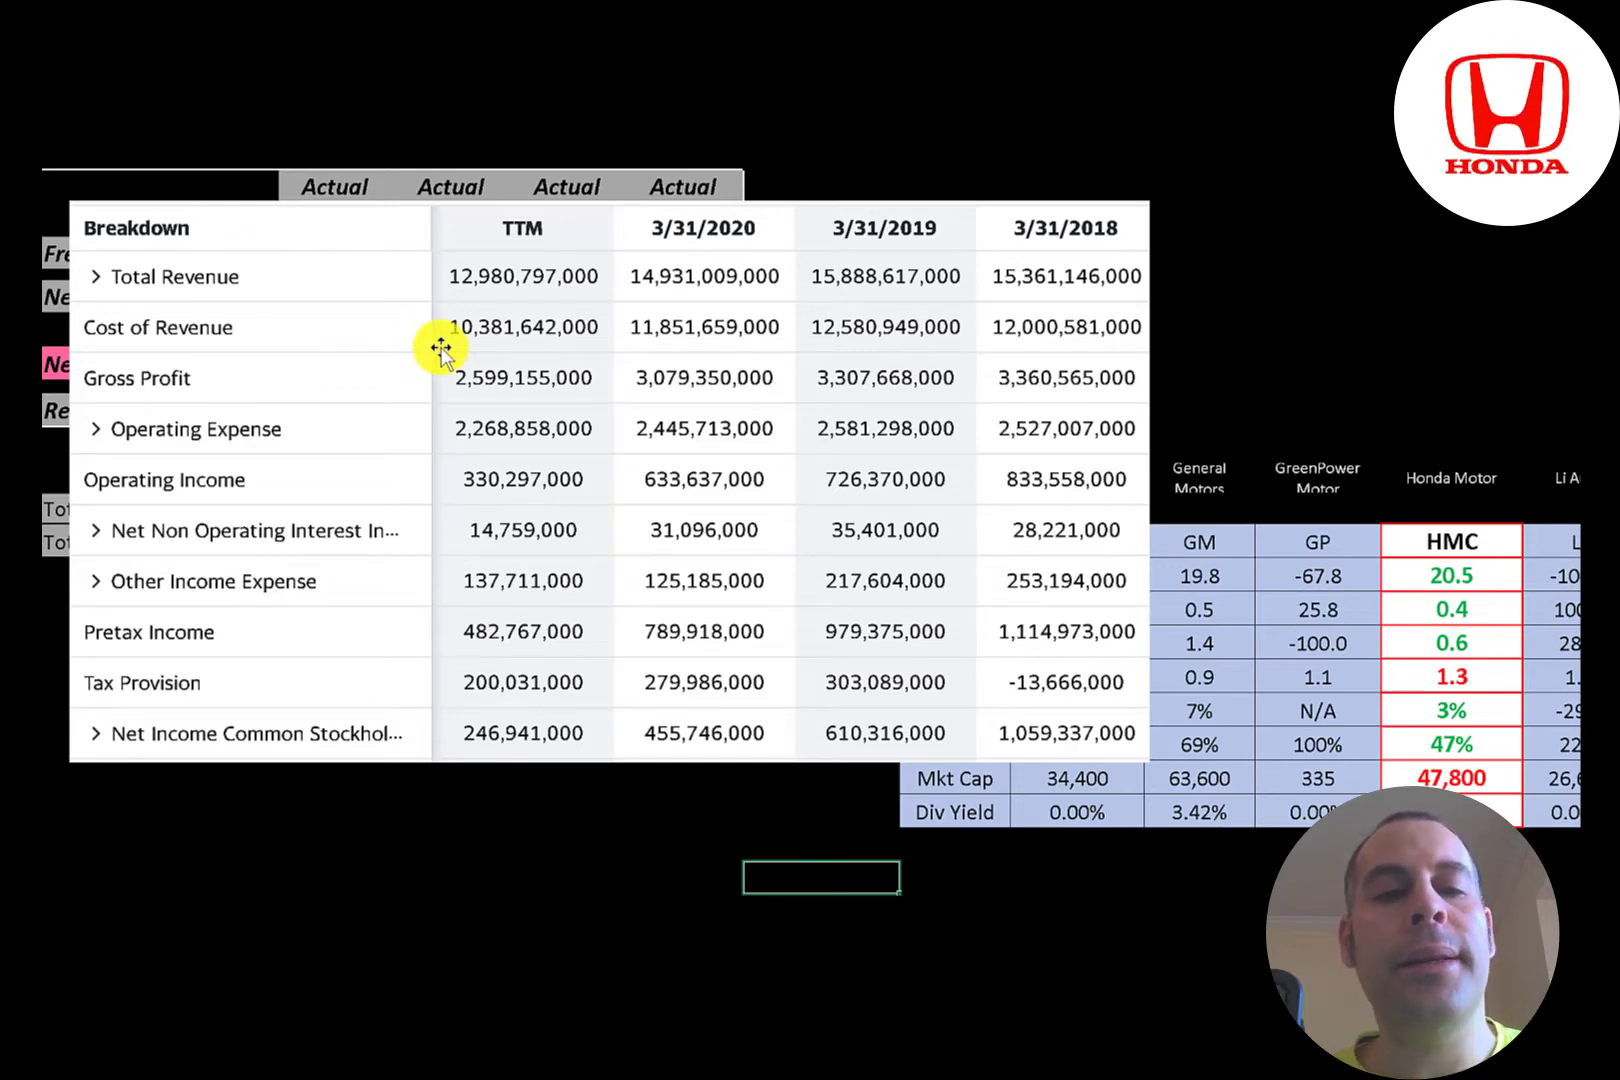
{"action": "mouse_move", "coordinate": [471, 403]}
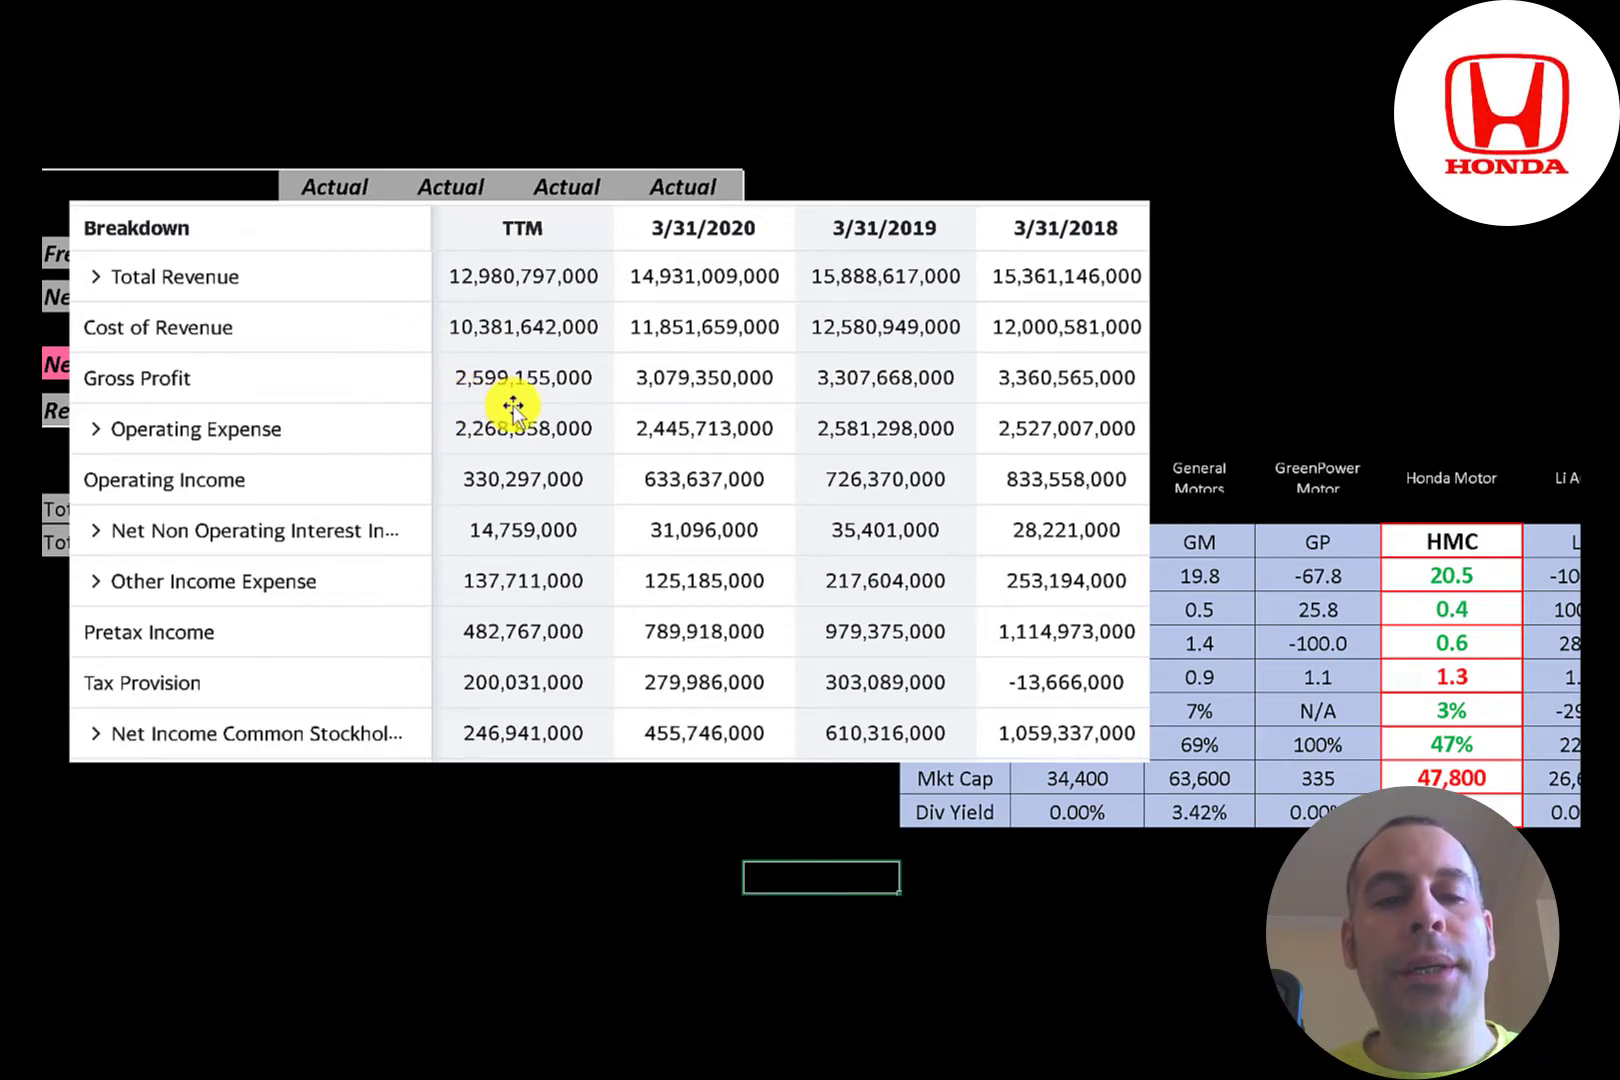
{"action": "mouse_move", "coordinate": [506, 460]}
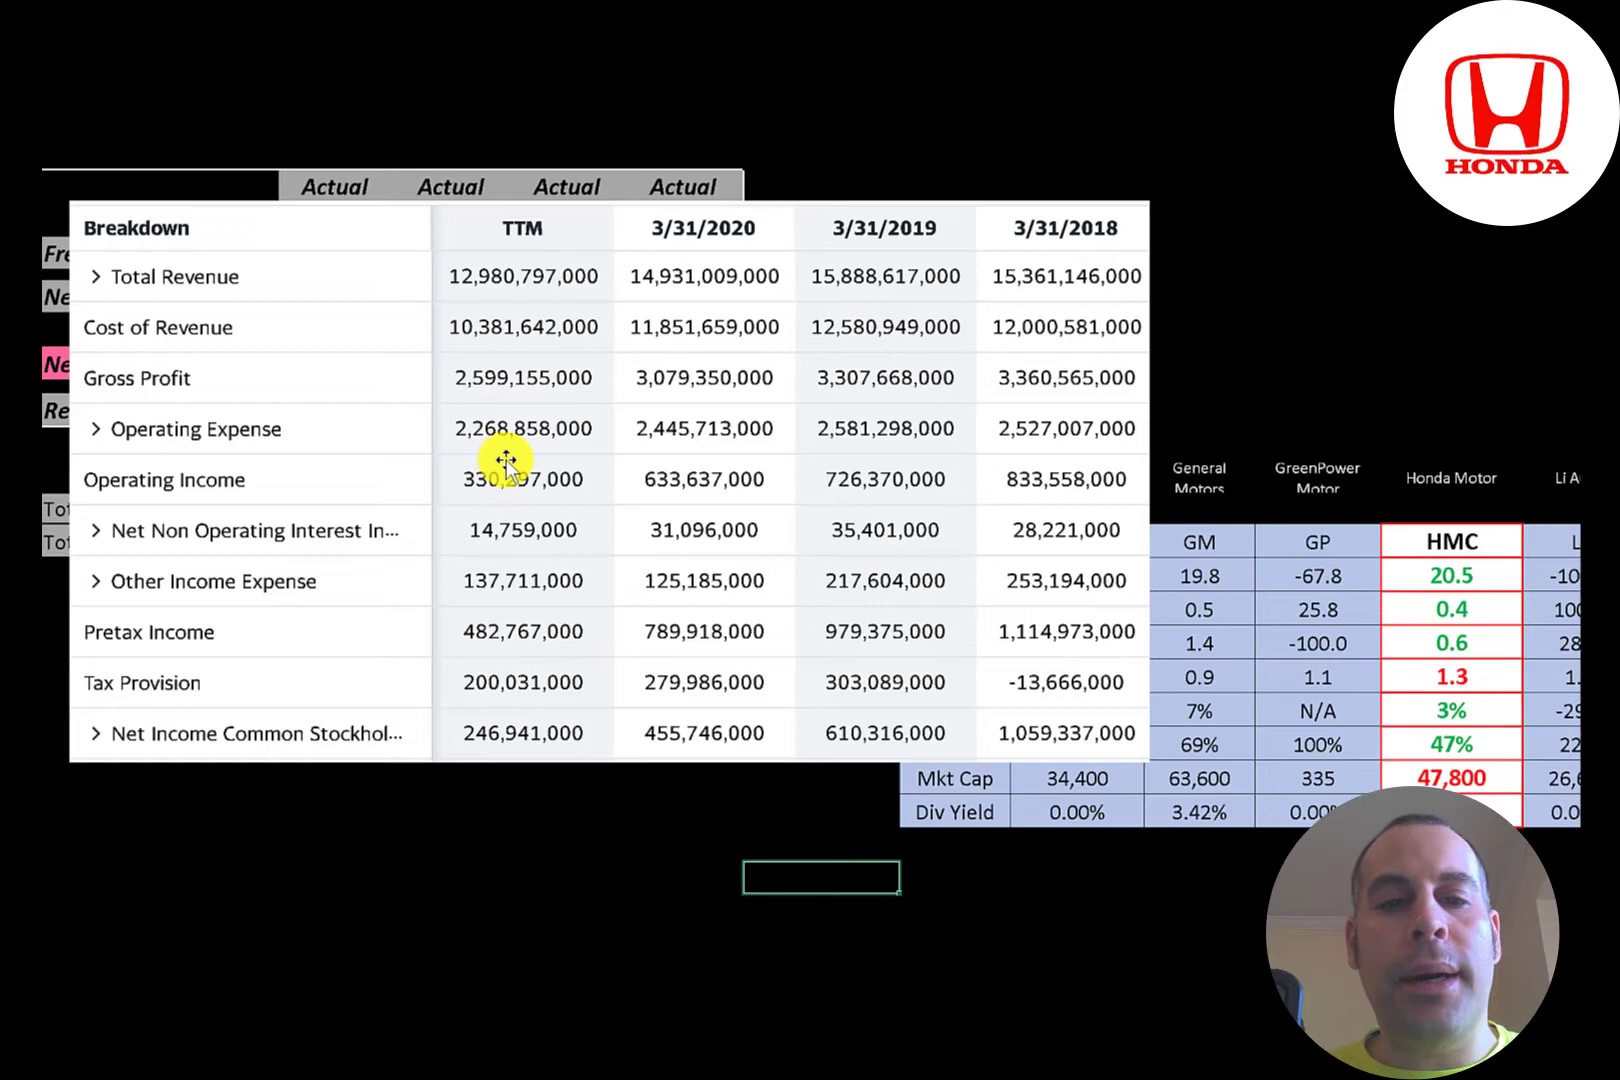
{"action": "mouse_move", "coordinate": [708, 482]}
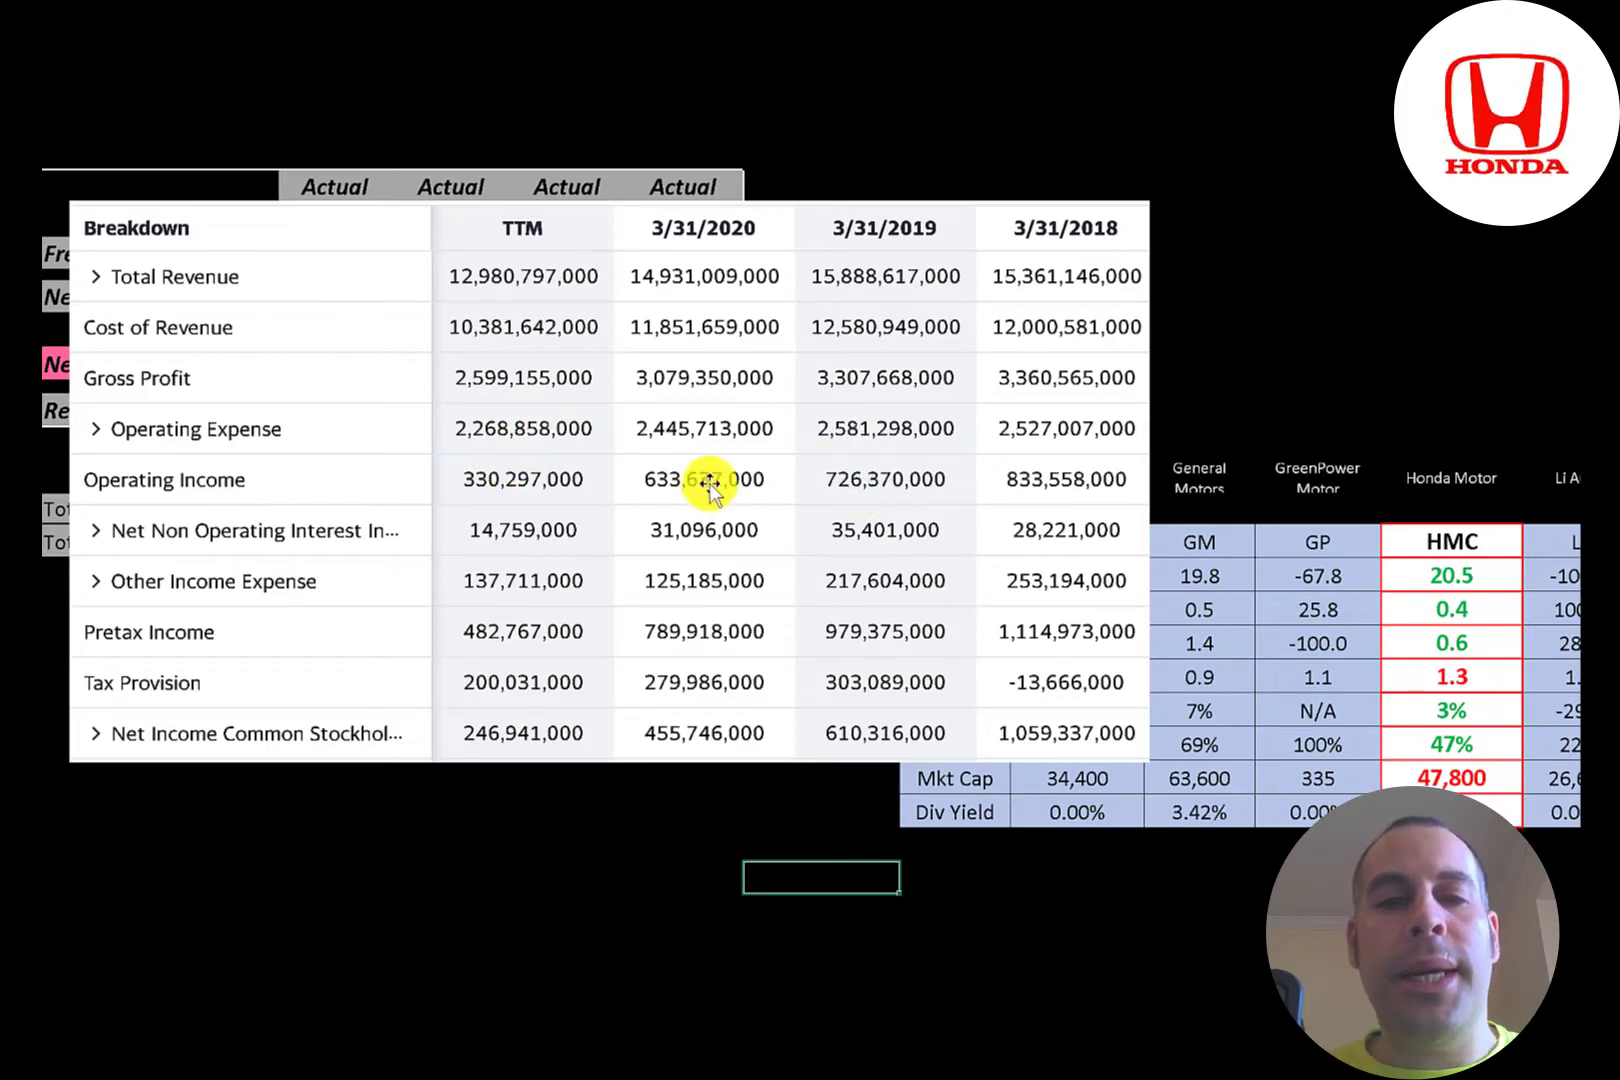
{"action": "mouse_move", "coordinate": [983, 427]}
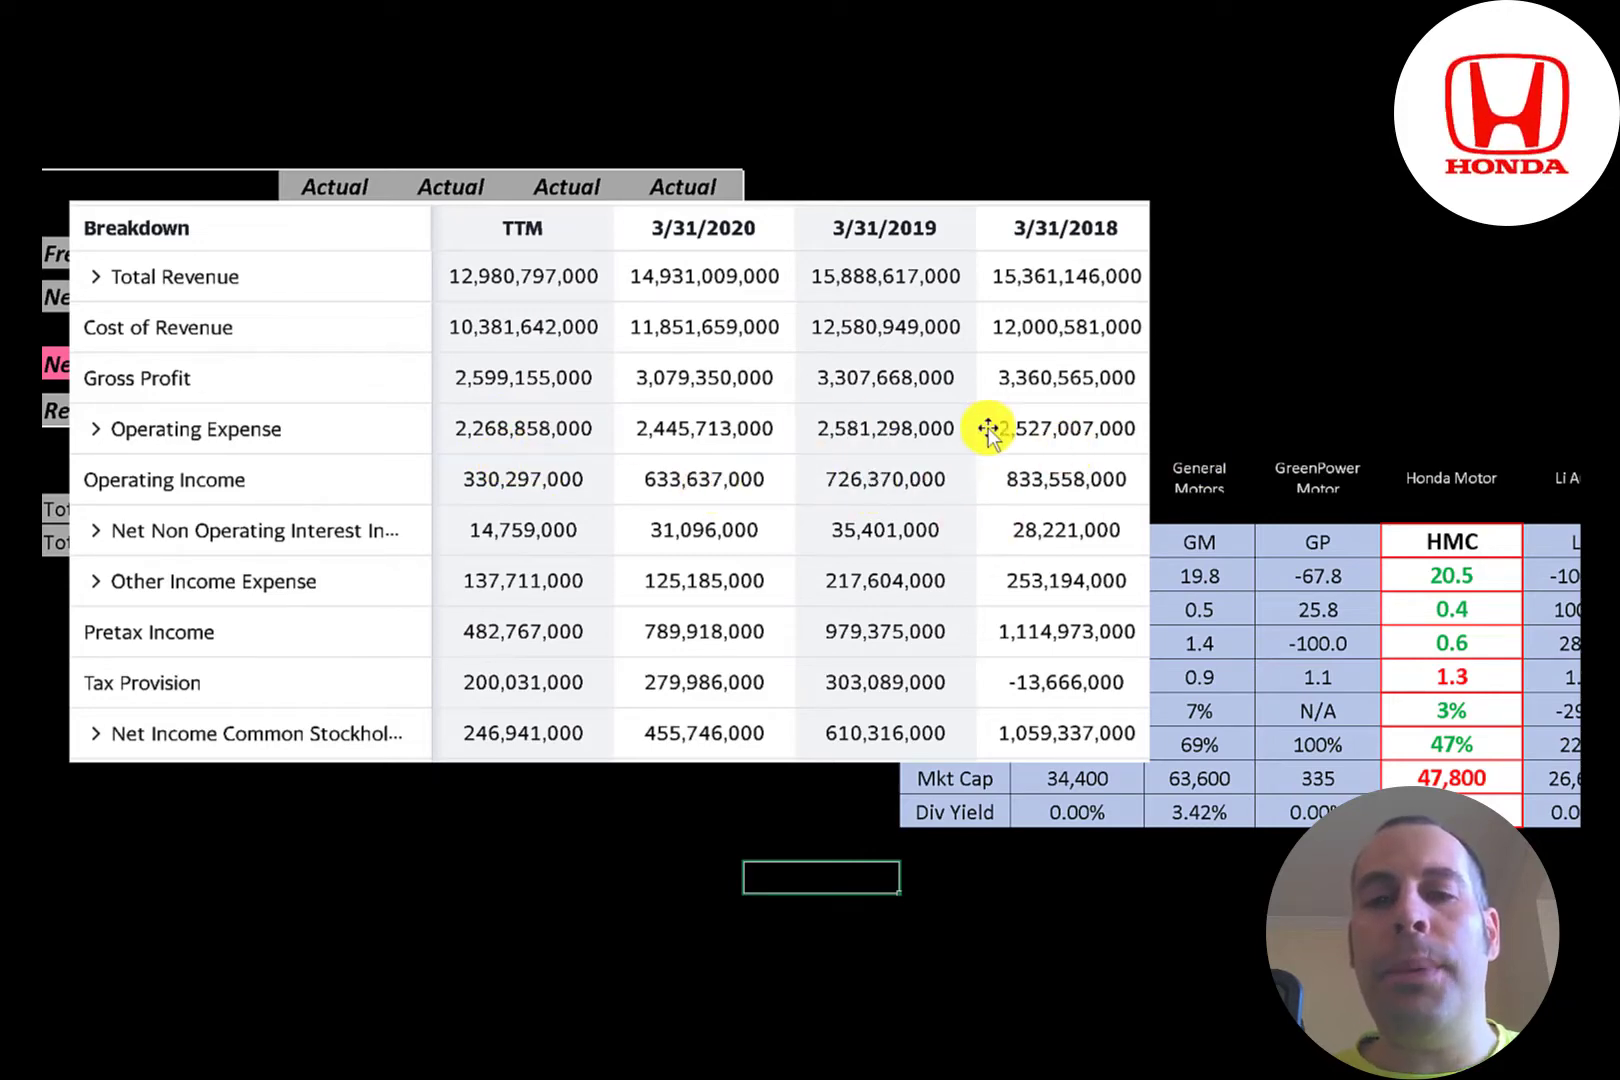
{"action": "mouse_move", "coordinate": [506, 444]}
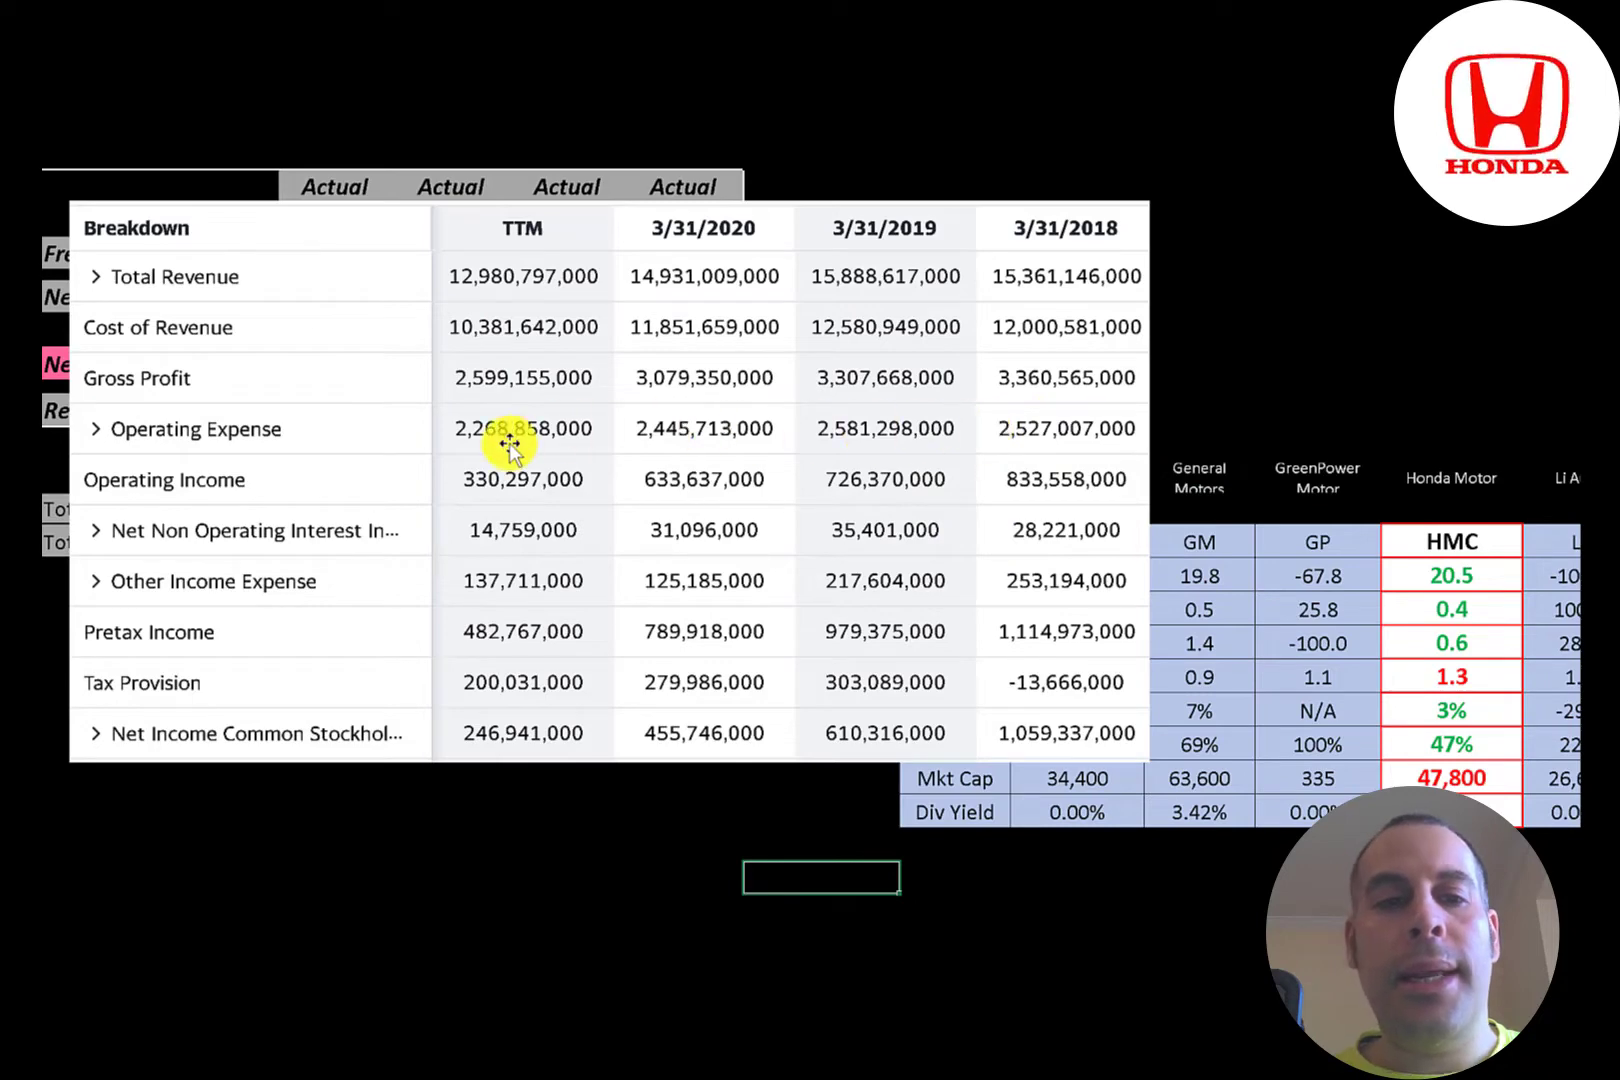
{"action": "mouse_move", "coordinate": [424, 501]}
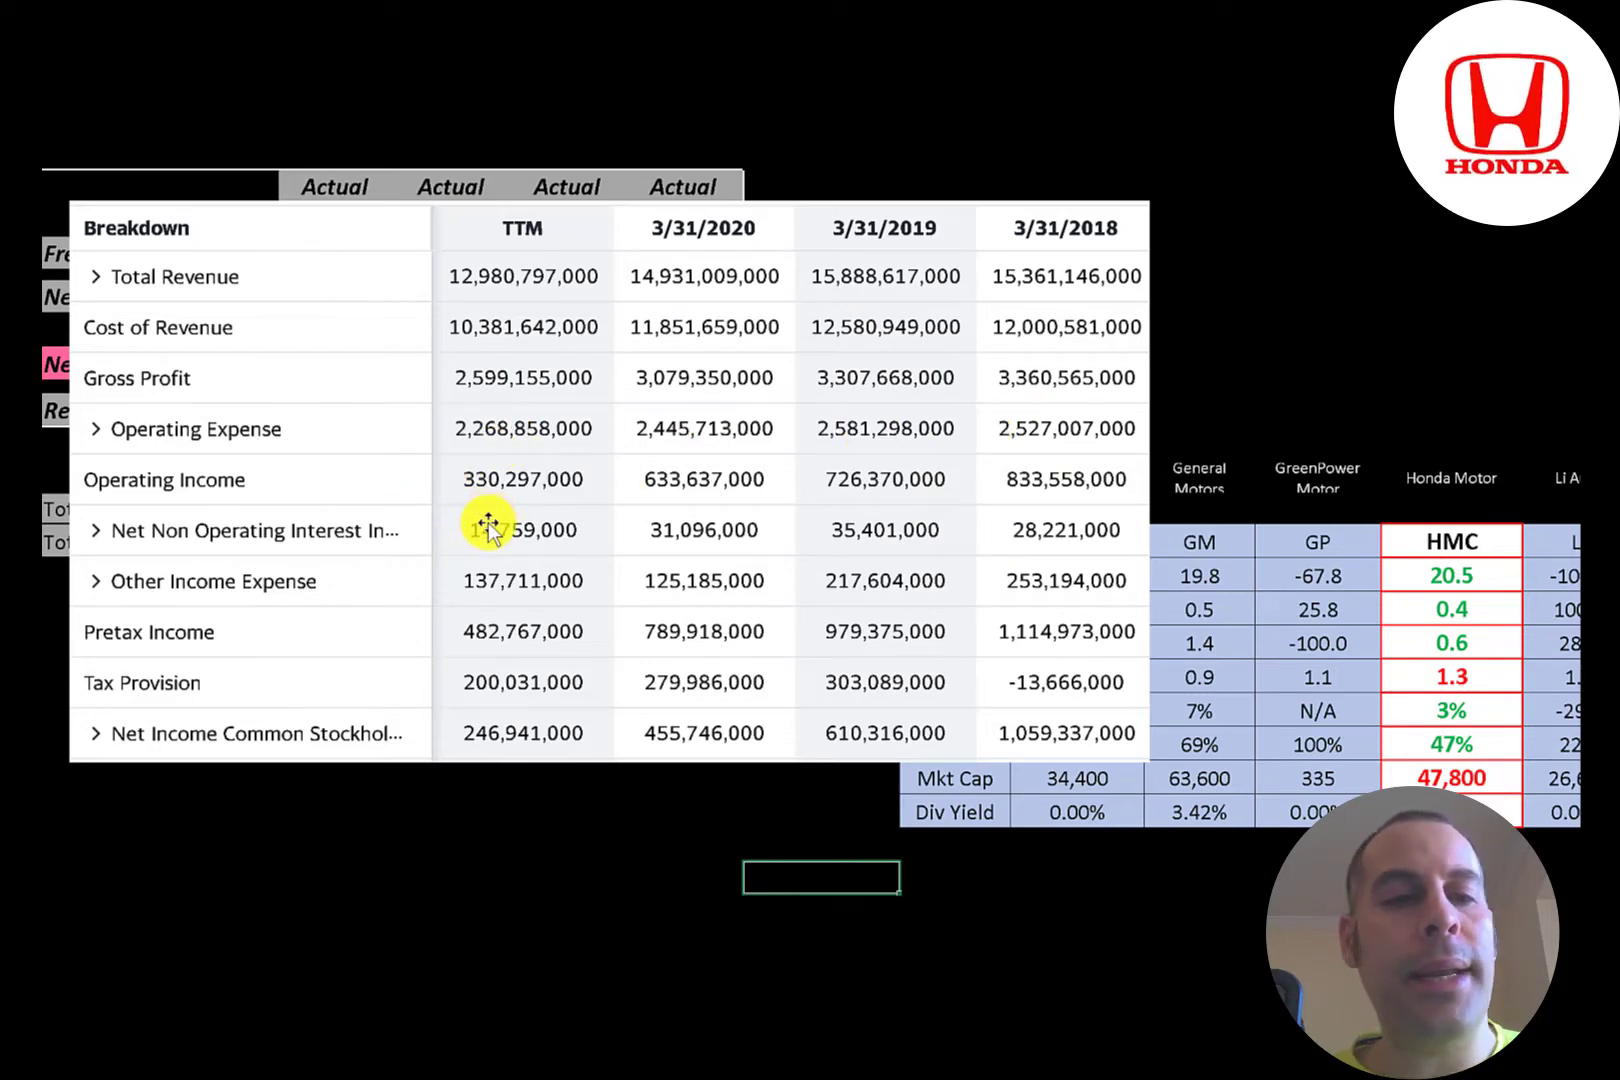
{"action": "mouse_move", "coordinate": [537, 579]}
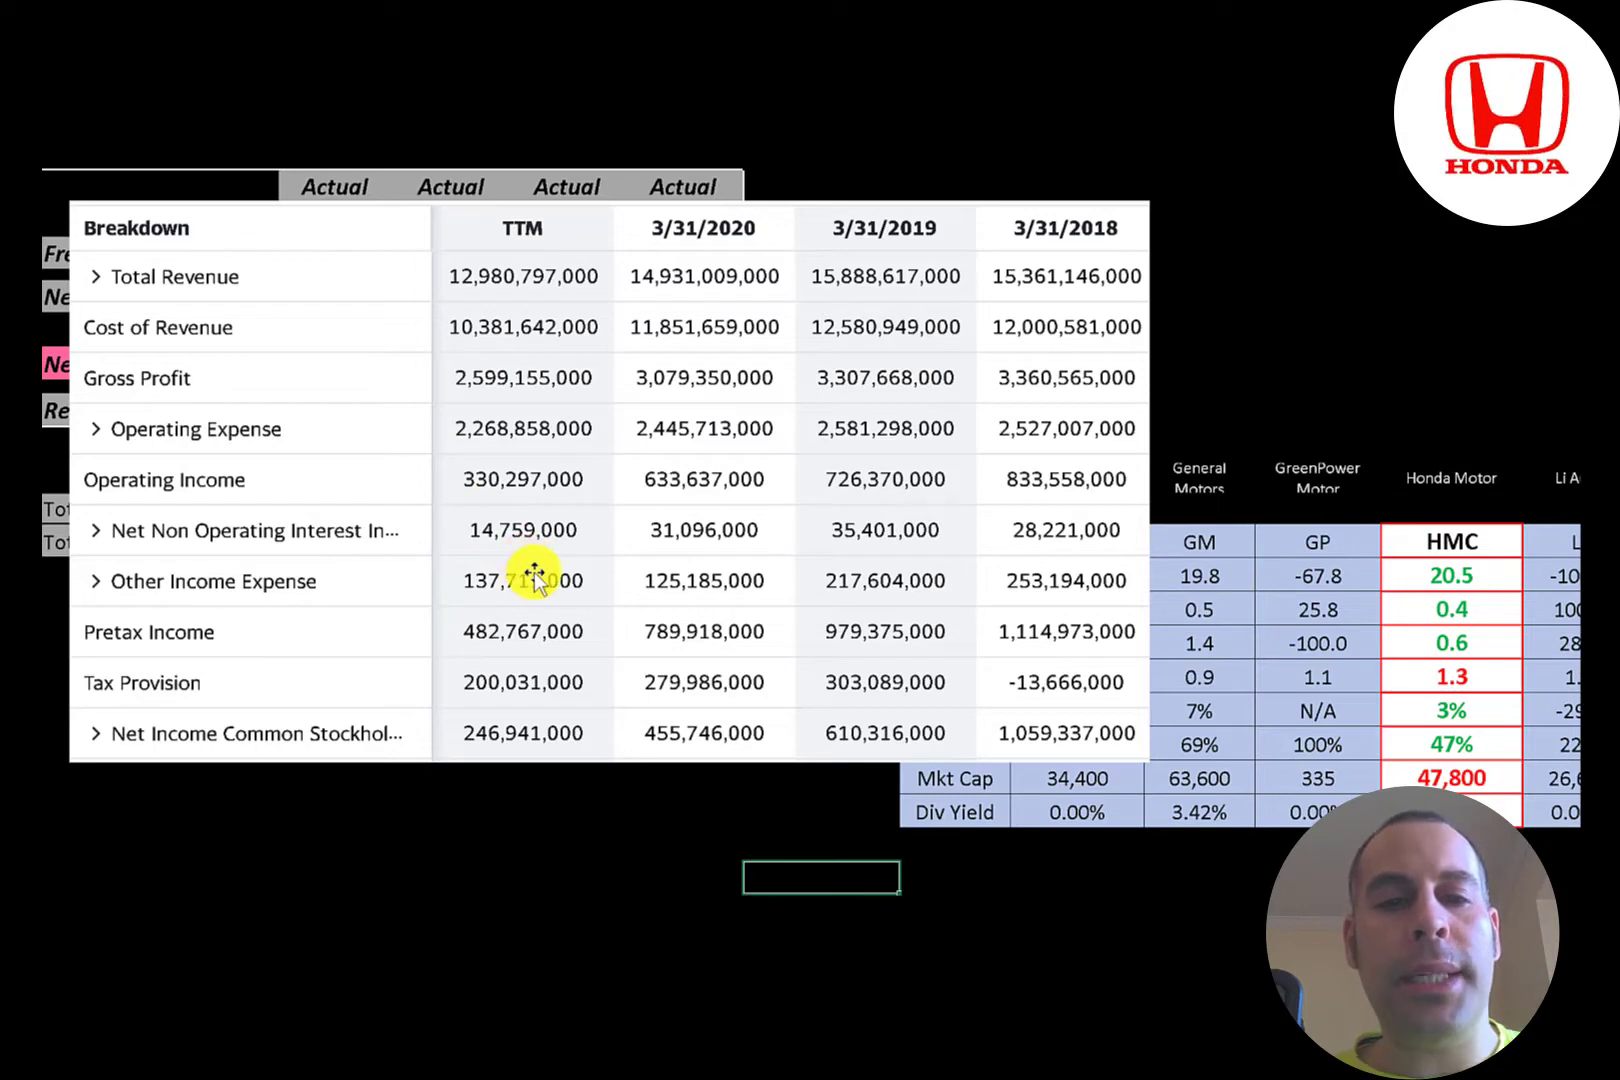
{"action": "mouse_move", "coordinate": [837, 579]}
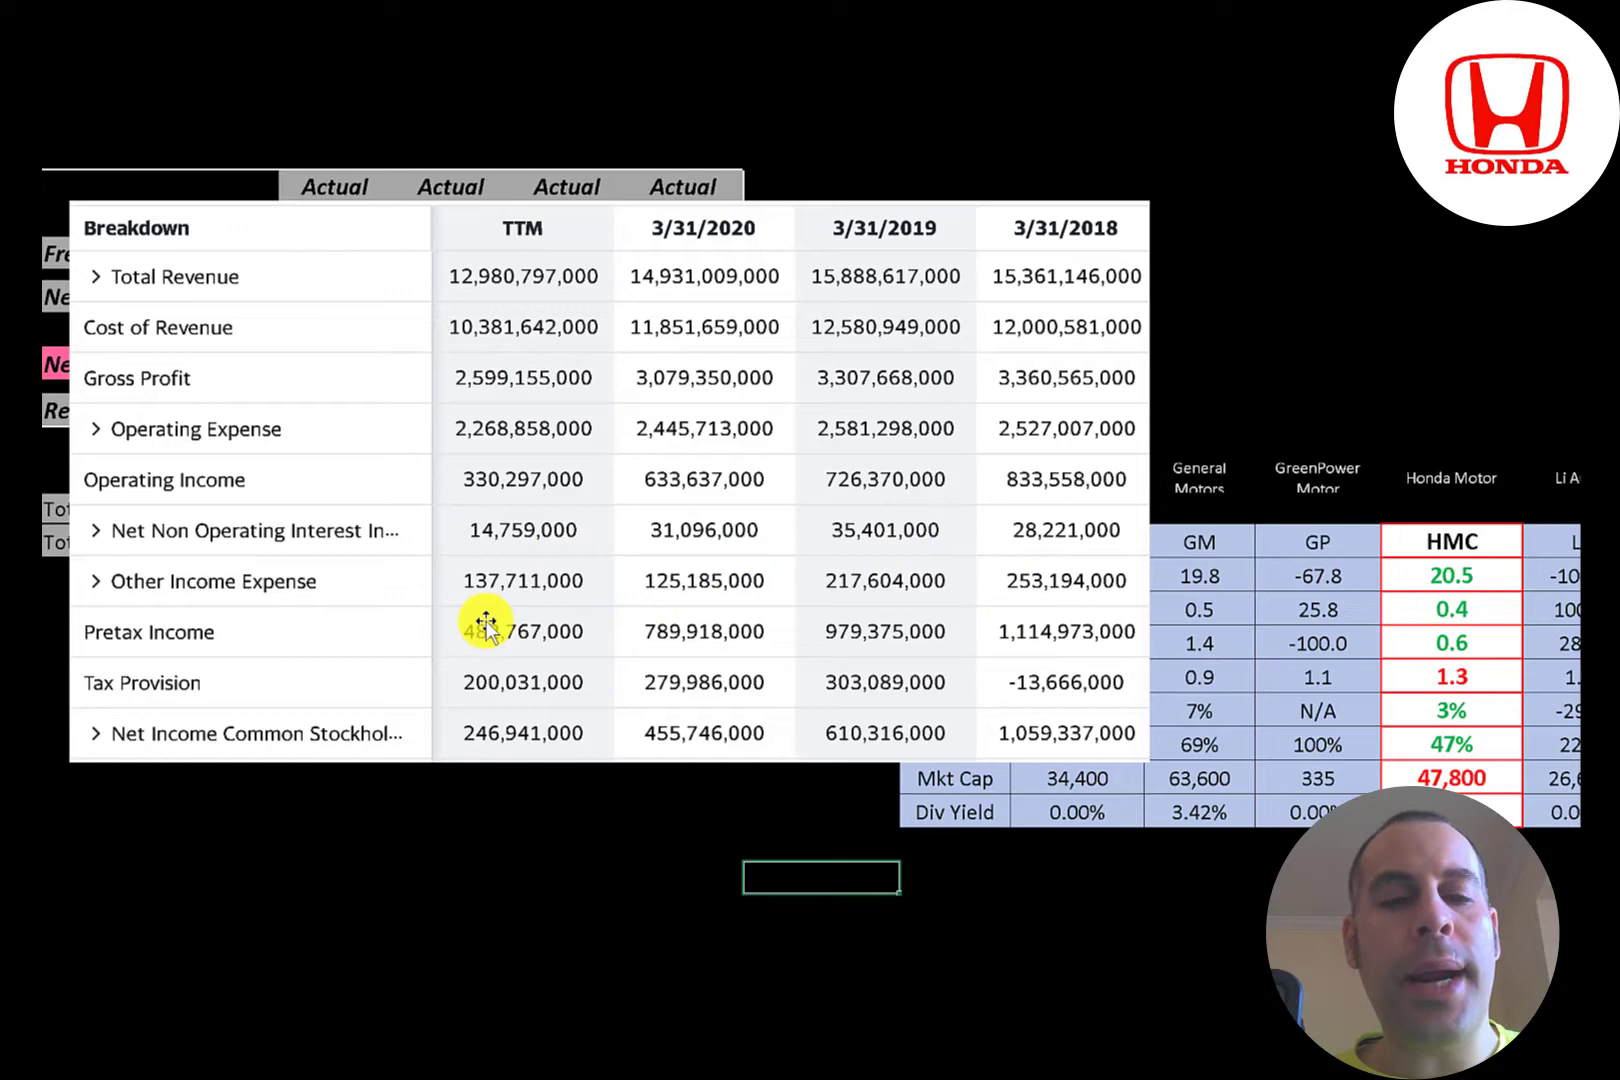
{"action": "mouse_move", "coordinate": [470, 680]}
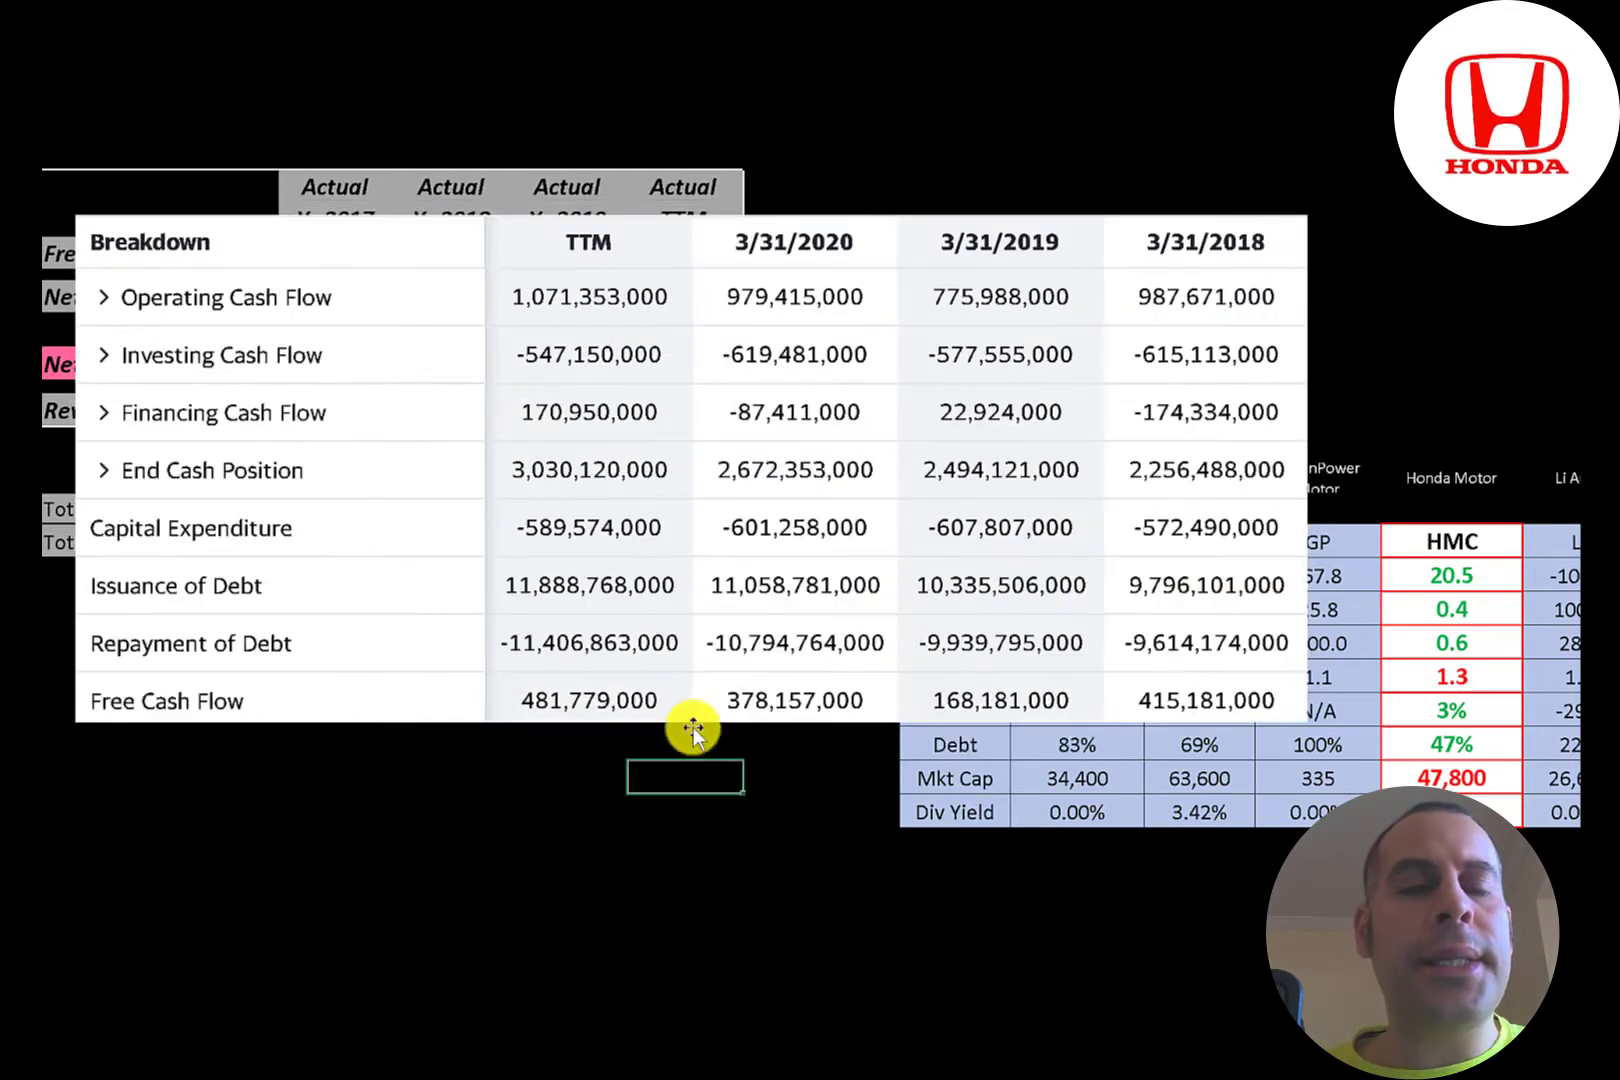
{"action": "mouse_move", "coordinate": [657, 506]}
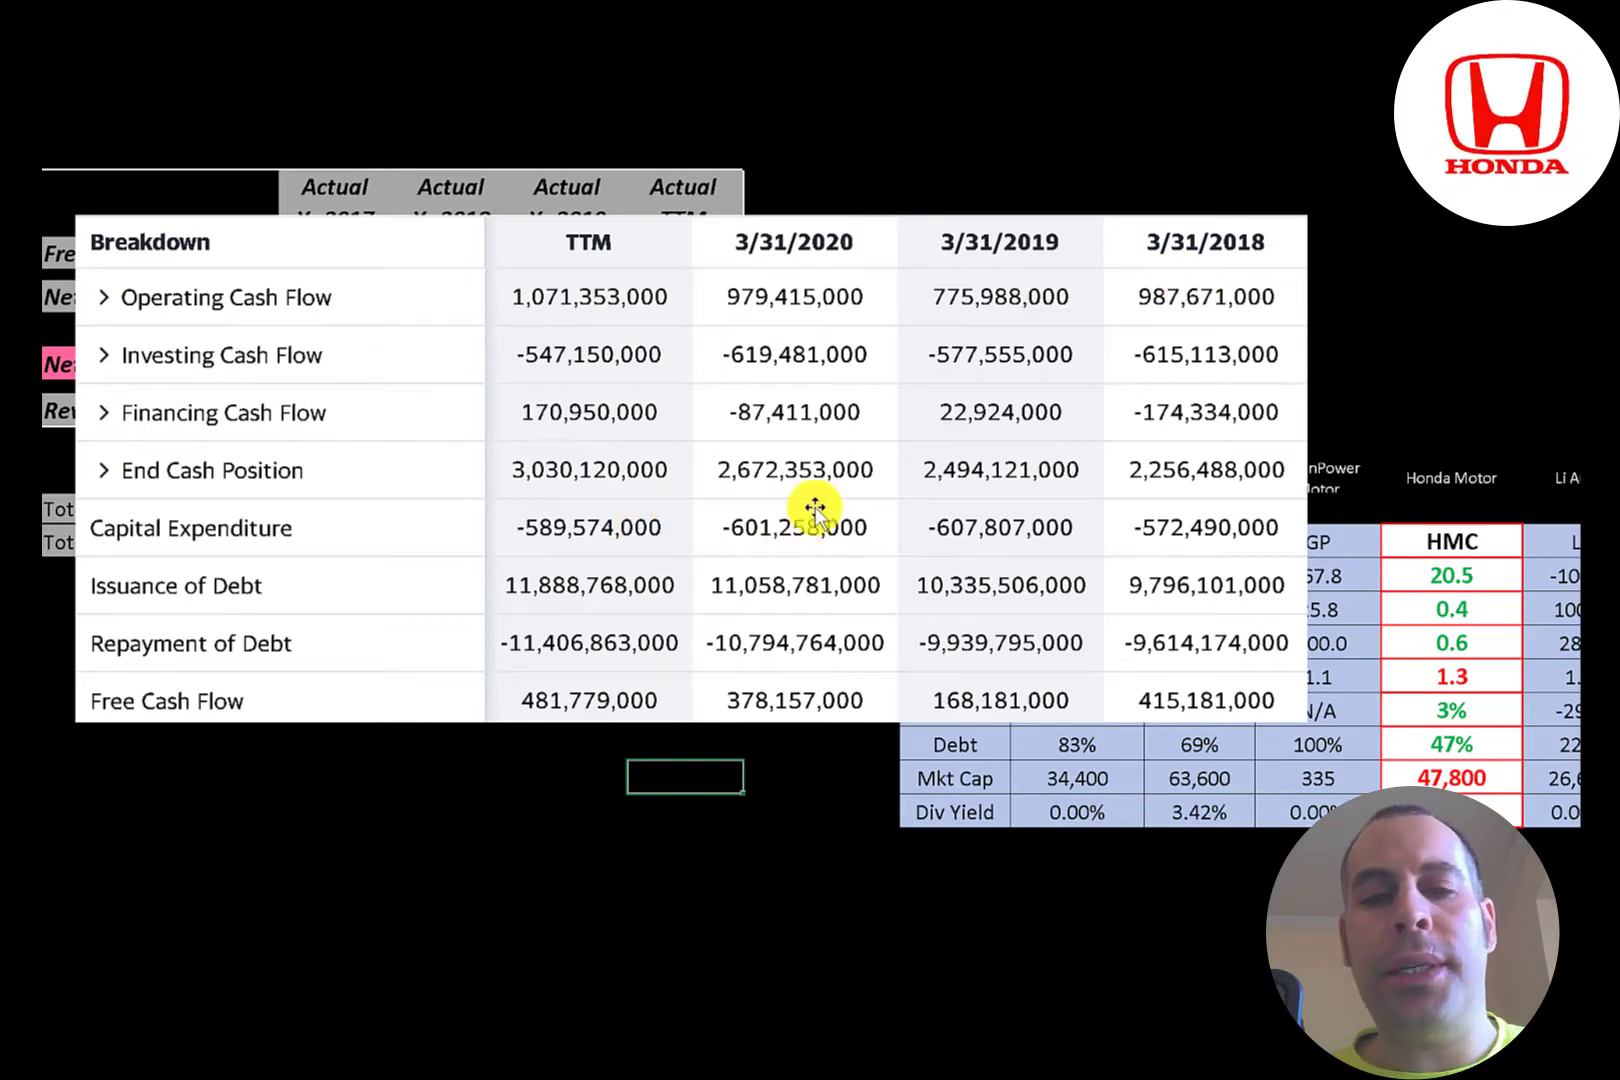
{"action": "mouse_move", "coordinate": [811, 527]}
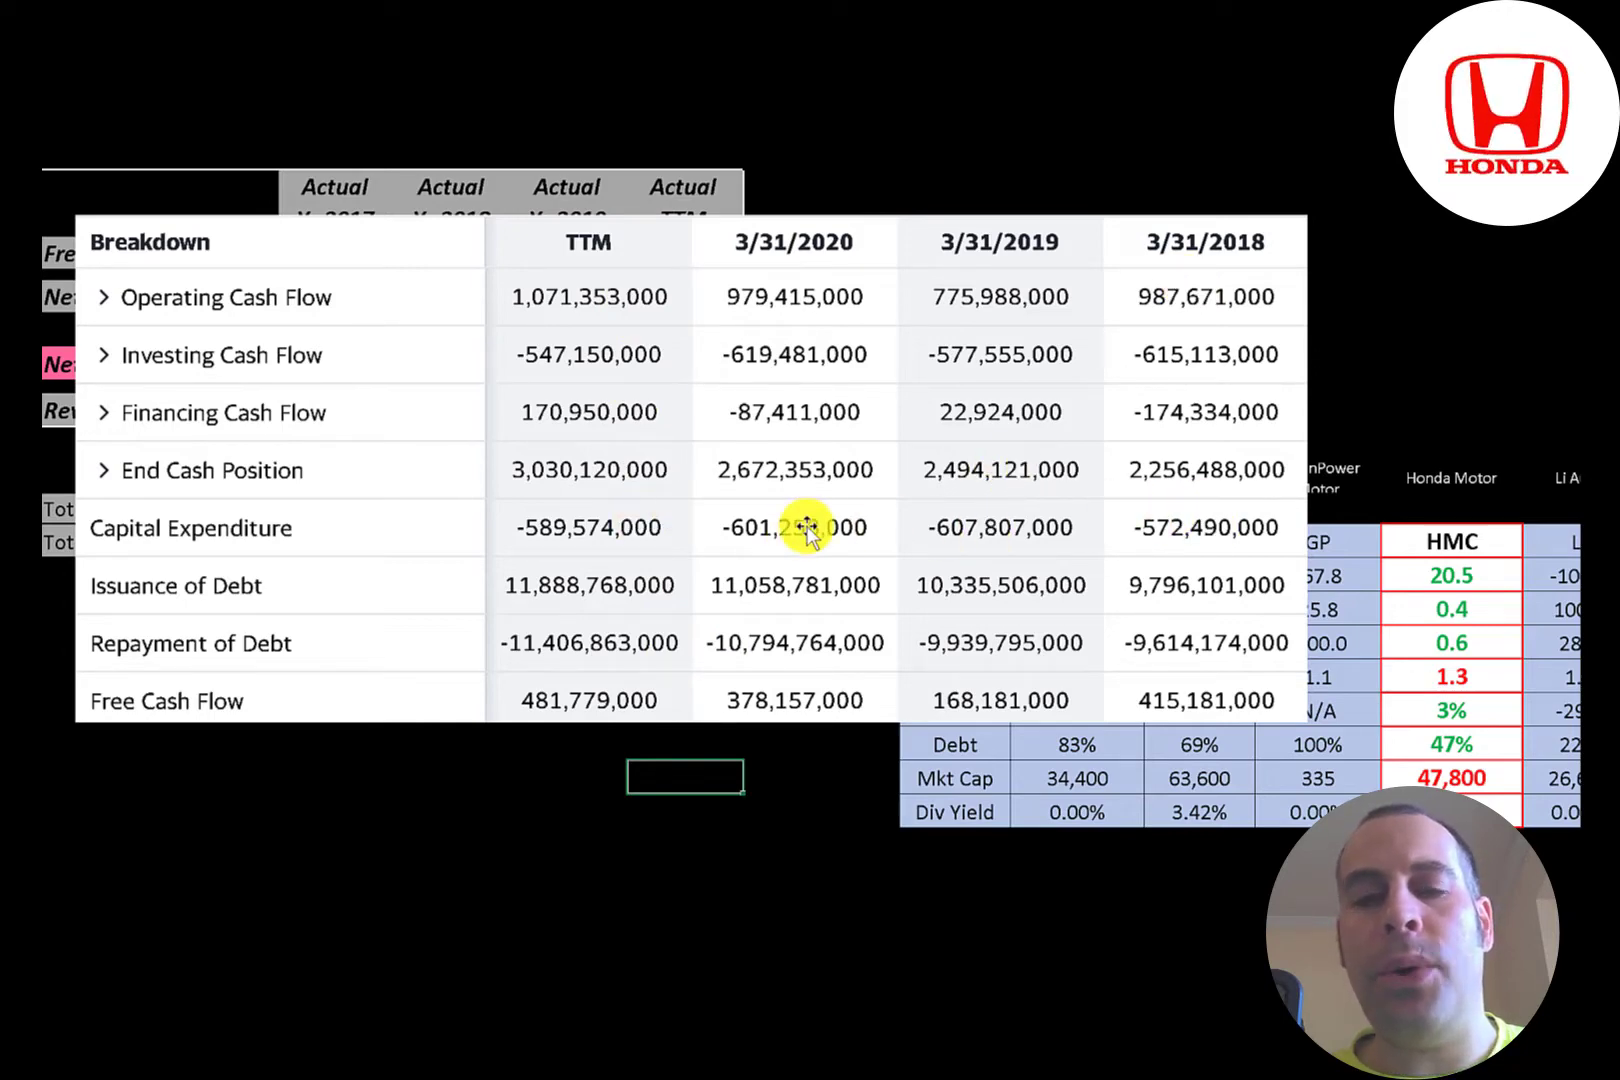
{"action": "mouse_move", "coordinate": [573, 527]}
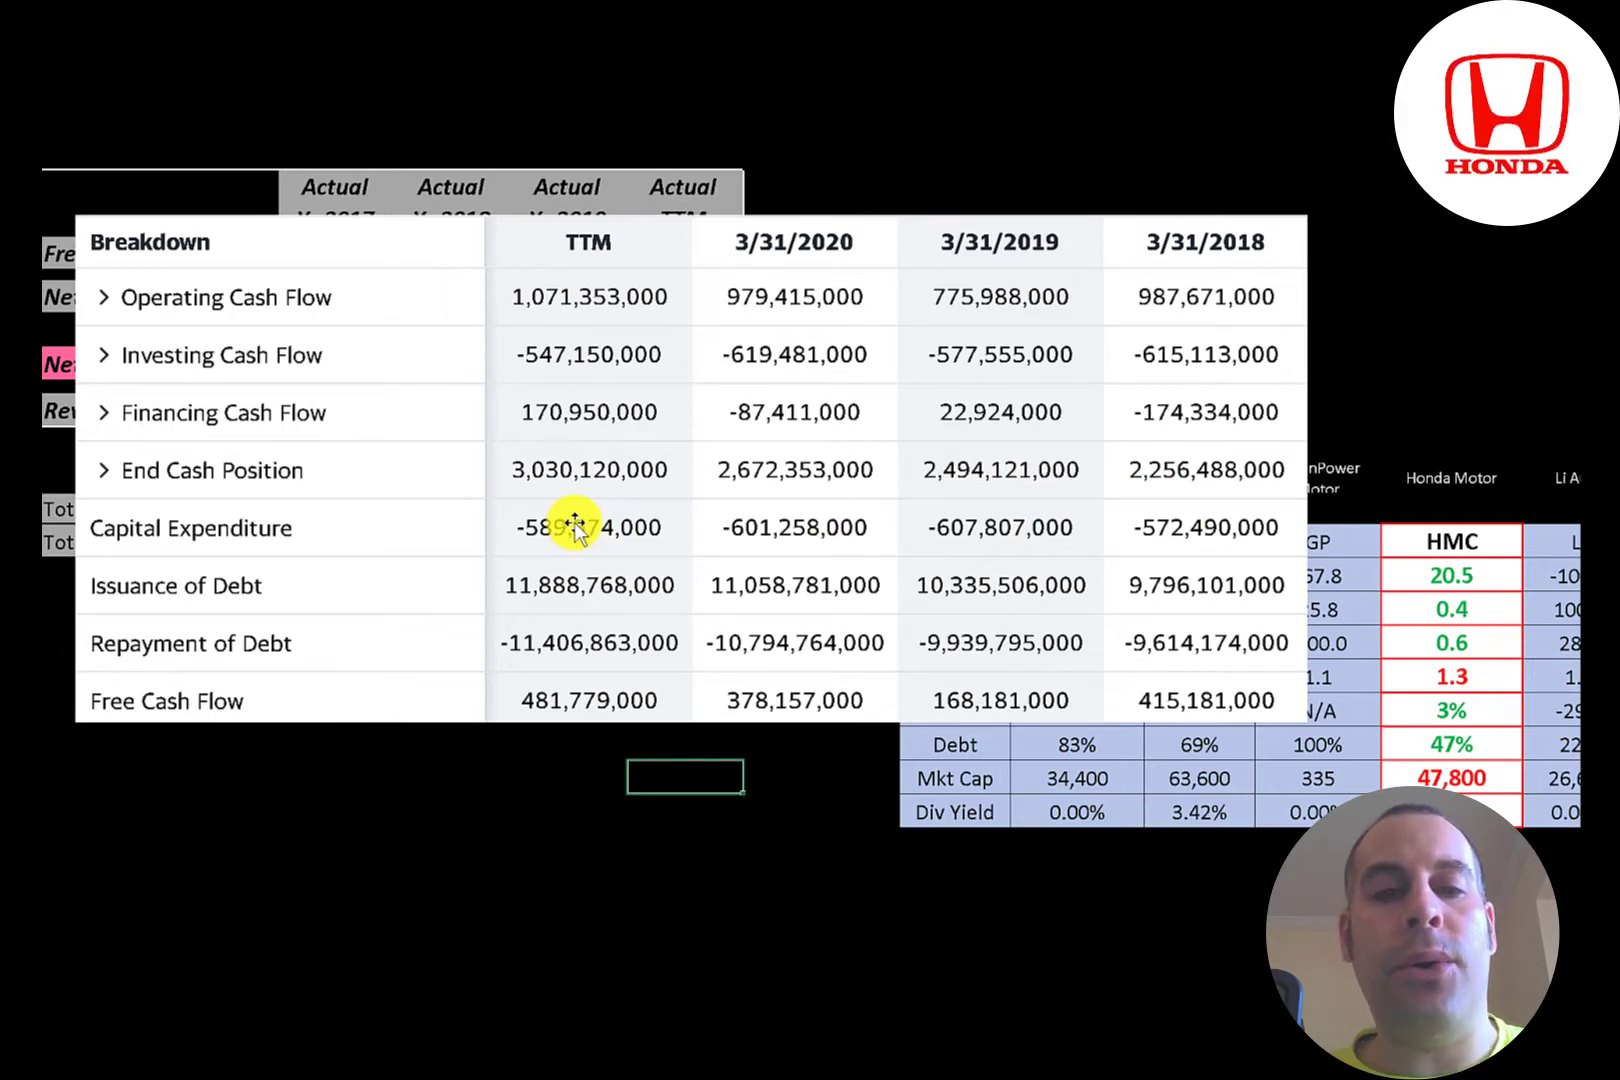
{"action": "mouse_move", "coordinate": [470, 388]}
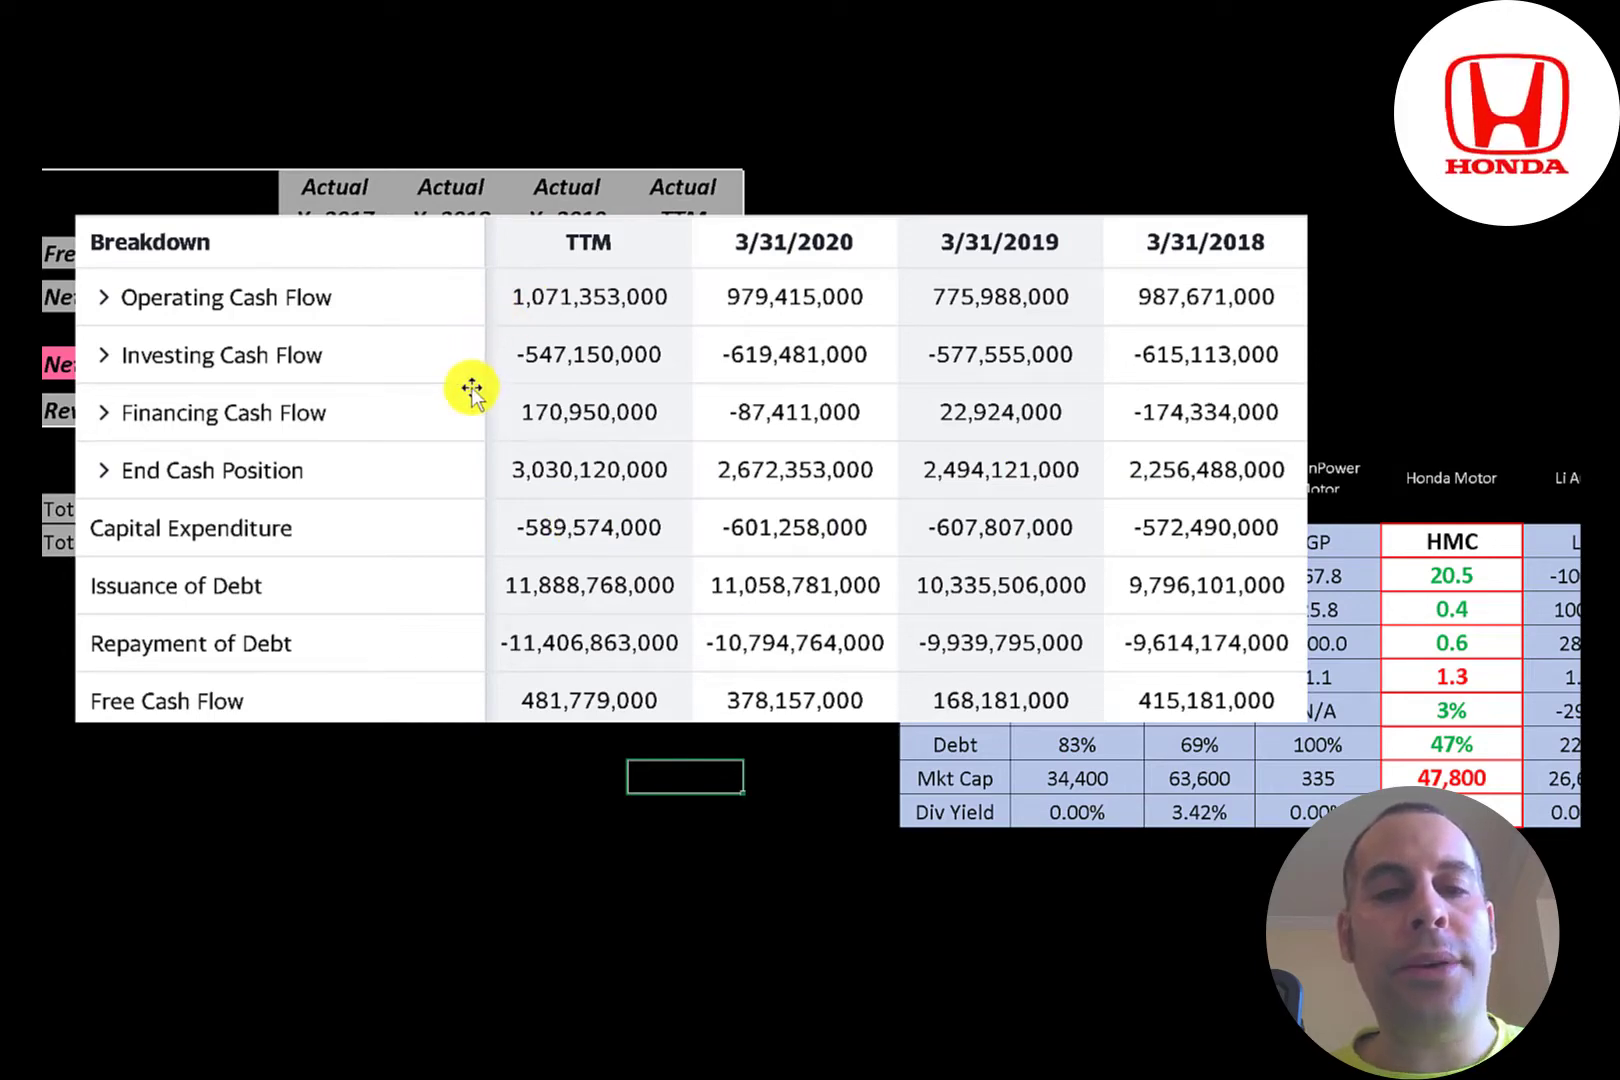
{"action": "mouse_move", "coordinate": [532, 643]}
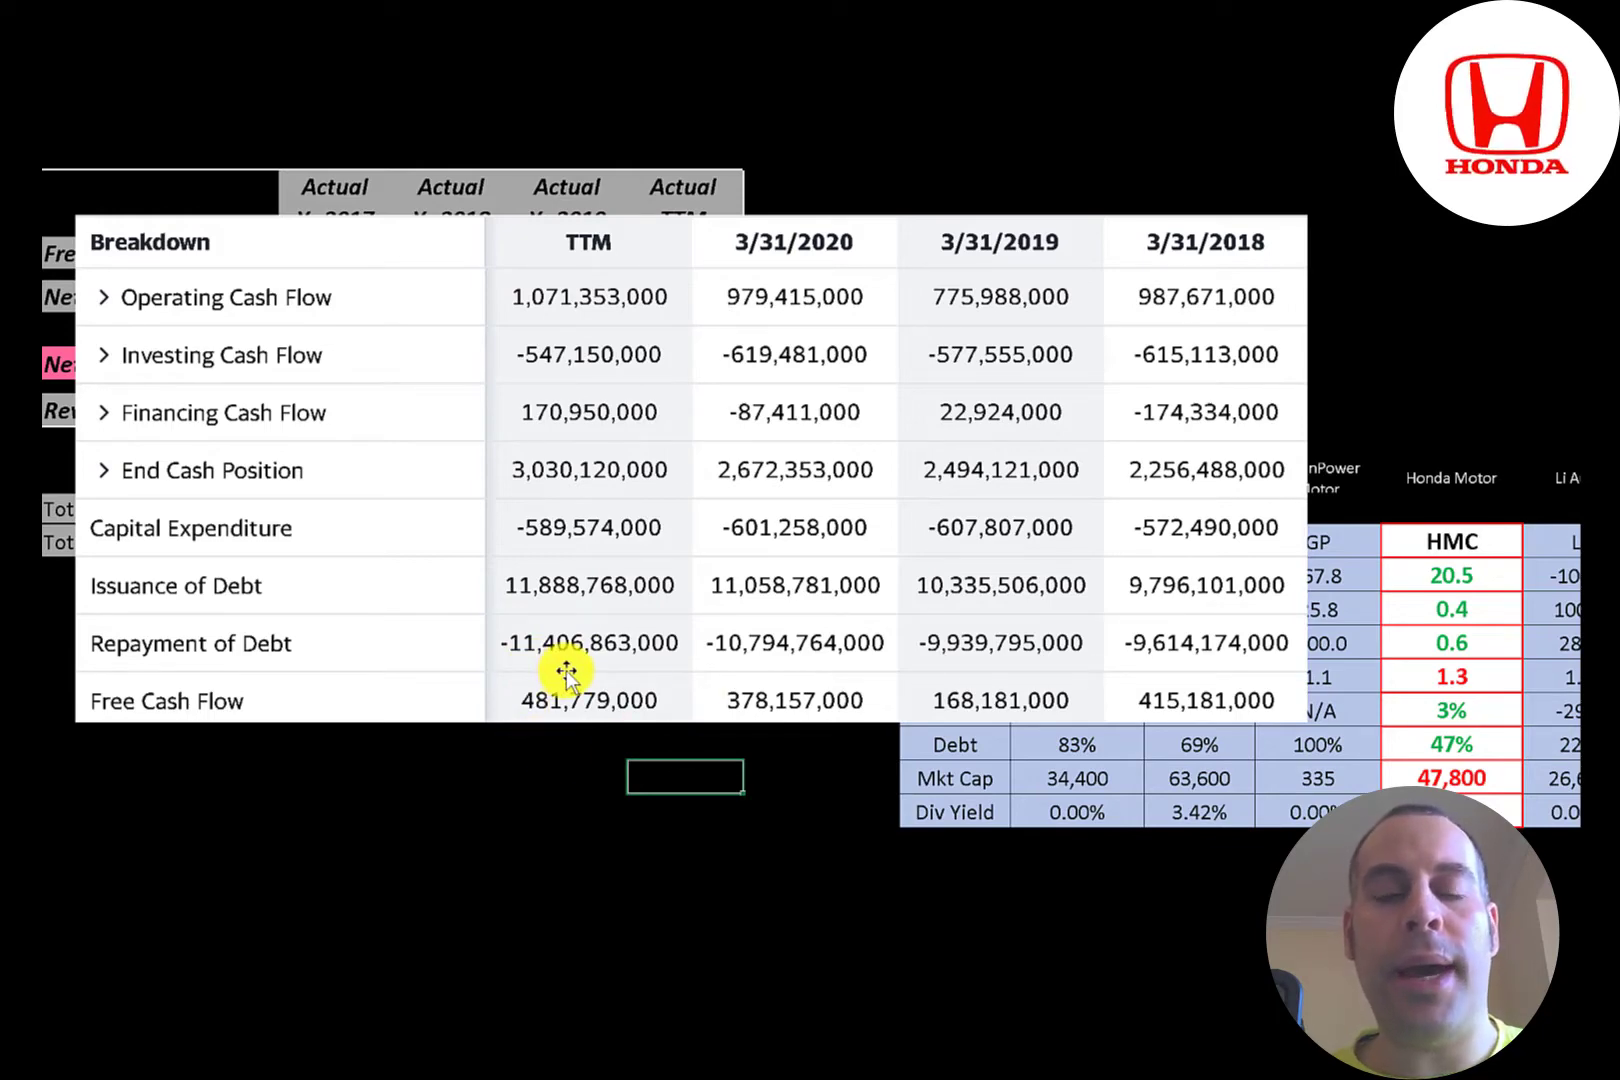
{"action": "mouse_move", "coordinate": [1131, 579]}
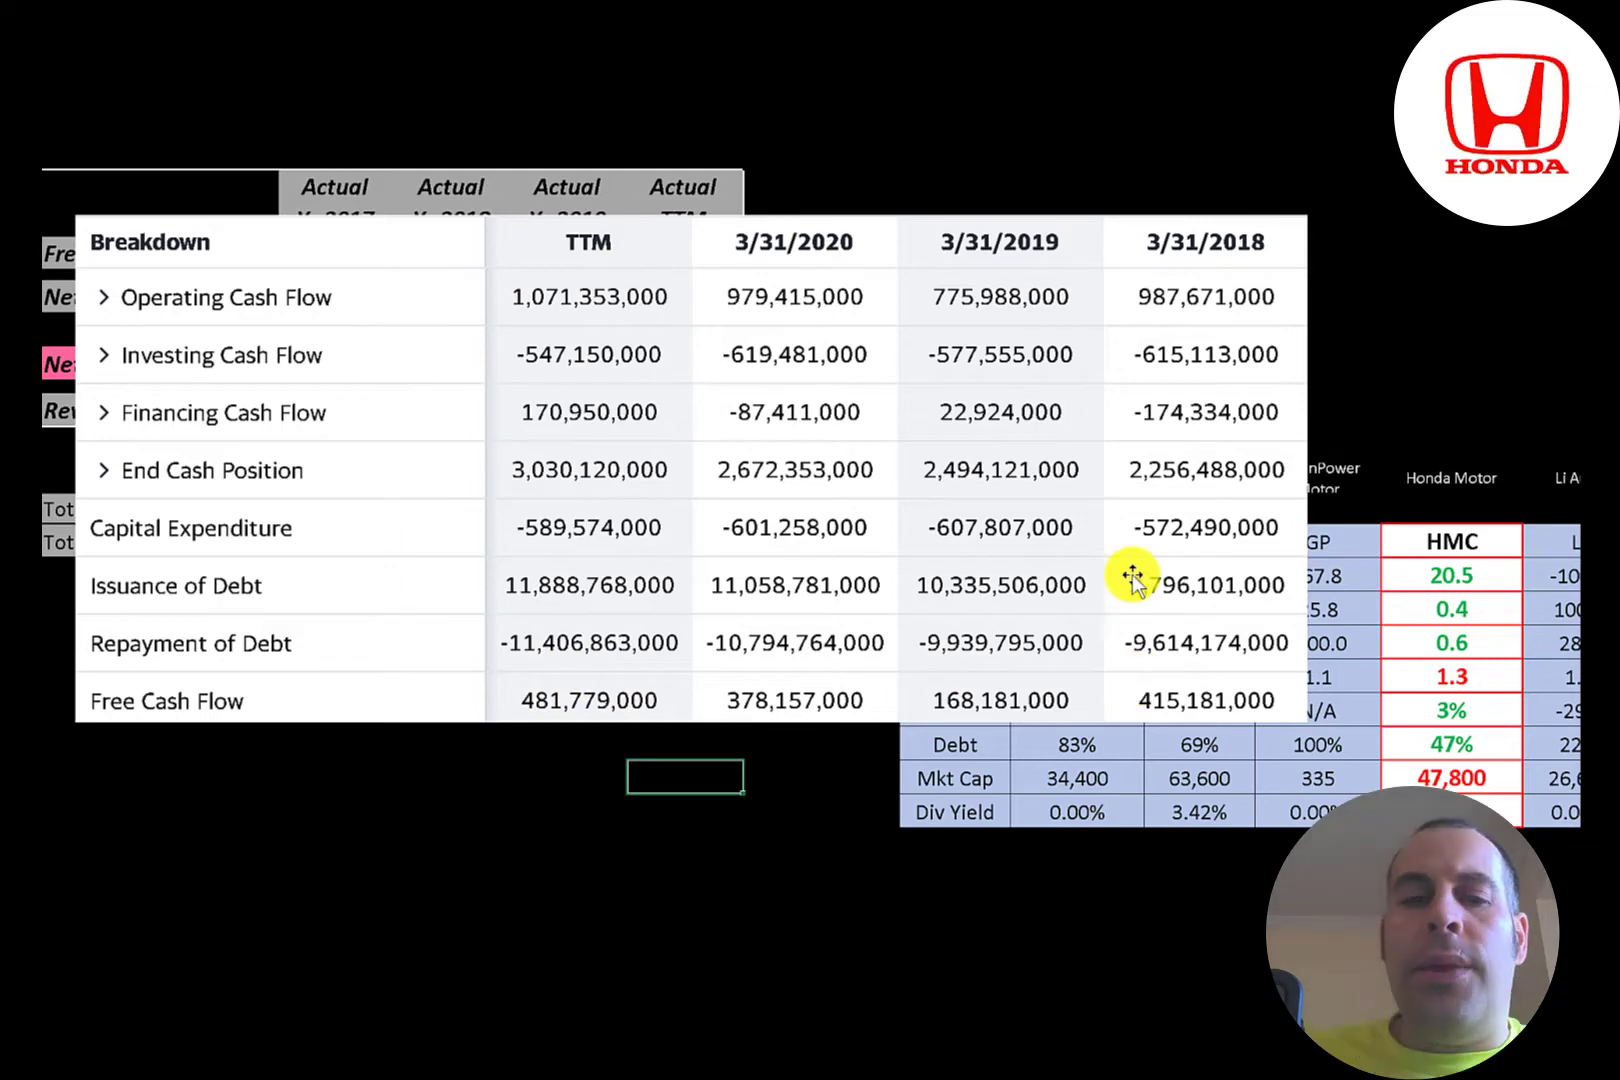
{"action": "mouse_move", "coordinate": [1173, 594]}
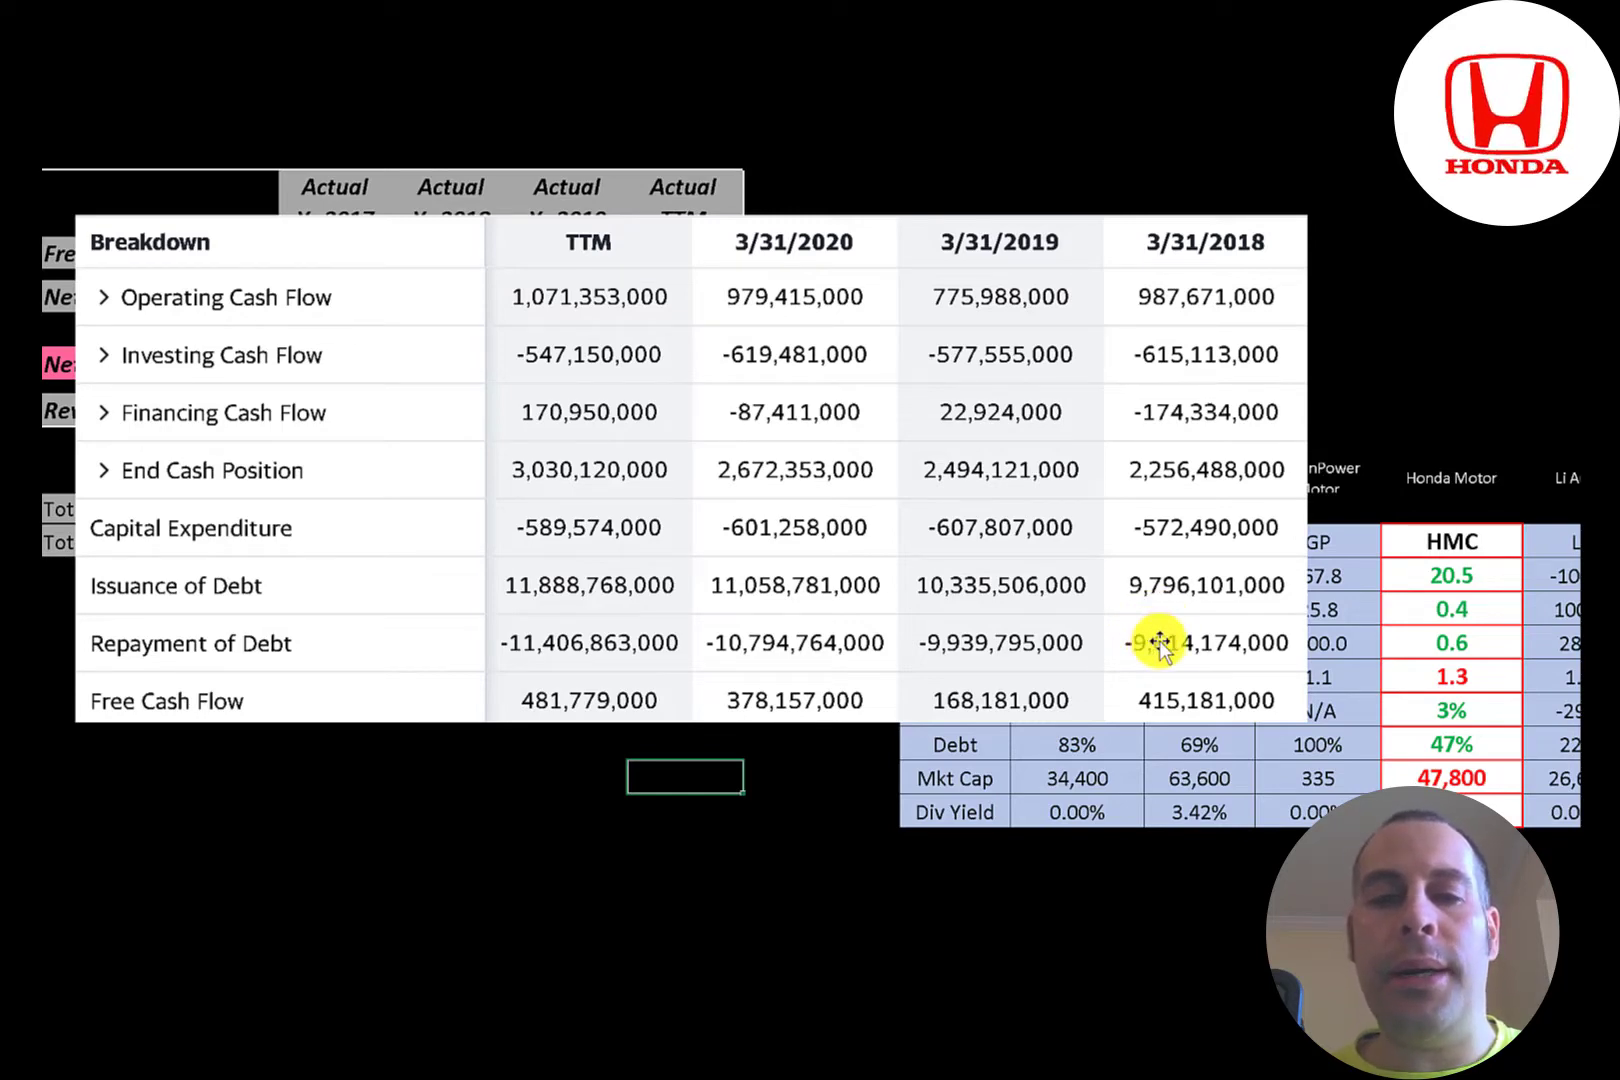
Show Honda's expanded operating cash flow breakdown in place of the summary cash flow picture.
{"action": "left_click", "coordinate": [102, 298]}
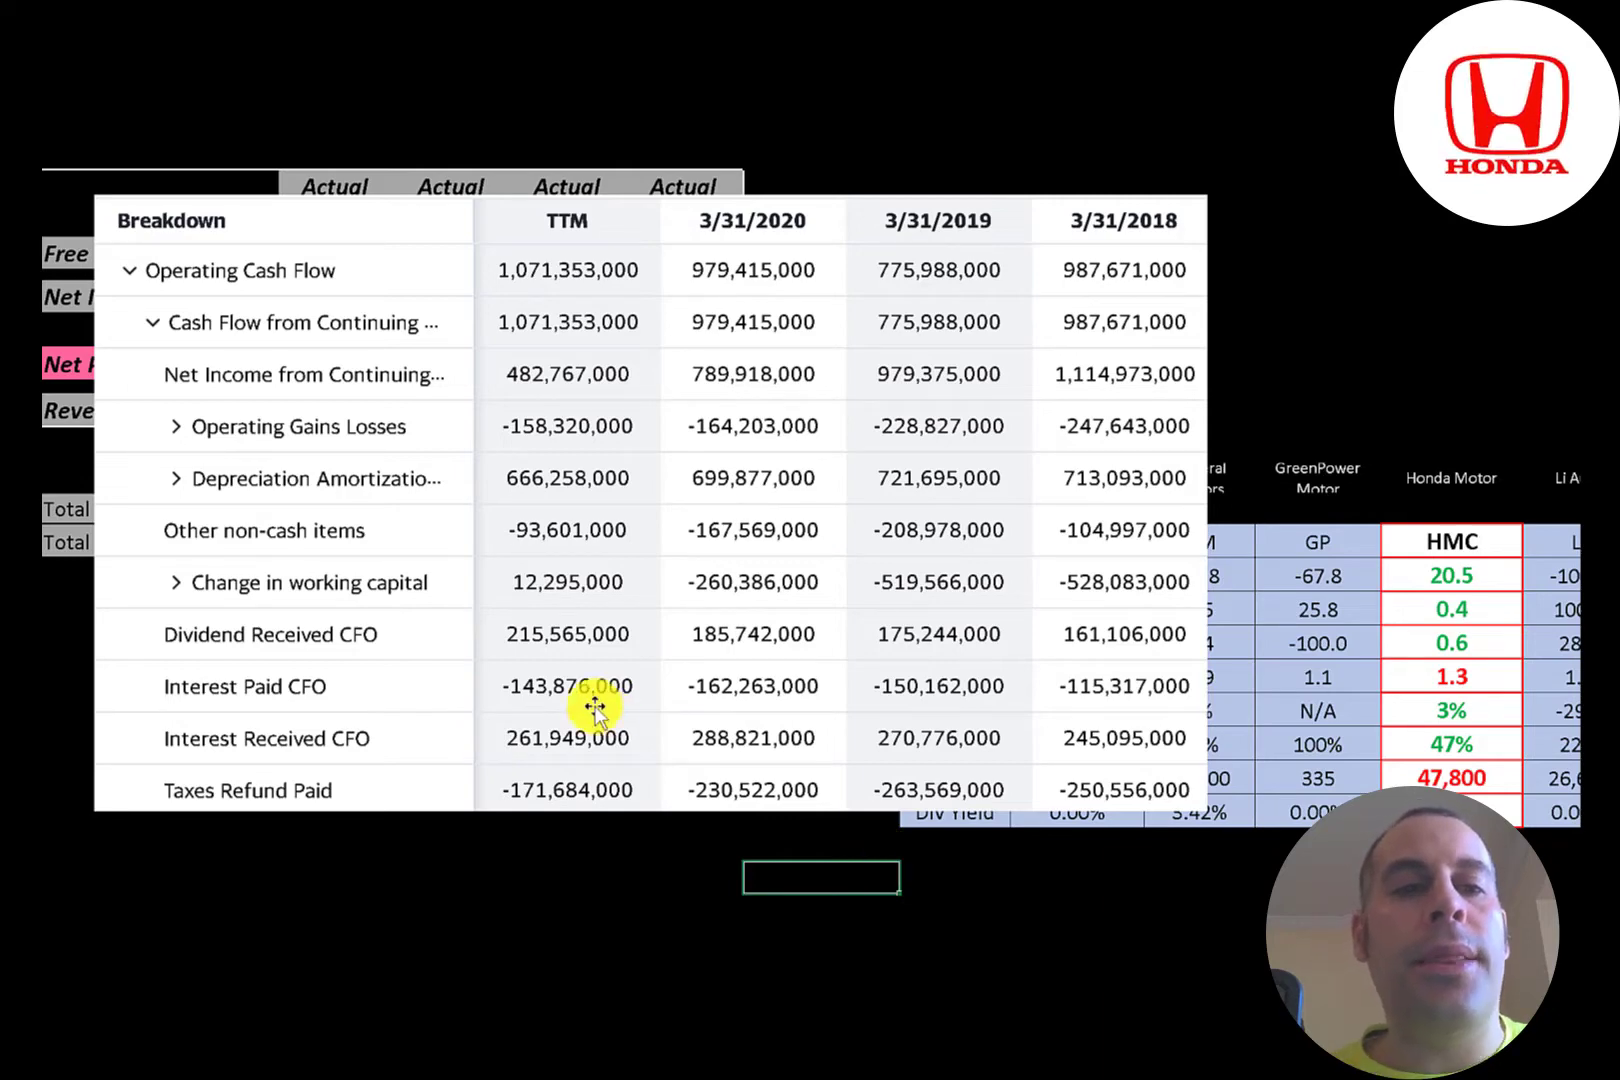
{"action": "mouse_move", "coordinate": [592, 374]}
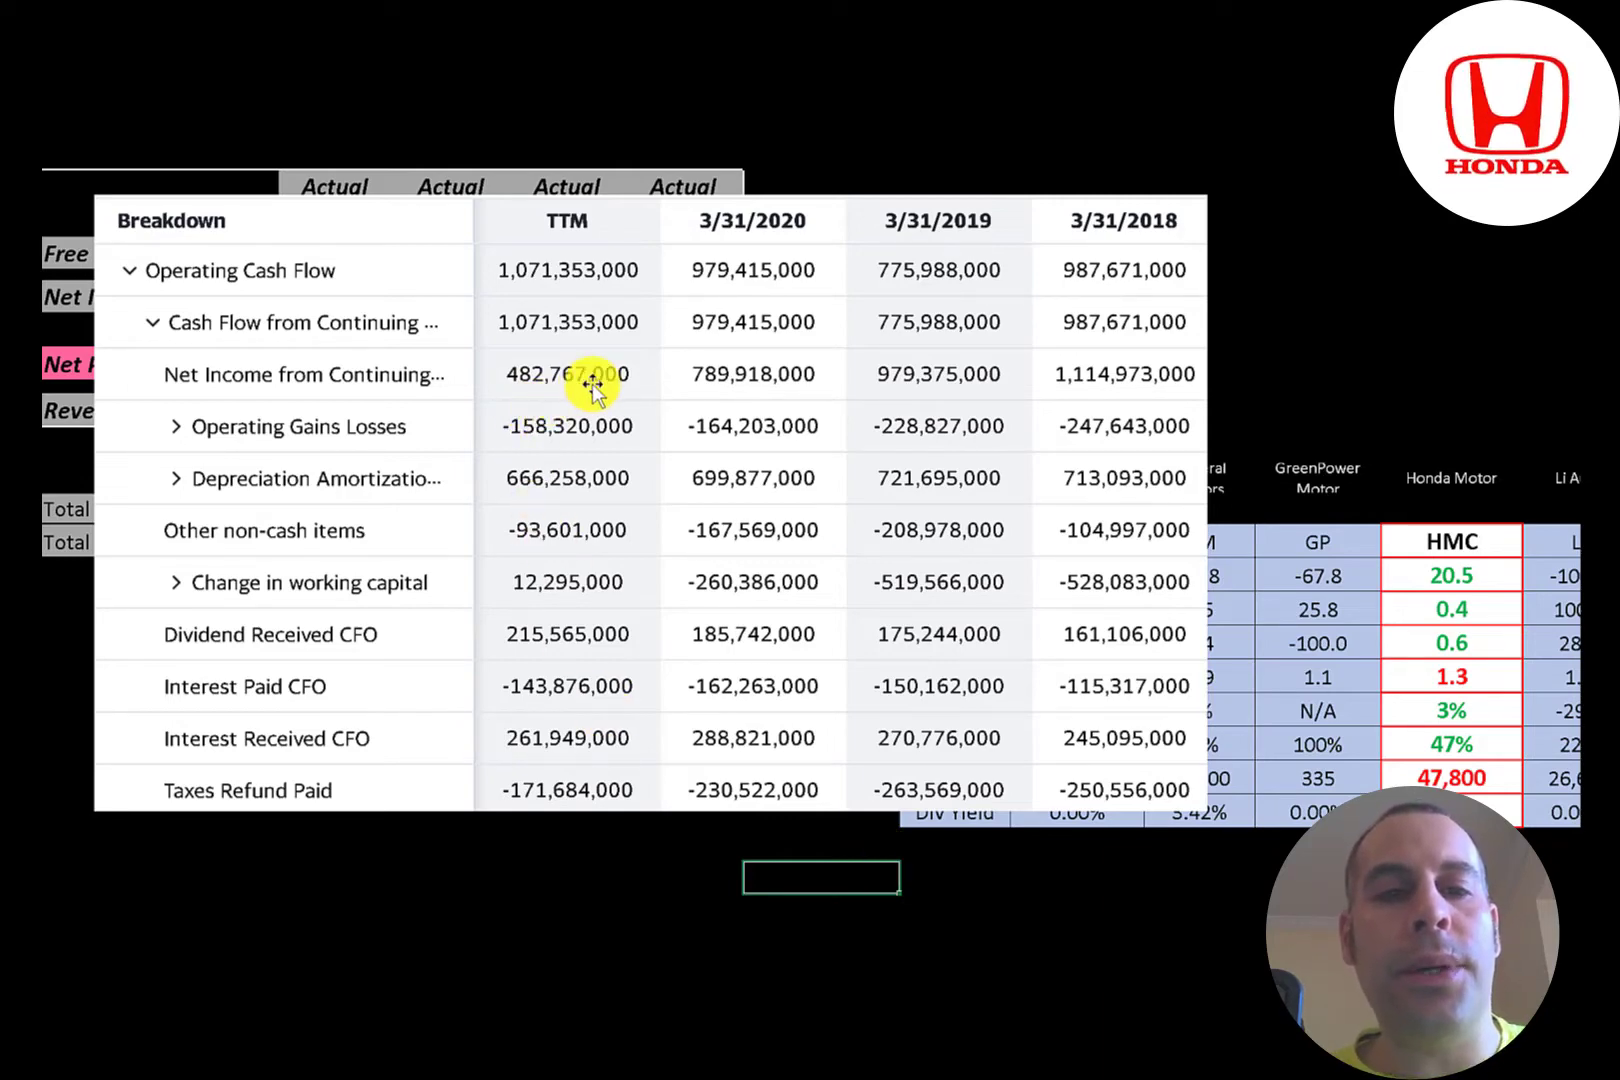
{"action": "mouse_move", "coordinate": [649, 377]}
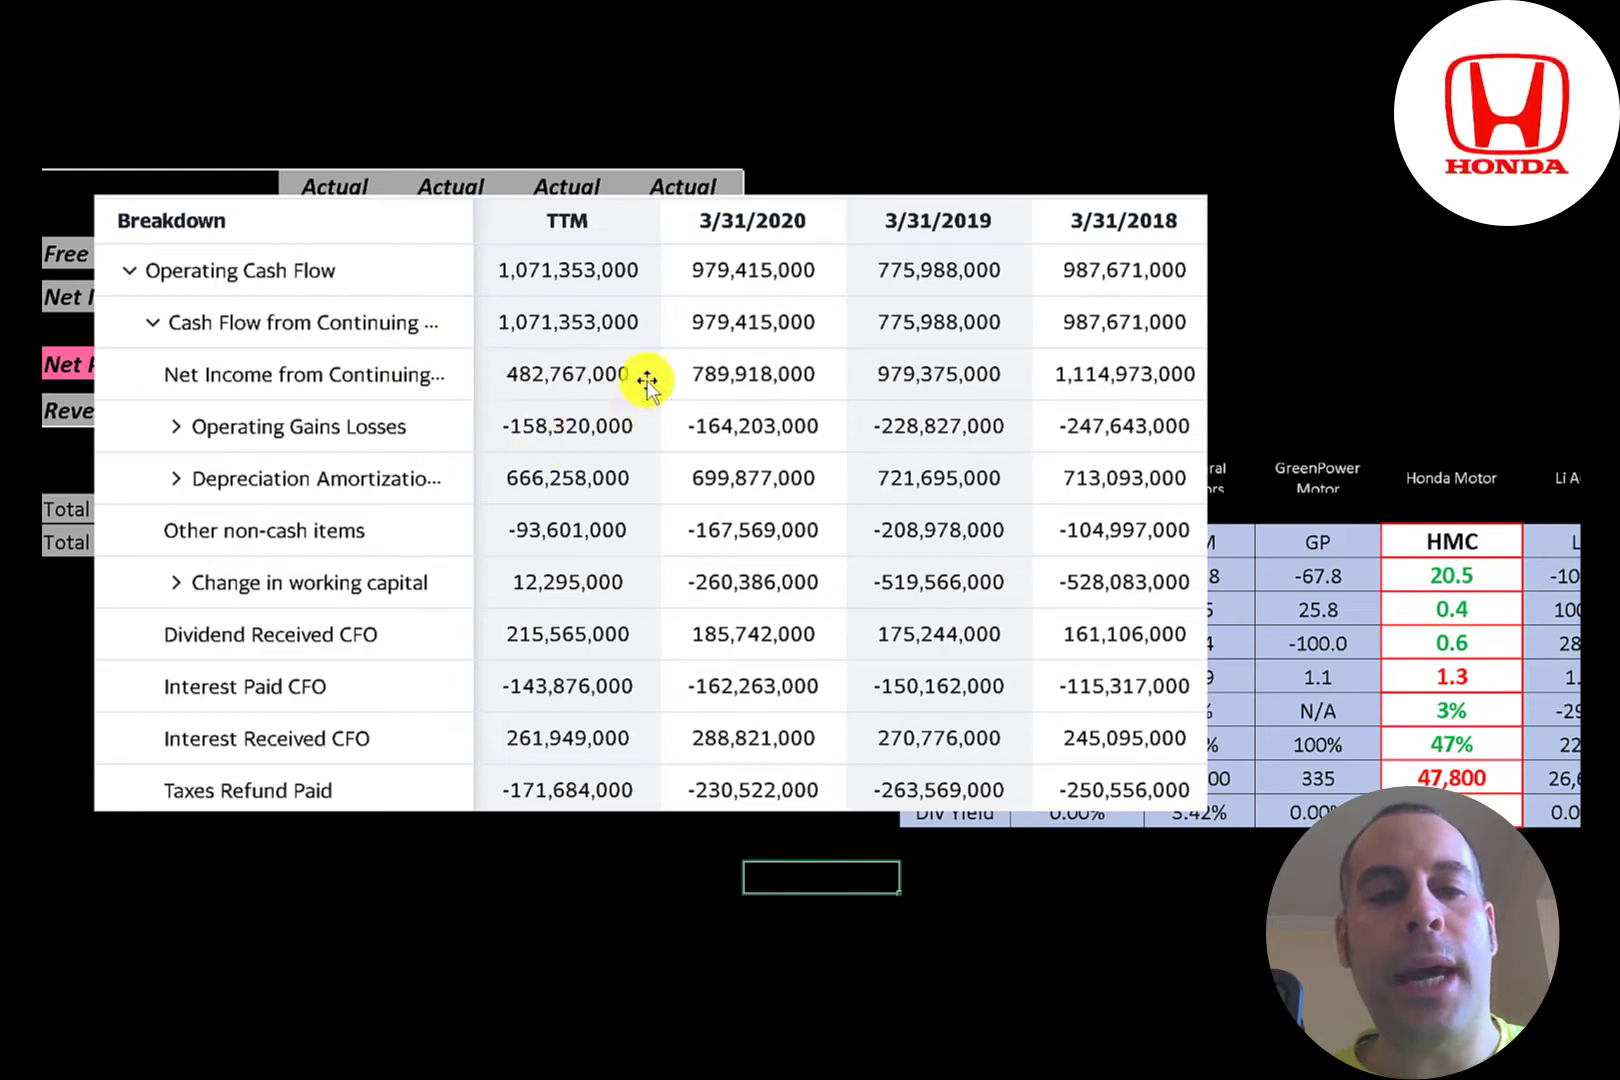
{"action": "mouse_move", "coordinate": [584, 473]}
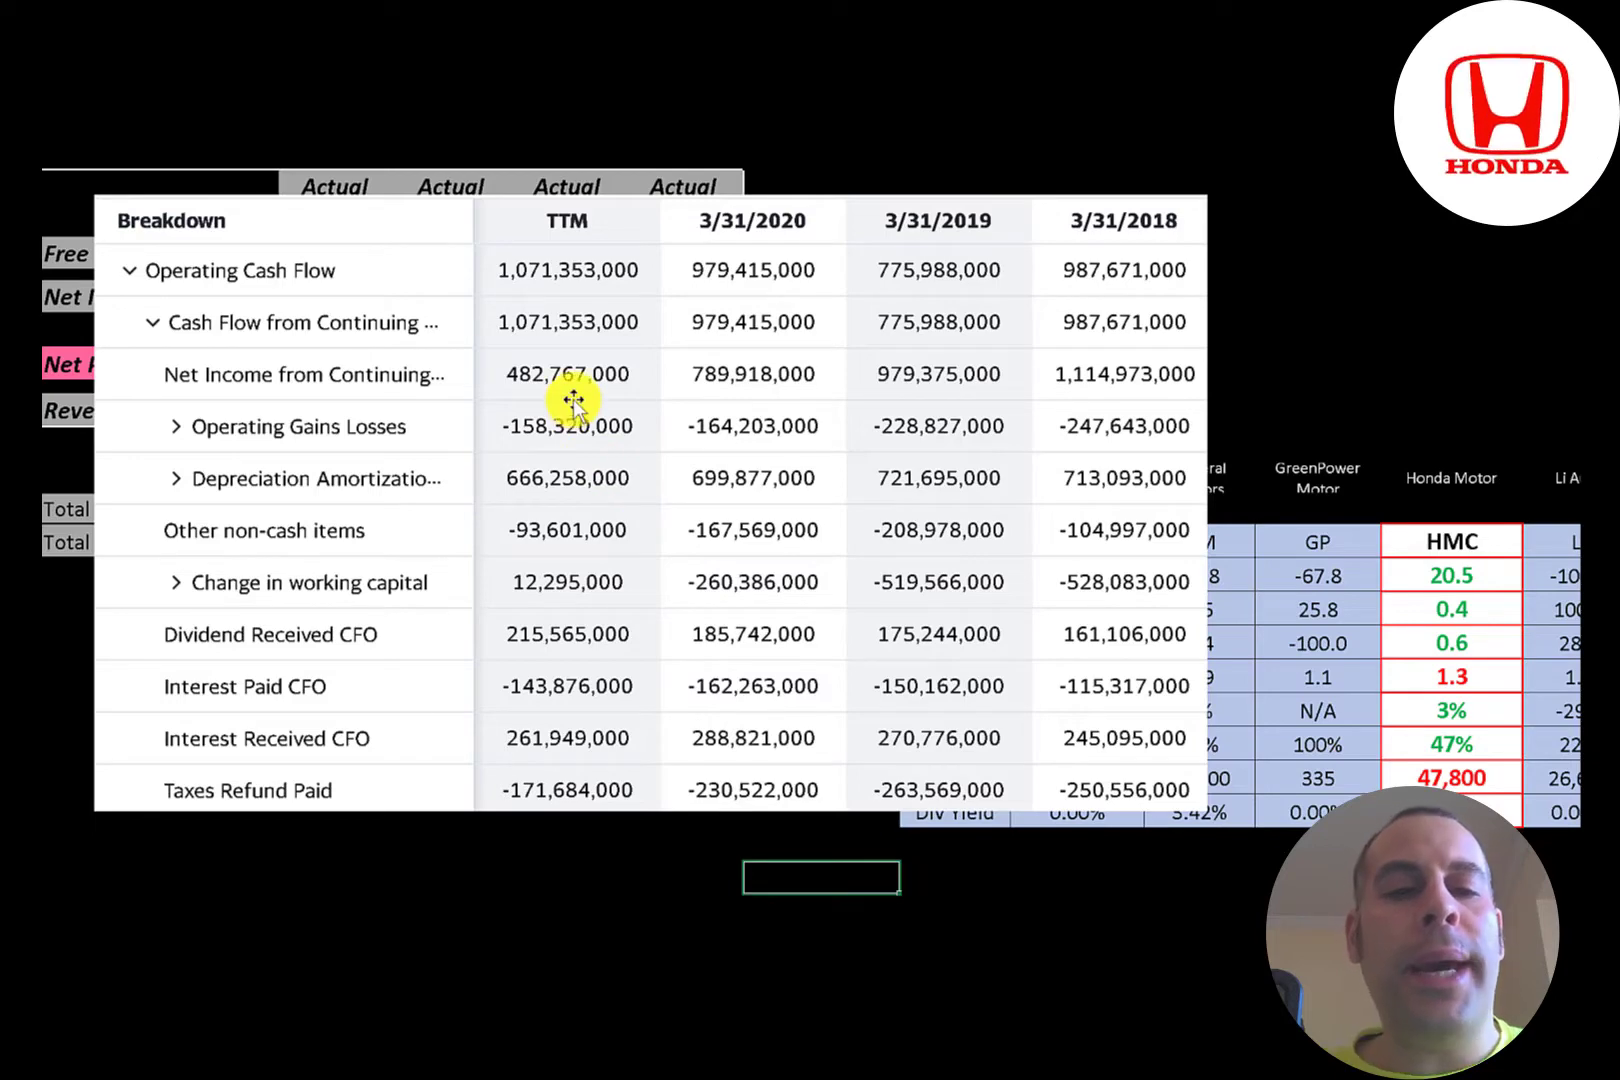
{"action": "mouse_move", "coordinate": [615, 419]}
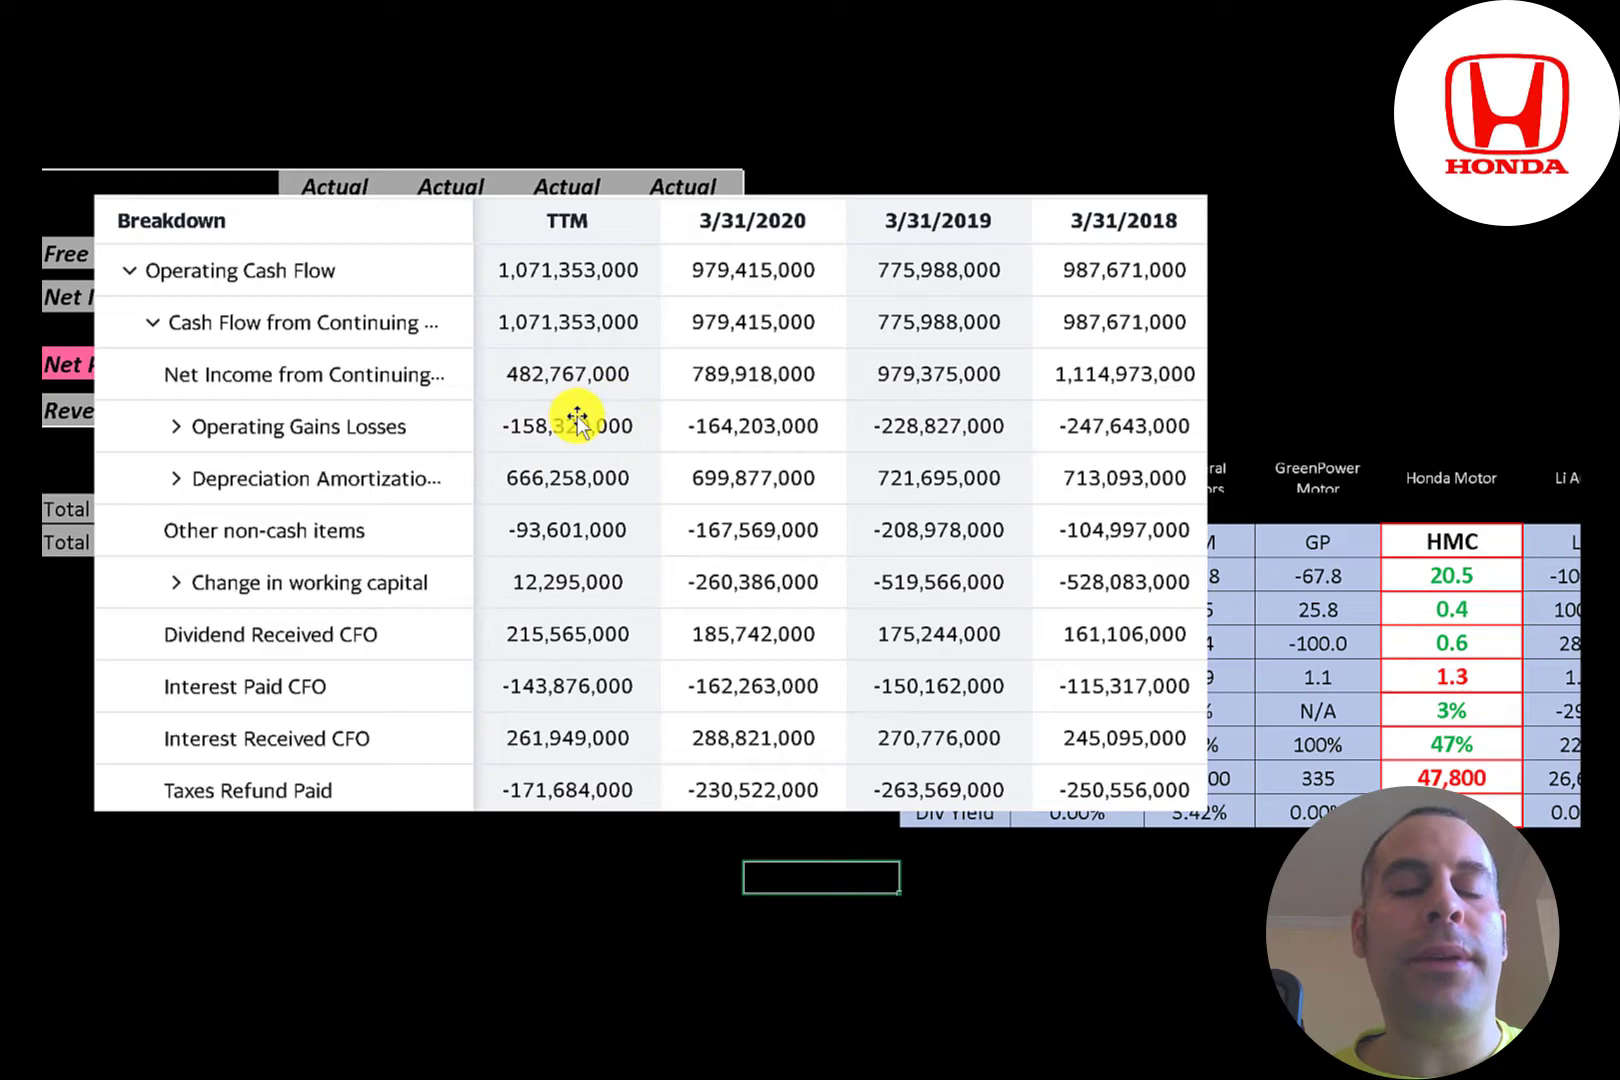
{"action": "mouse_move", "coordinate": [571, 422]}
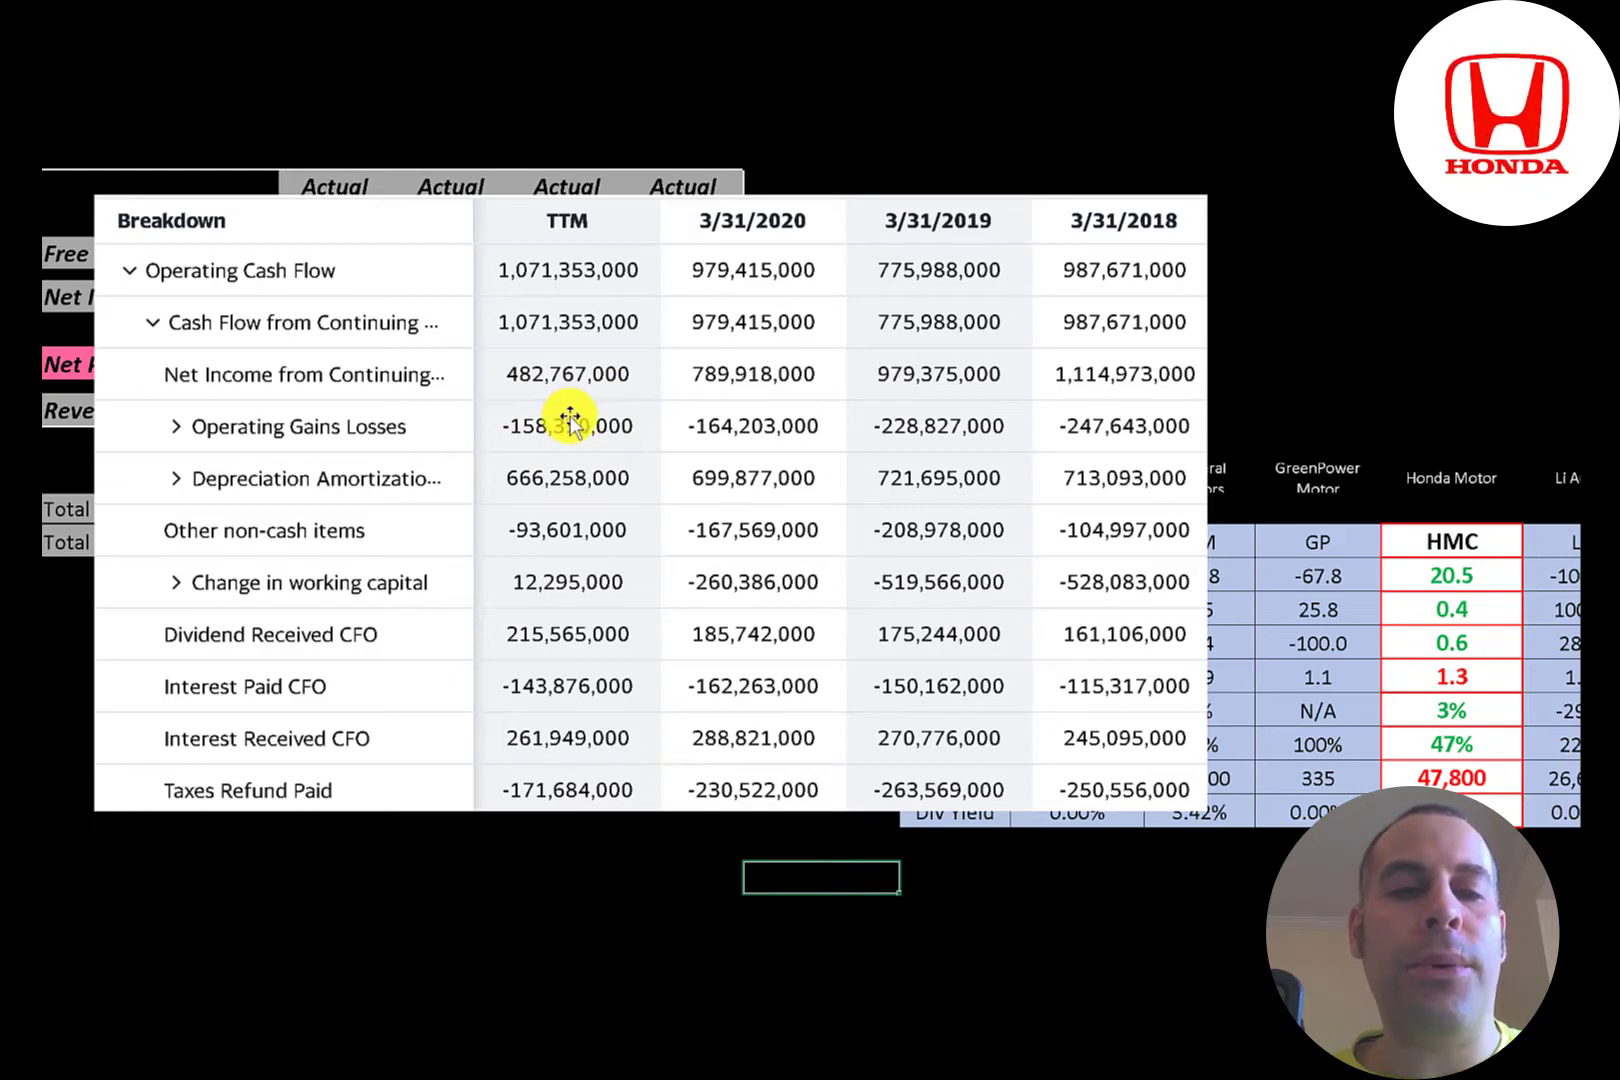
{"action": "mouse_move", "coordinate": [530, 456]}
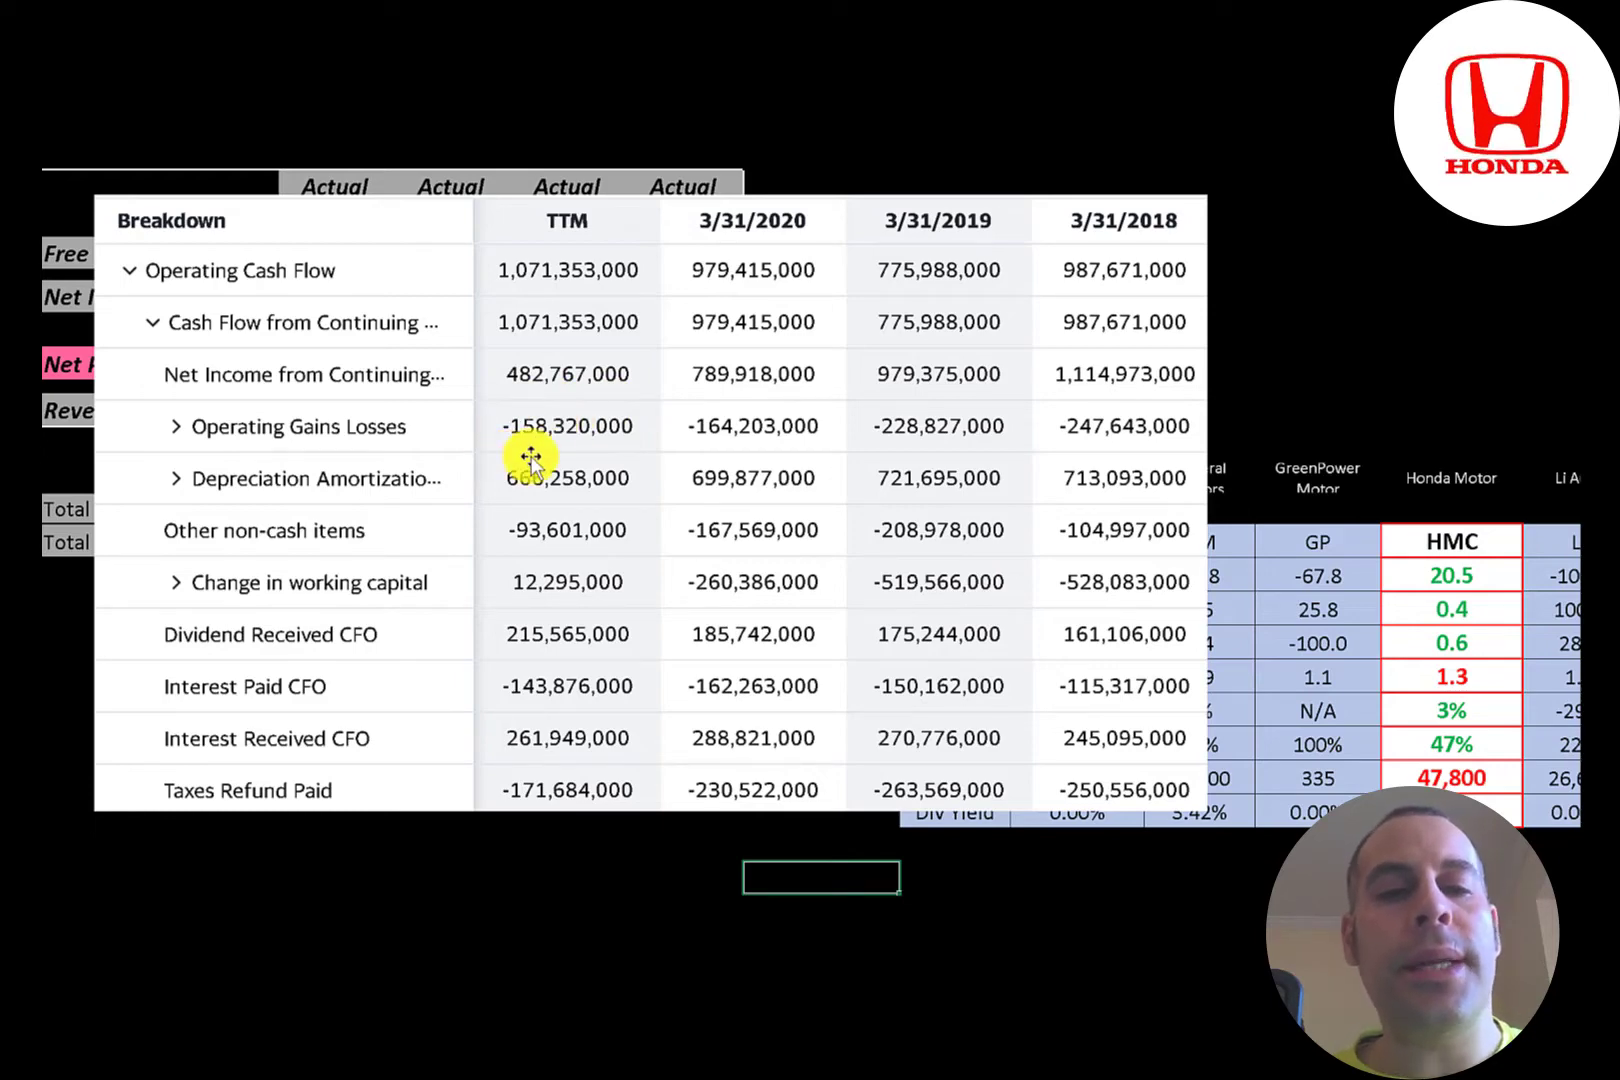
{"action": "mouse_move", "coordinate": [530, 605]}
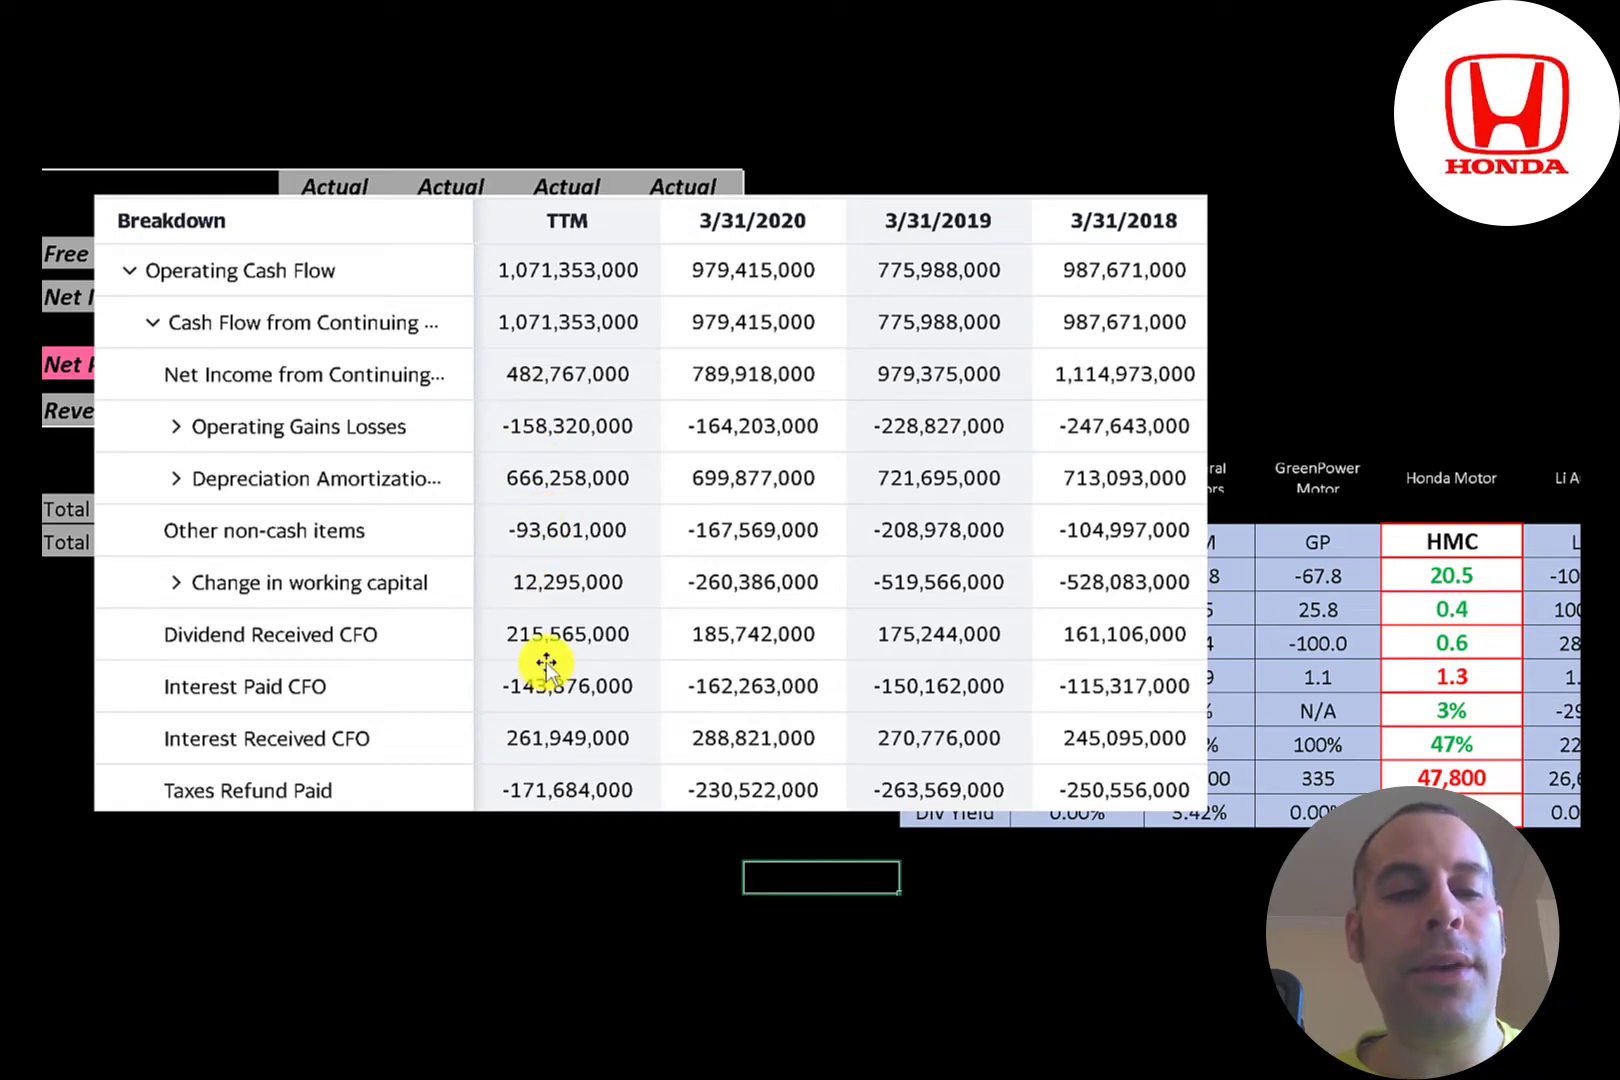
{"action": "mouse_move", "coordinate": [599, 388]}
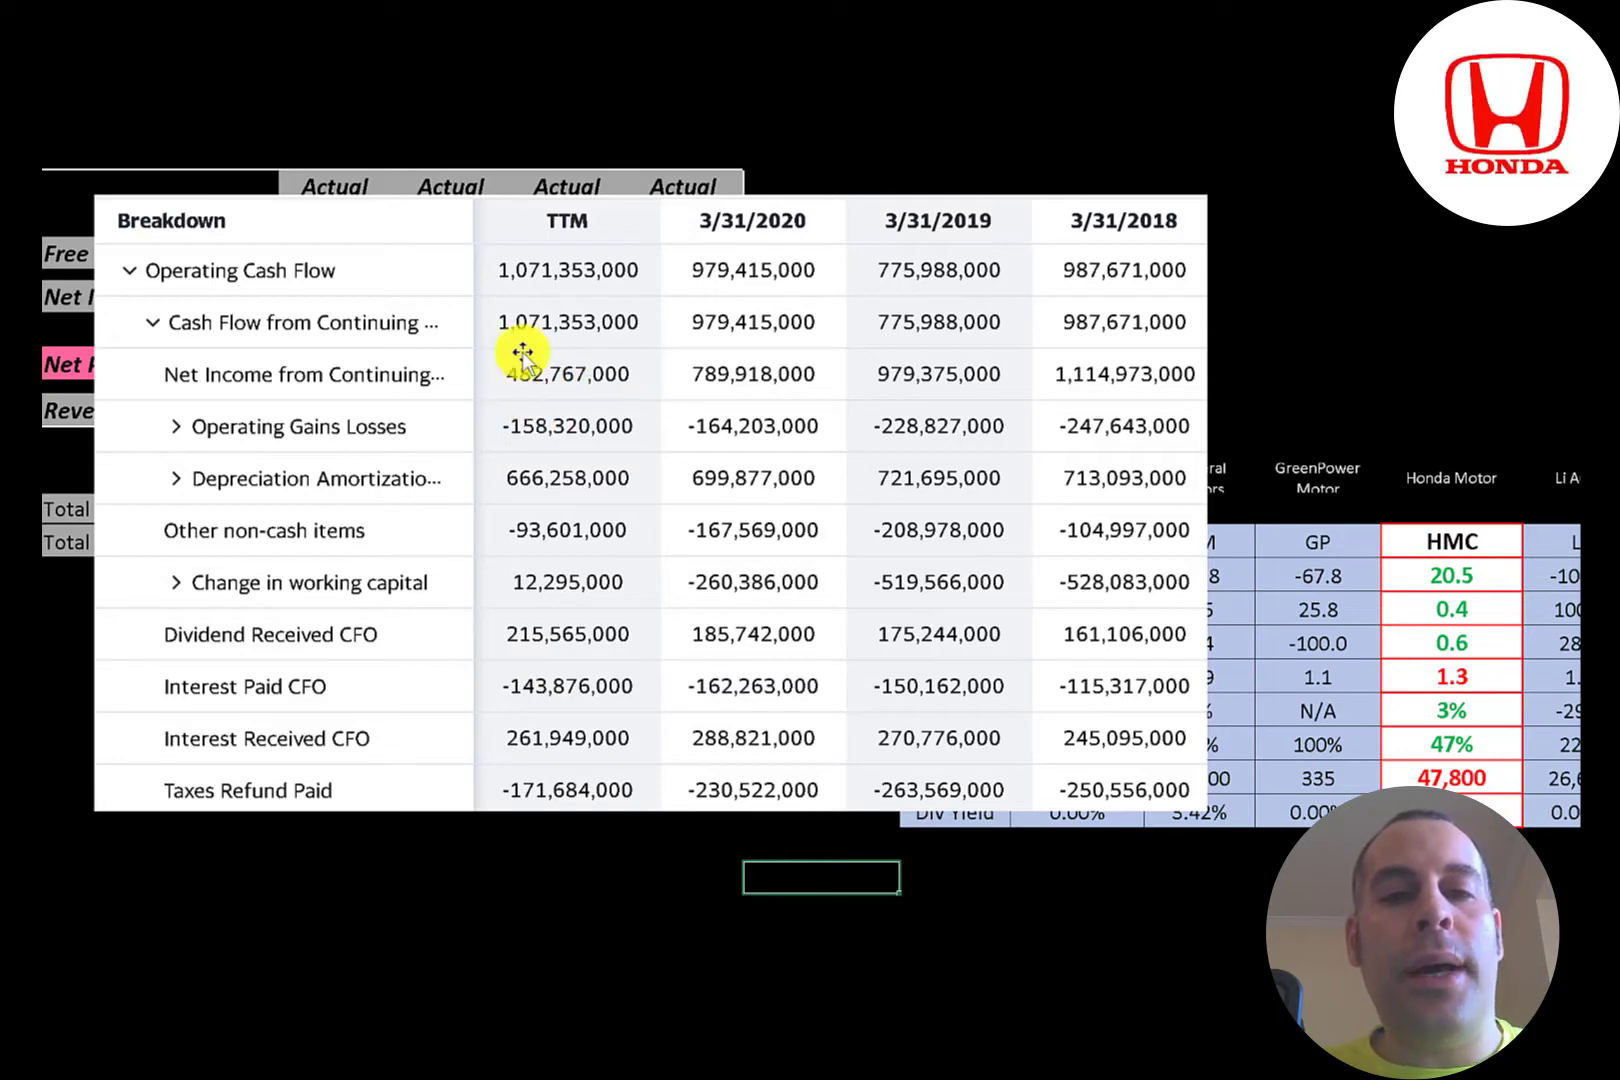
{"action": "mouse_move", "coordinate": [496, 300]}
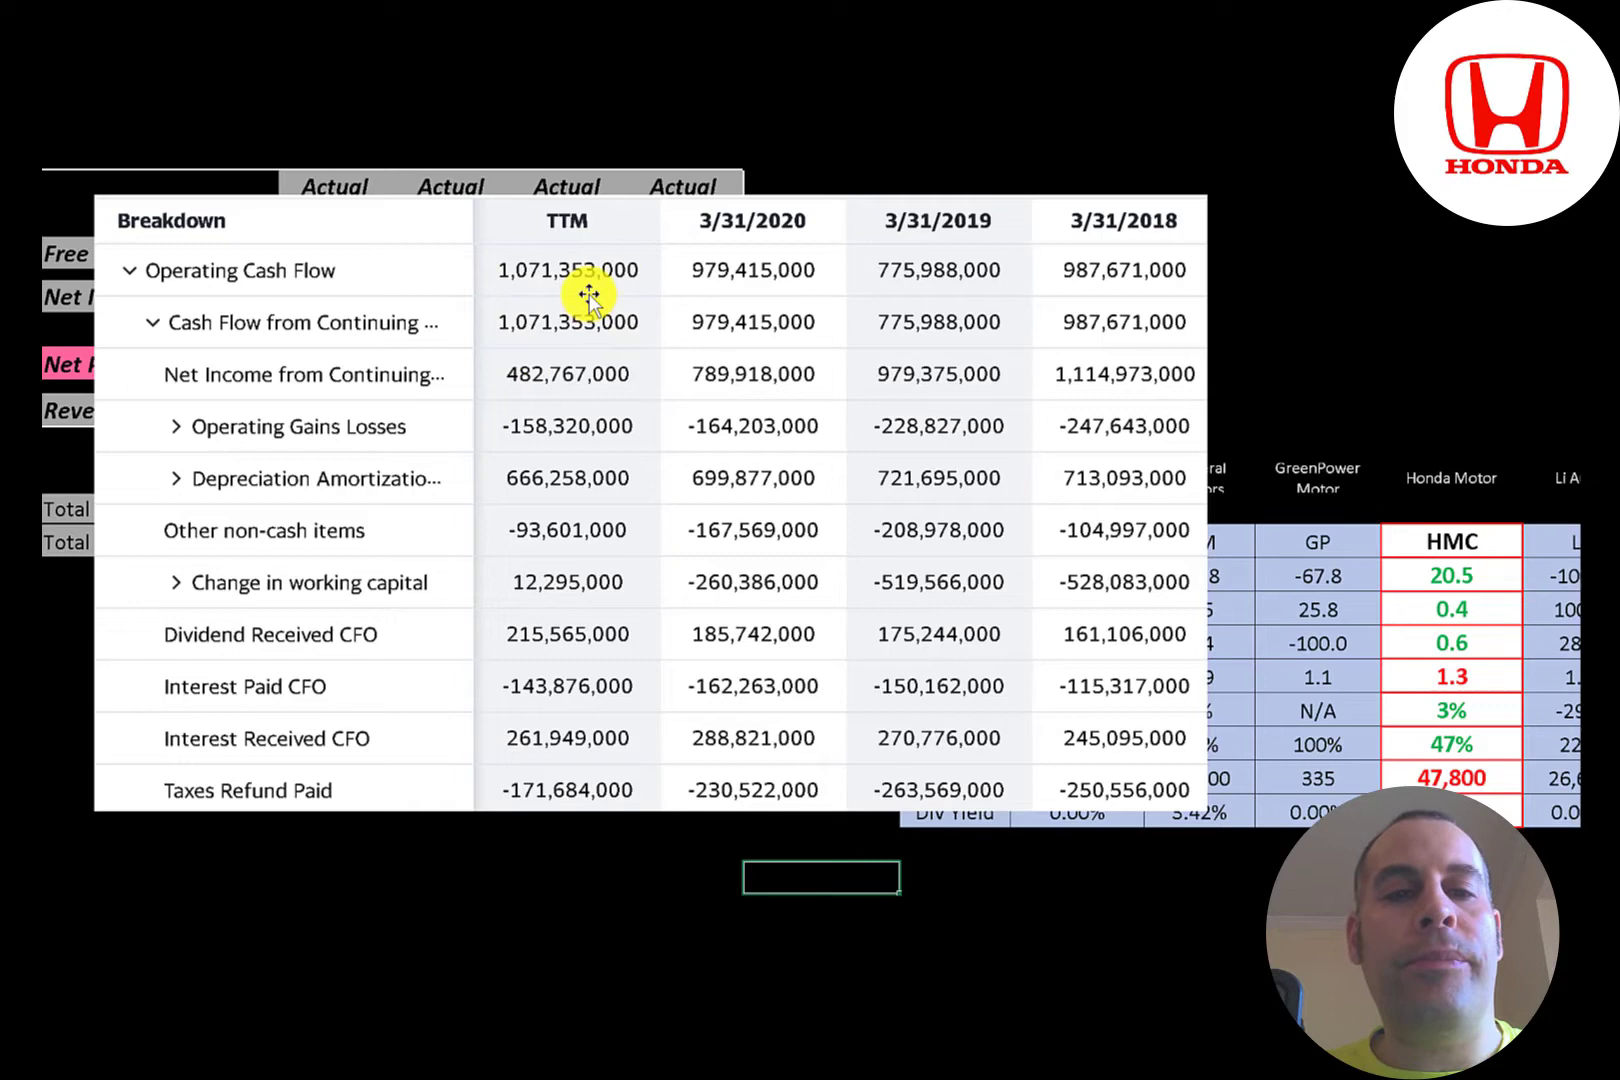
{"action": "mouse_move", "coordinate": [728, 393]}
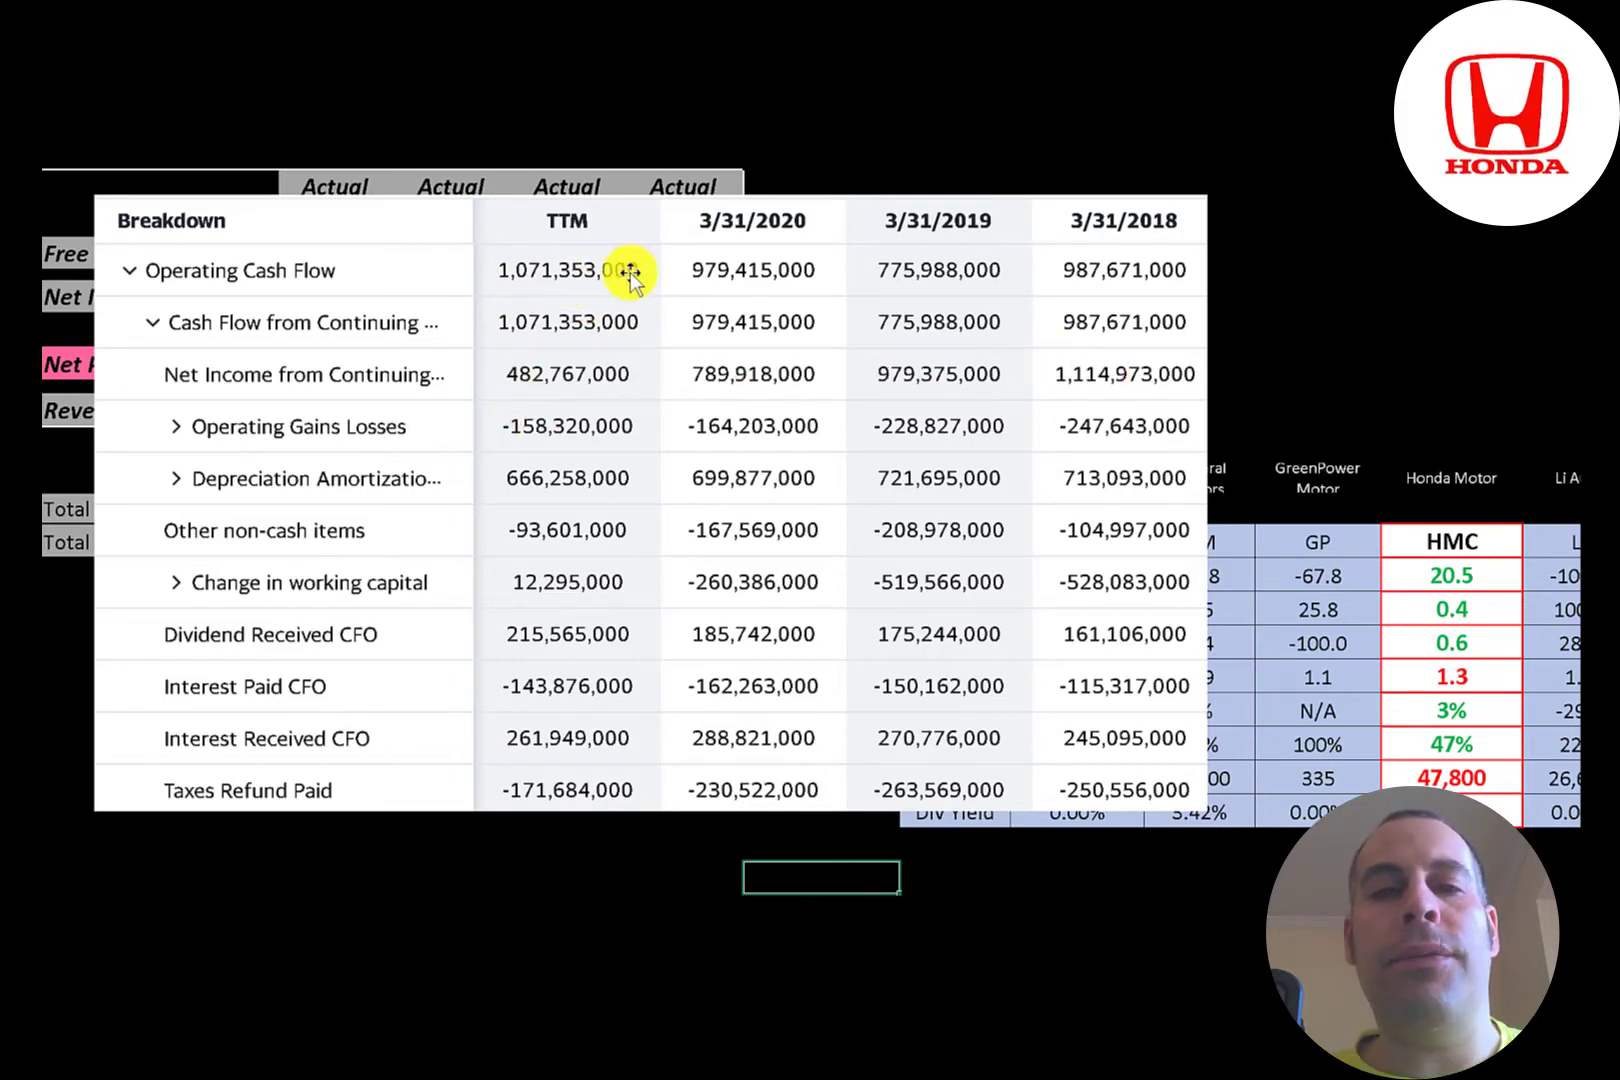
{"action": "mouse_move", "coordinate": [961, 308]}
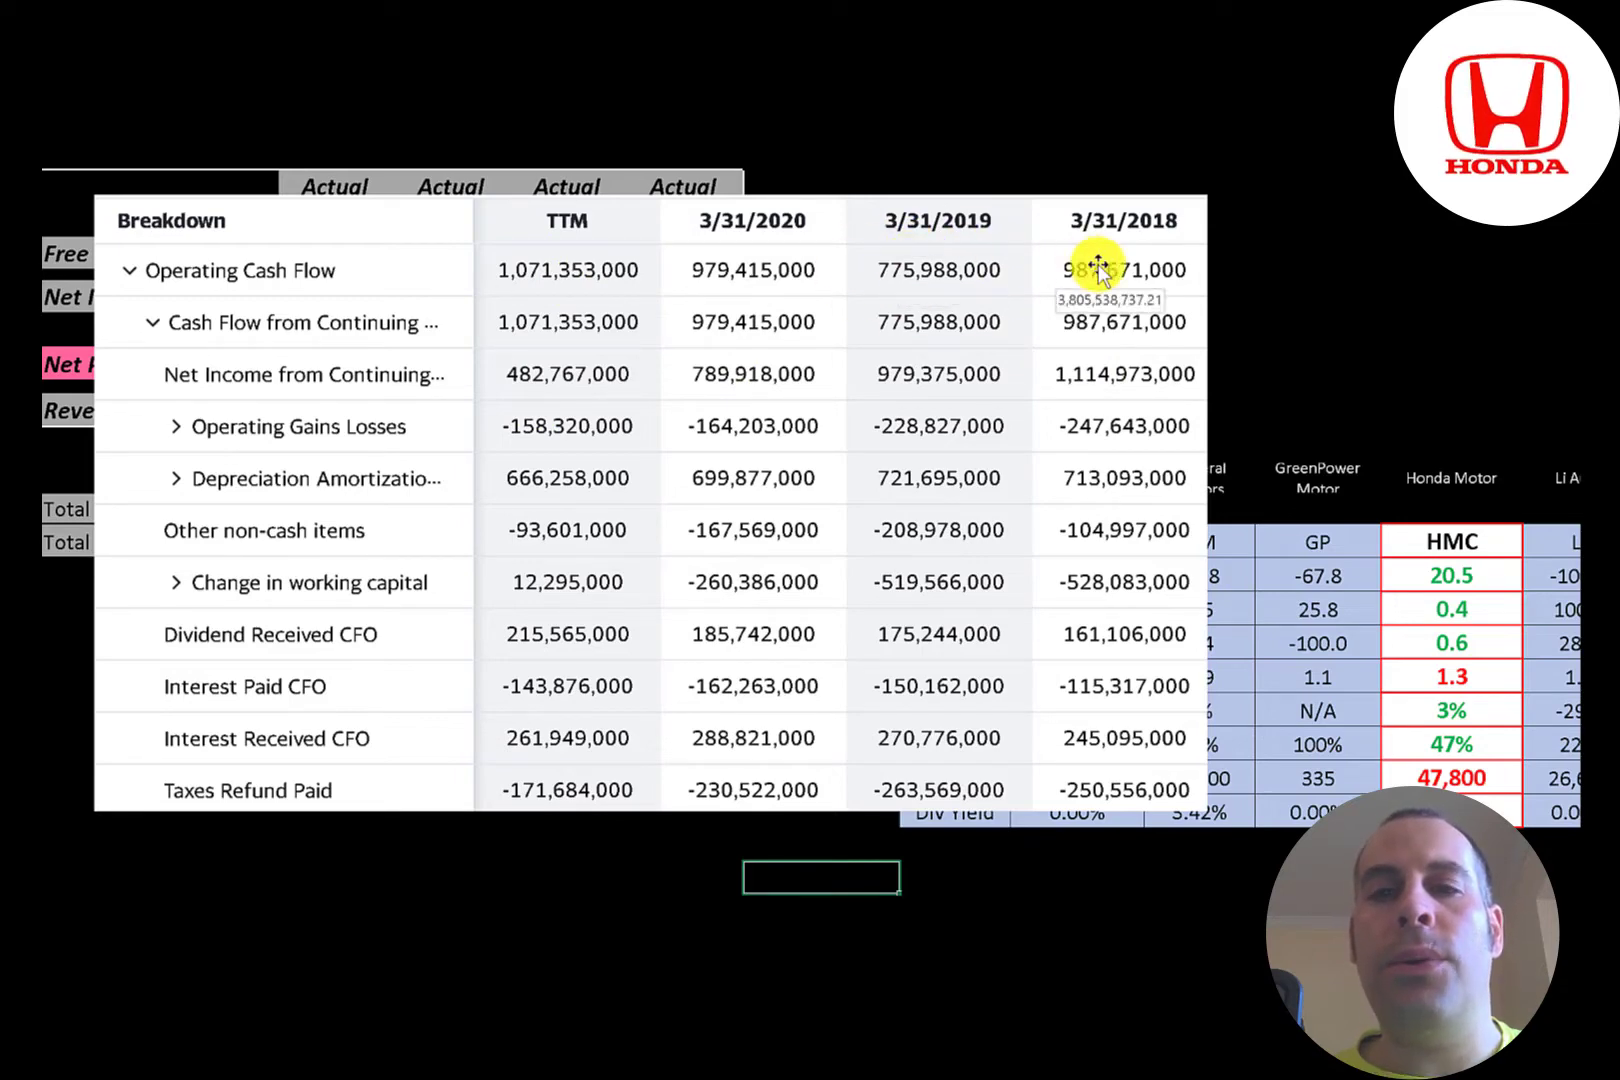
{"action": "mouse_move", "coordinate": [566, 289]}
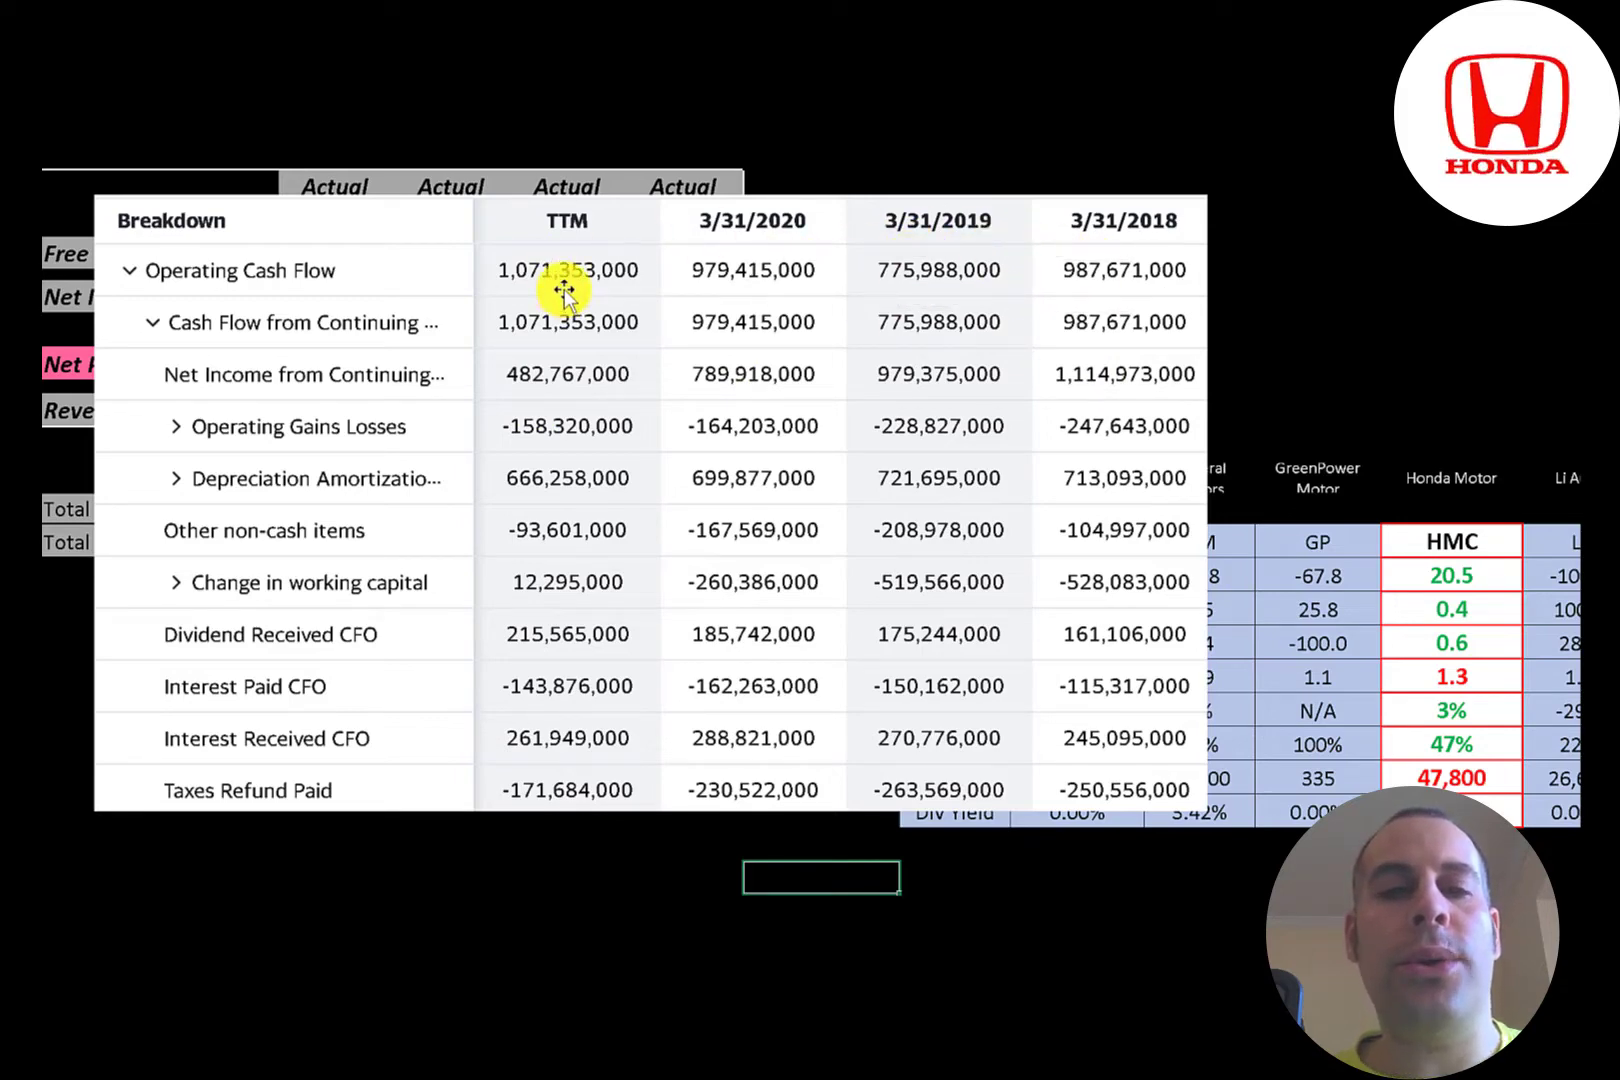
{"action": "mouse_move", "coordinate": [602, 287]}
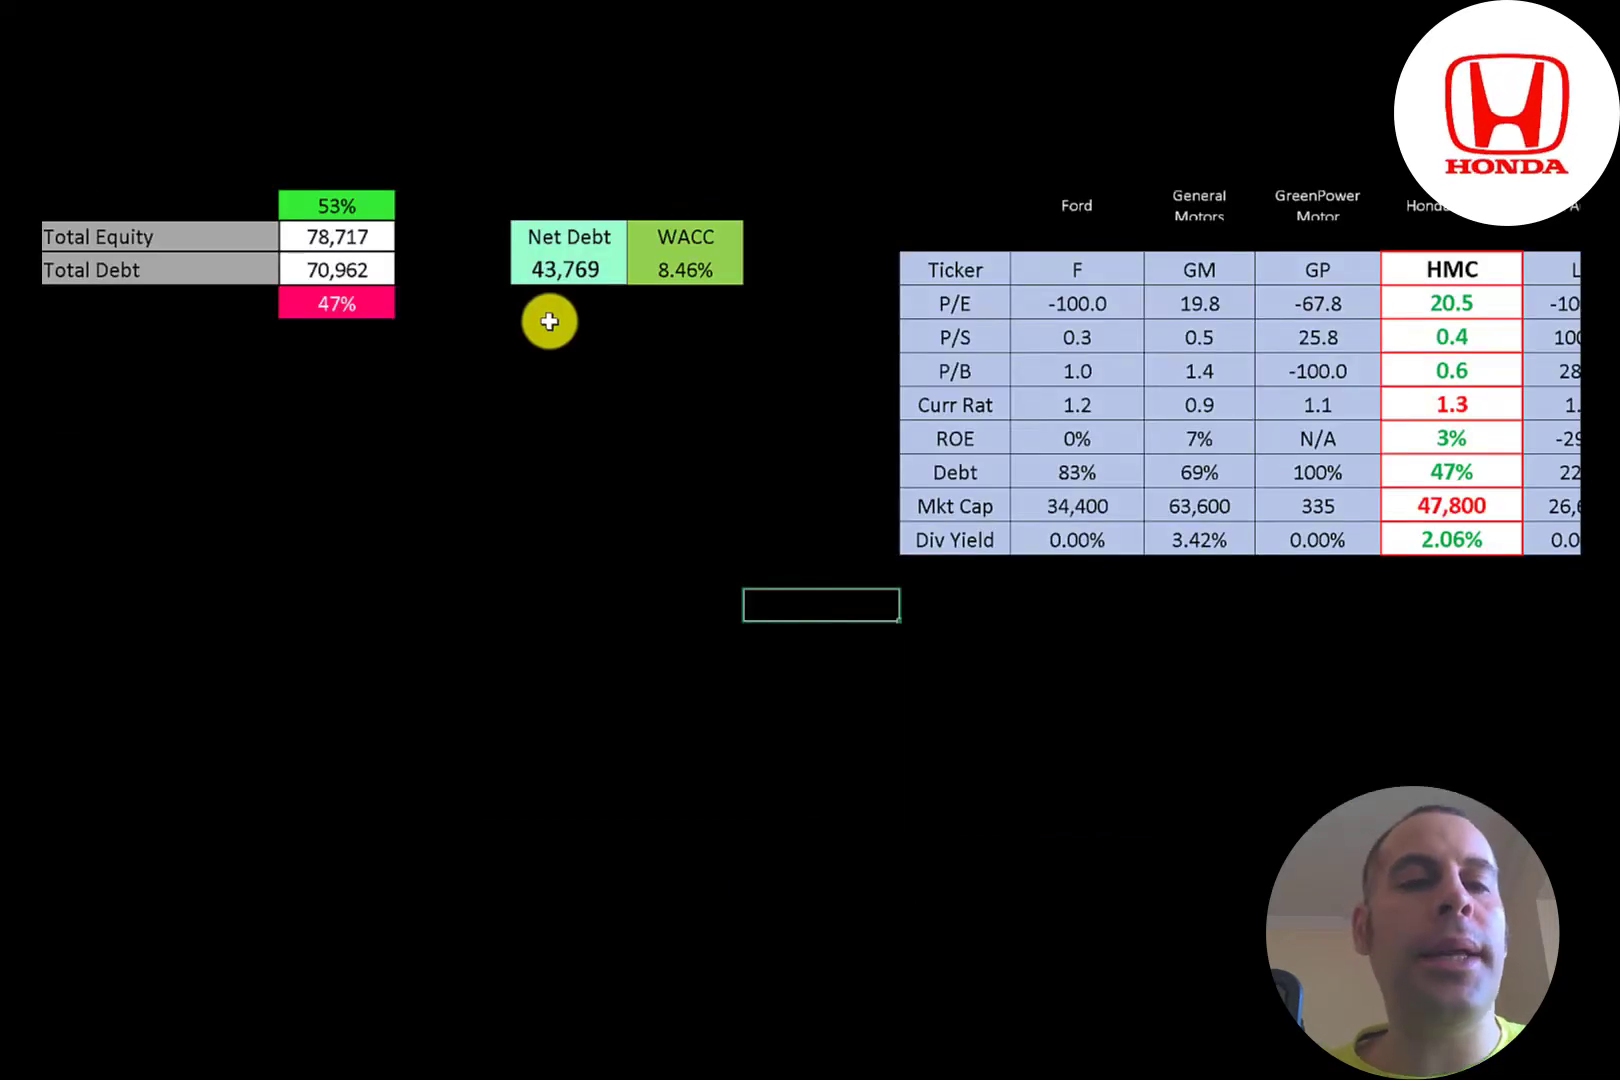
{"action": "mouse_move", "coordinate": [284, 224]}
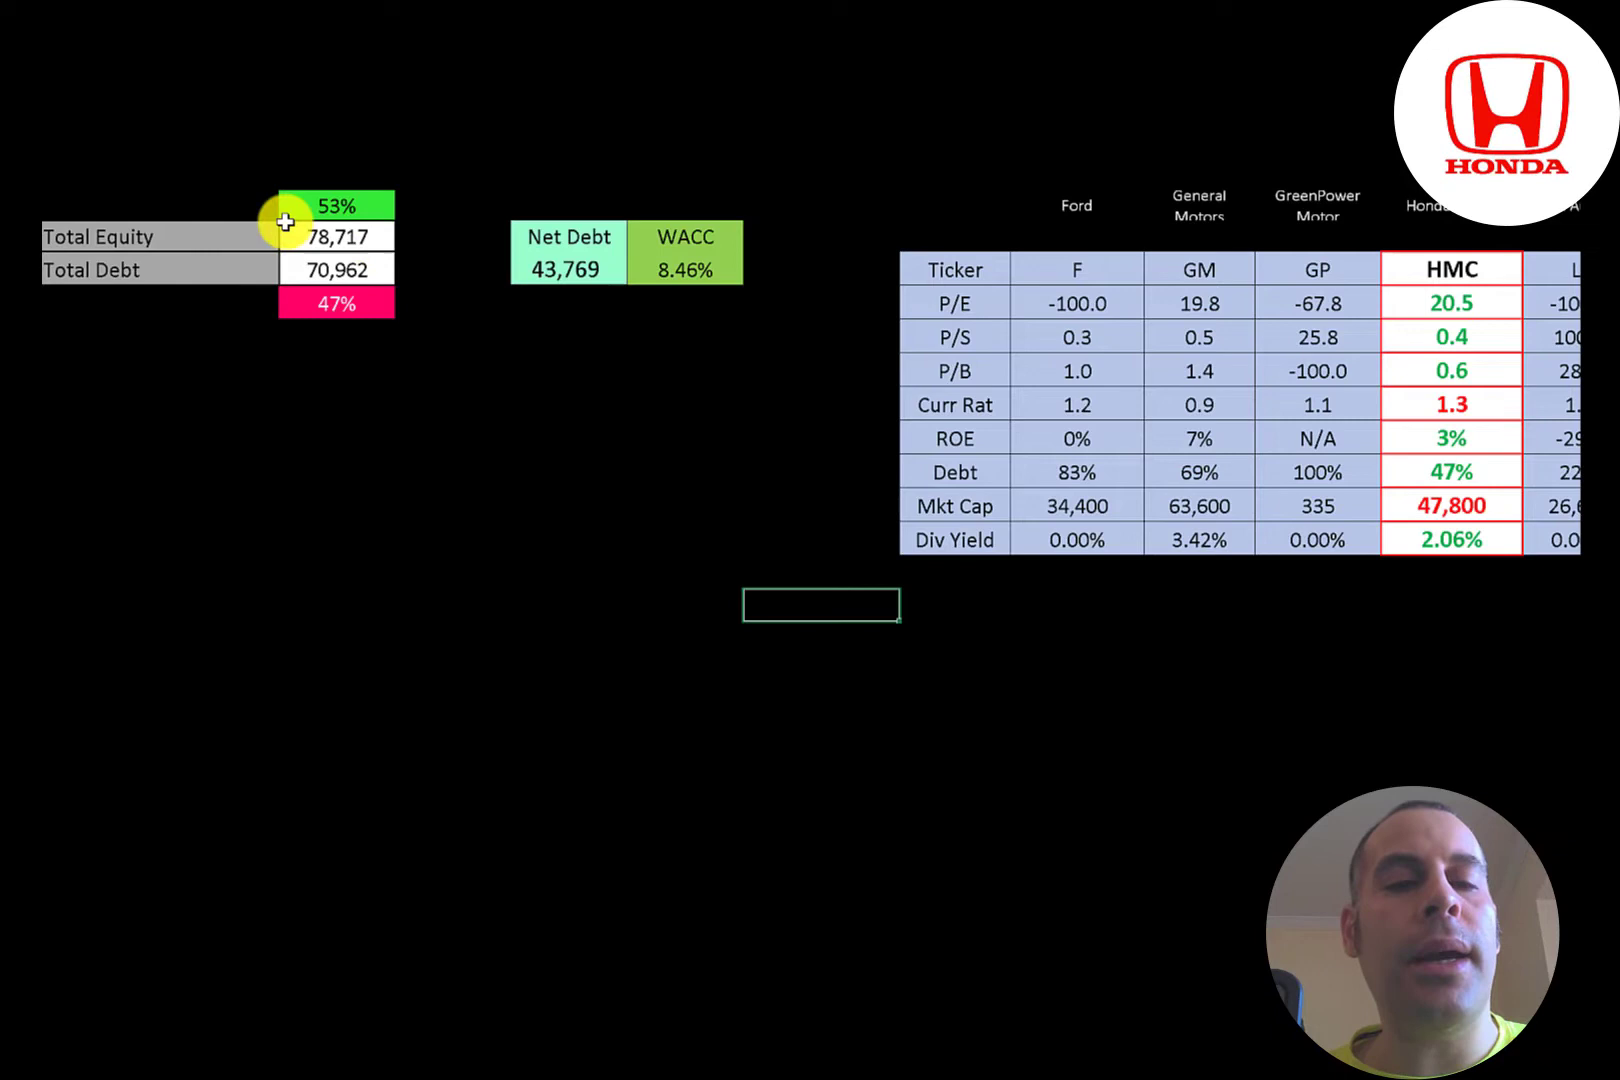
{"action": "mouse_move", "coordinate": [240, 263]}
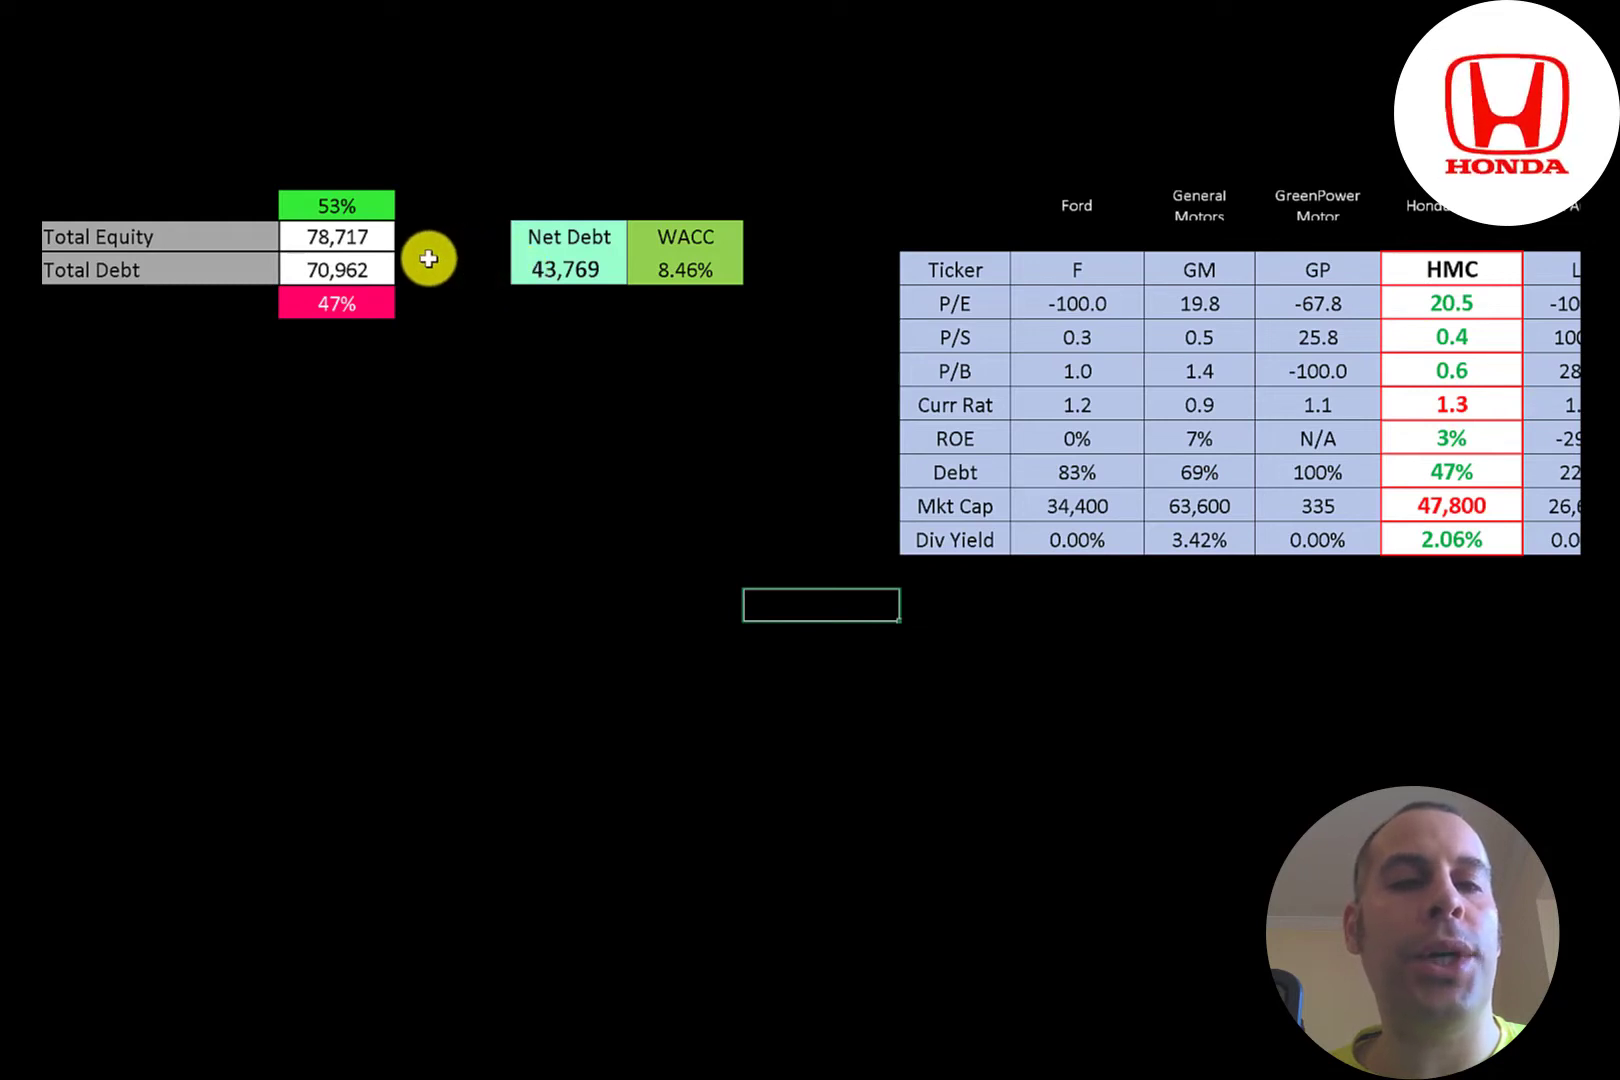
{"action": "mouse_move", "coordinate": [666, 243]}
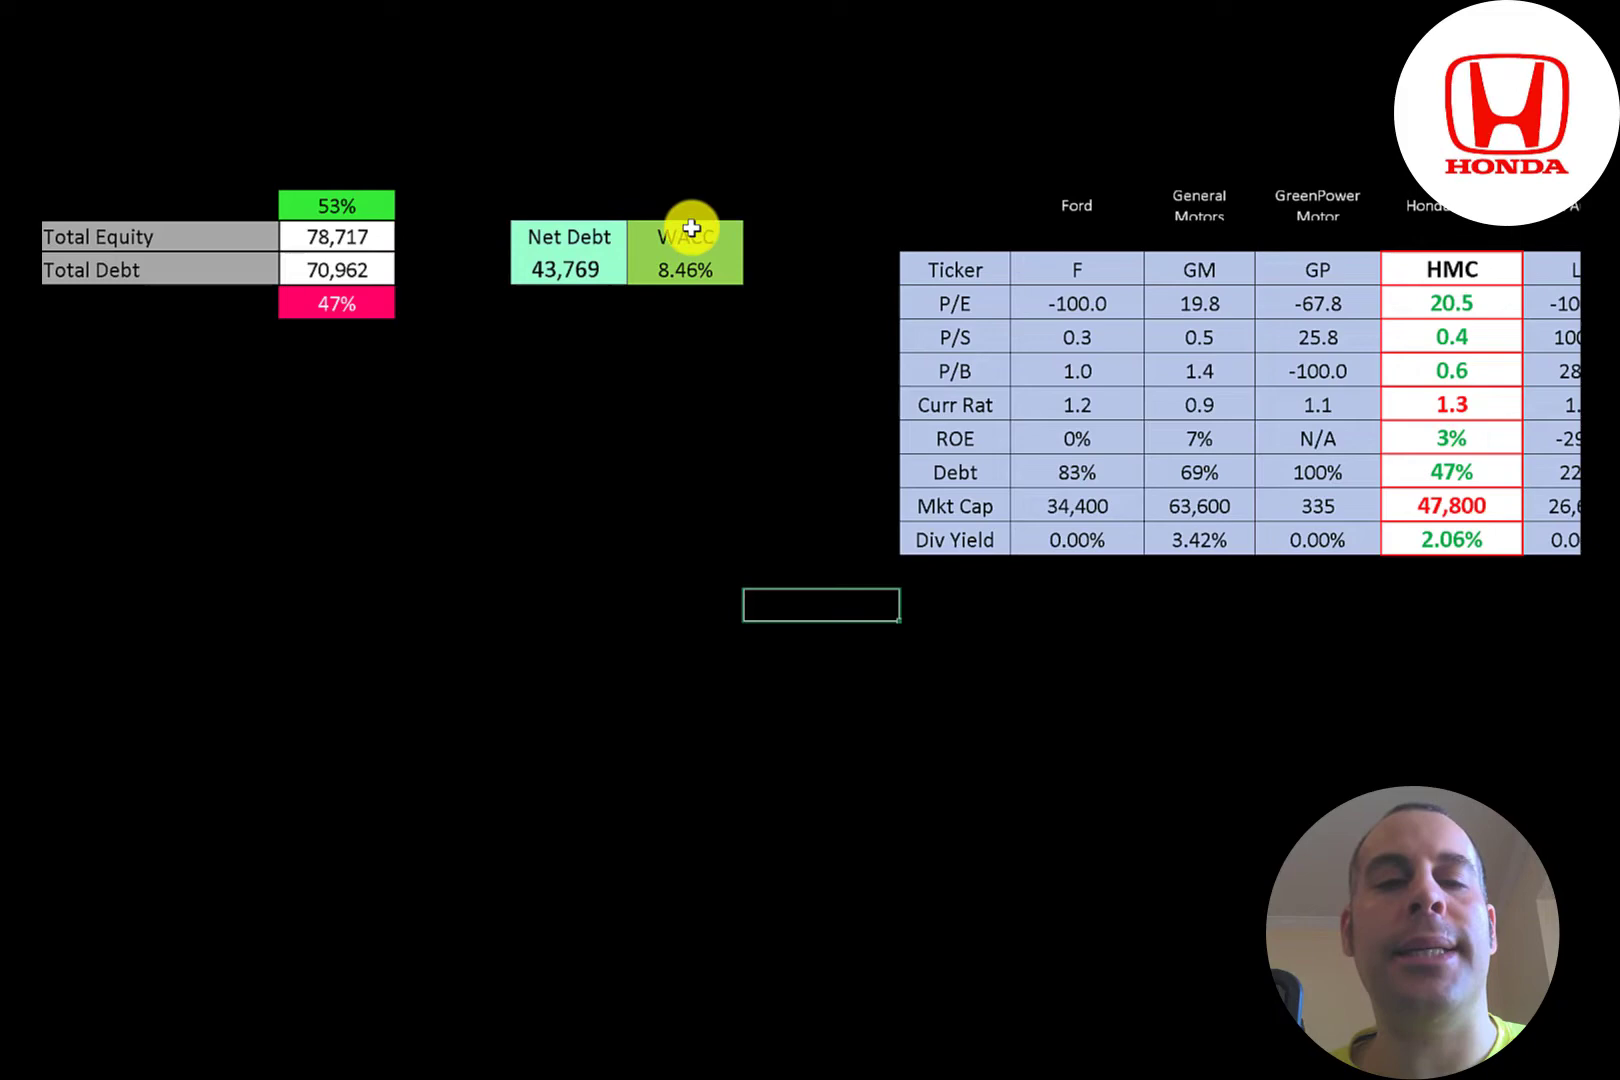
{"action": "mouse_move", "coordinate": [520, 224]}
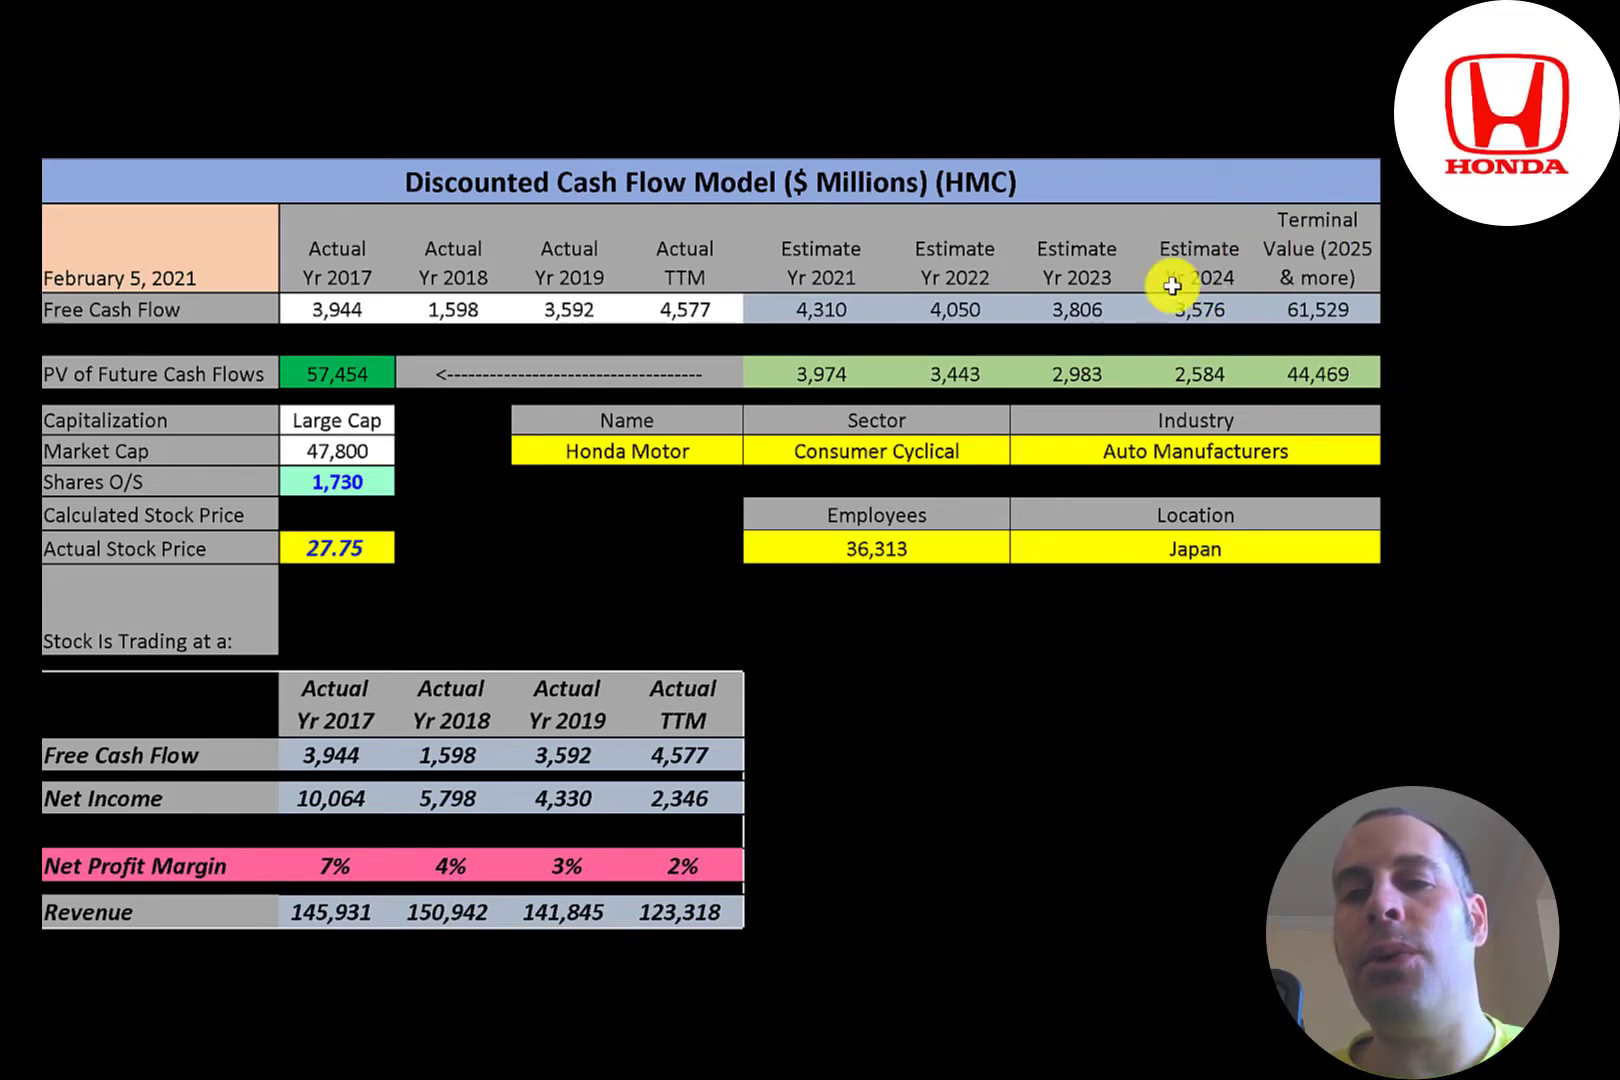
{"action": "mouse_move", "coordinate": [971, 317]}
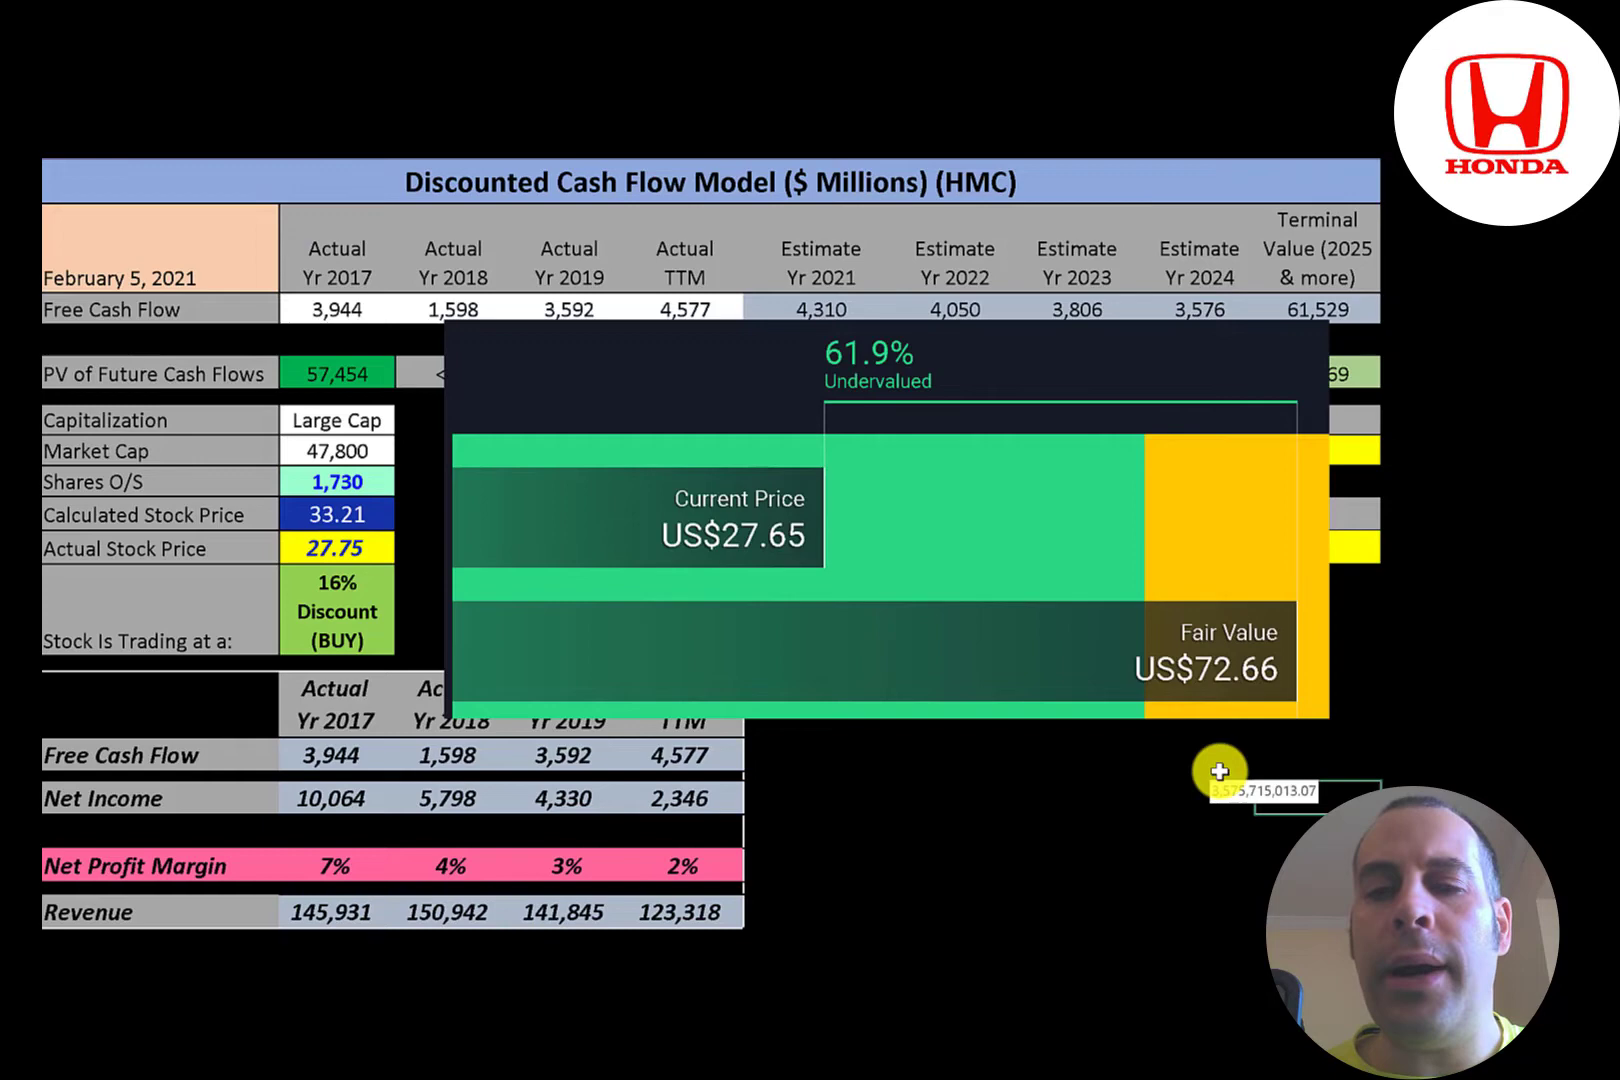
{"action": "mouse_move", "coordinate": [1049, 716]}
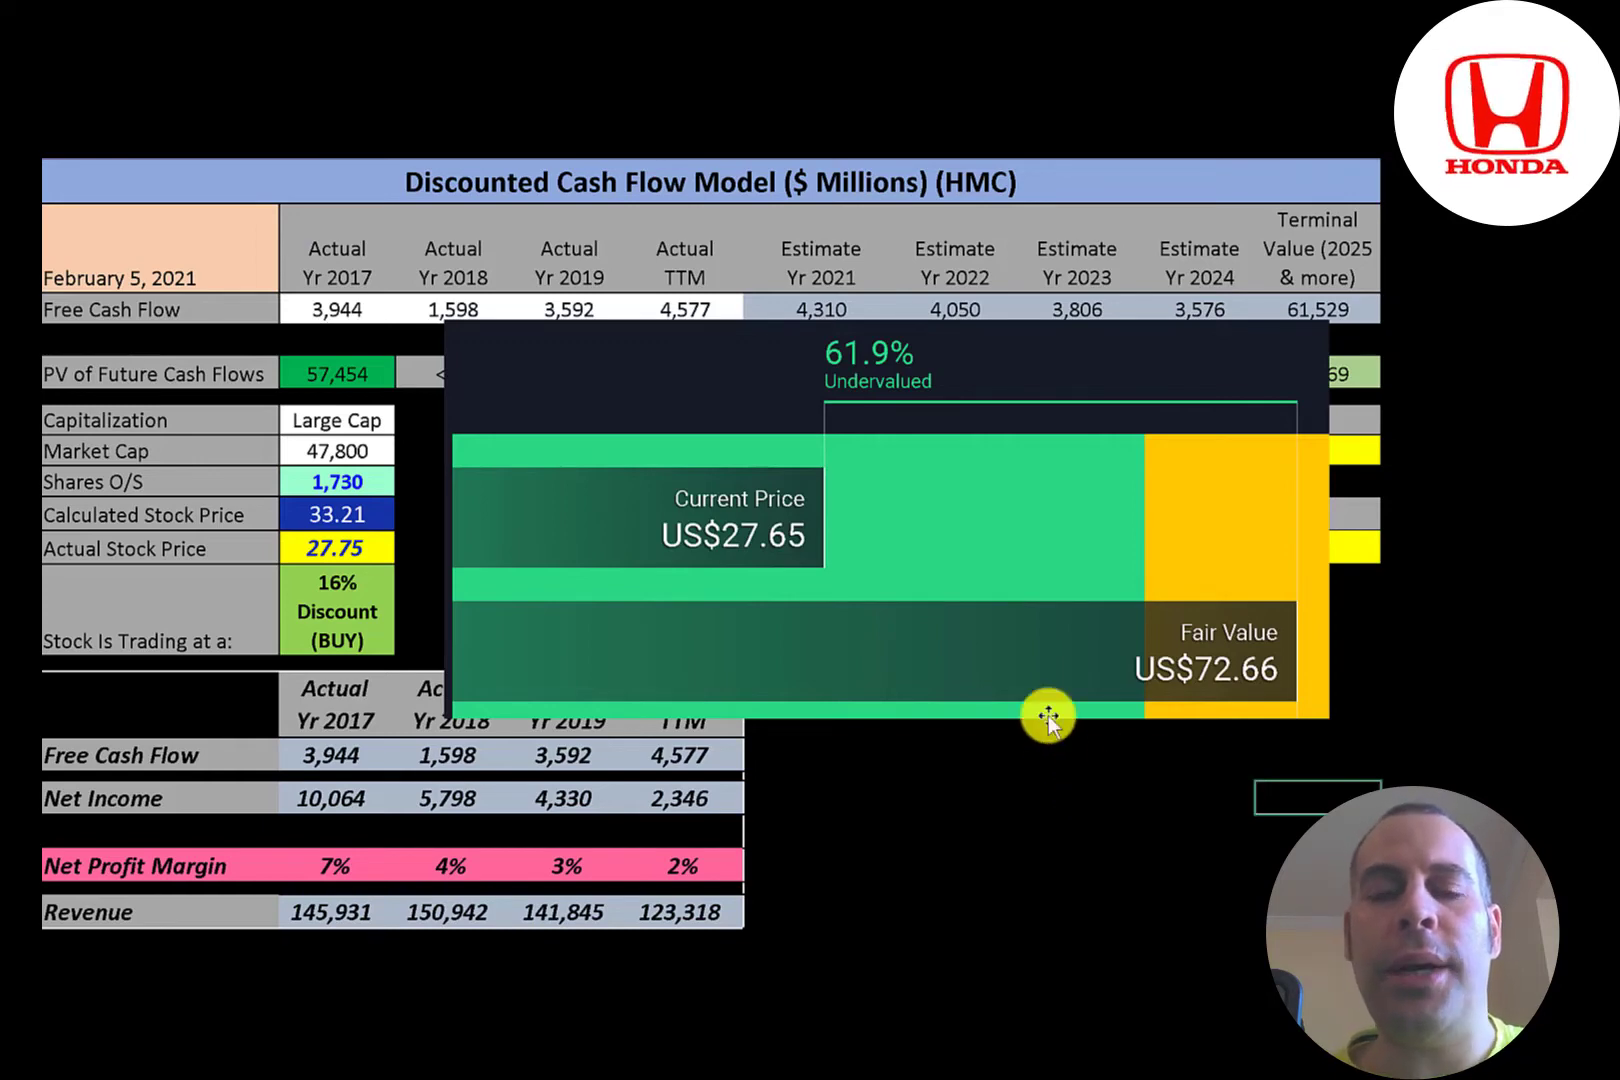
{"action": "mouse_move", "coordinate": [1121, 515]}
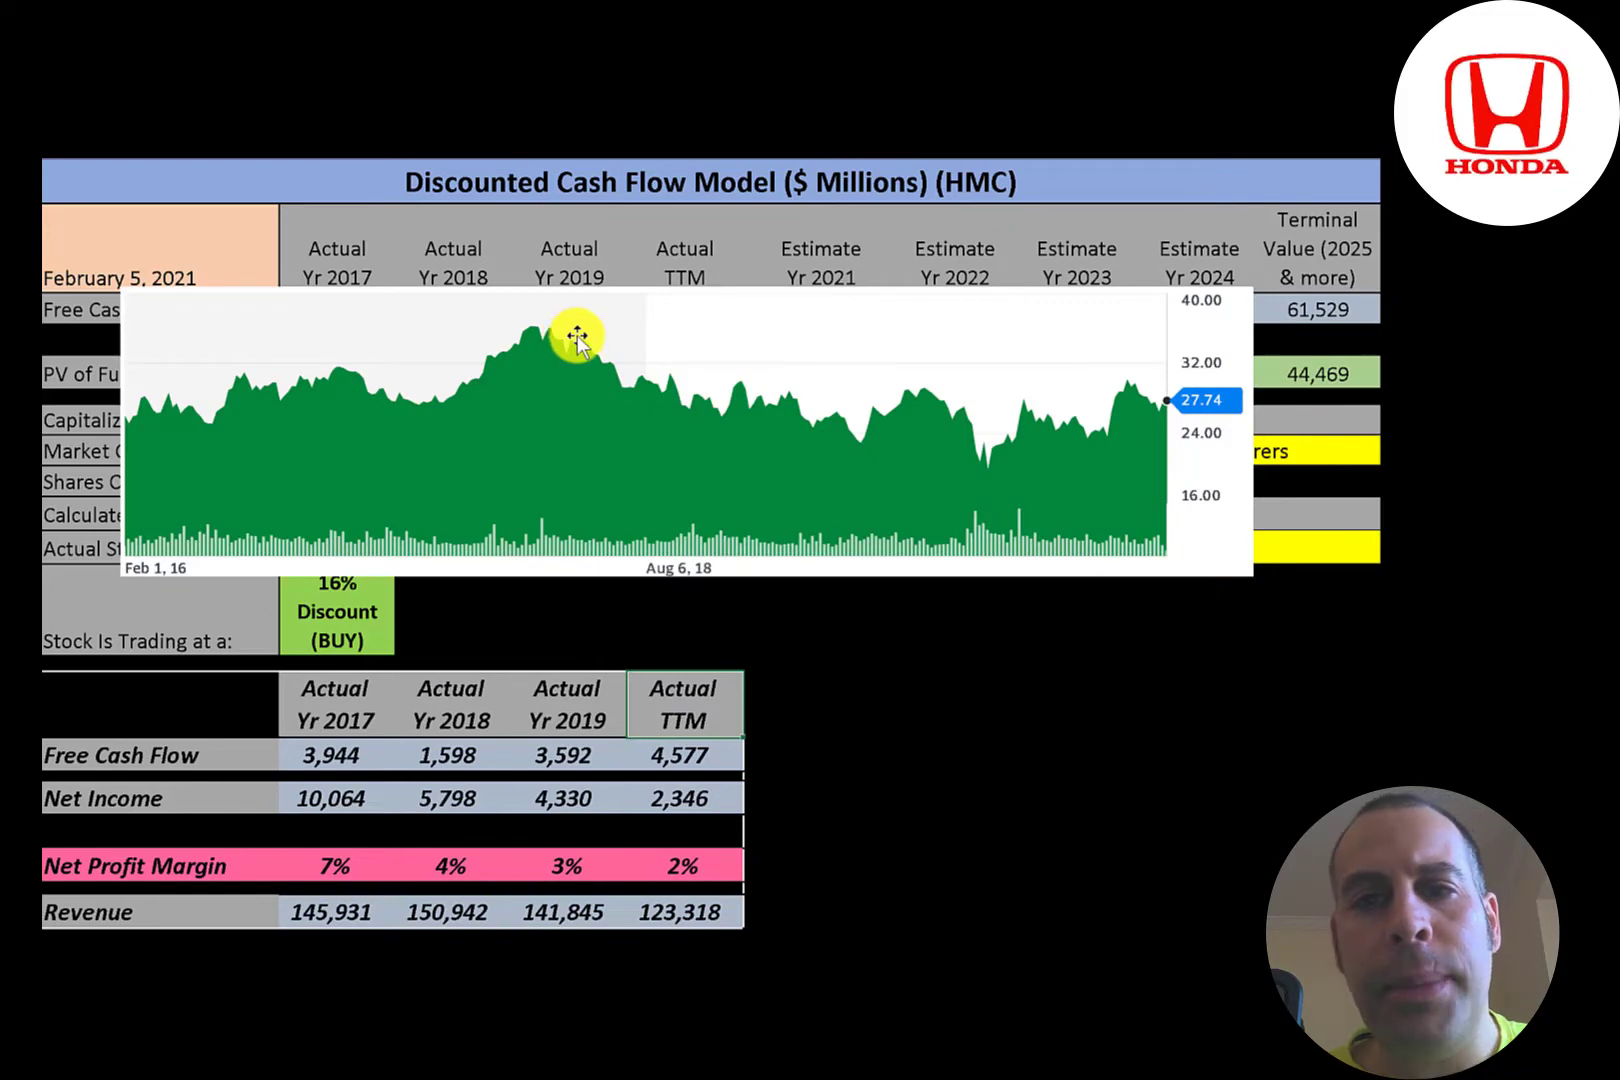
{"action": "mouse_move", "coordinate": [544, 331]}
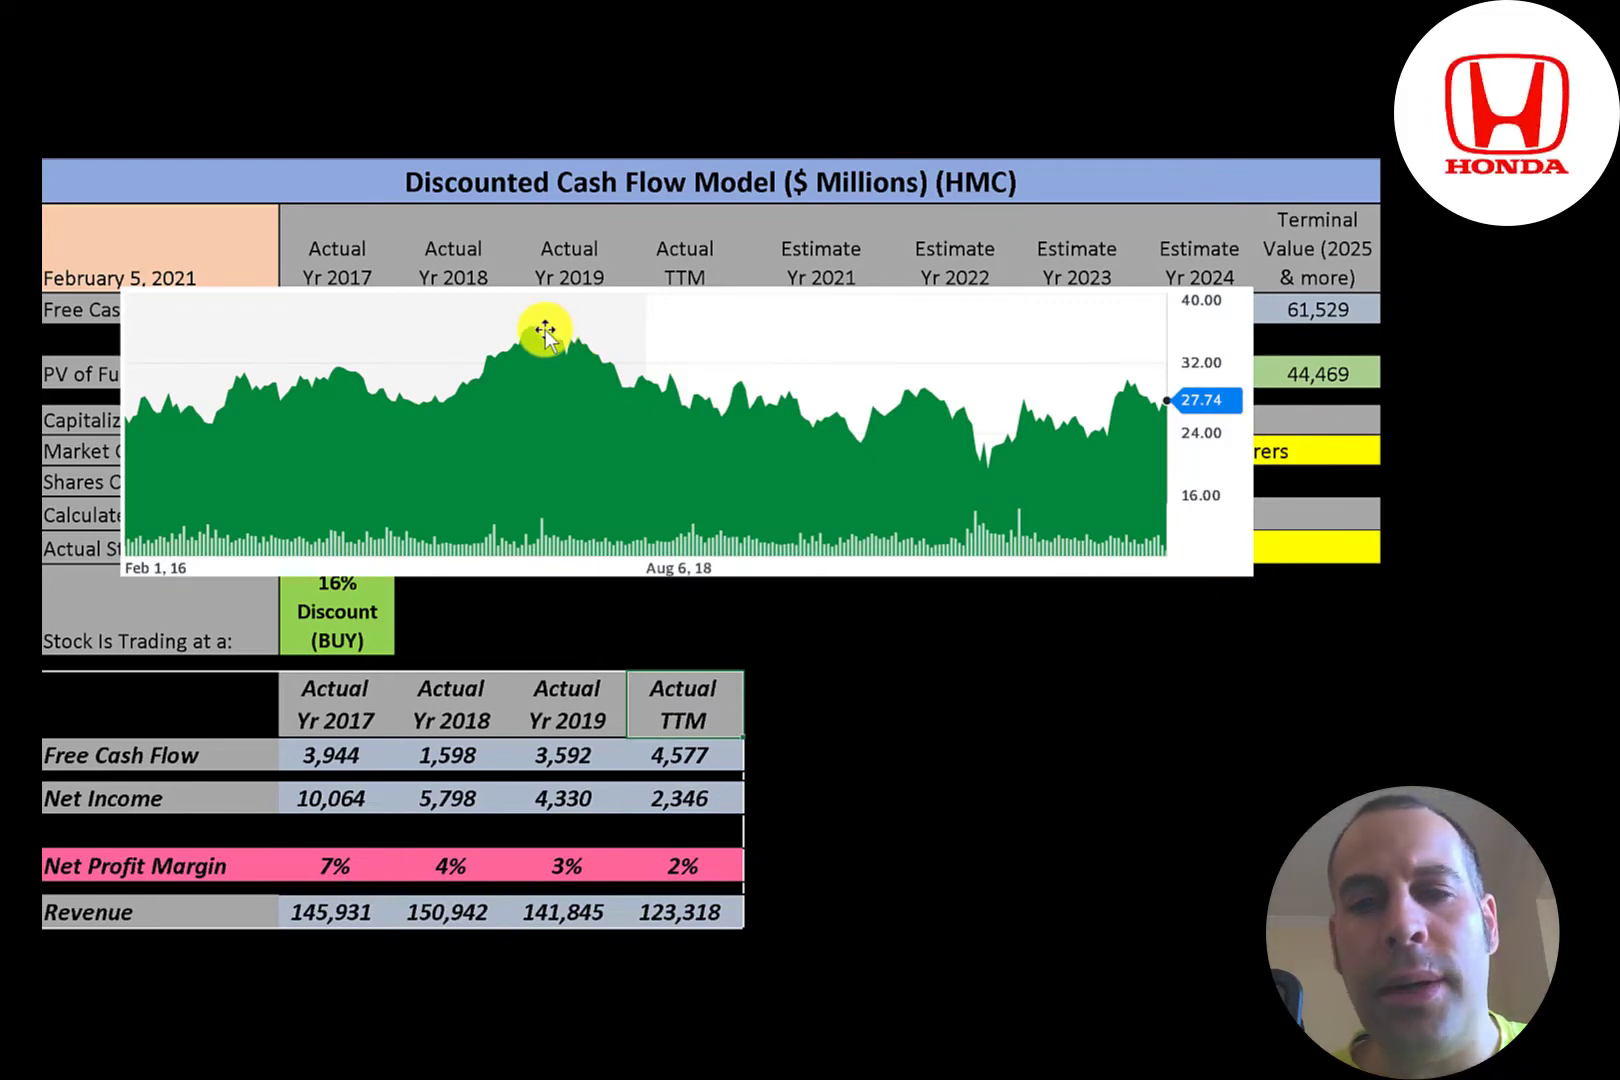
{"action": "mouse_move", "coordinate": [1007, 455]}
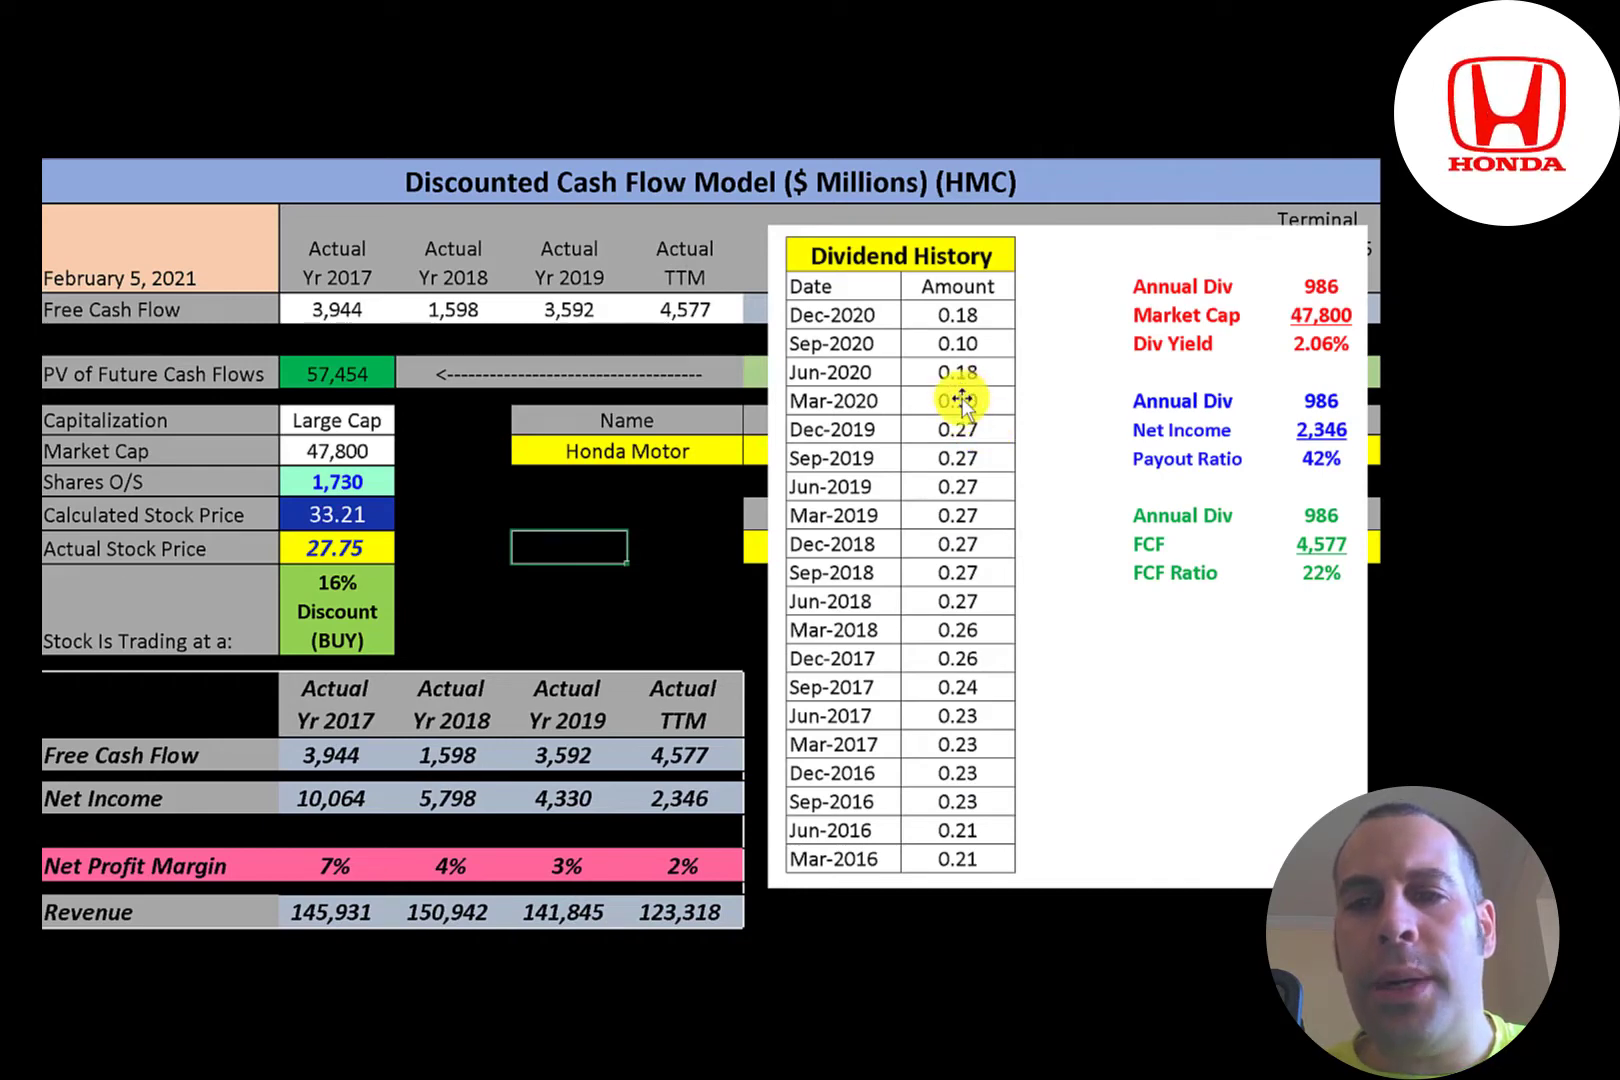
{"action": "mouse_move", "coordinate": [1304, 349]}
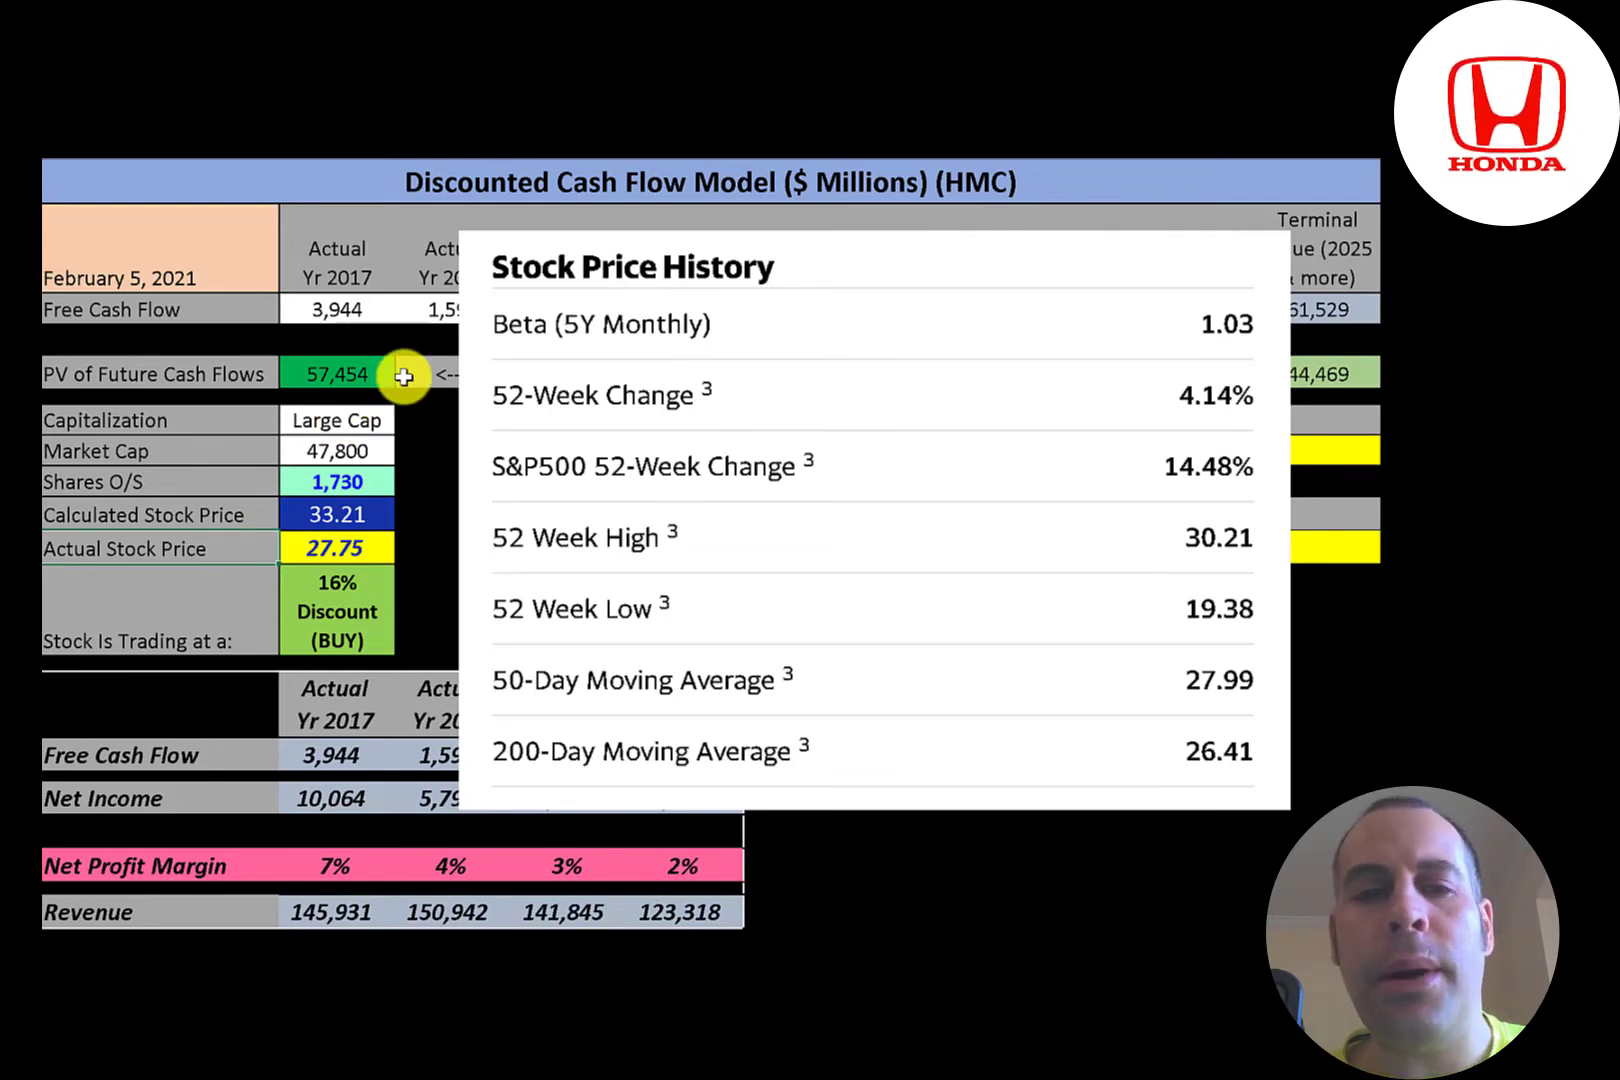
{"action": "mouse_move", "coordinate": [1054, 374]}
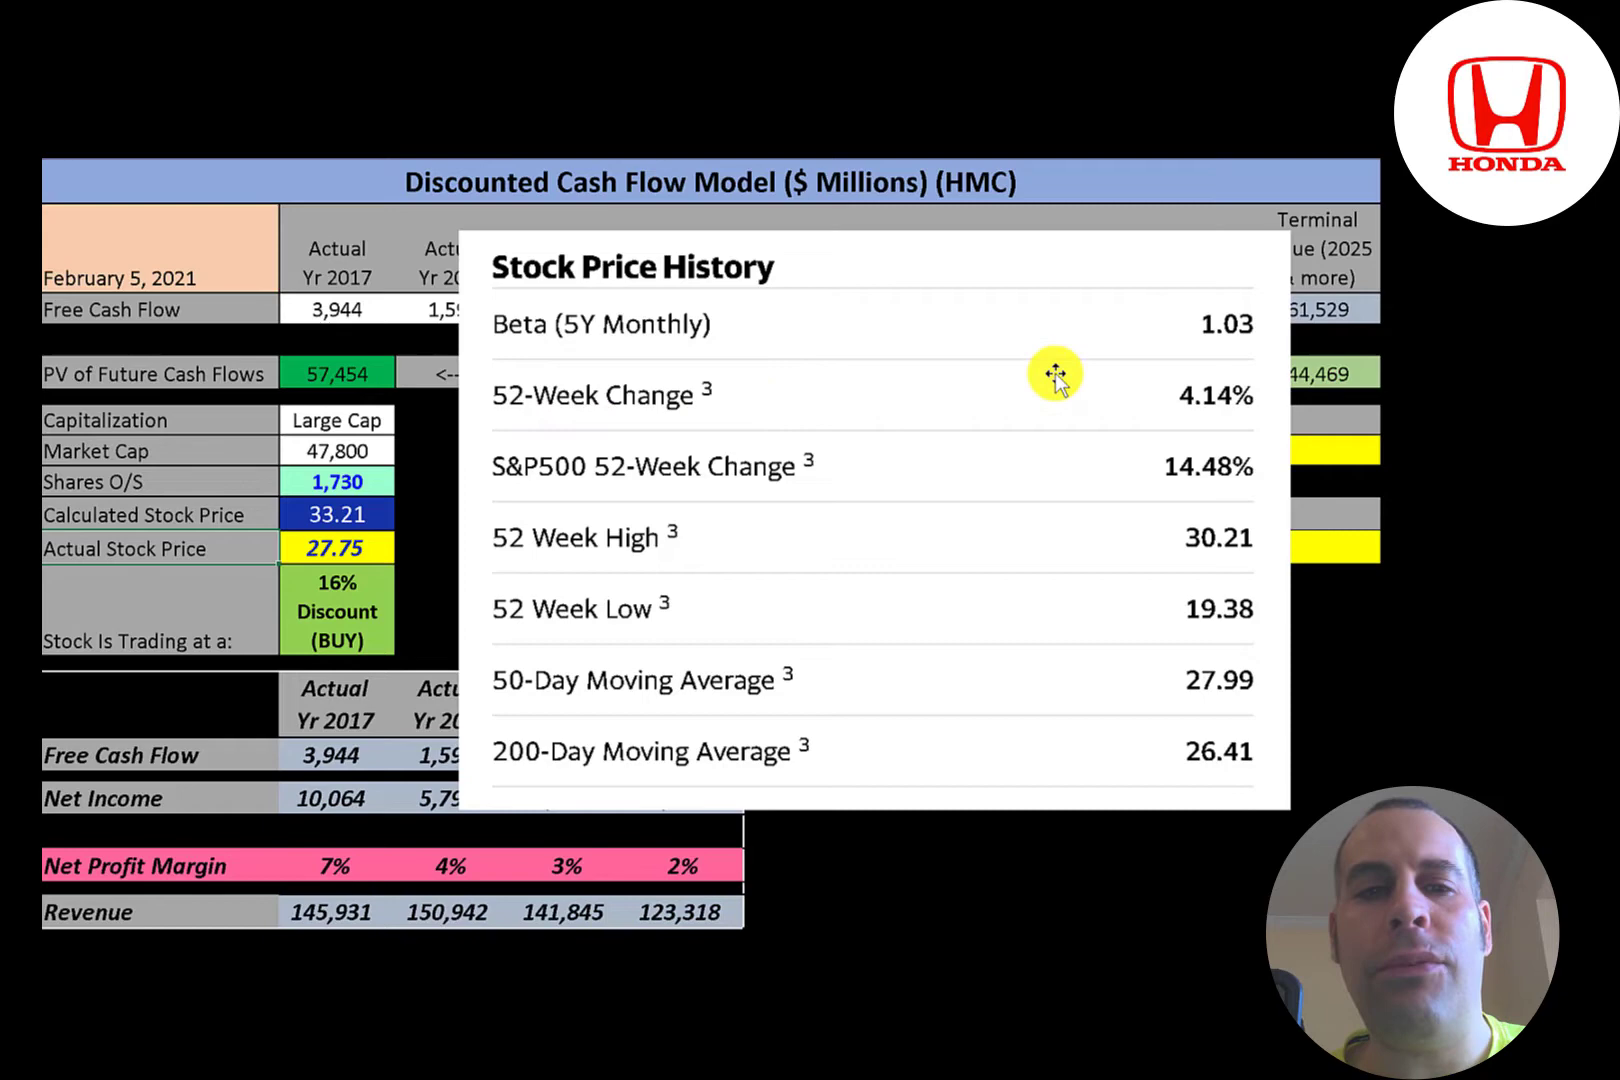
{"action": "mouse_move", "coordinate": [1103, 394]}
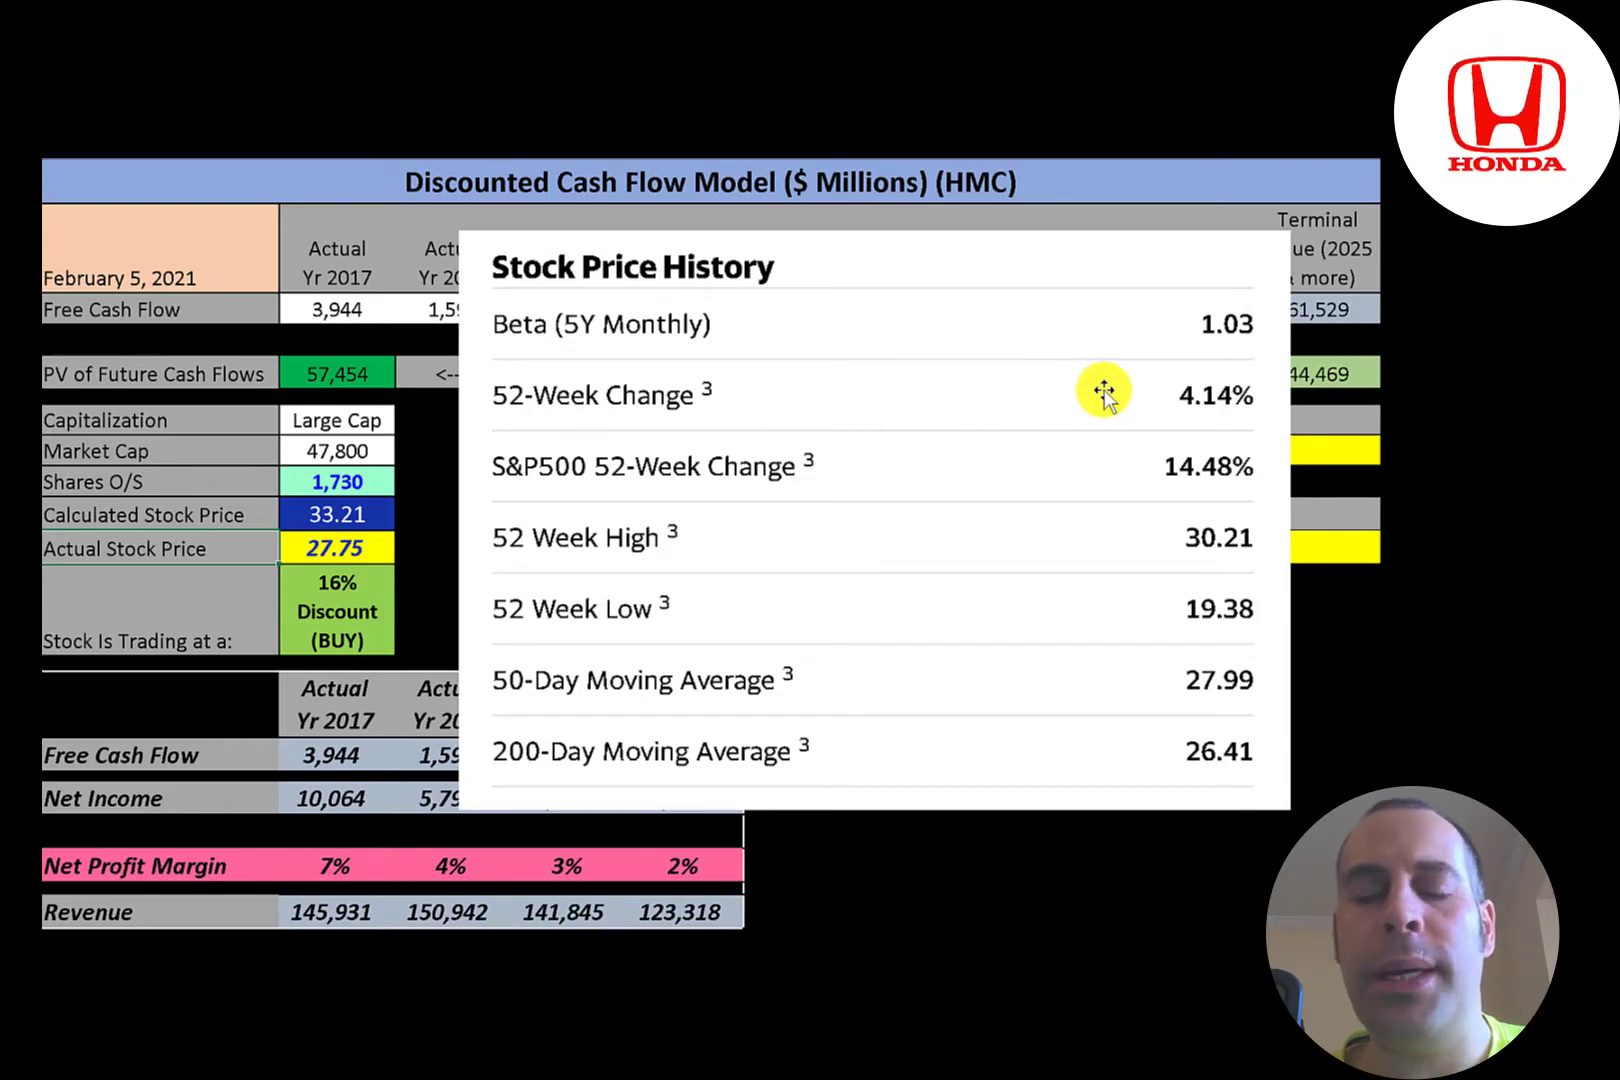
{"action": "mouse_move", "coordinate": [1124, 422]}
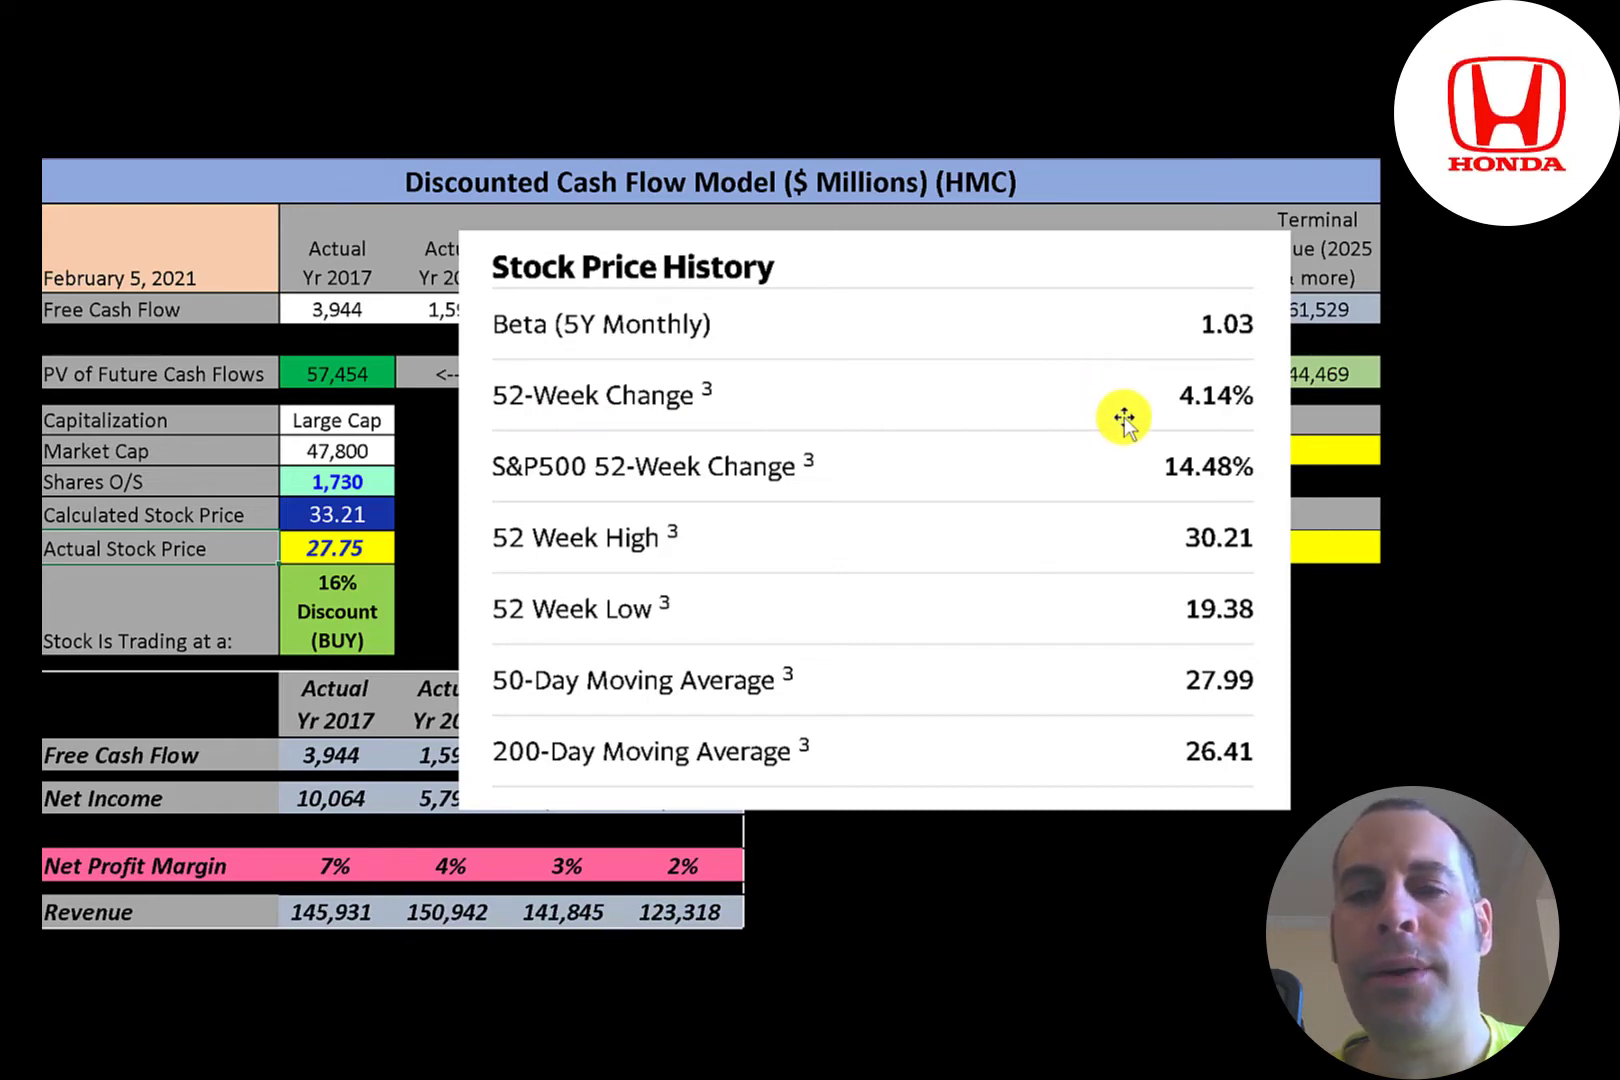
{"action": "mouse_move", "coordinate": [1202, 536]}
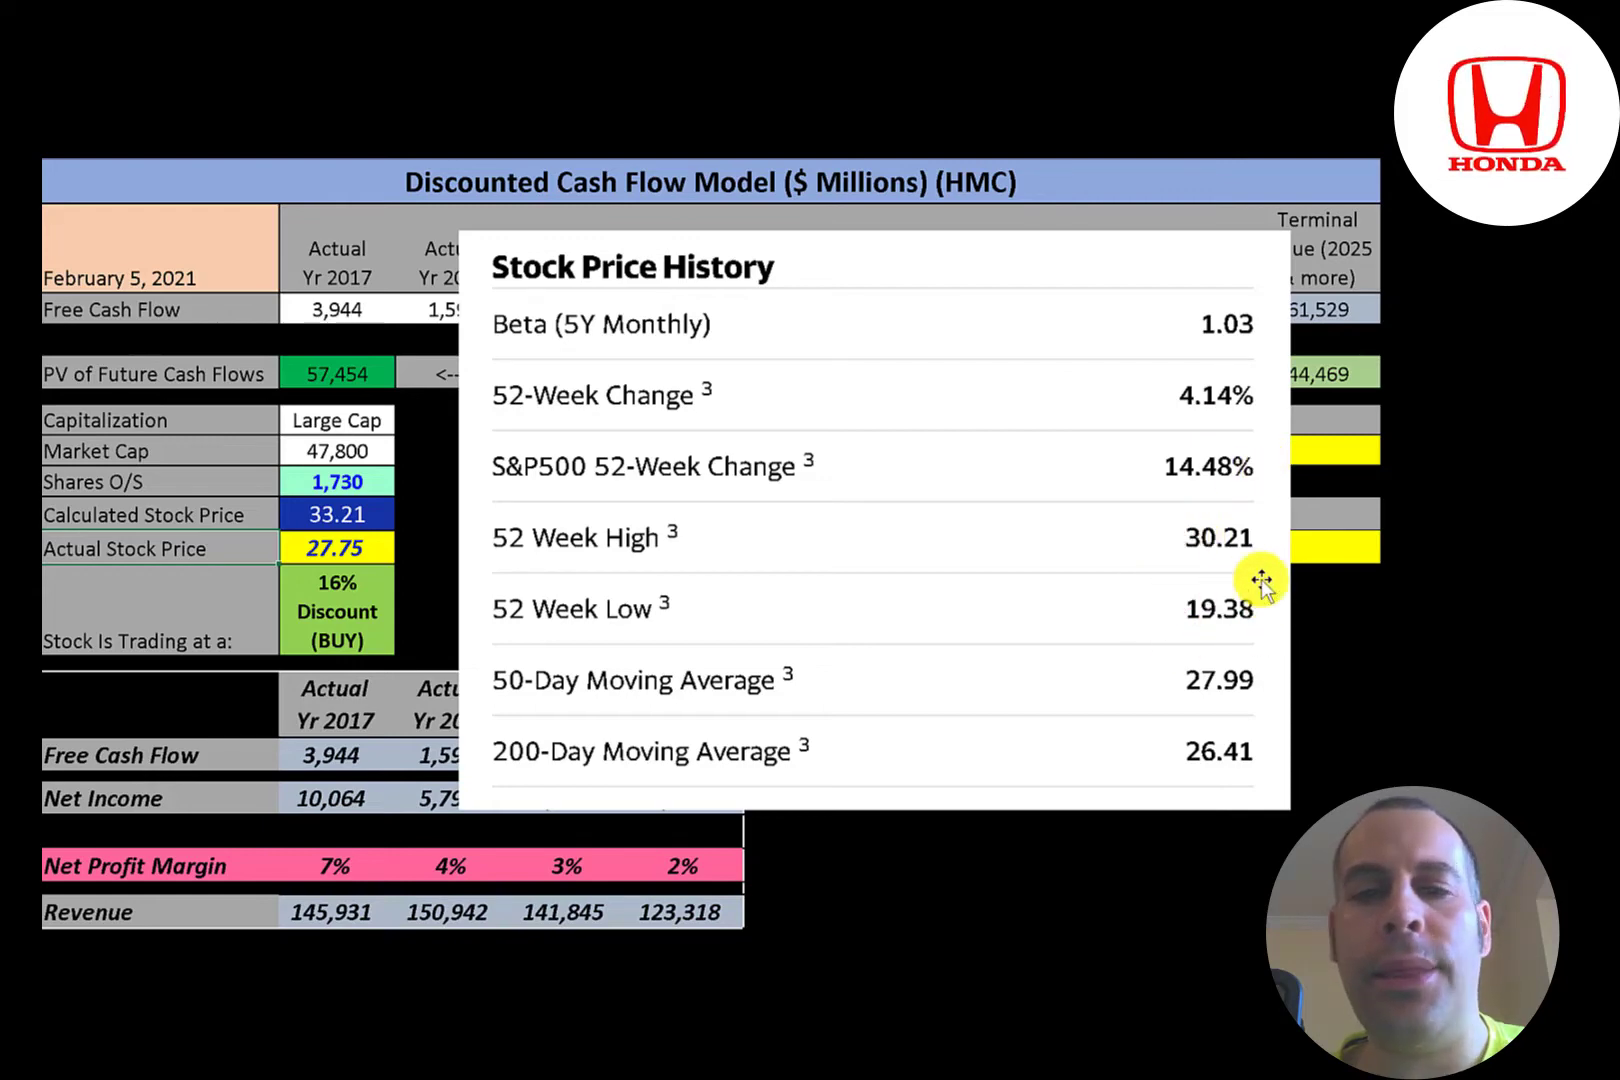
{"action": "mouse_move", "coordinate": [372, 561]}
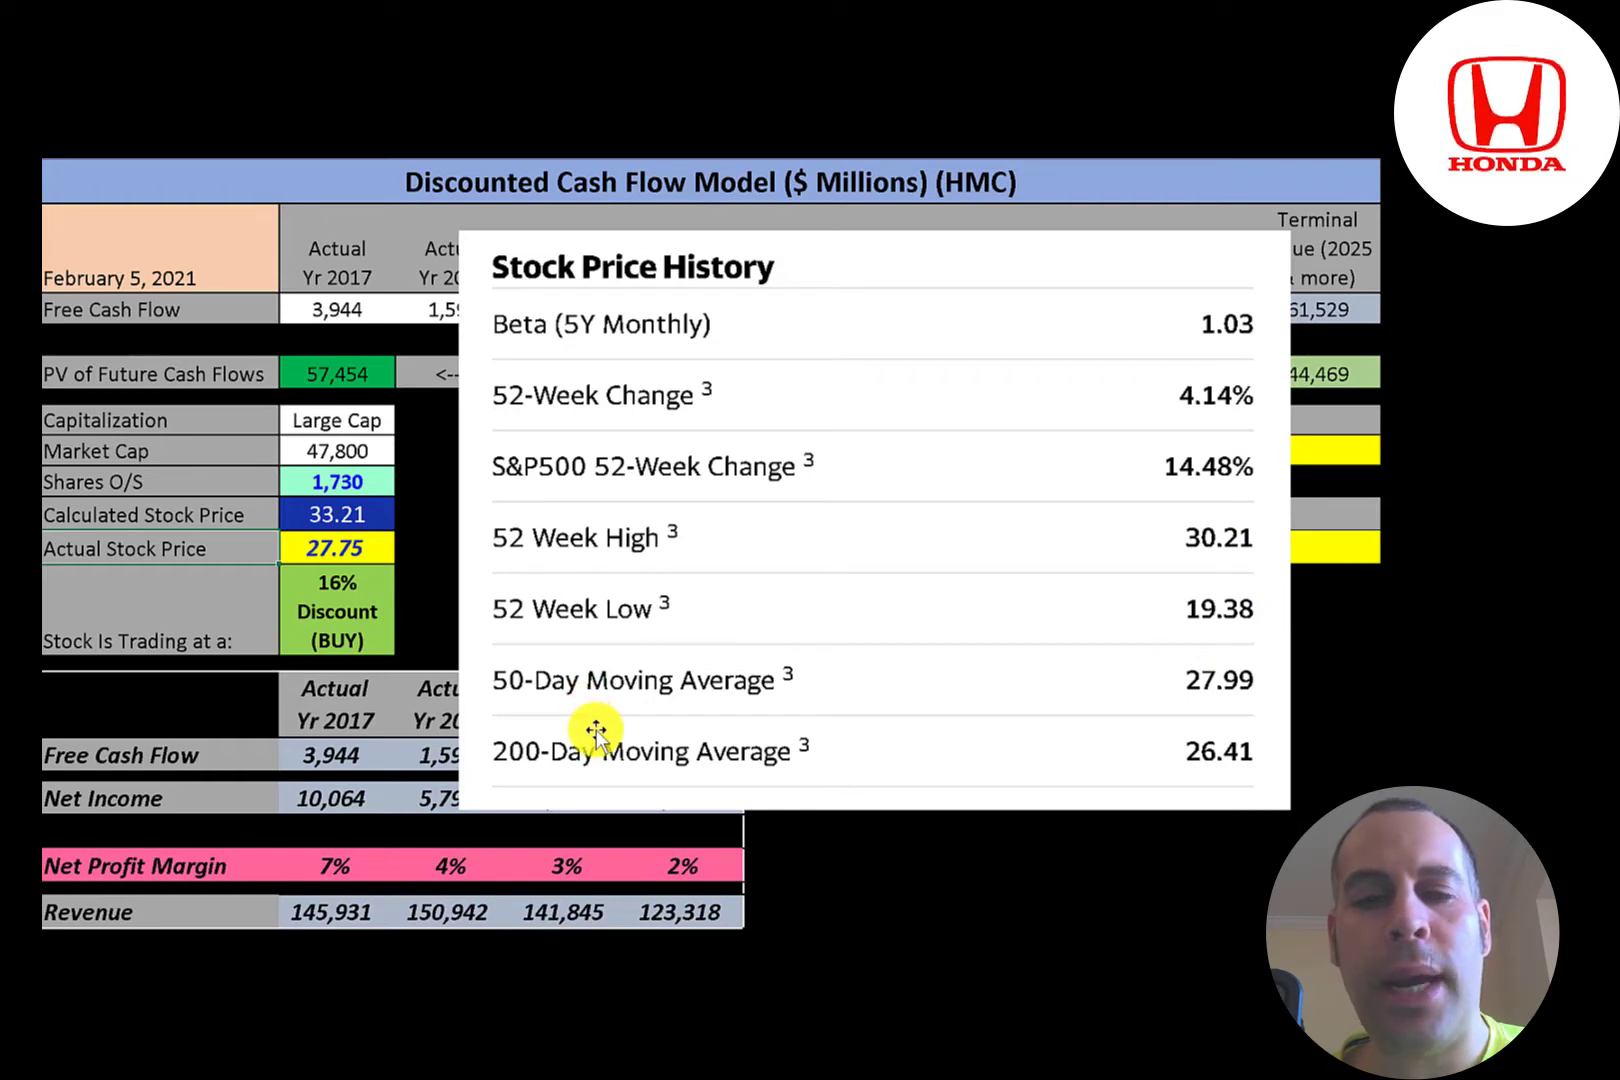
{"action": "mouse_move", "coordinate": [589, 687]}
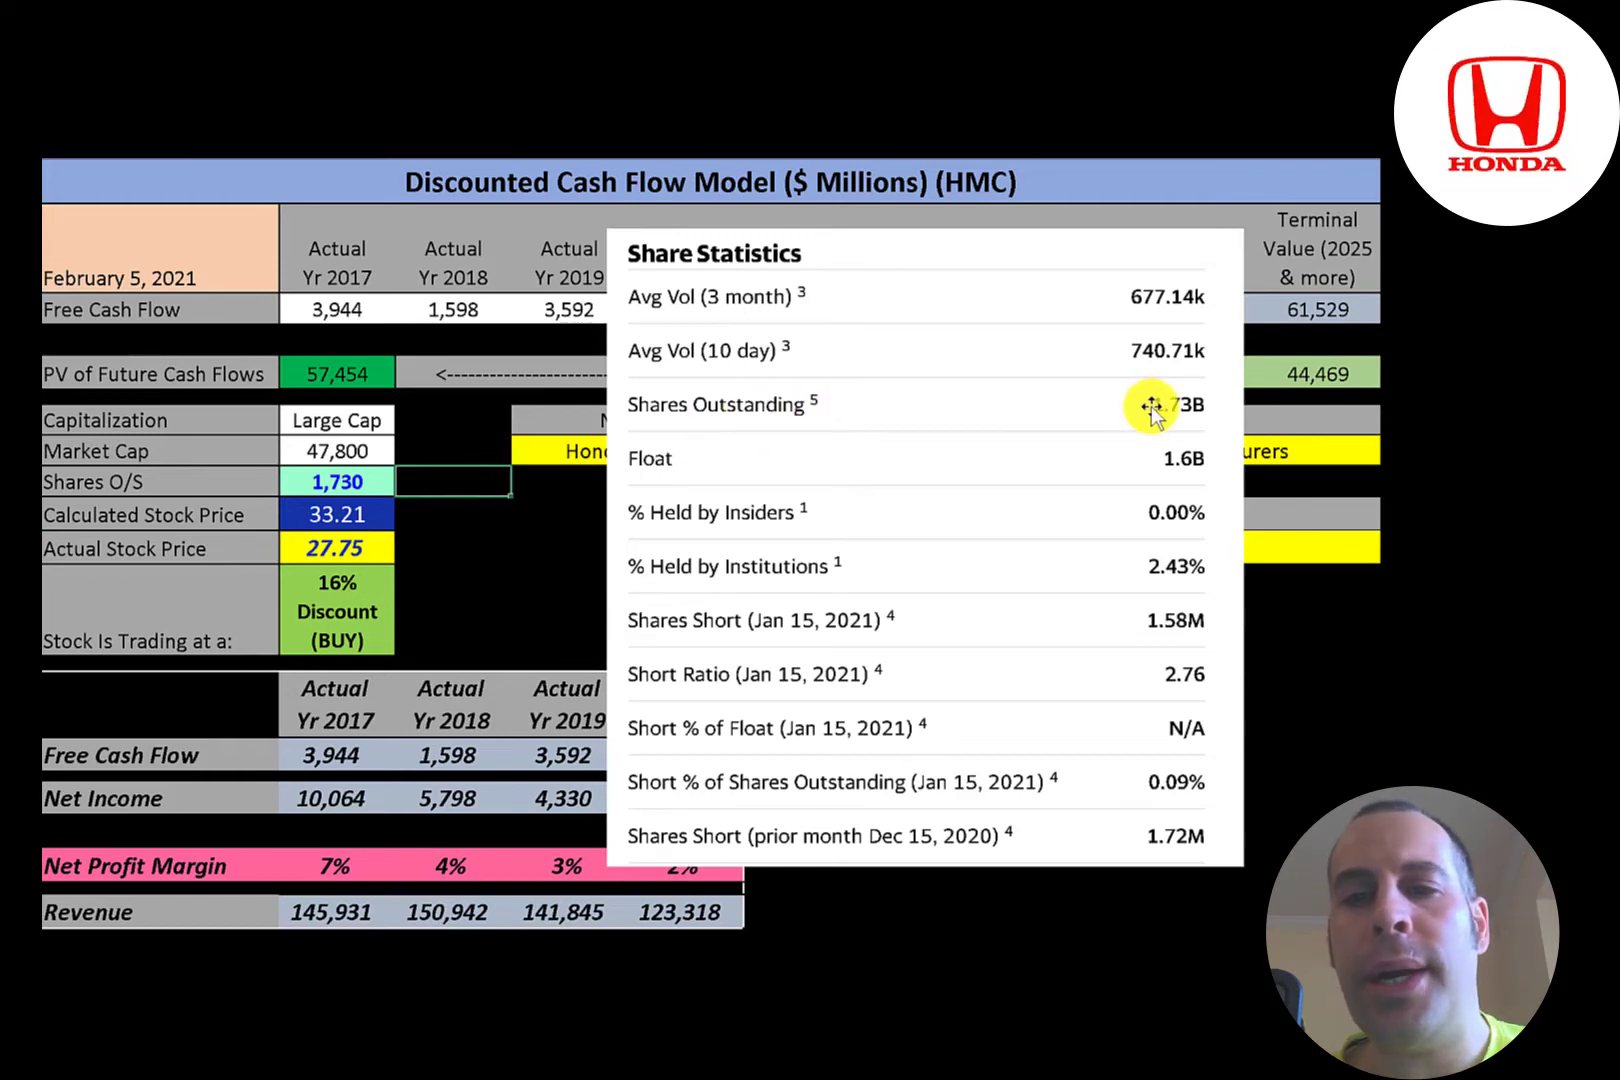
{"action": "mouse_move", "coordinate": [1158, 466]}
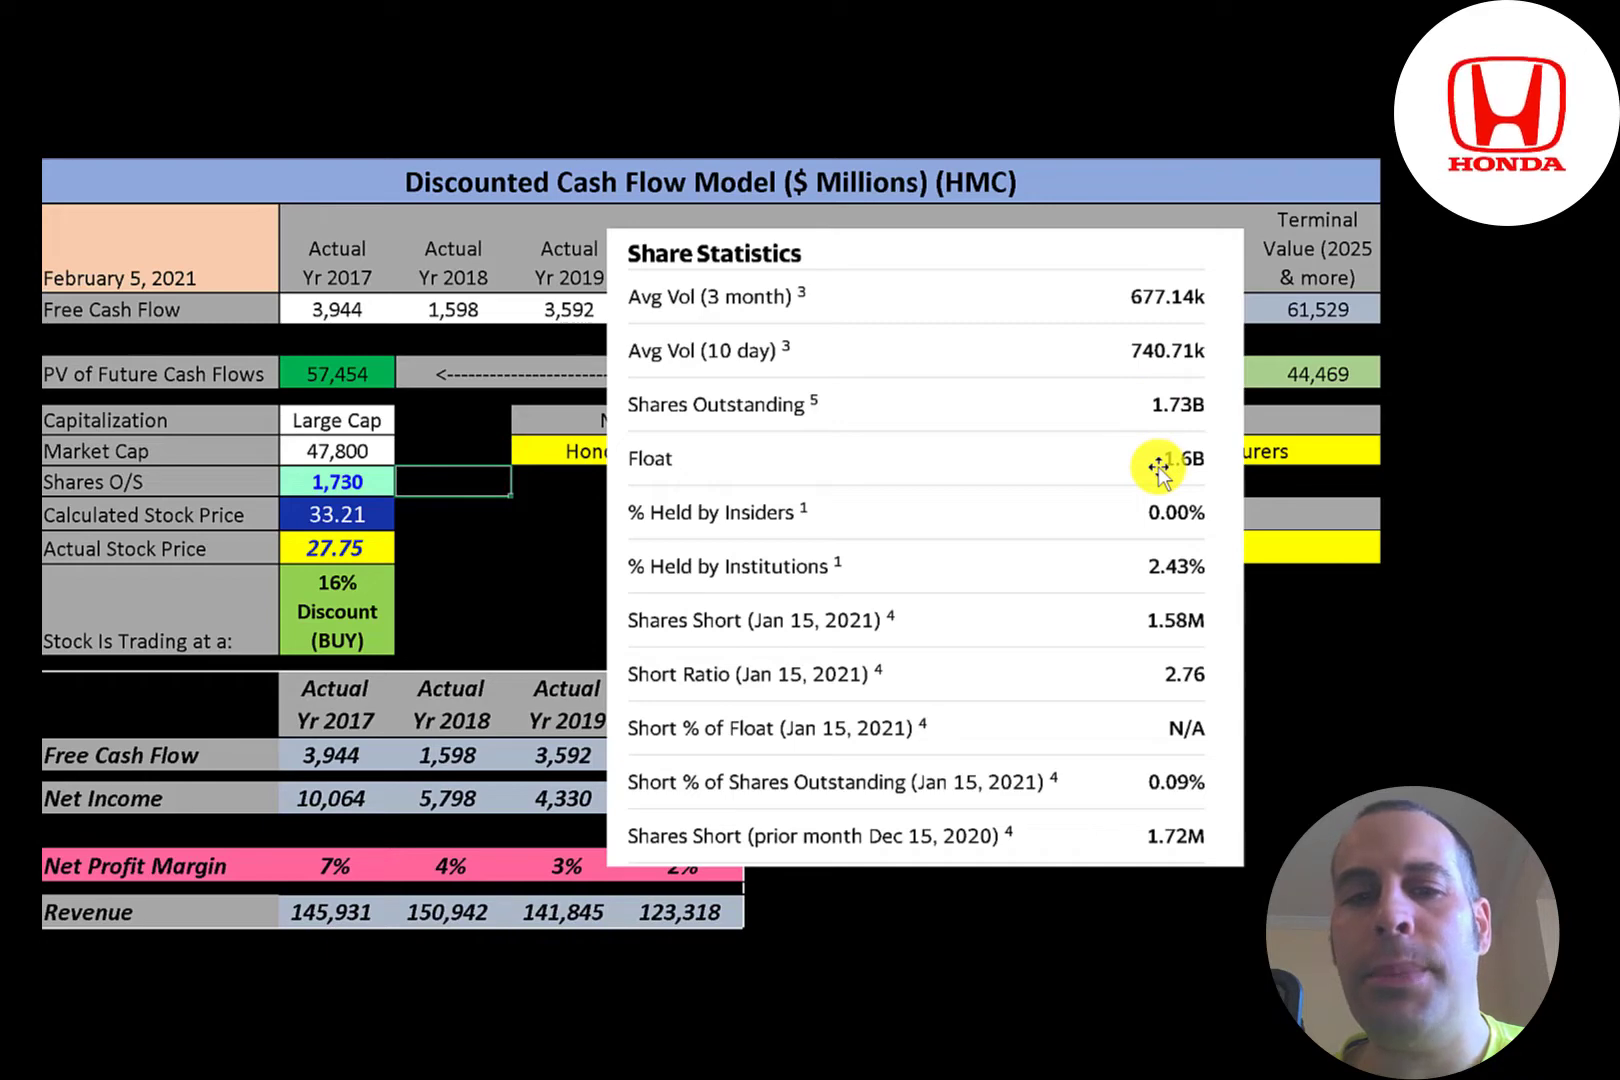
{"action": "mouse_move", "coordinate": [1142, 537]}
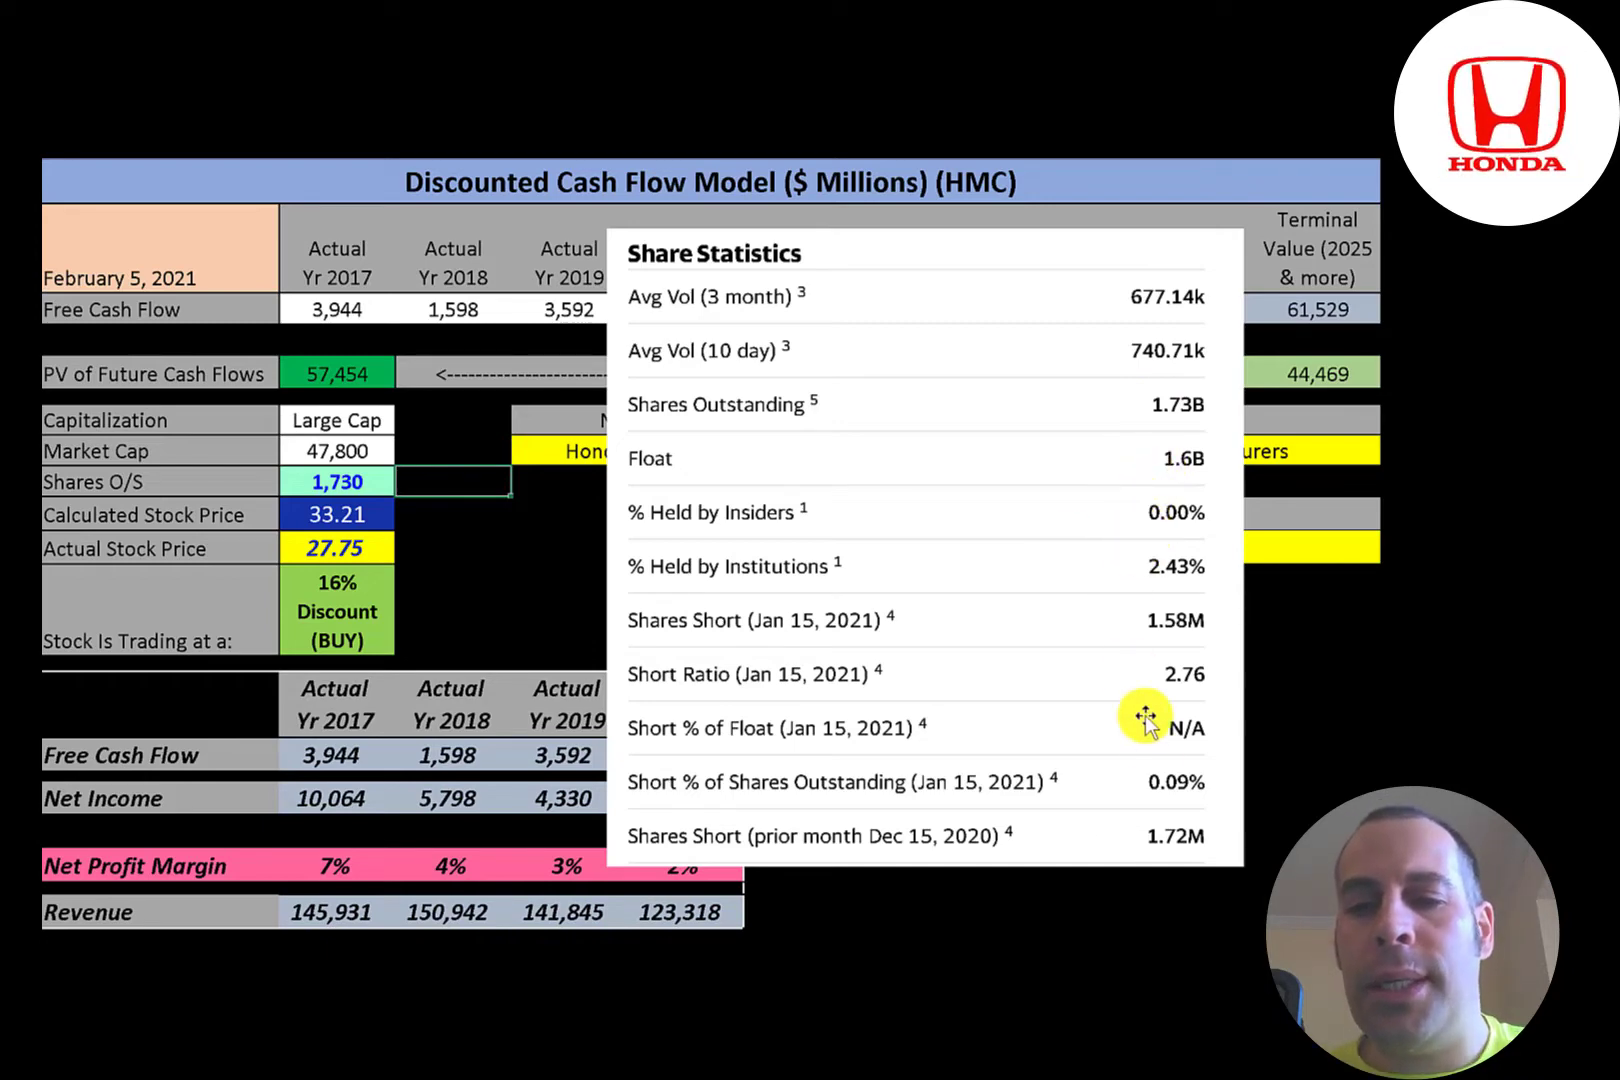
{"action": "mouse_move", "coordinate": [1224, 791]}
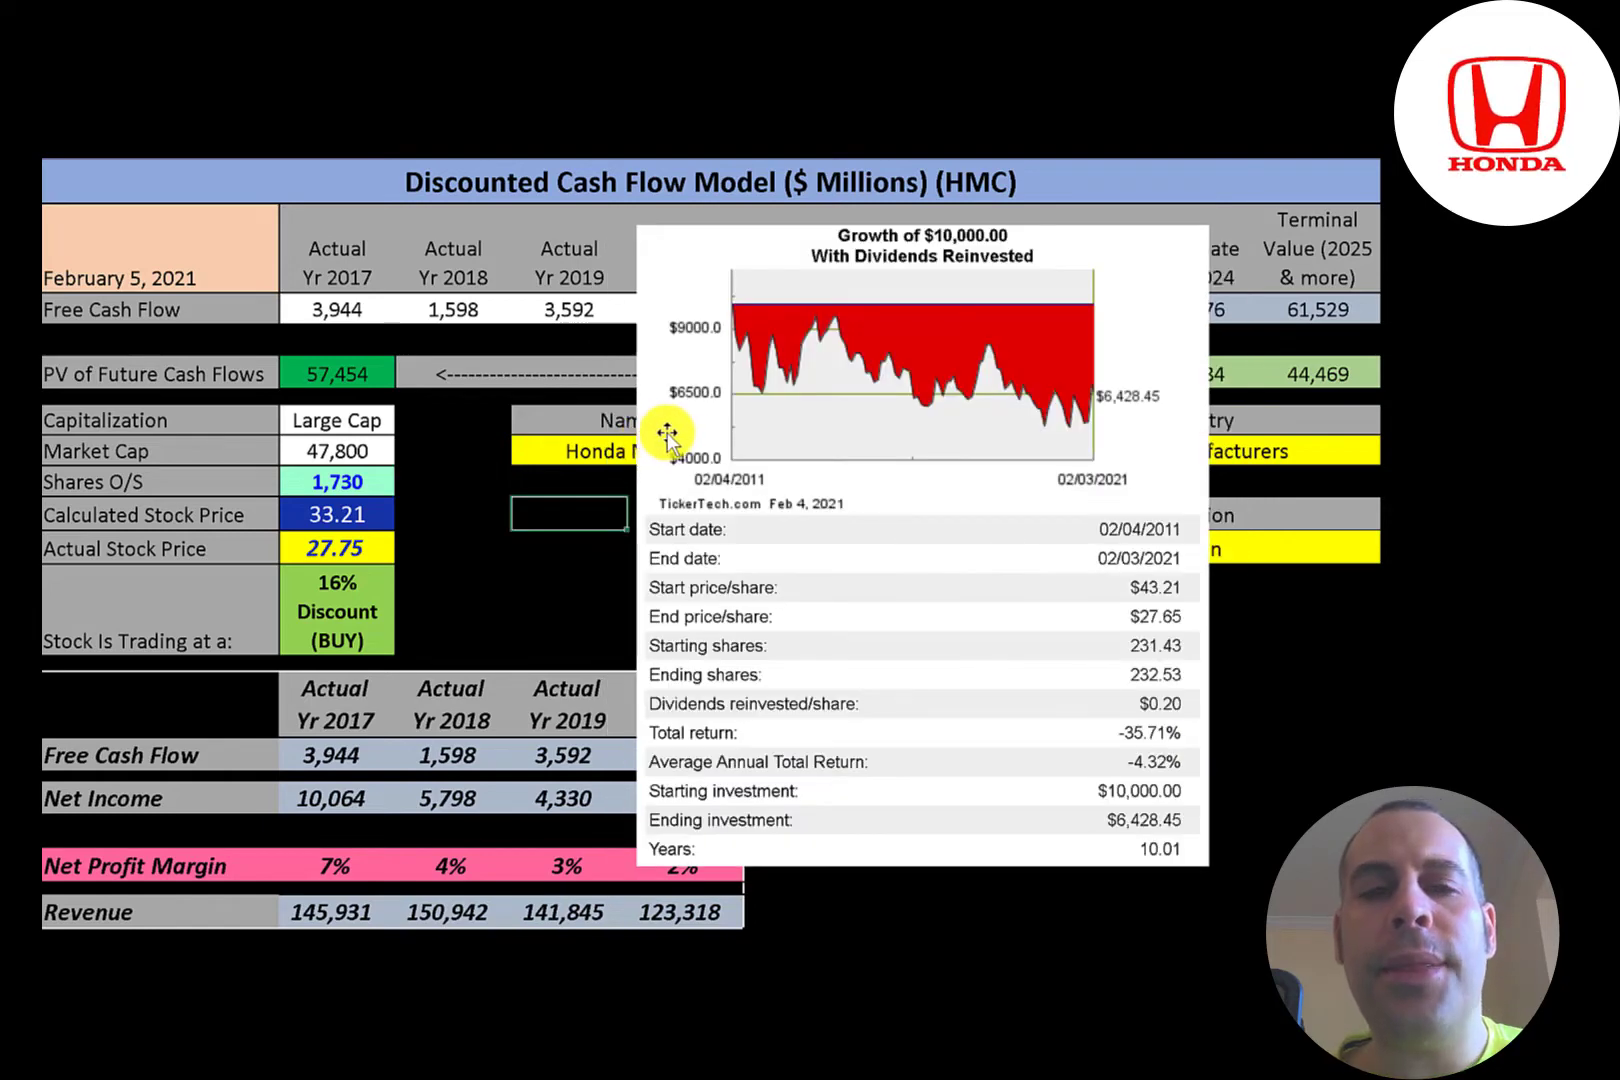
{"action": "mouse_move", "coordinate": [754, 334]}
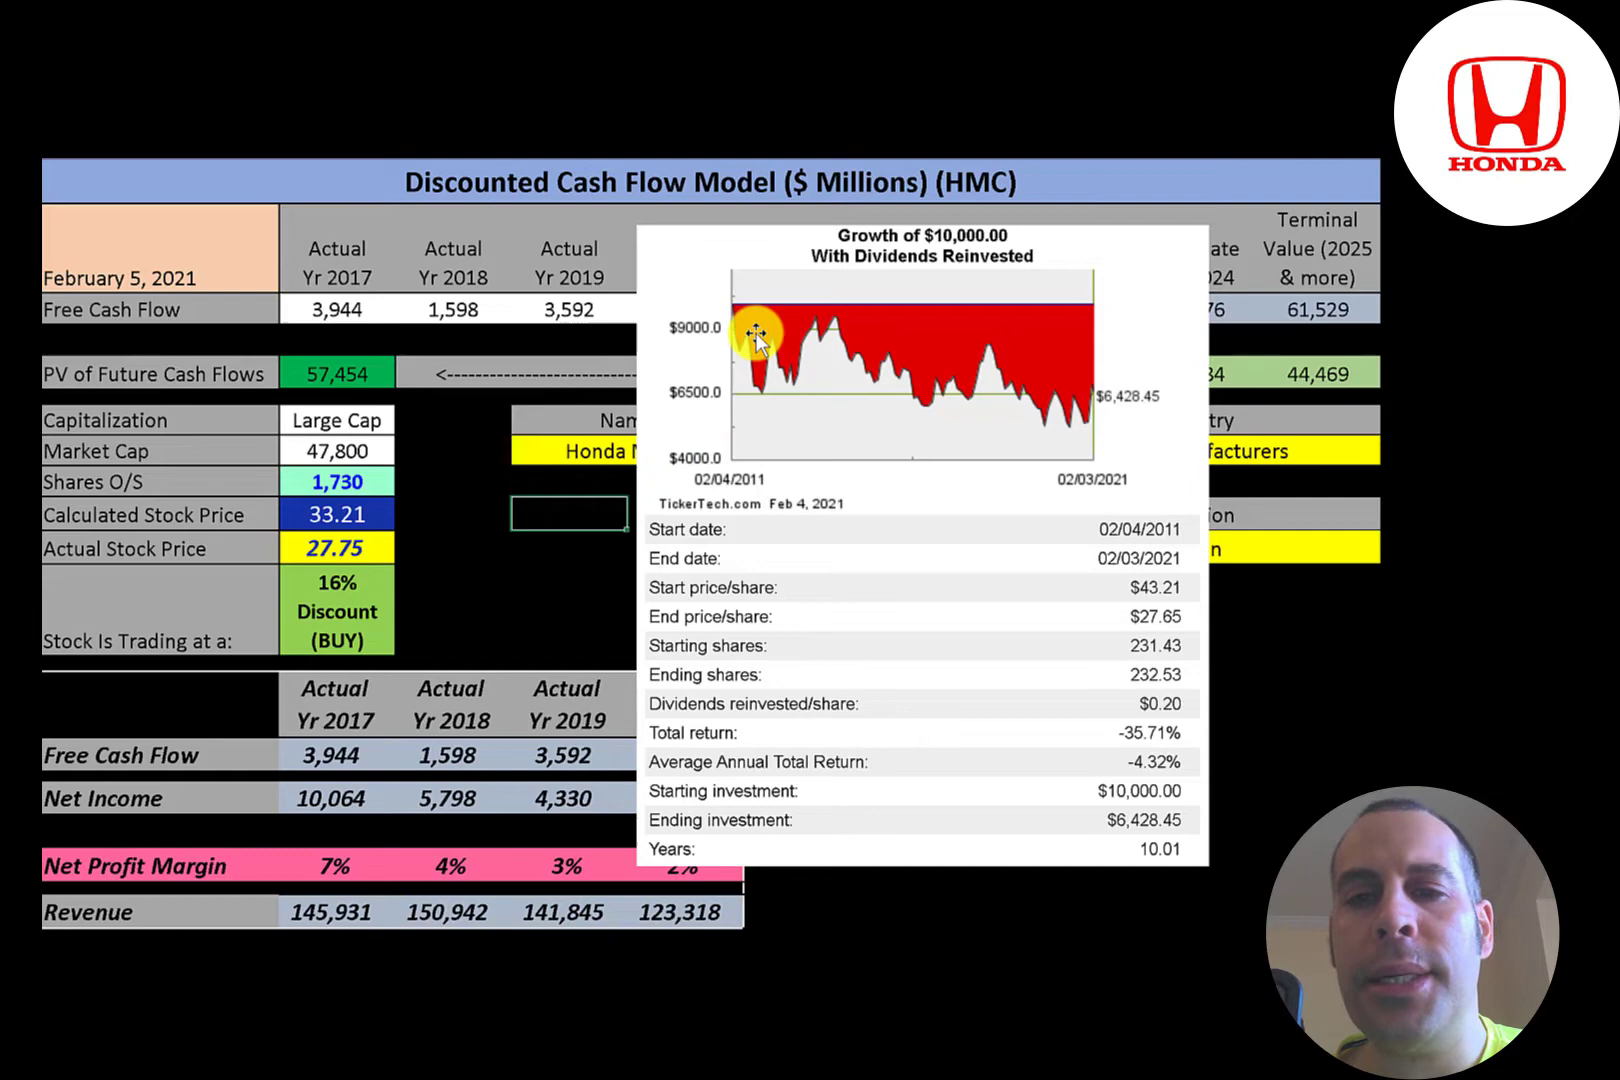
{"action": "mouse_move", "coordinate": [1103, 411]}
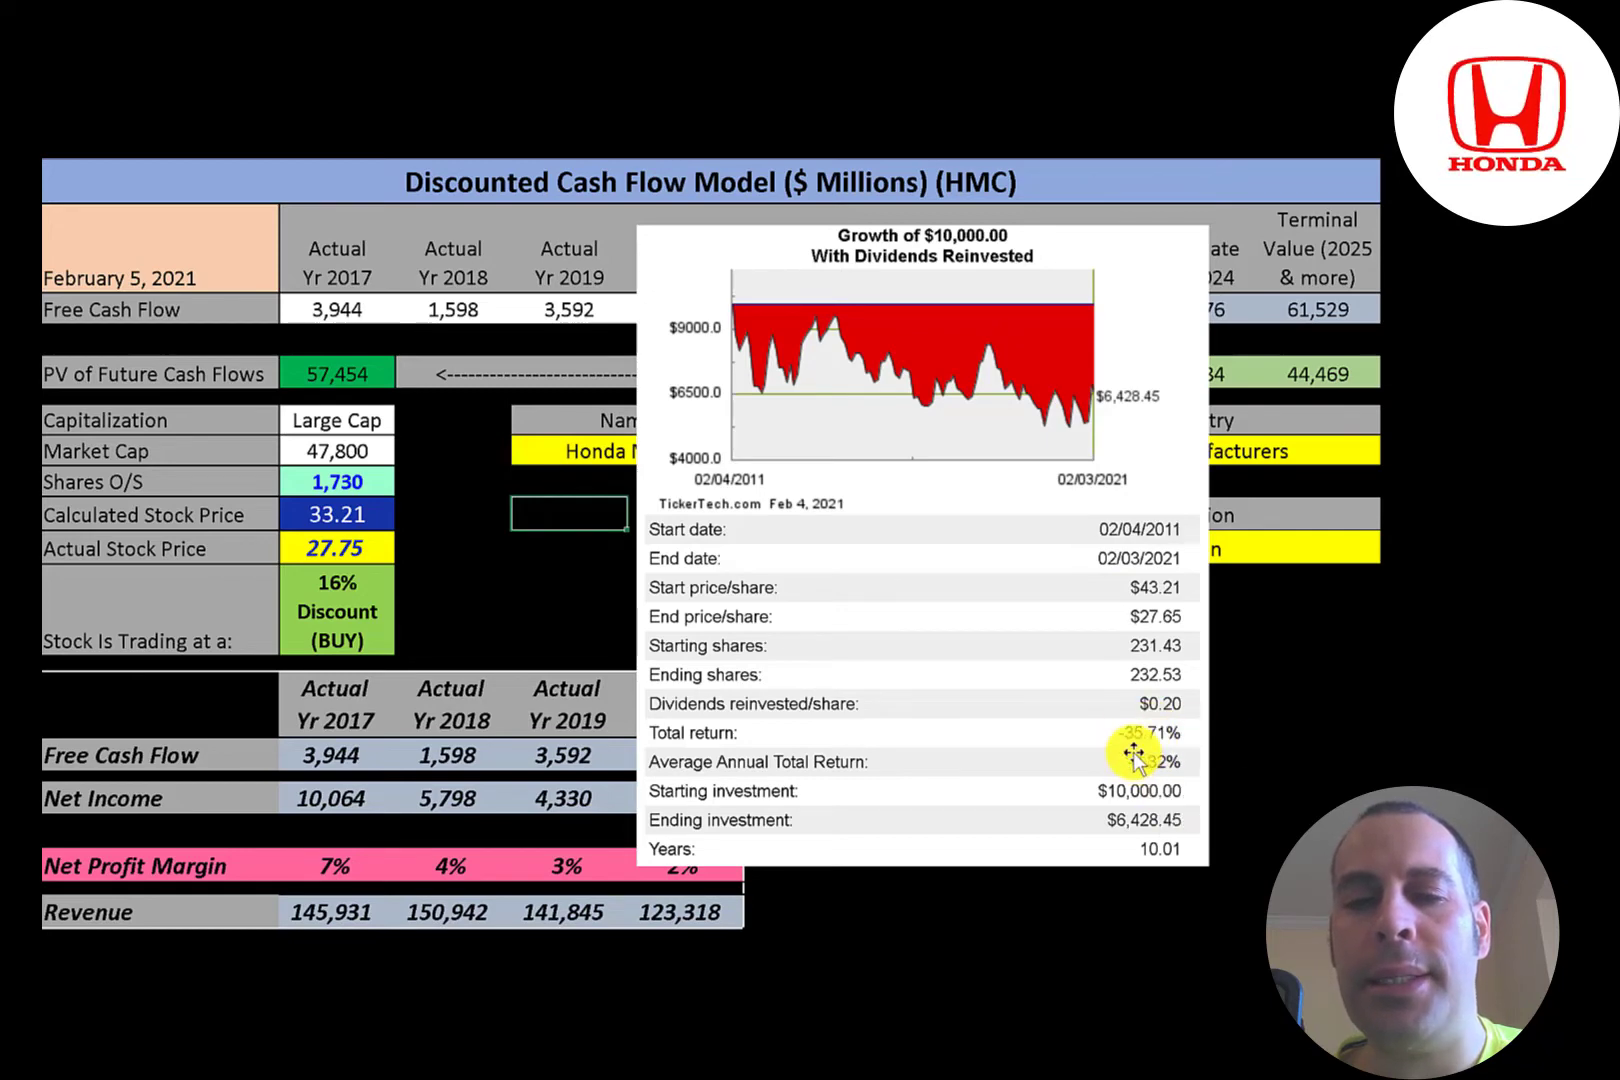
{"action": "mouse_move", "coordinate": [1090, 711]}
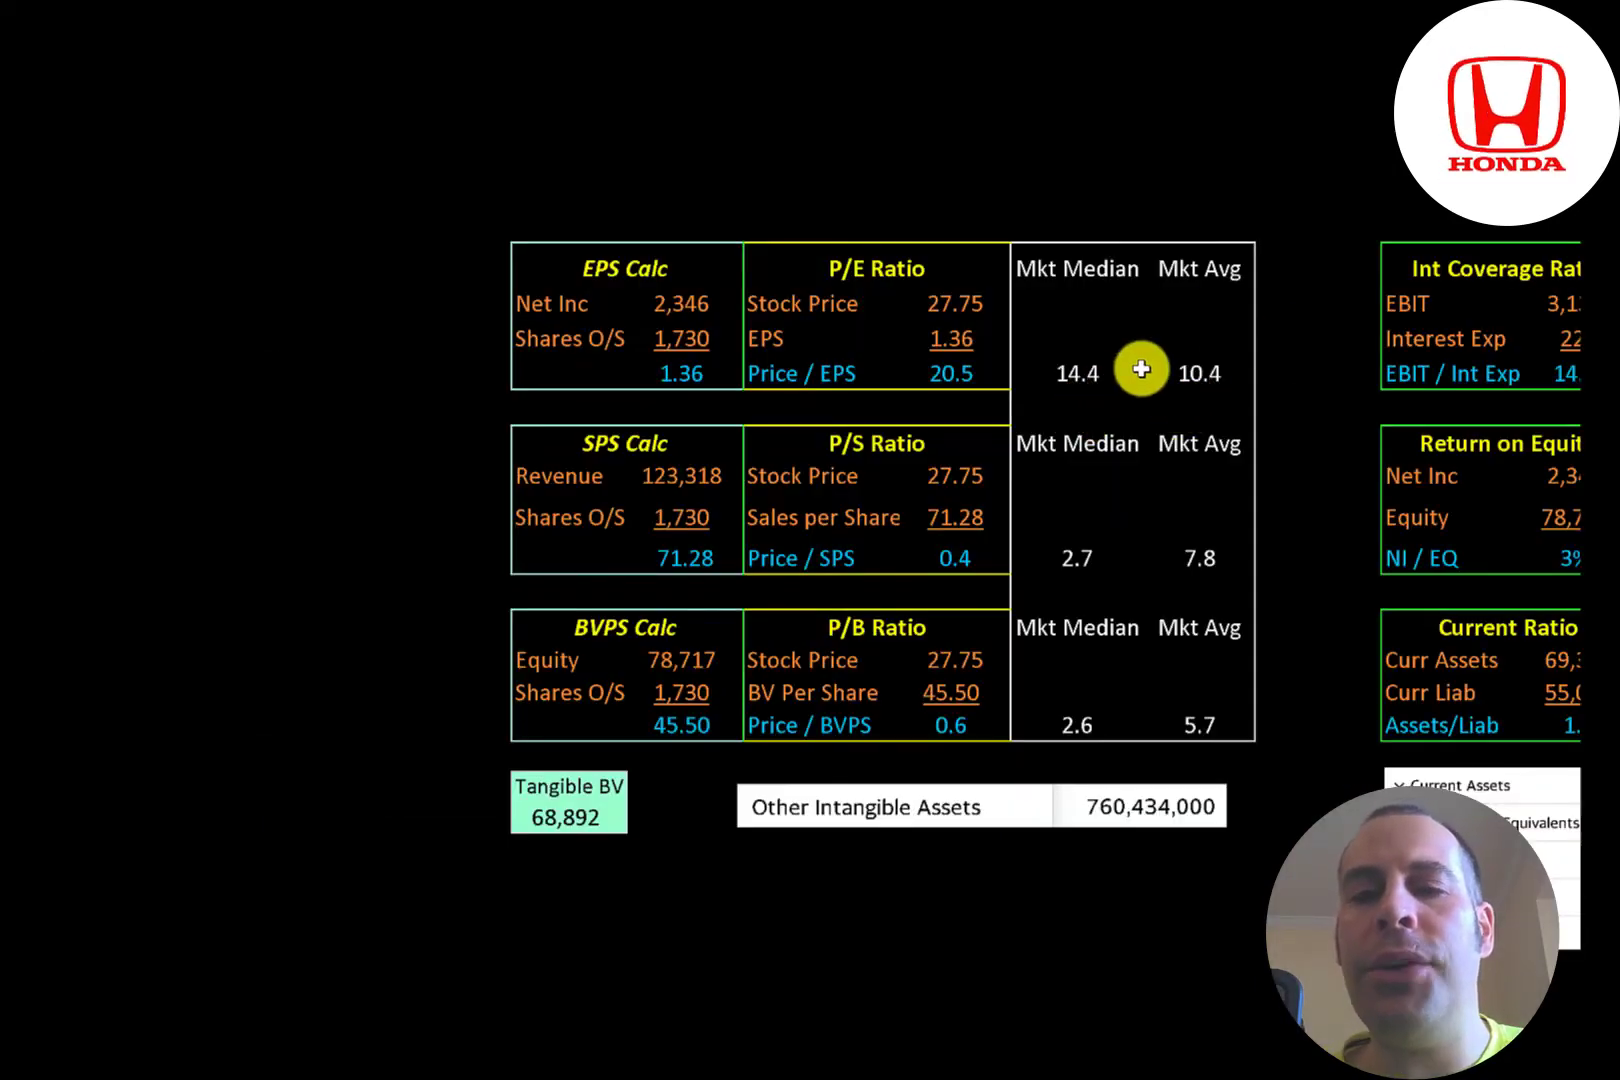
{"action": "mouse_move", "coordinate": [1083, 317]}
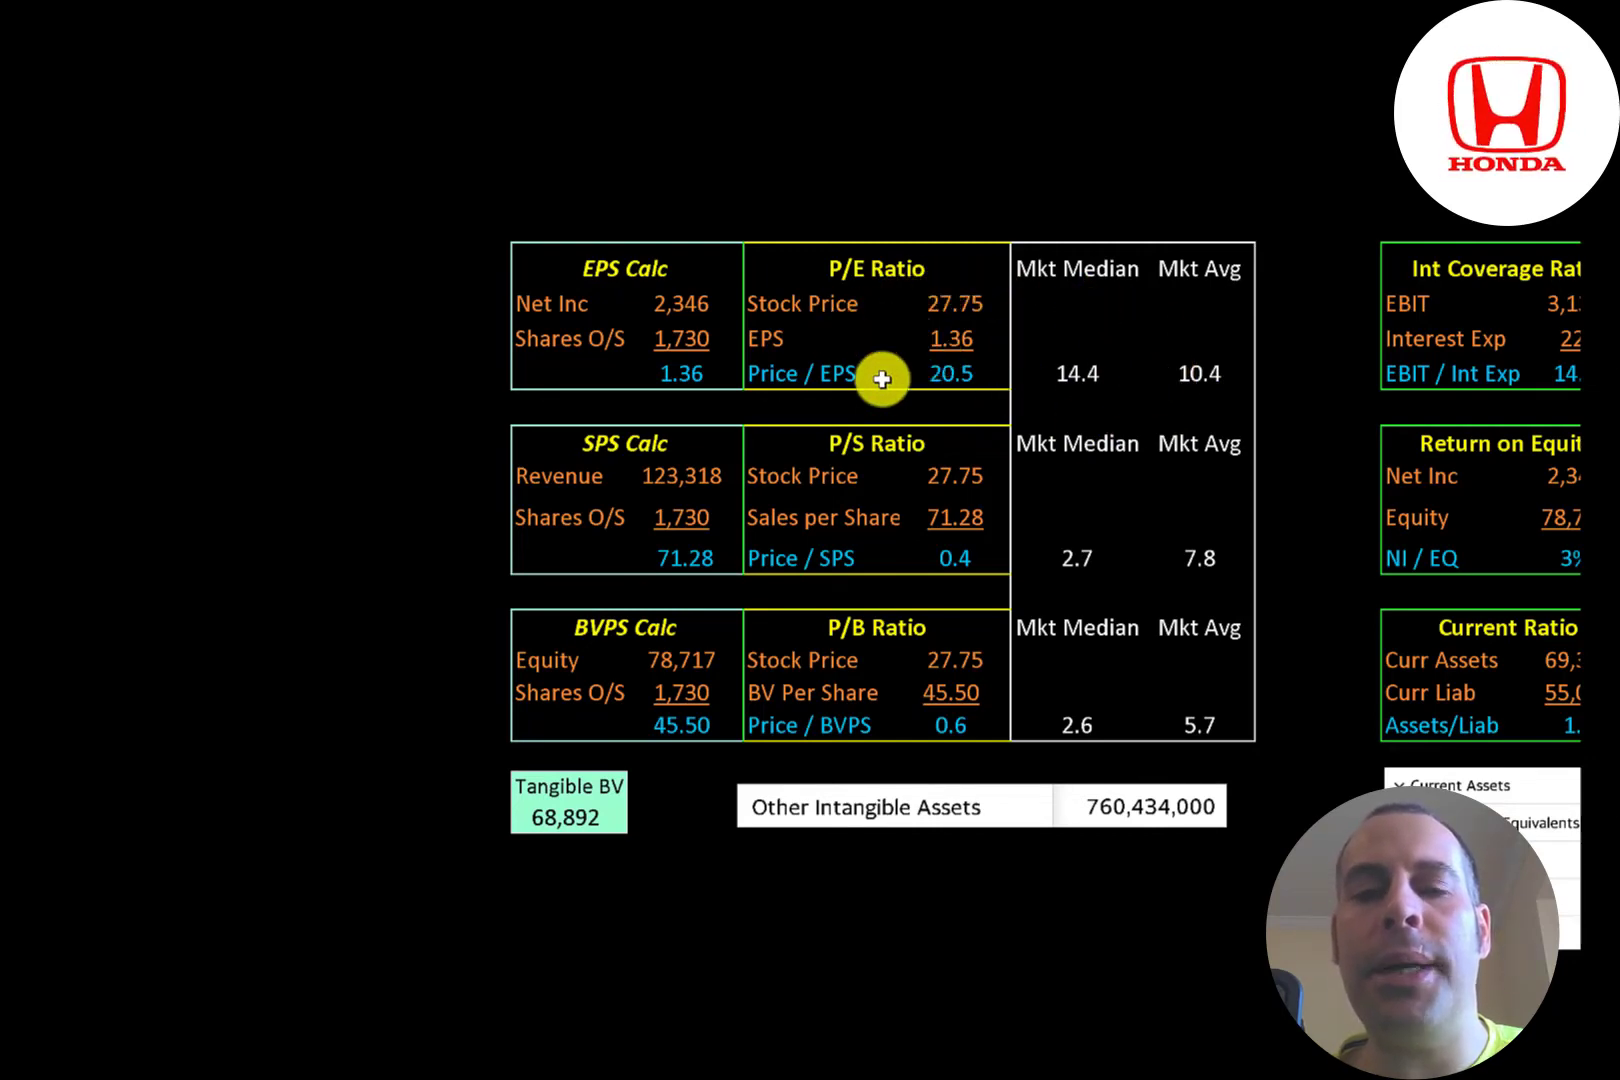
{"action": "mouse_move", "coordinate": [747, 390]}
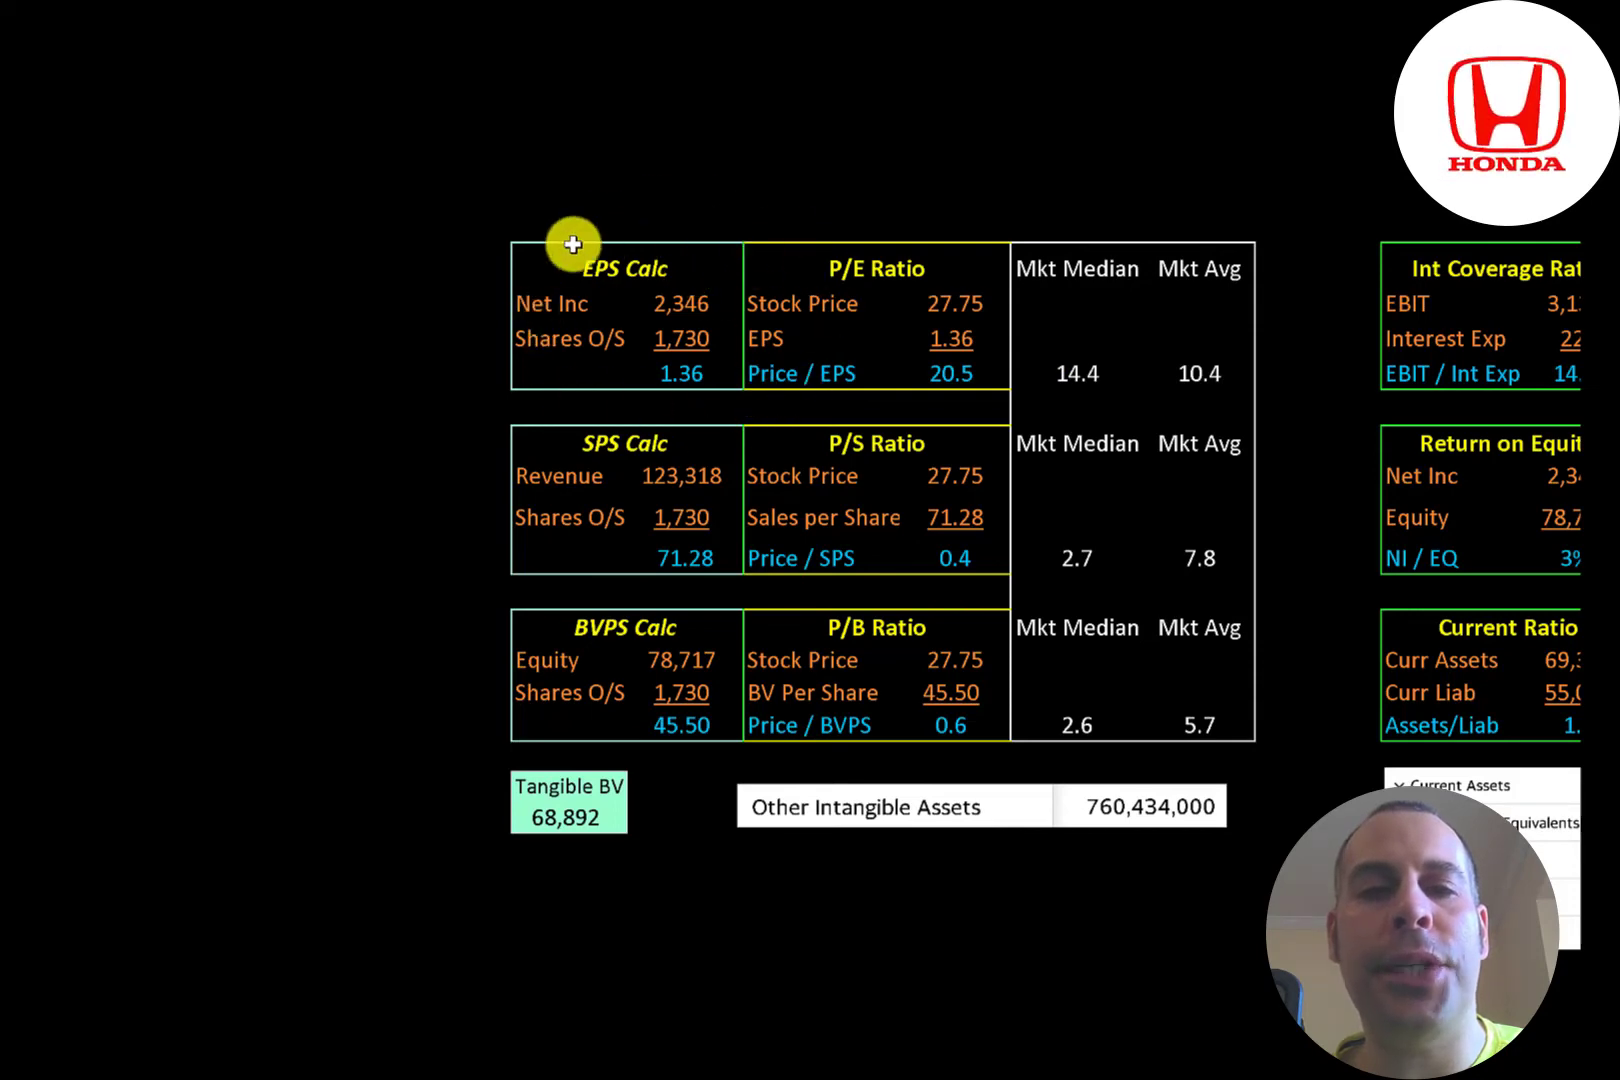
{"action": "mouse_move", "coordinate": [951, 341]}
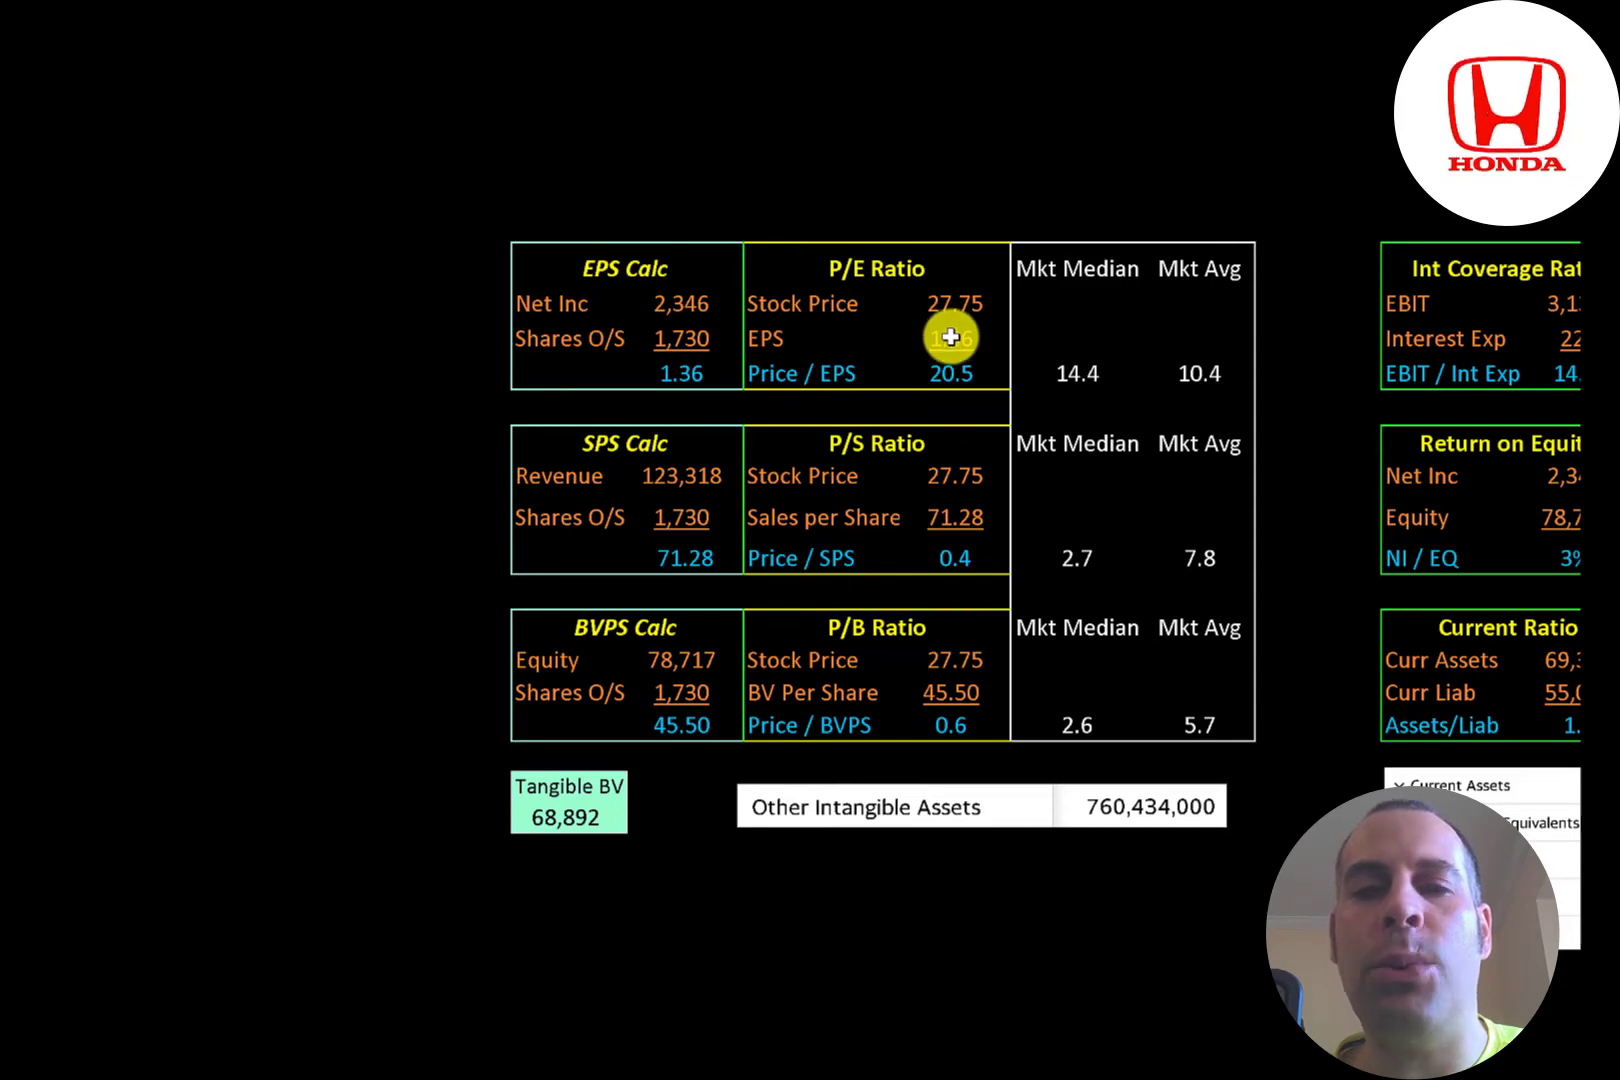
Scroll down to the P/E, P/S and P/B ratio blocks beside the current assets breakdown.
{"action": "scroll", "scroll_direction": "down", "scroll_amount": 3}
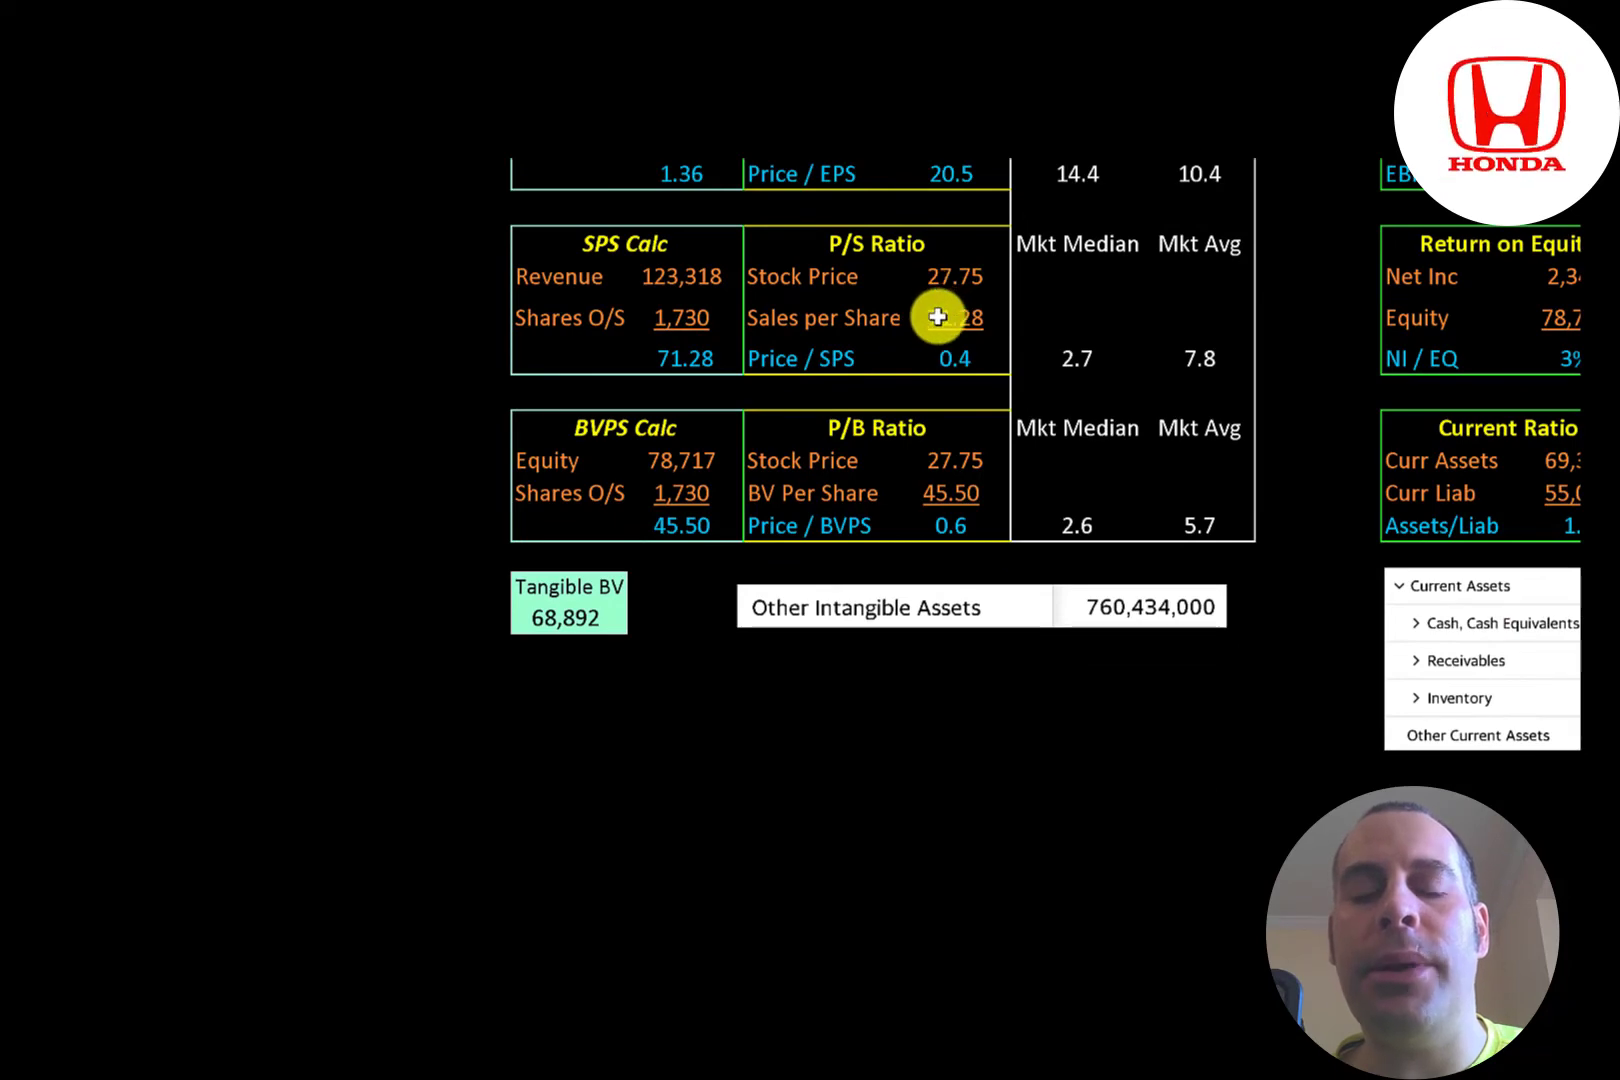
{"action": "mouse_move", "coordinate": [925, 334]}
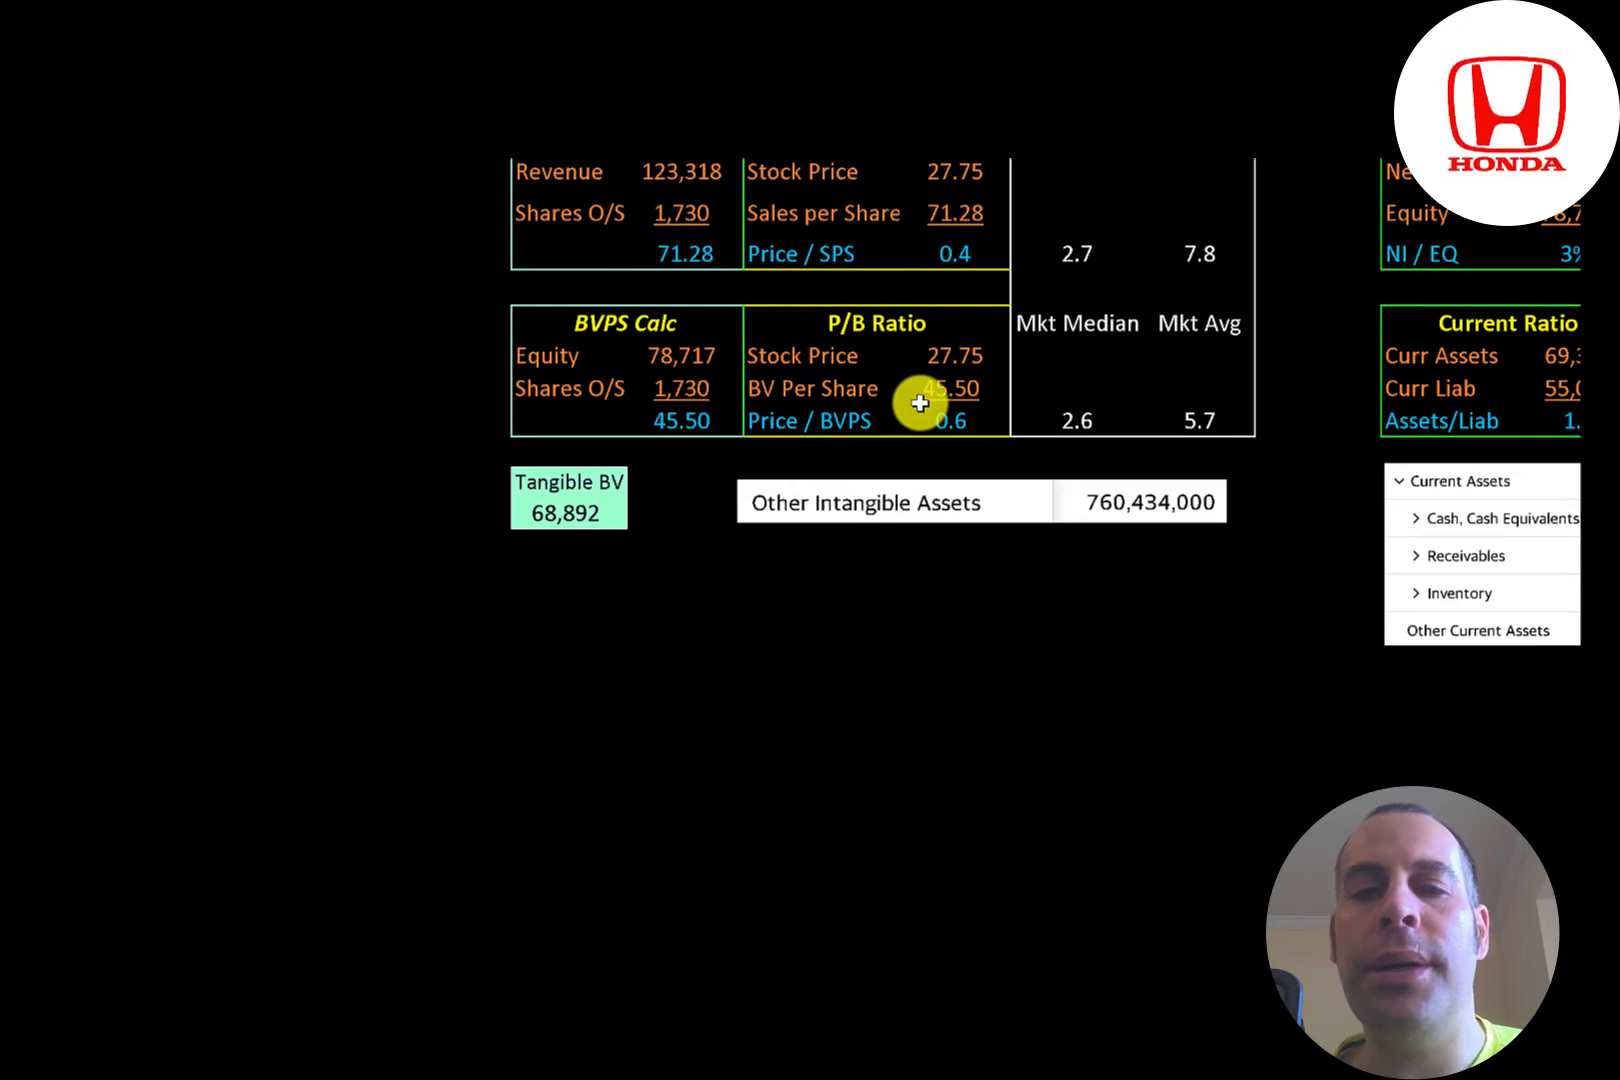
{"action": "mouse_move", "coordinate": [908, 420]}
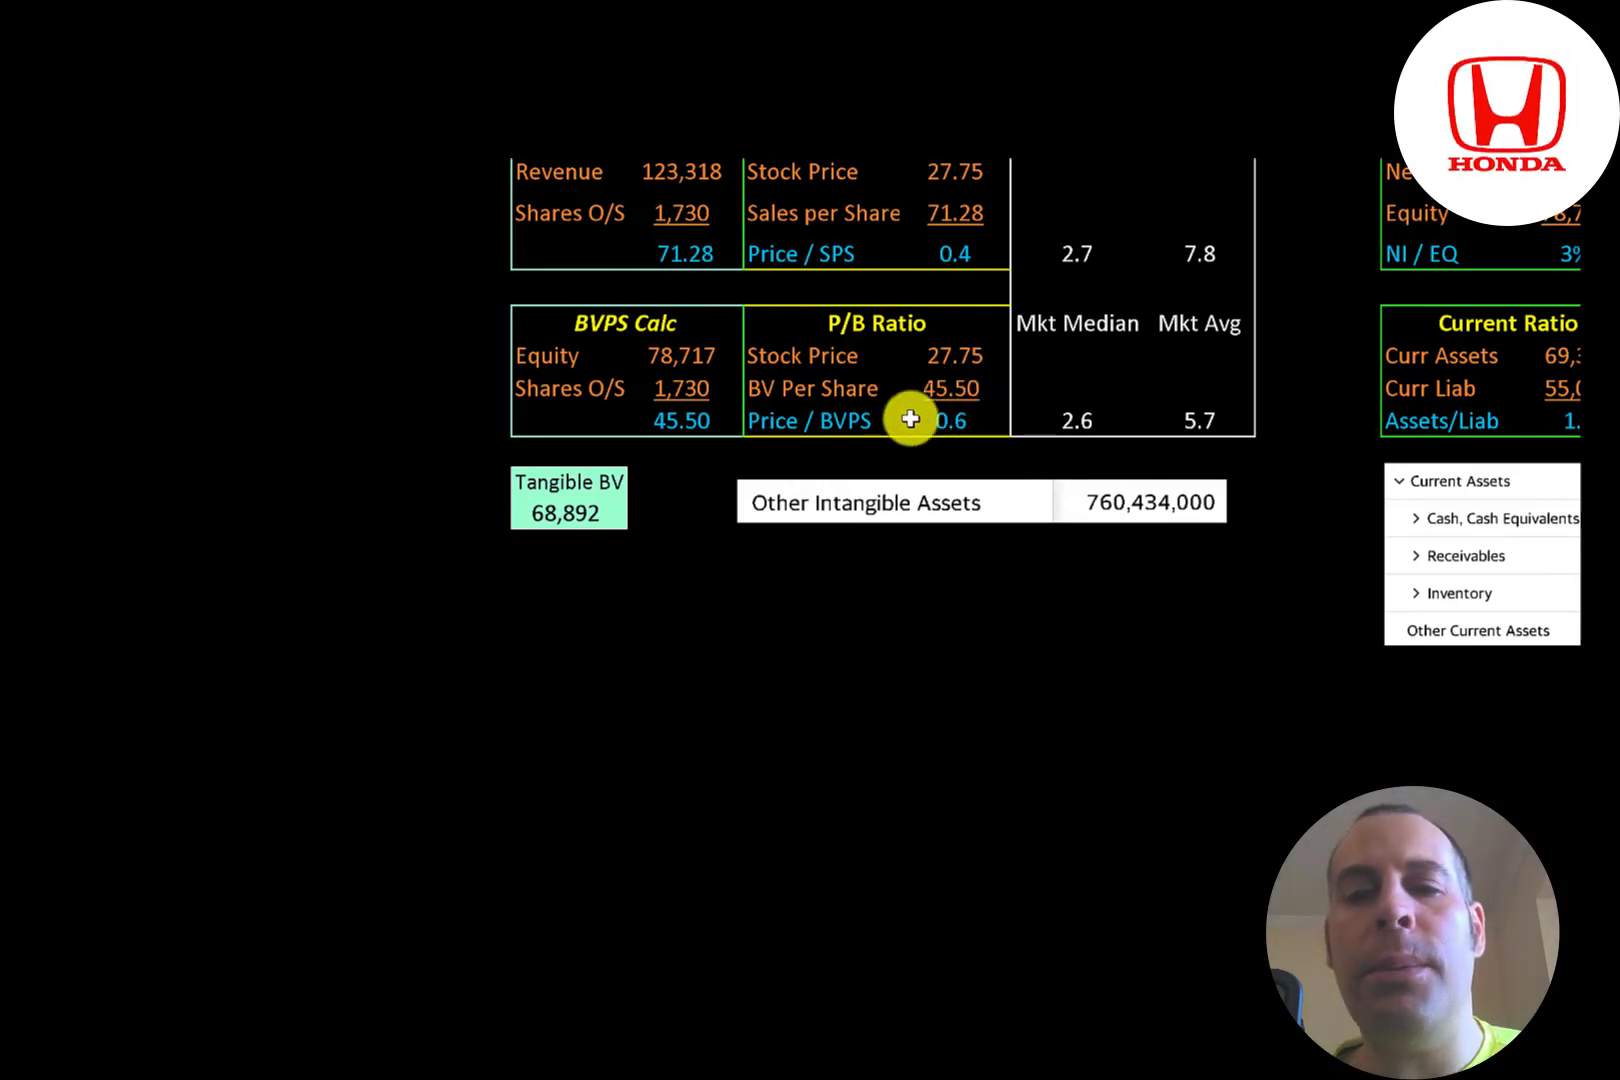
{"action": "mouse_move", "coordinate": [711, 304]}
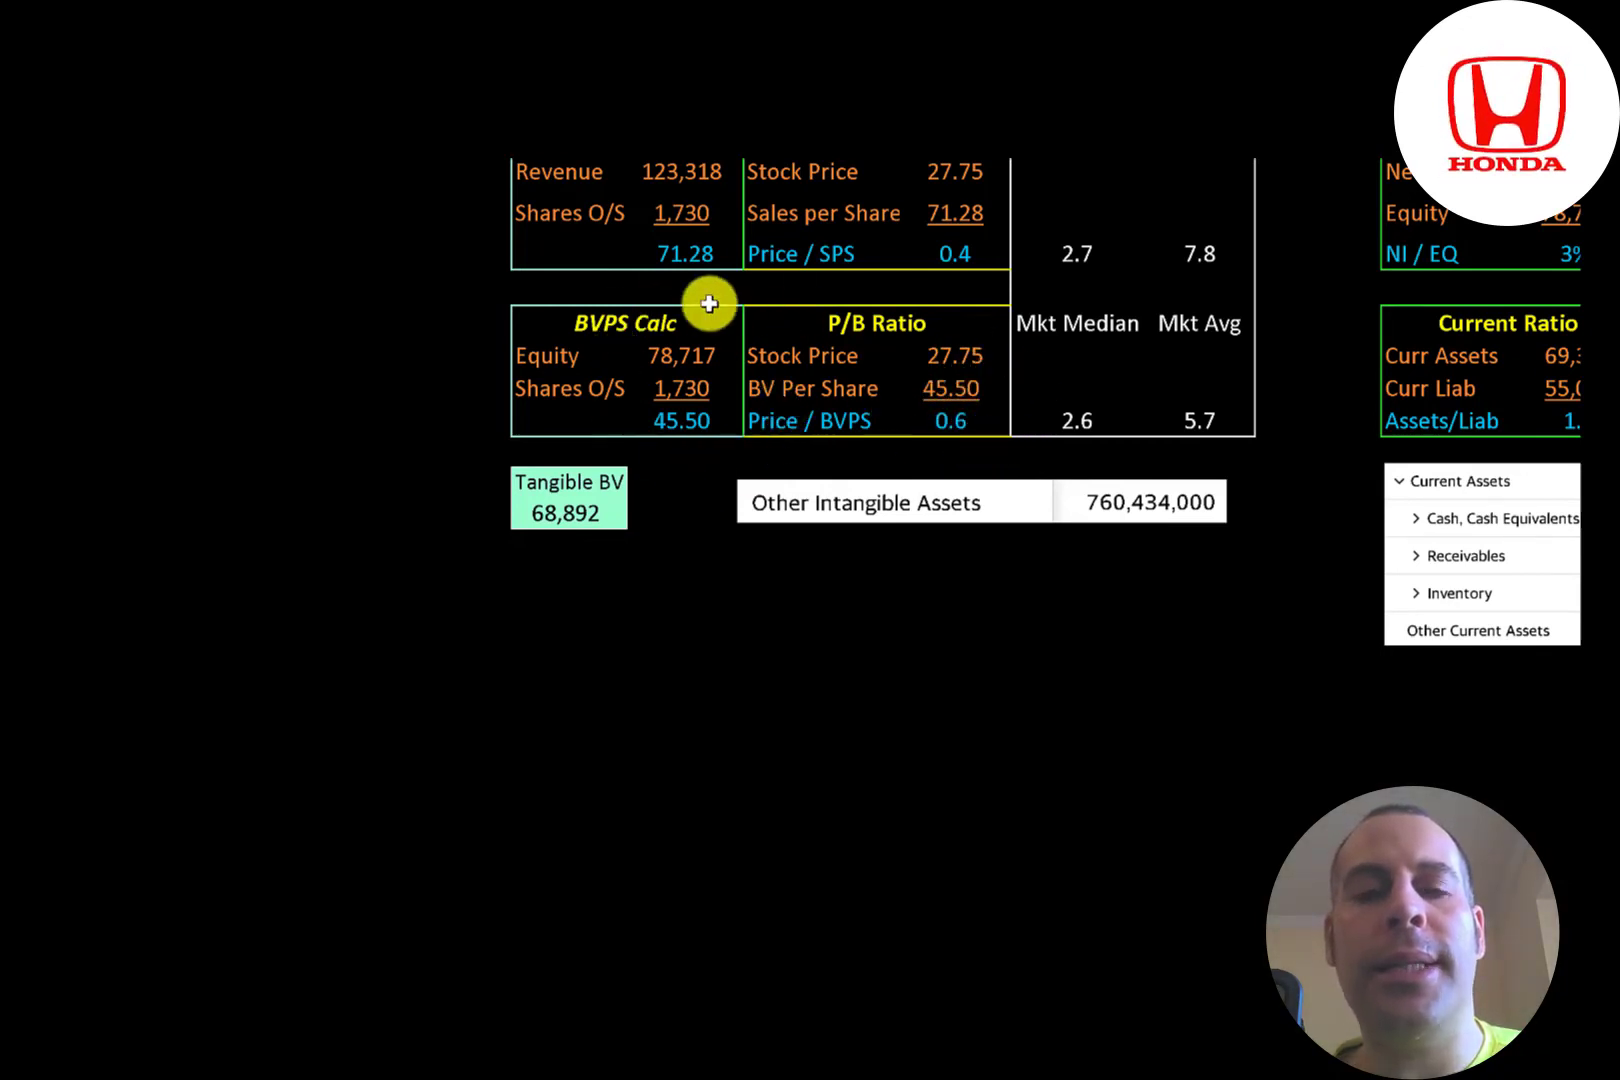
{"action": "mouse_move", "coordinate": [599, 349]}
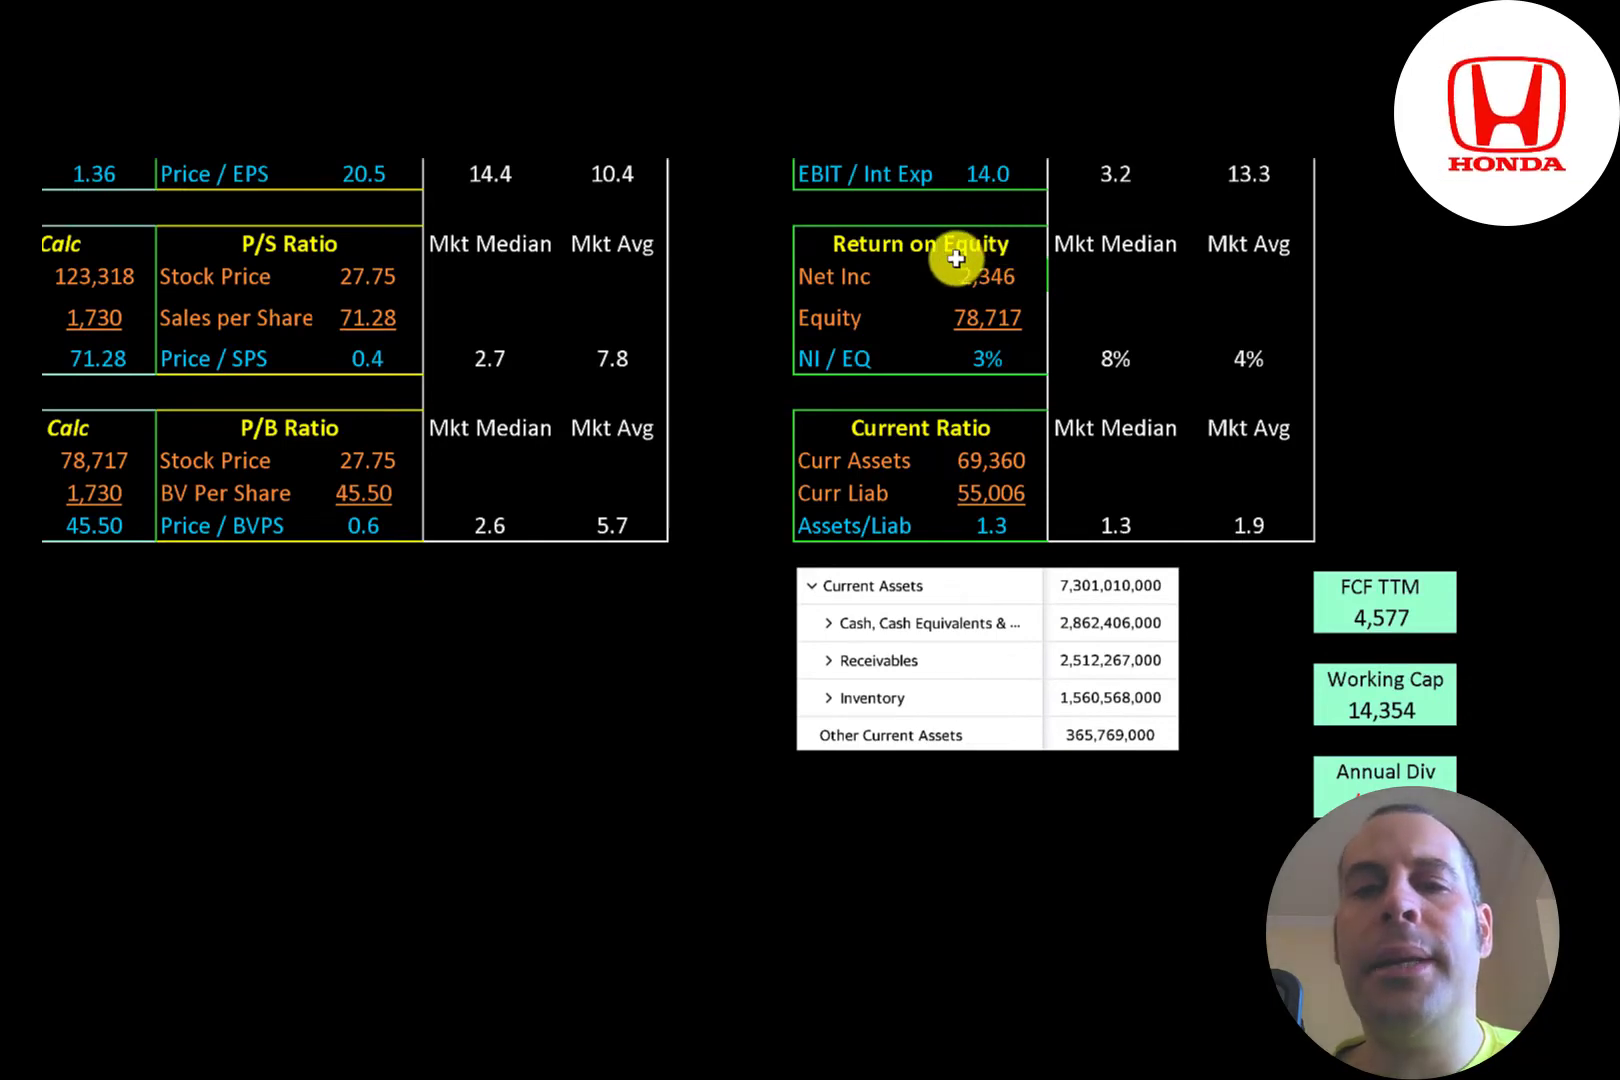
{"action": "mouse_move", "coordinate": [962, 287]}
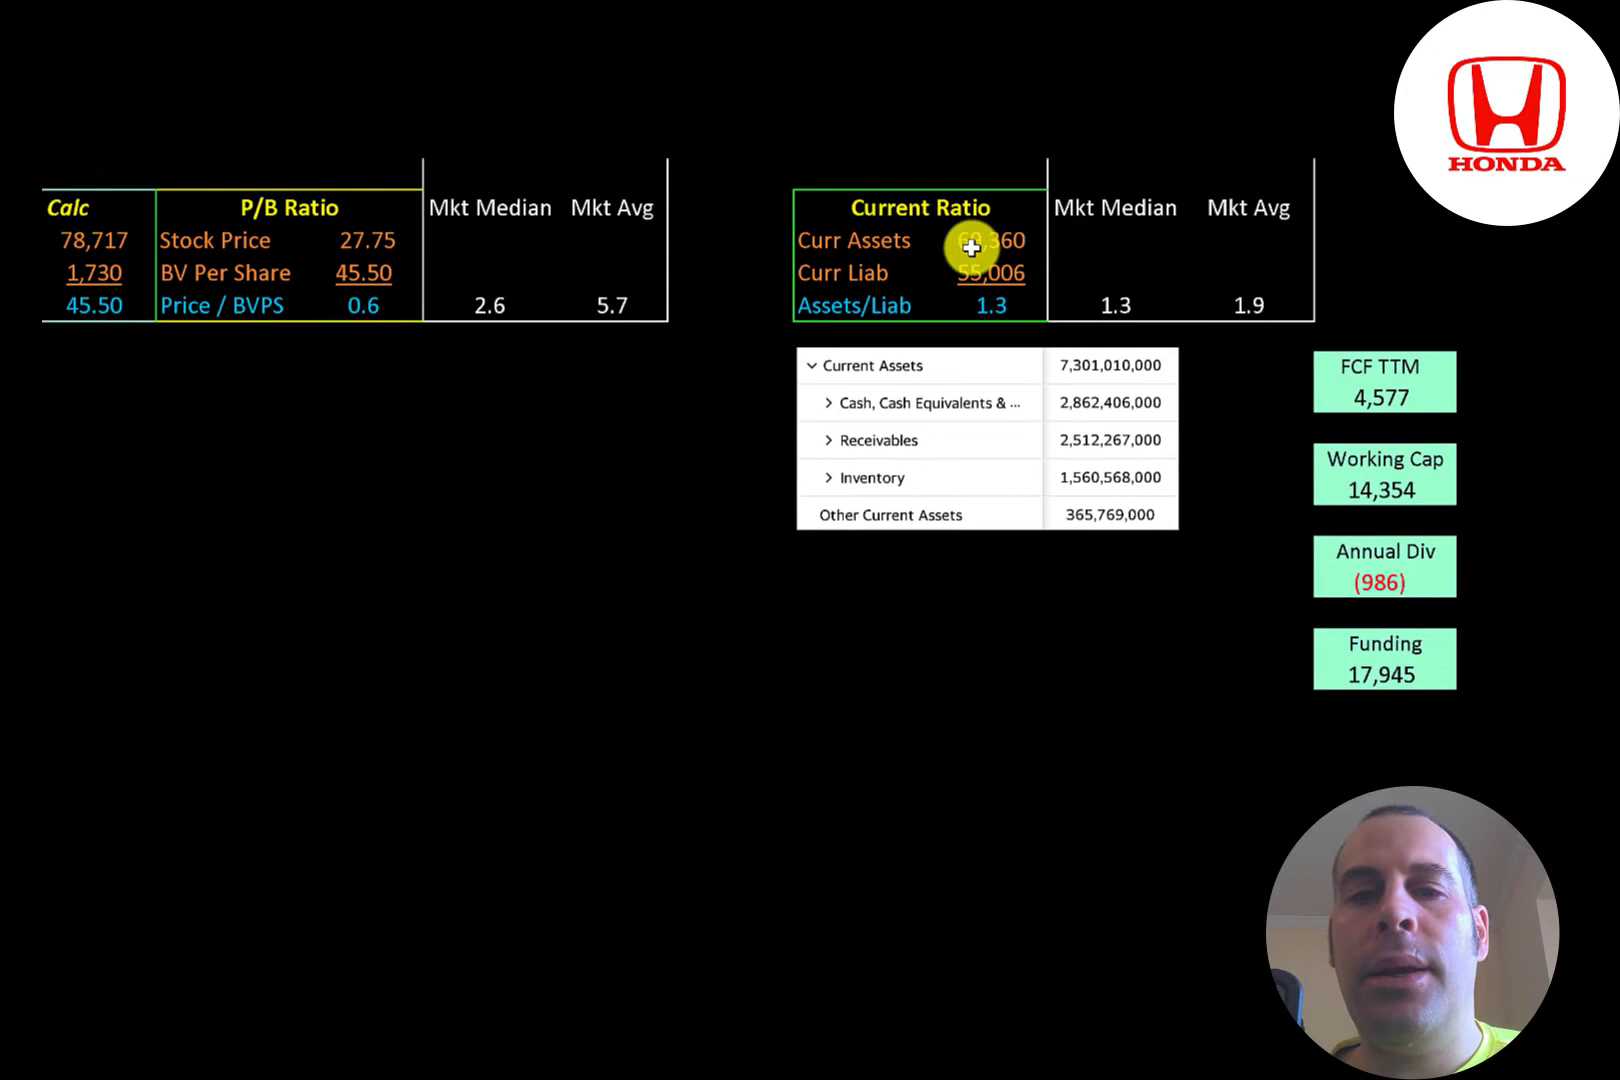
{"action": "mouse_move", "coordinate": [976, 274]}
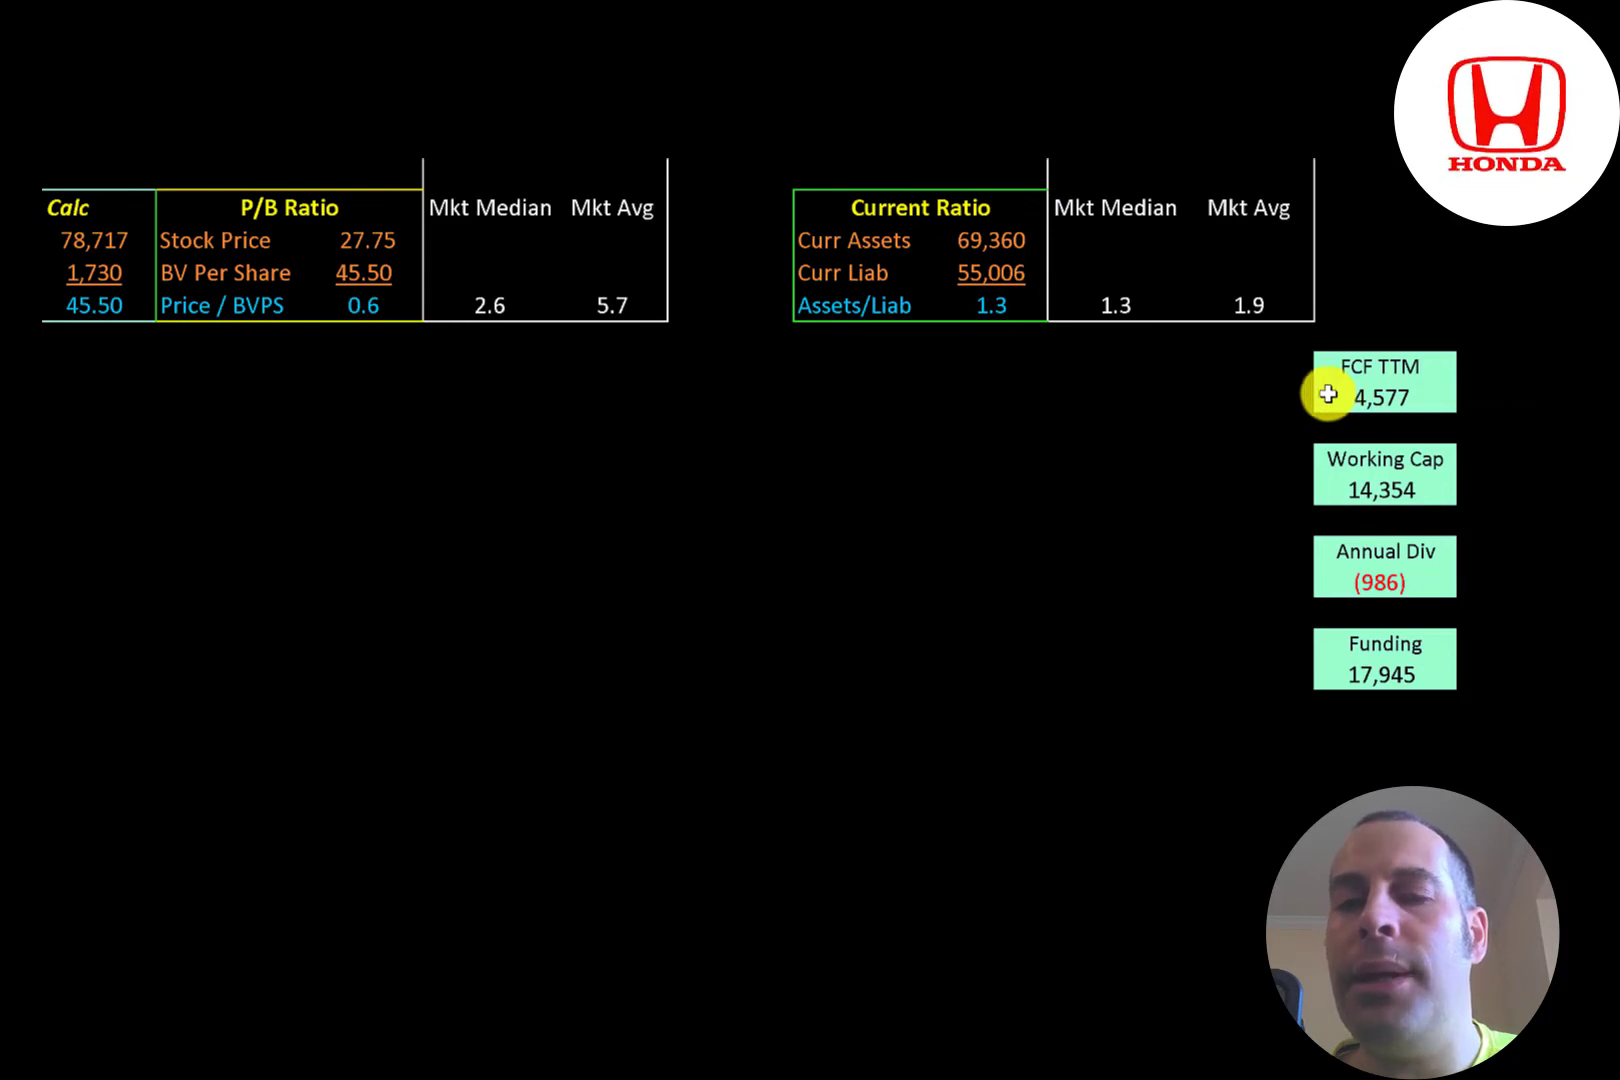
{"action": "mouse_move", "coordinate": [1332, 476]}
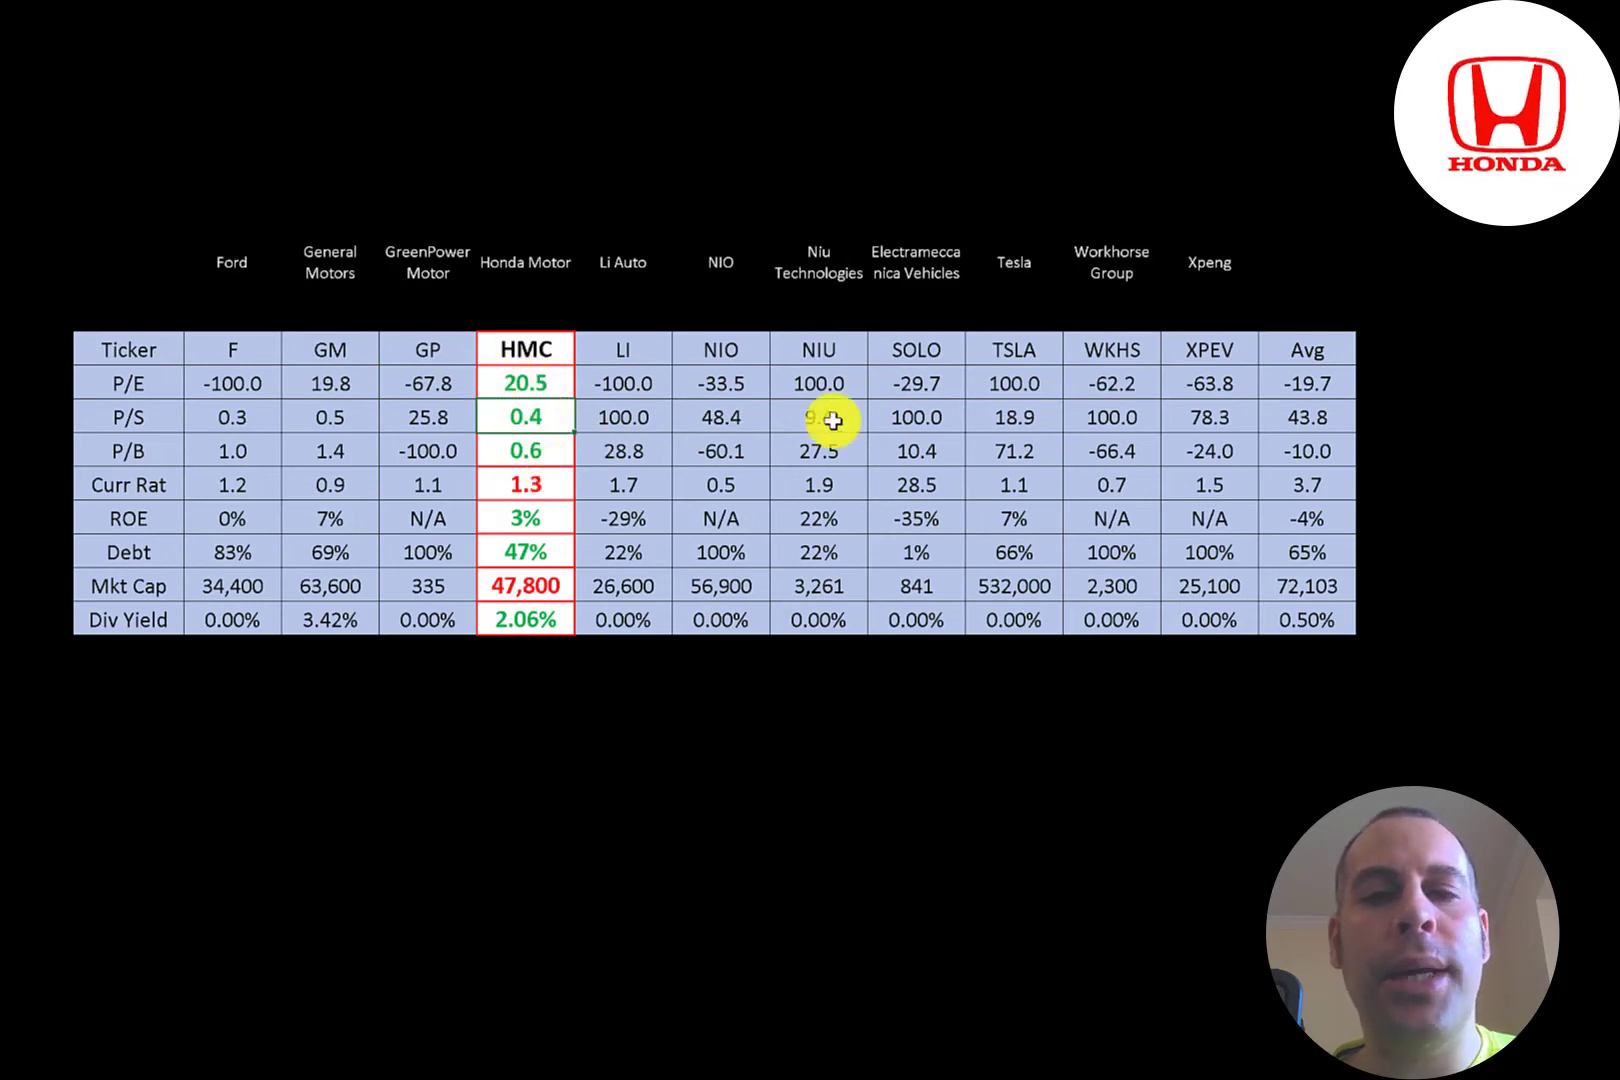
{"action": "mouse_move", "coordinate": [736, 549]}
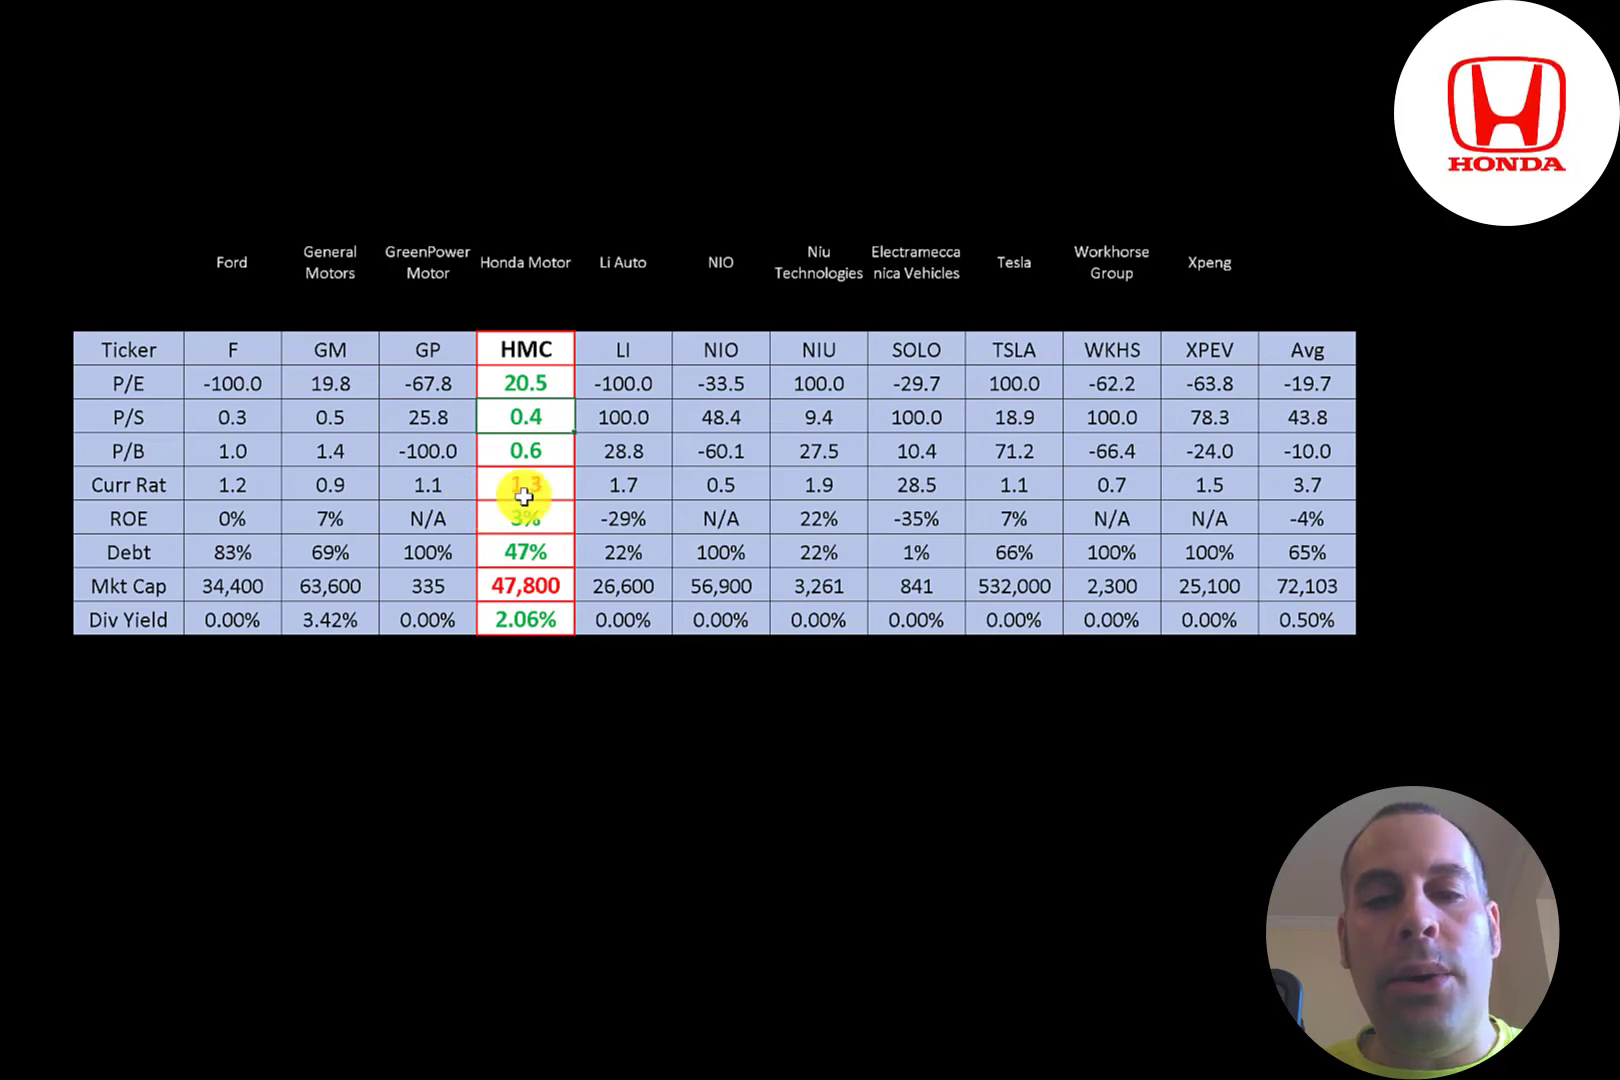
{"action": "mouse_move", "coordinate": [1116, 522]}
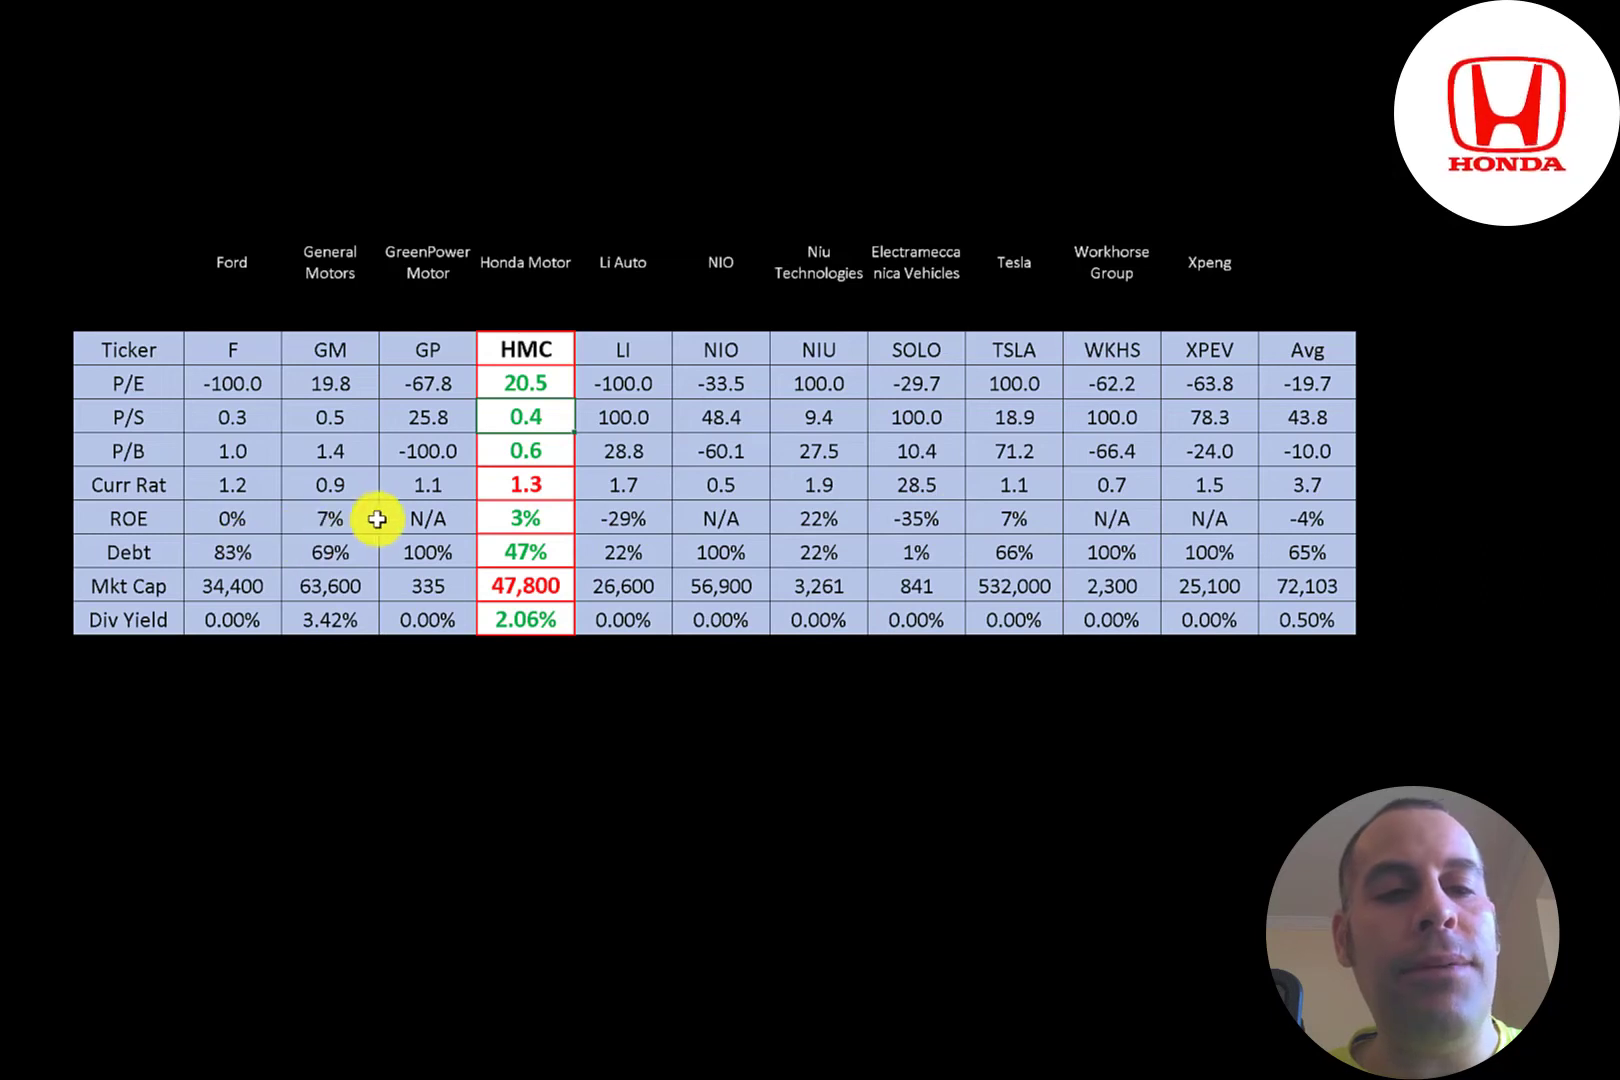
{"action": "mouse_move", "coordinate": [401, 519]}
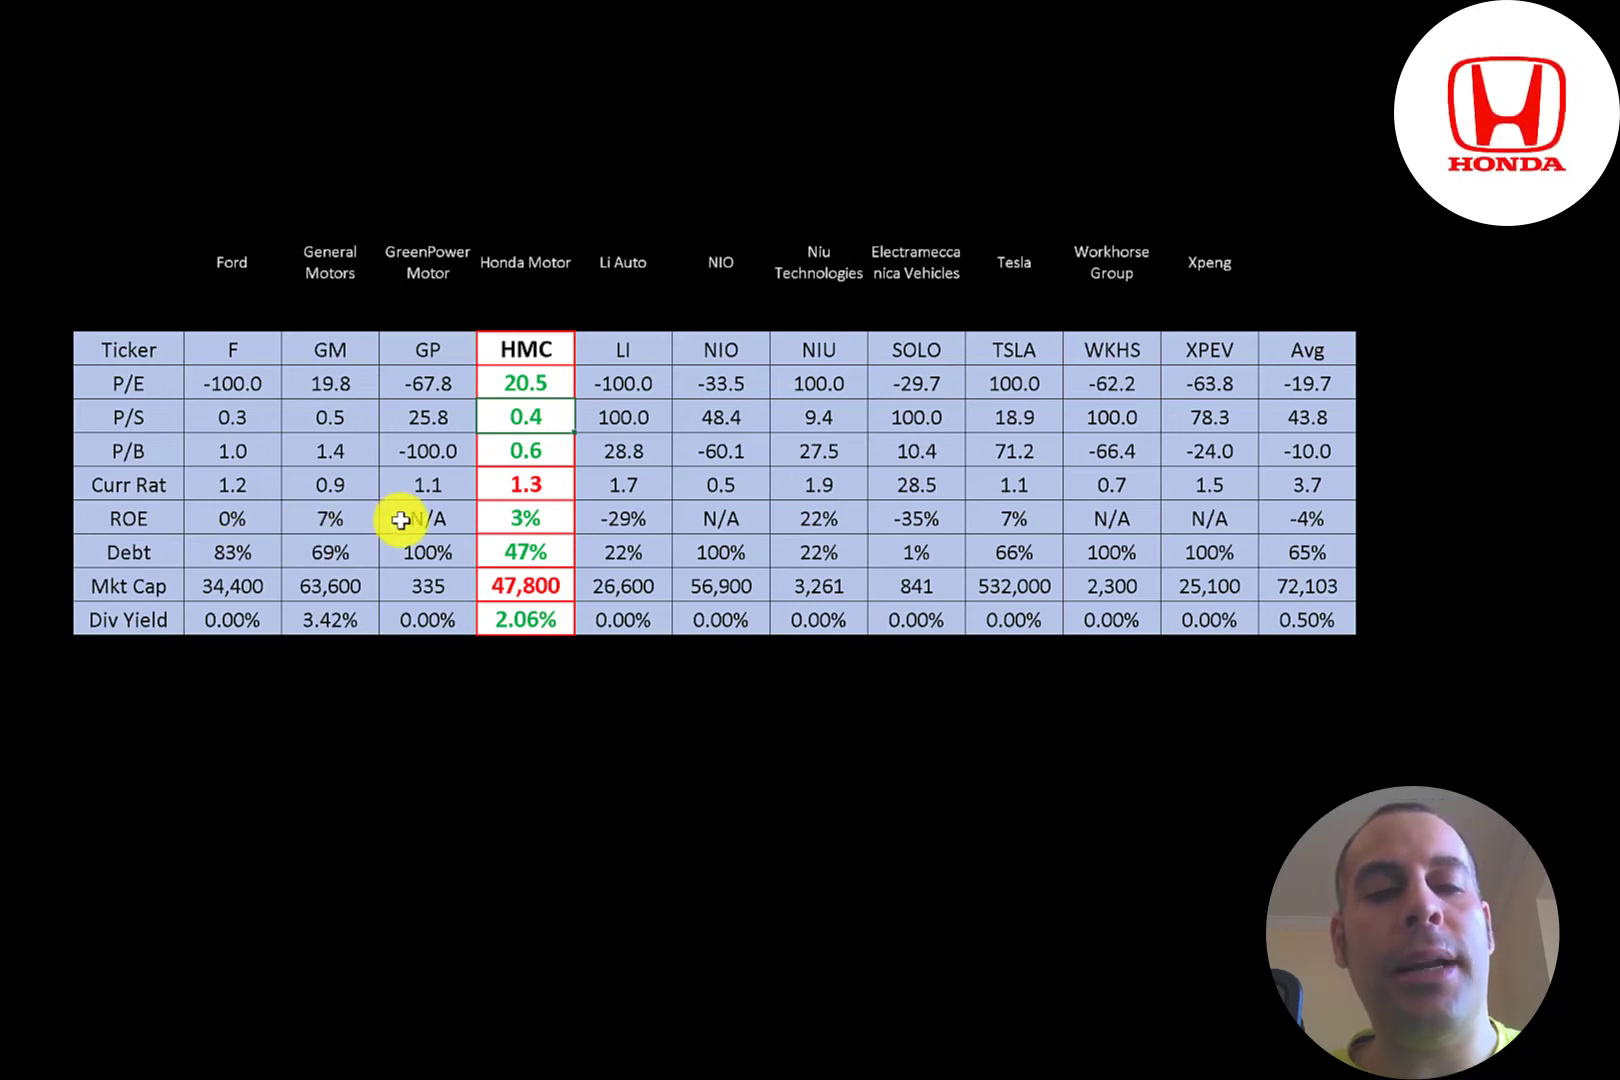
{"action": "mouse_move", "coordinate": [506, 549]}
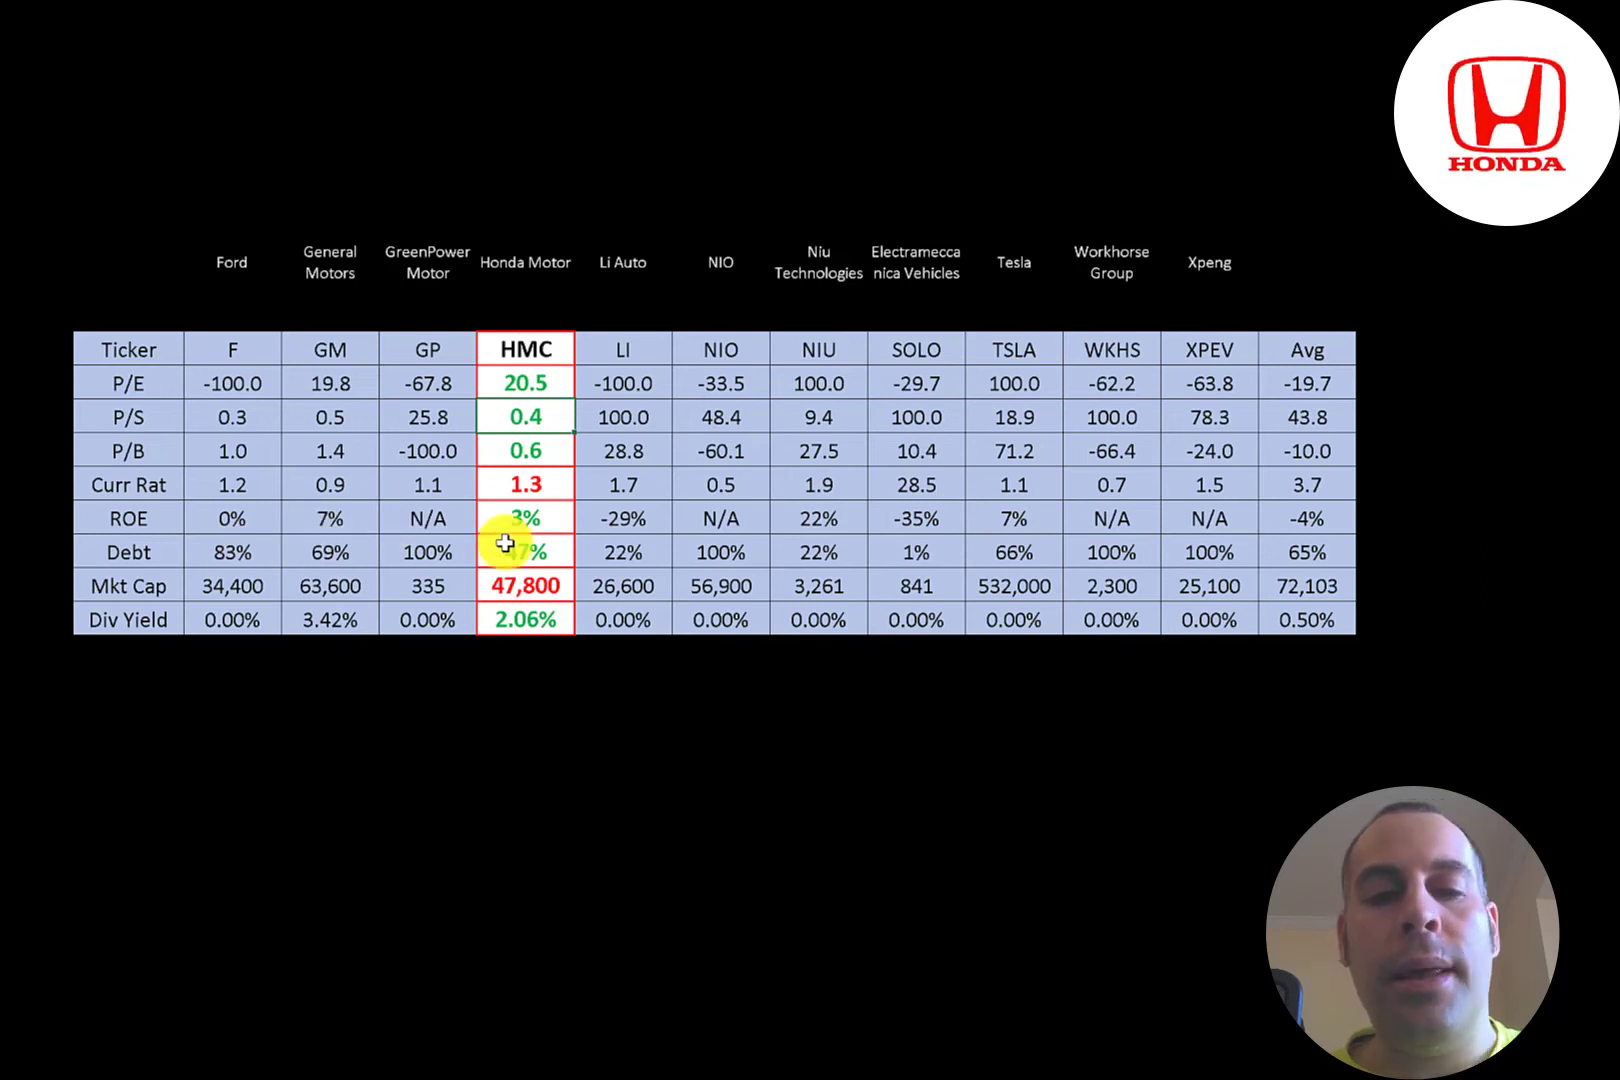
{"action": "mouse_move", "coordinate": [1248, 518]}
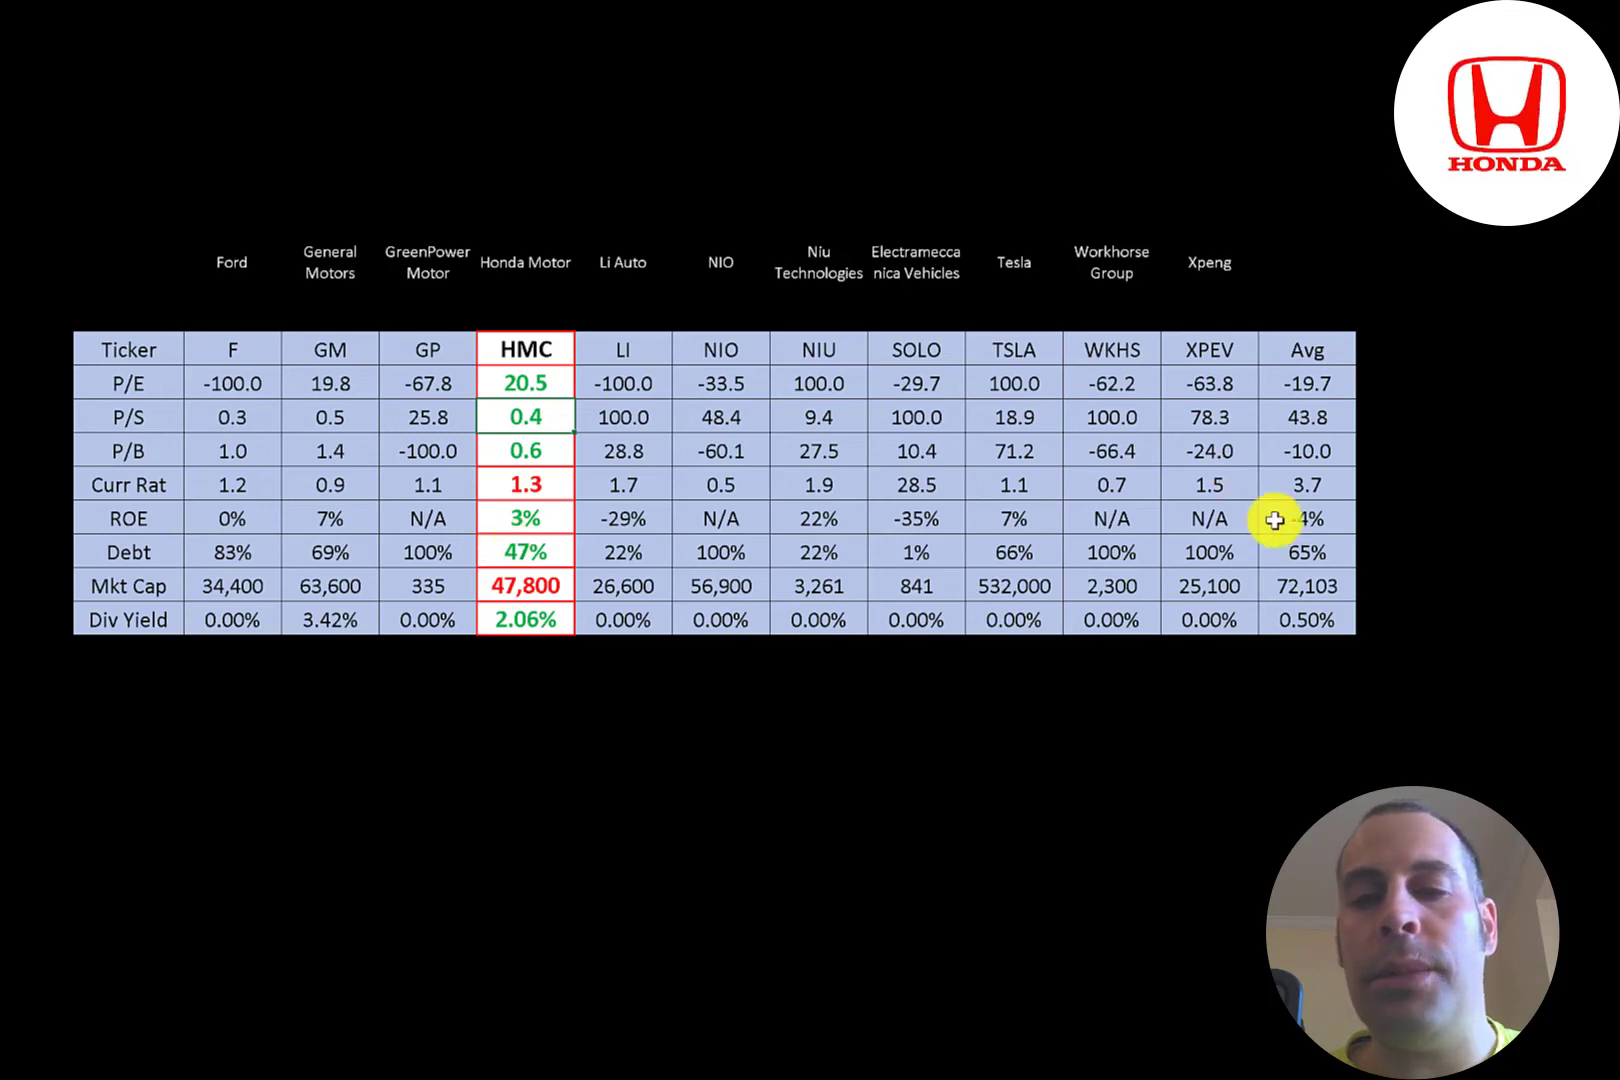
{"action": "mouse_move", "coordinate": [521, 584]}
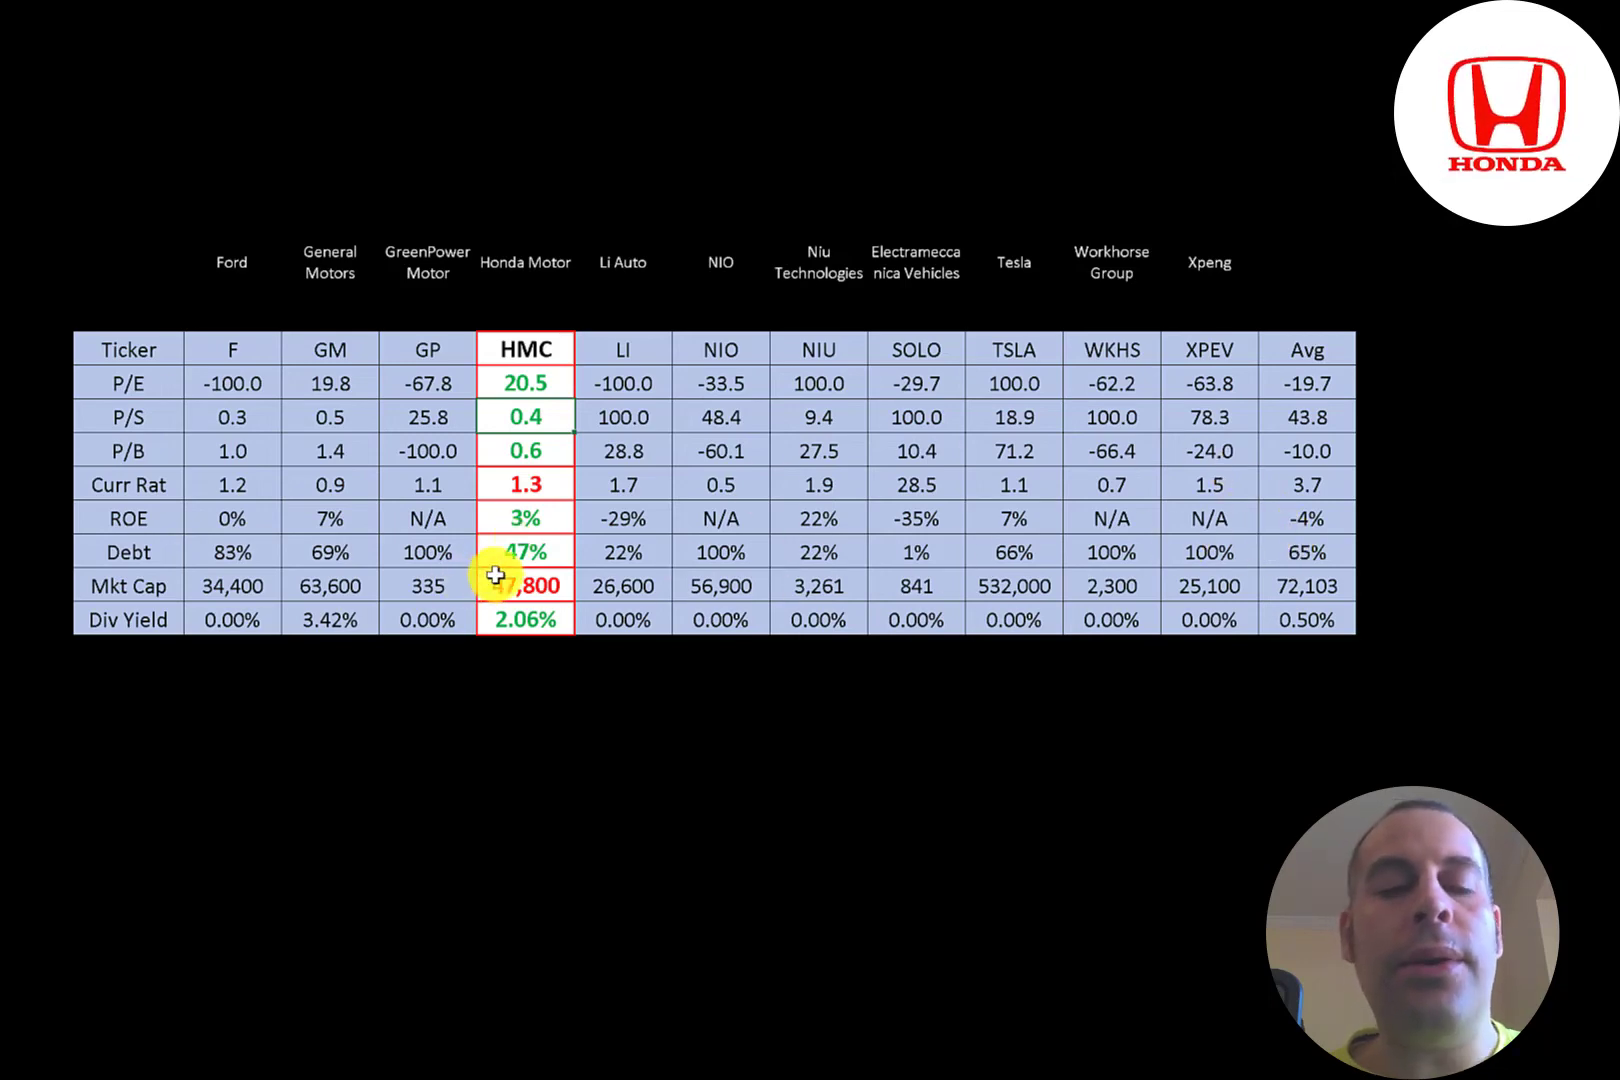